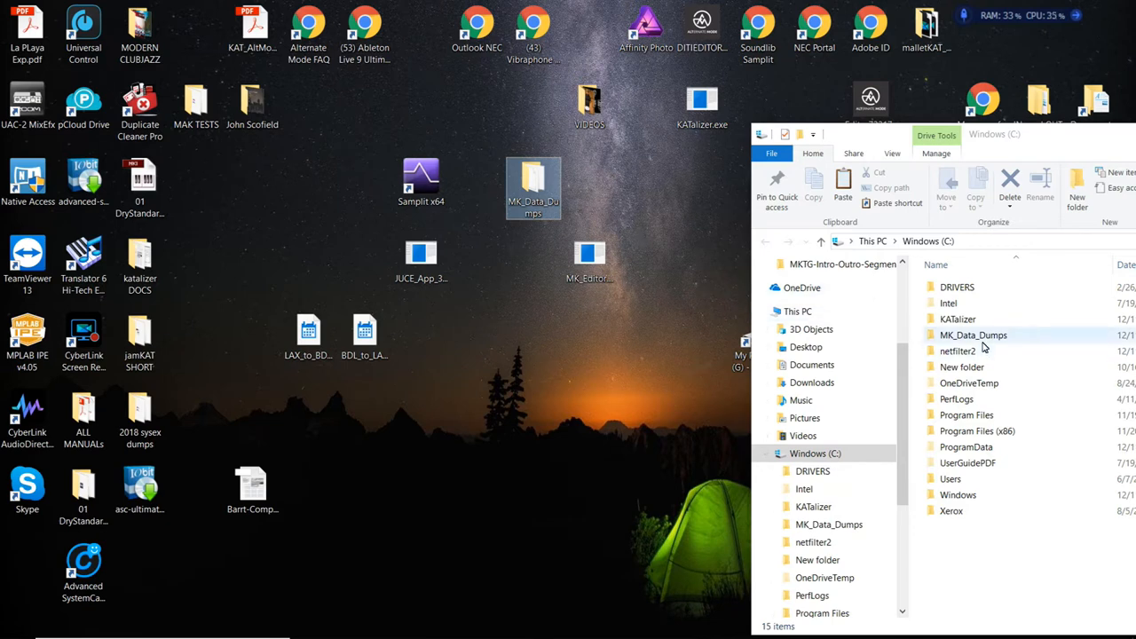
Open the MK_Data_Dumps folder and launch MalletKAT Editor from its shortcut
double_click(973, 334)
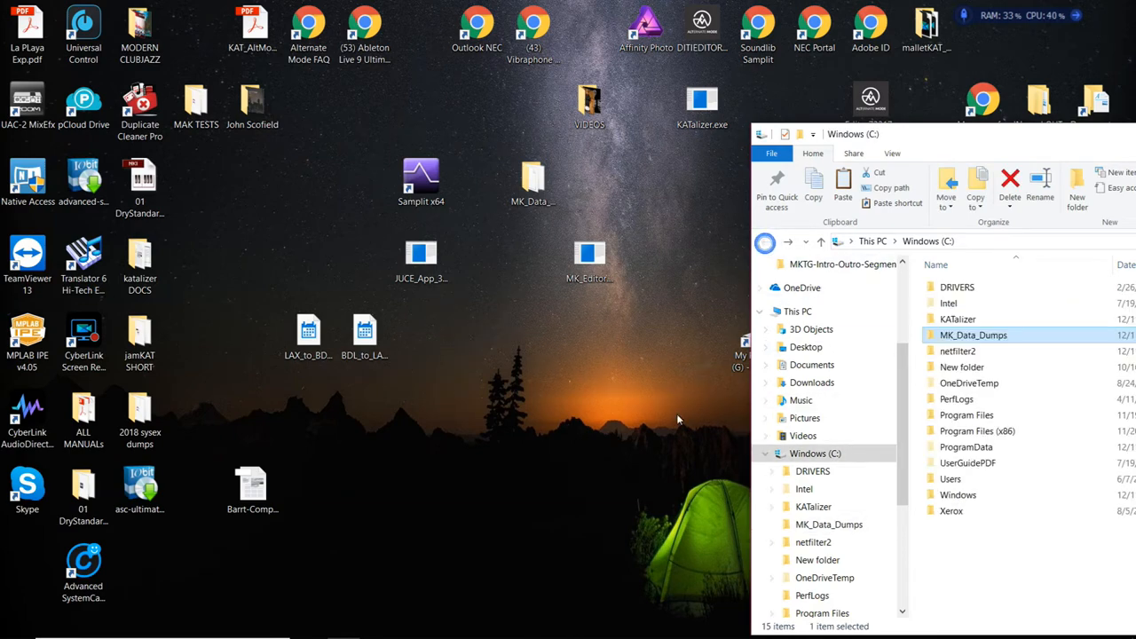
left_click(588, 252)
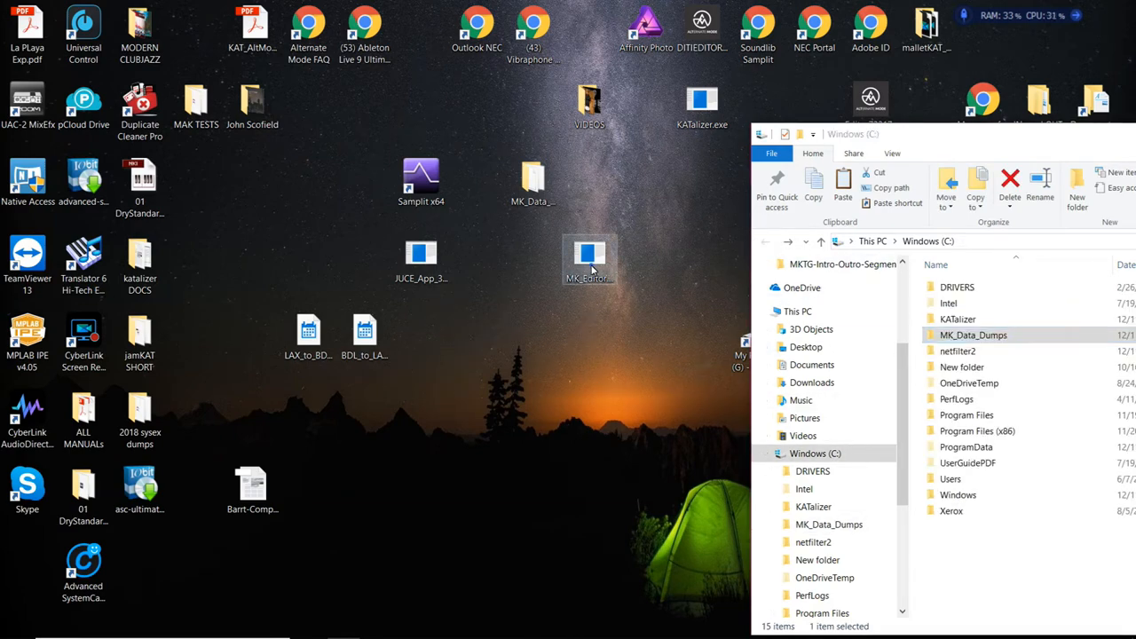
double_click(590, 256)
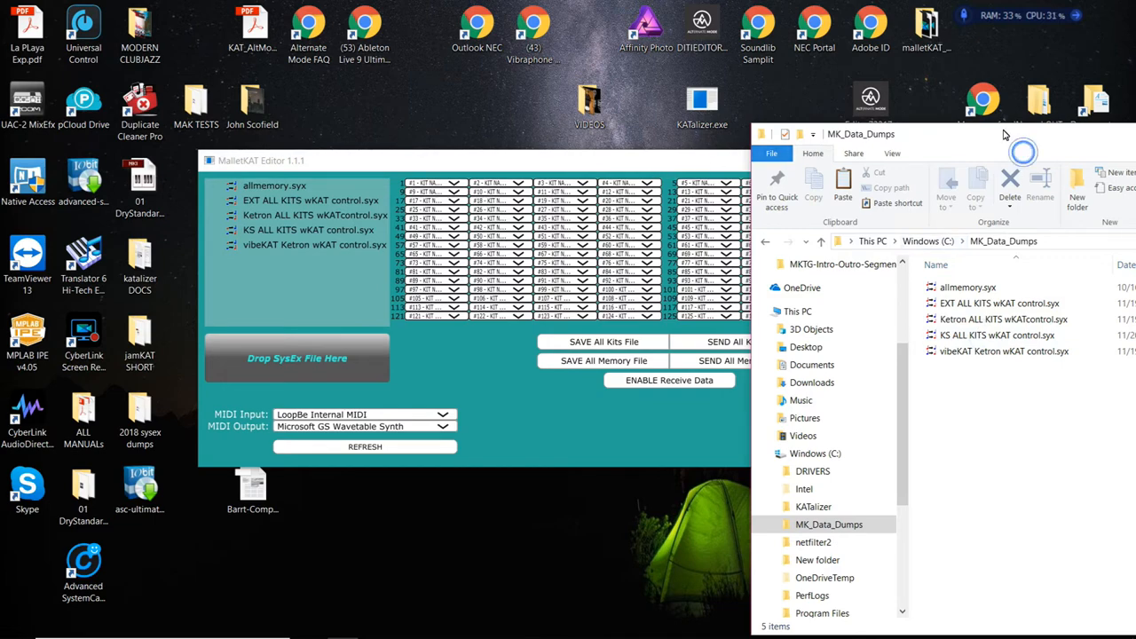
Maximize the MalletKAT Editor window to full screen
left_click(919, 160)
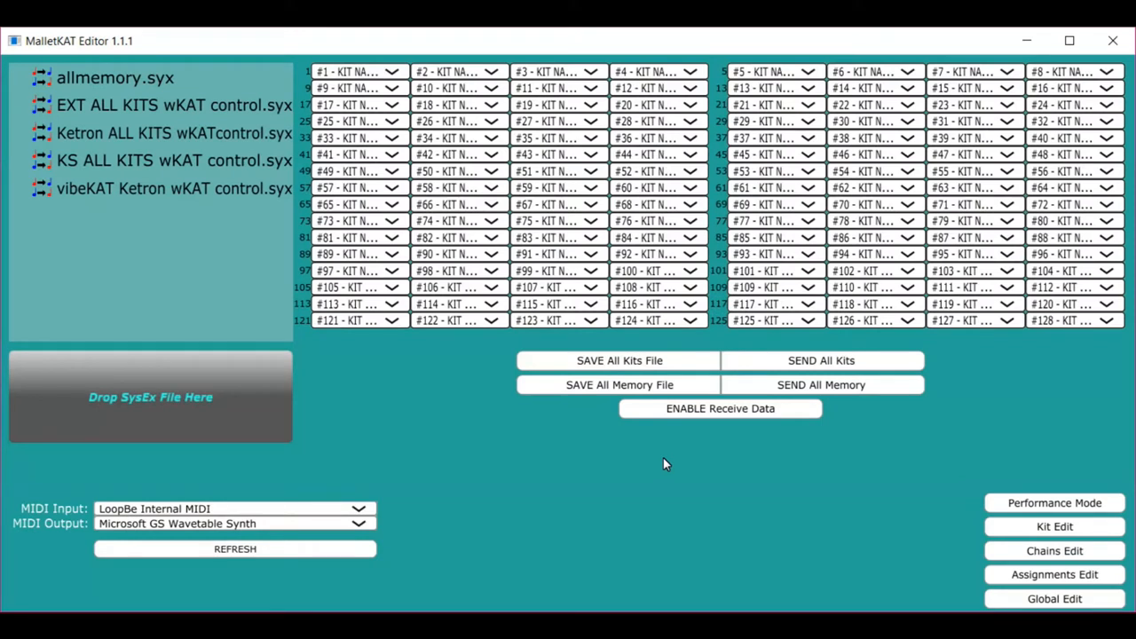
mouse_move(483, 88)
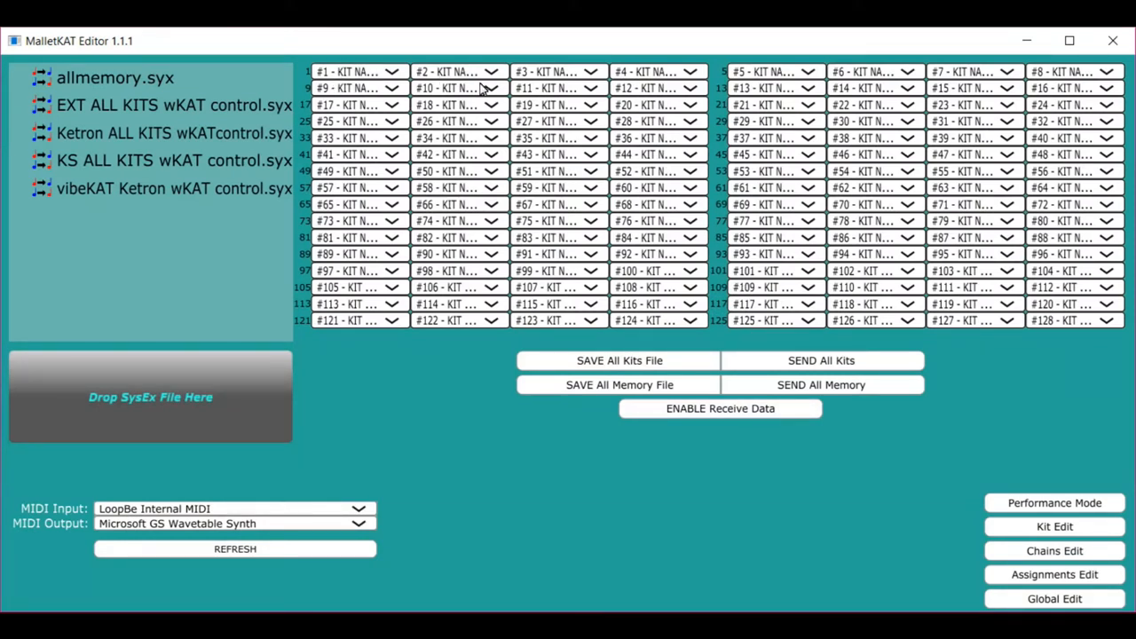
mouse_move(1090, 306)
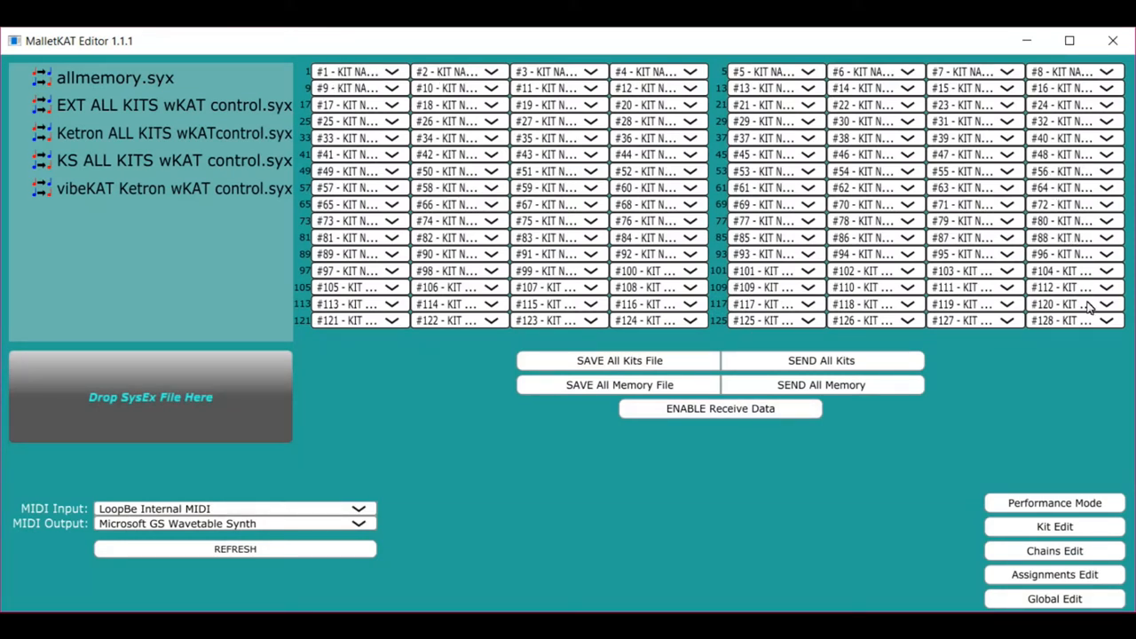
mouse_move(505, 298)
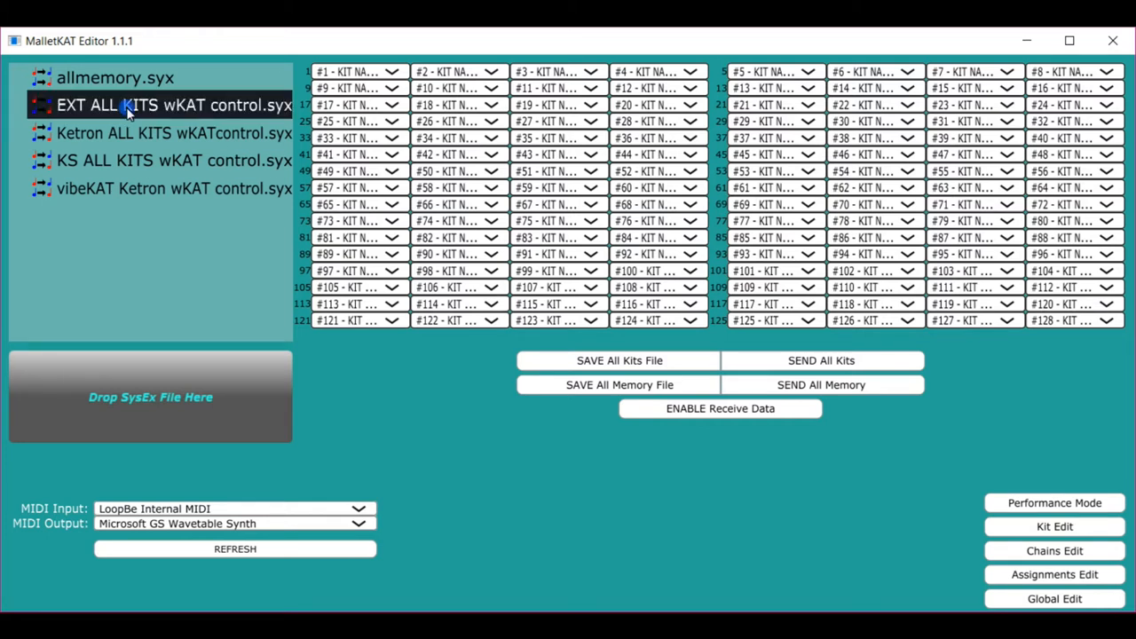
Load Ketron ALL KITS wKATcontrol.syx and set kit slot 1 to #12 - RX Operator
left_click(174, 134)
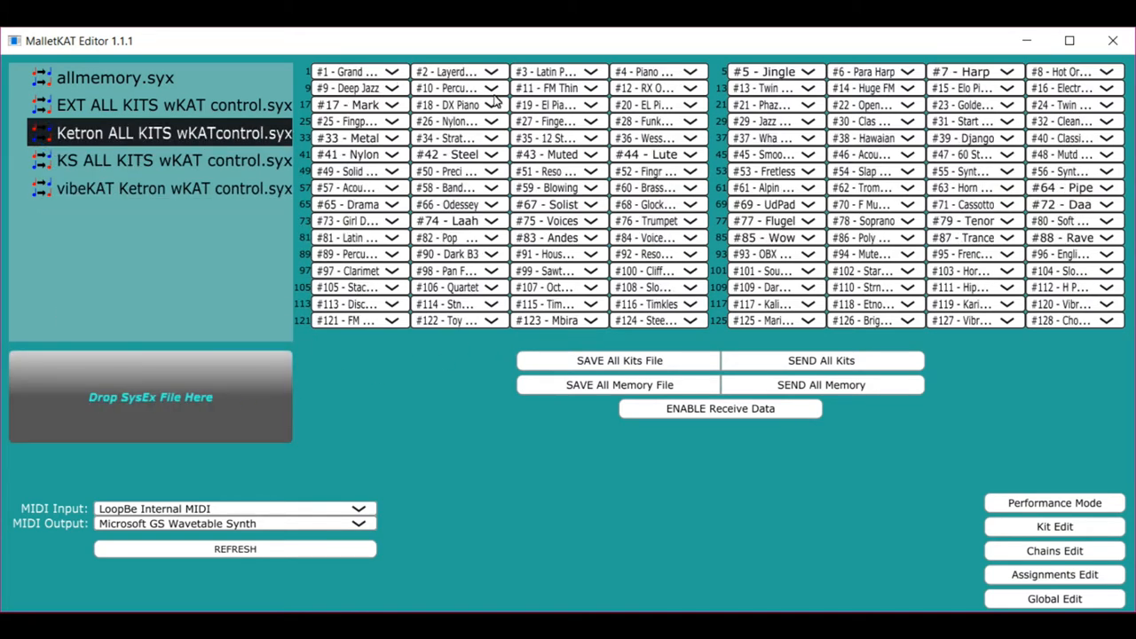
mouse_move(1108, 347)
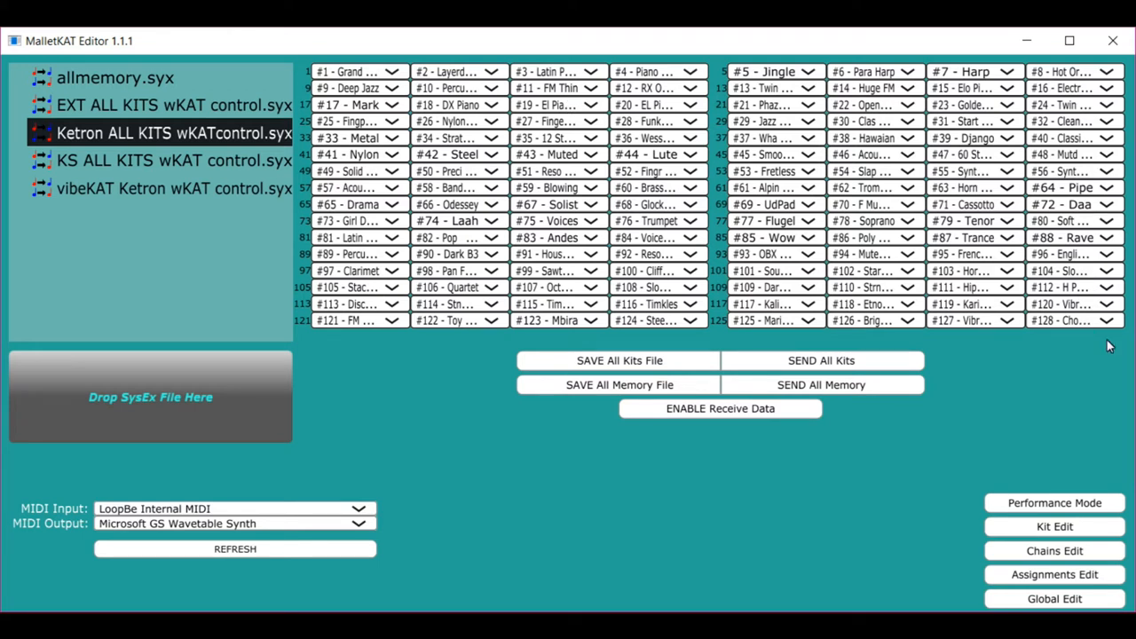
mouse_move(409, 440)
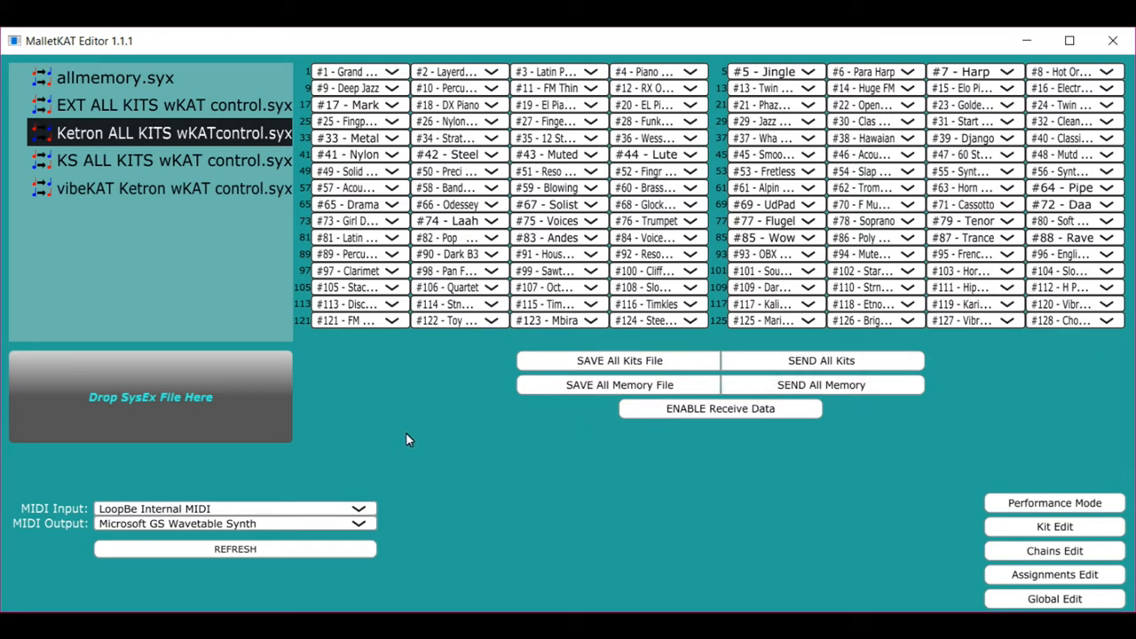
mouse_move(405, 430)
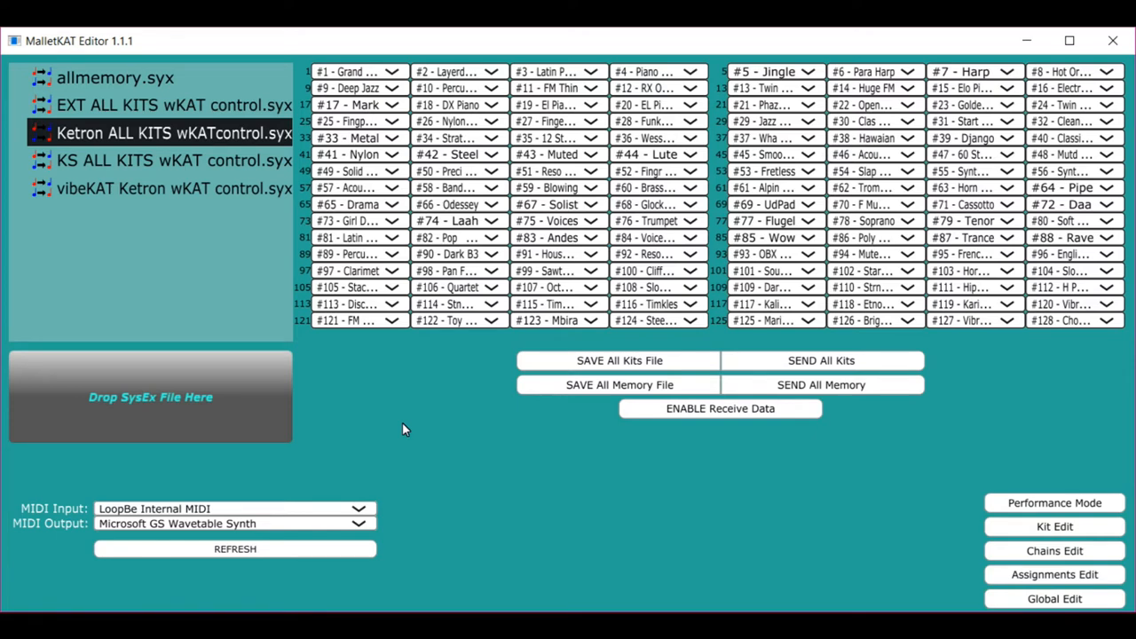
left_click(390, 68)
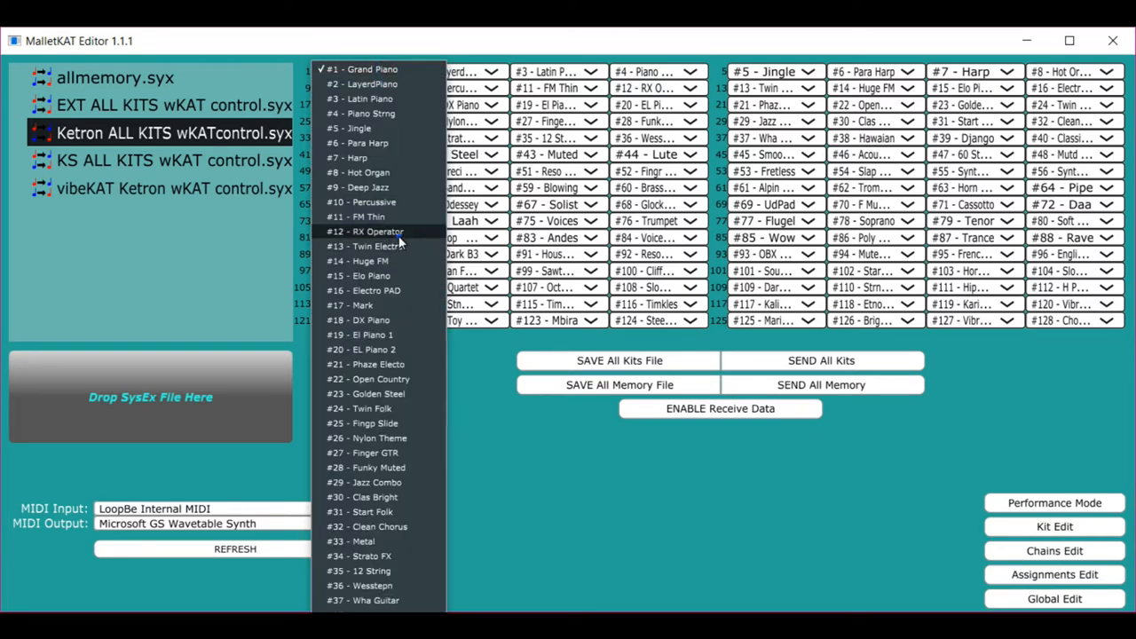
left_click(371, 230)
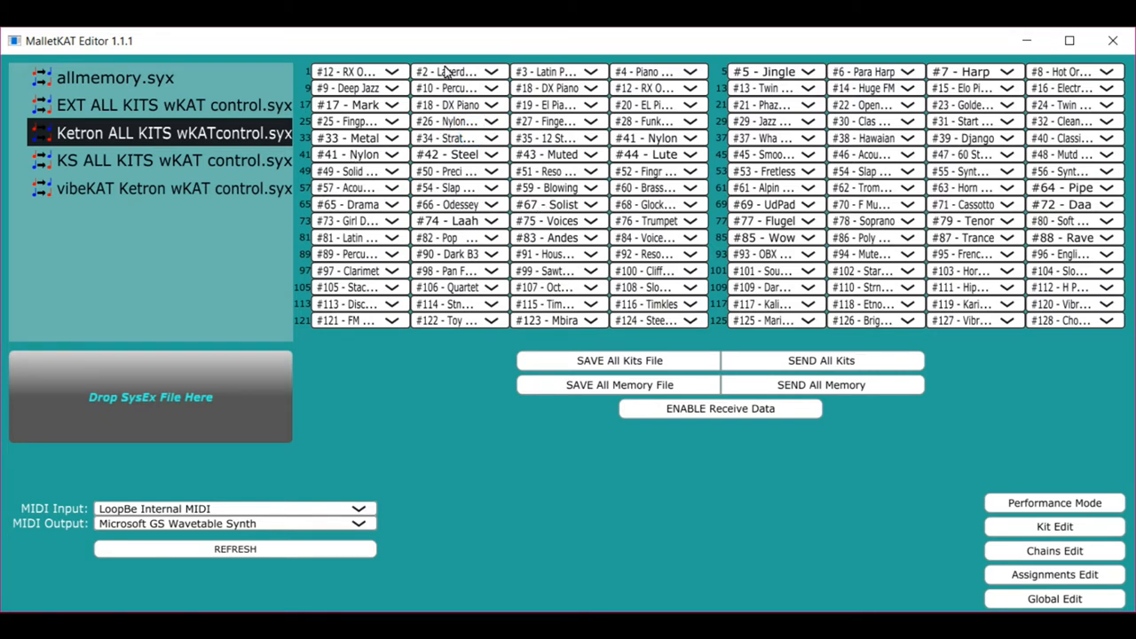
mouse_move(596, 238)
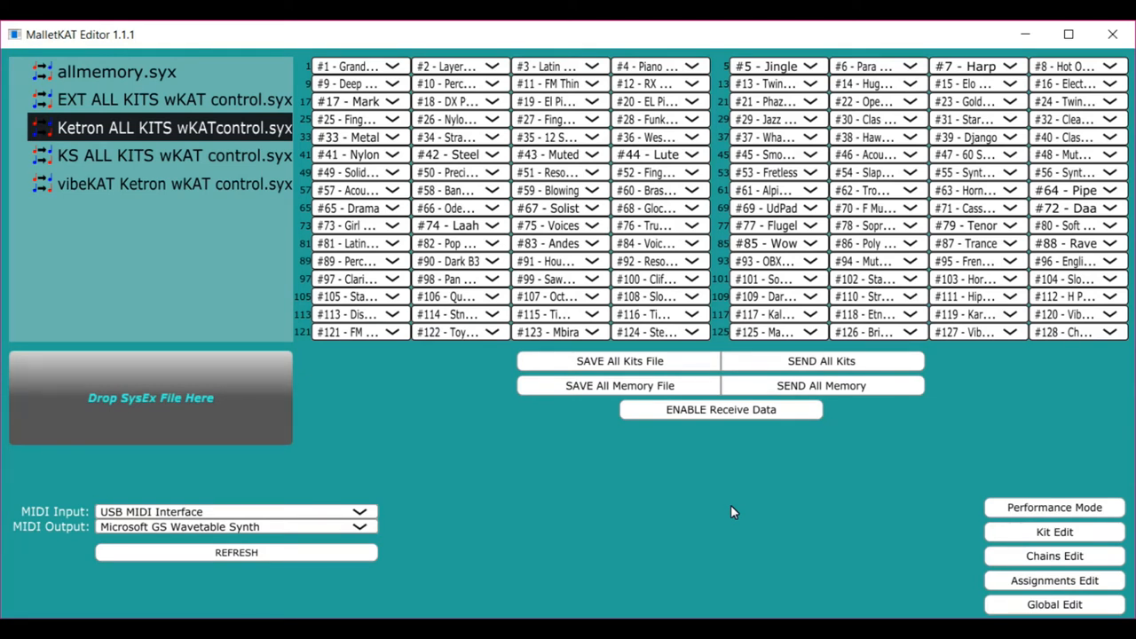
Set MIDI Input and MIDI Output to USB MIDI Interface
left_click(236, 554)
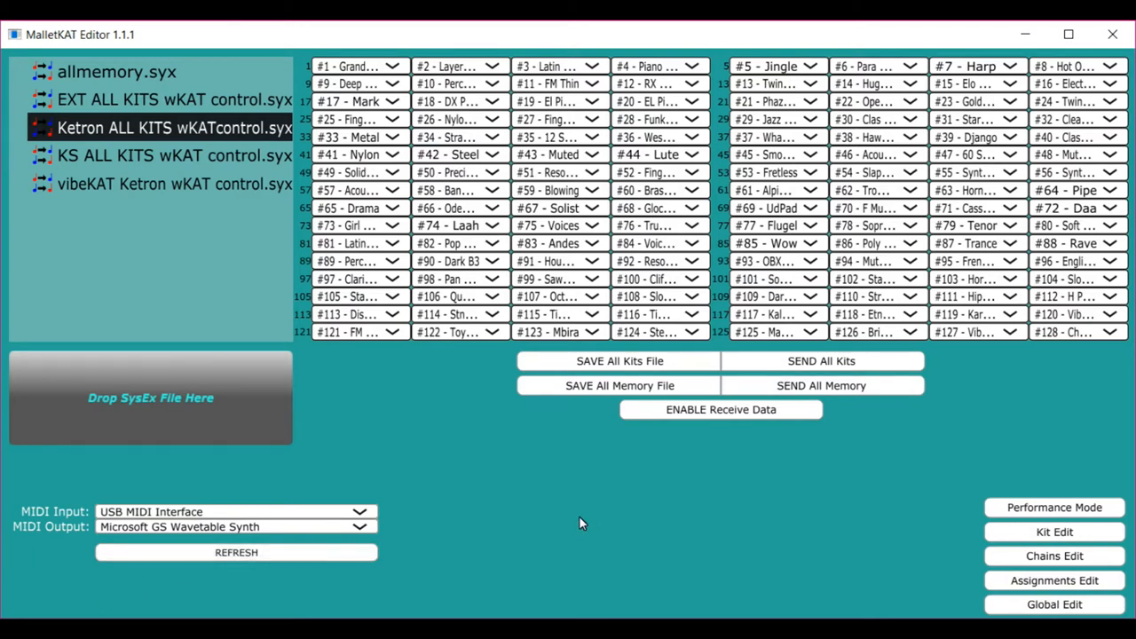
mouse_move(465, 486)
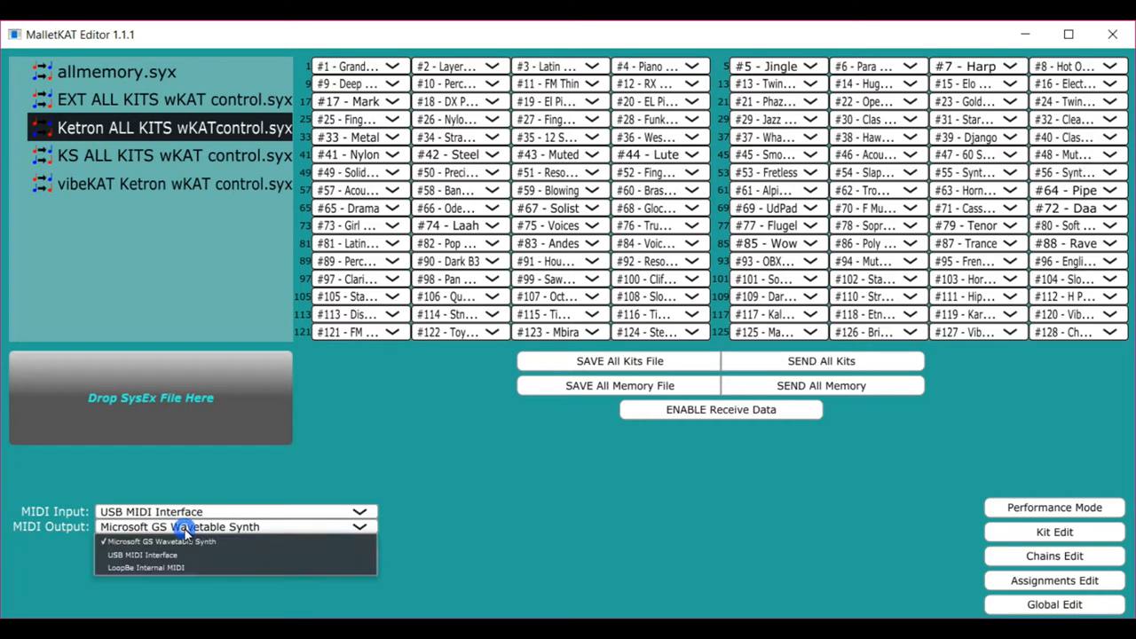
left_click(144, 554)
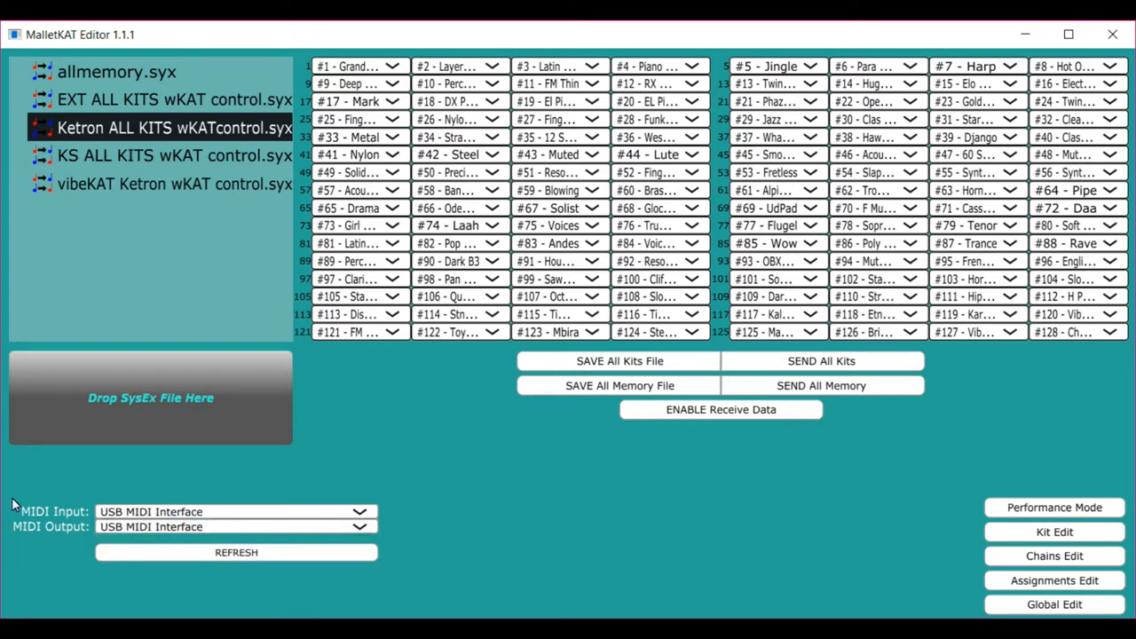
mouse_move(25, 536)
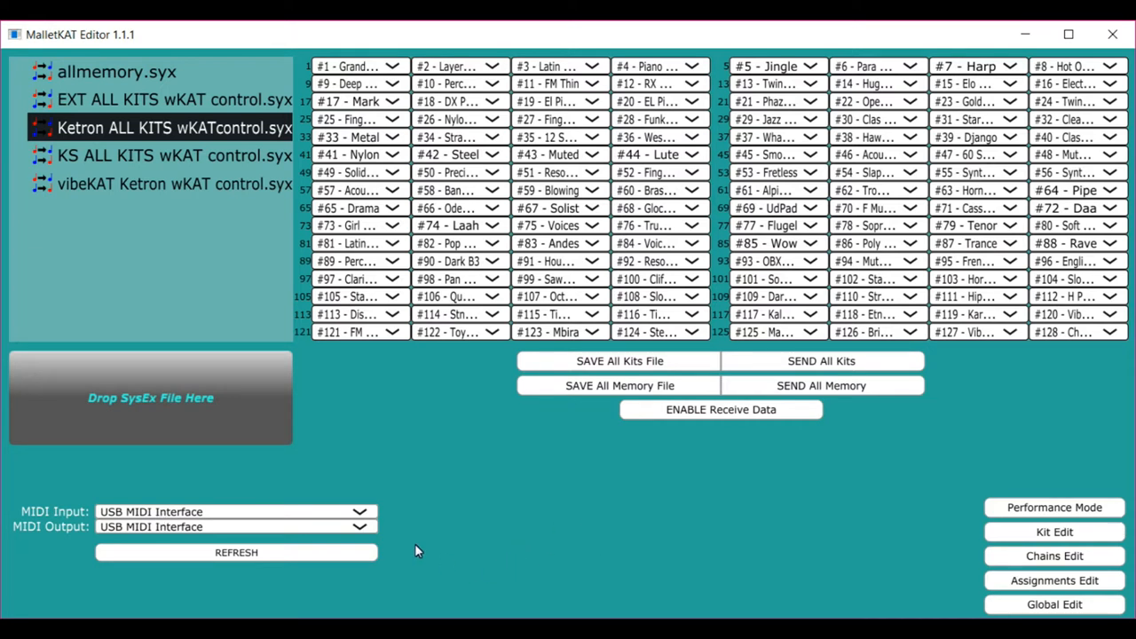
mouse_move(210, 531)
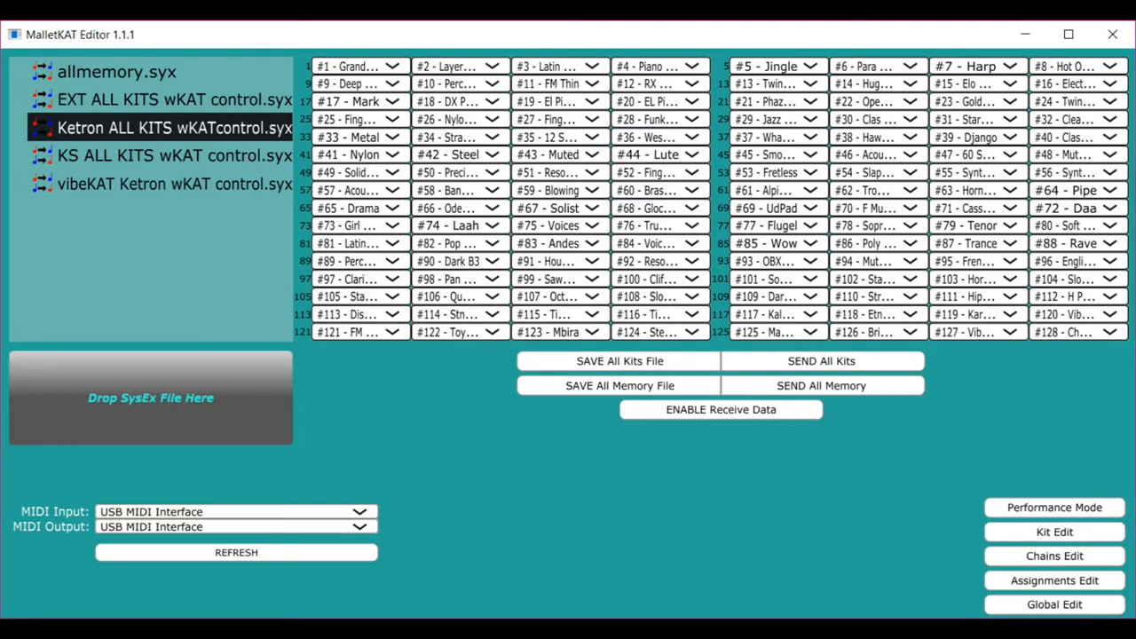
mouse_move(417, 515)
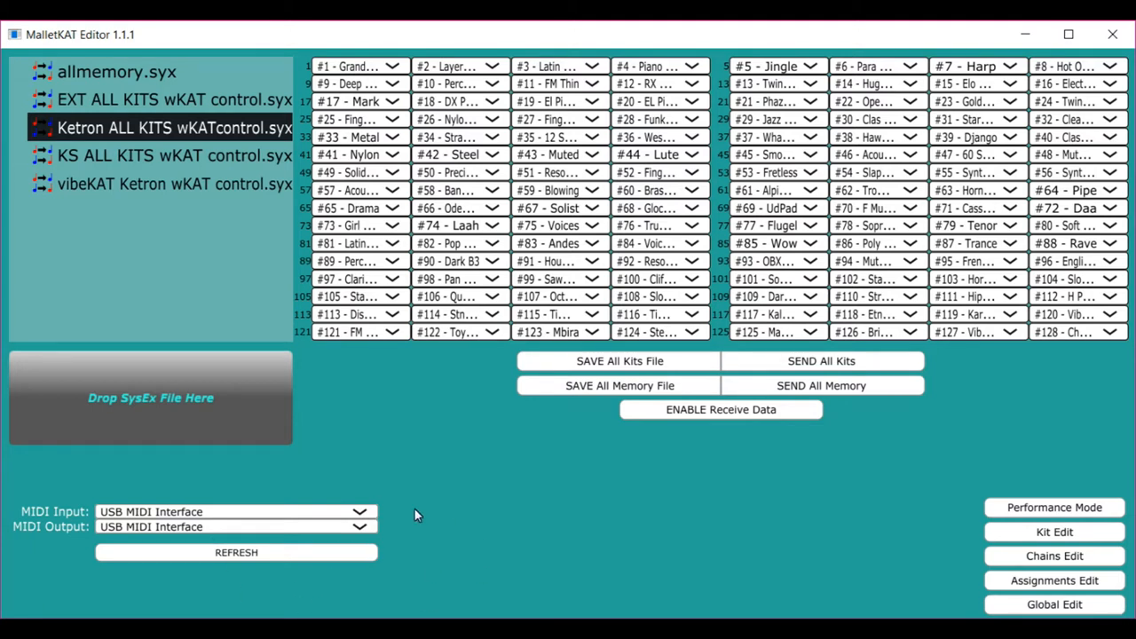
mouse_move(637, 403)
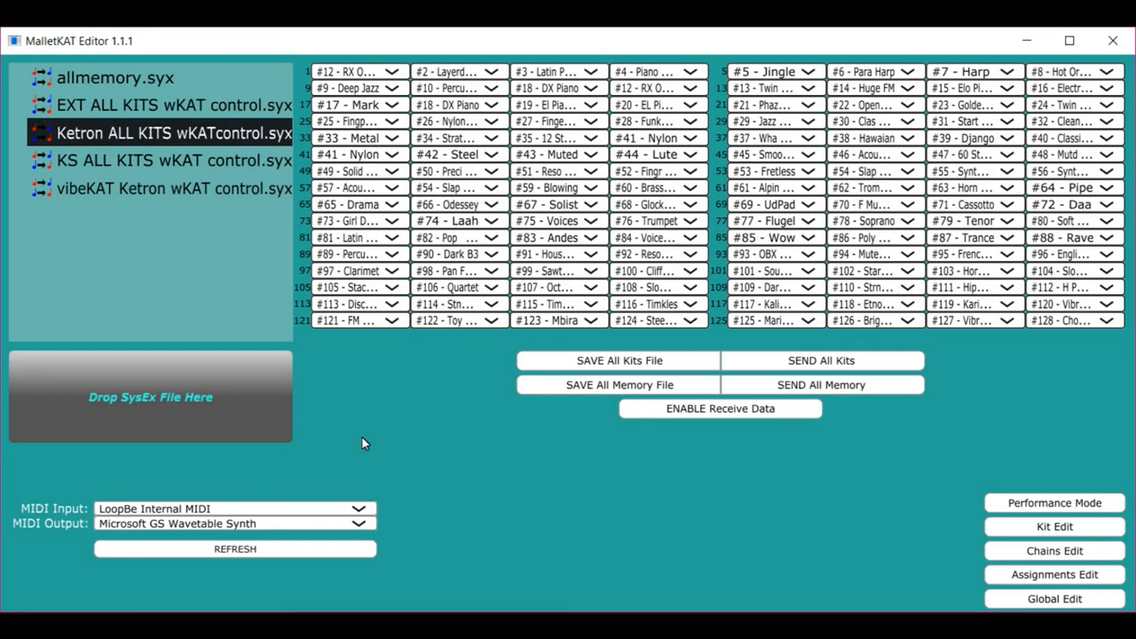
mouse_move(490, 416)
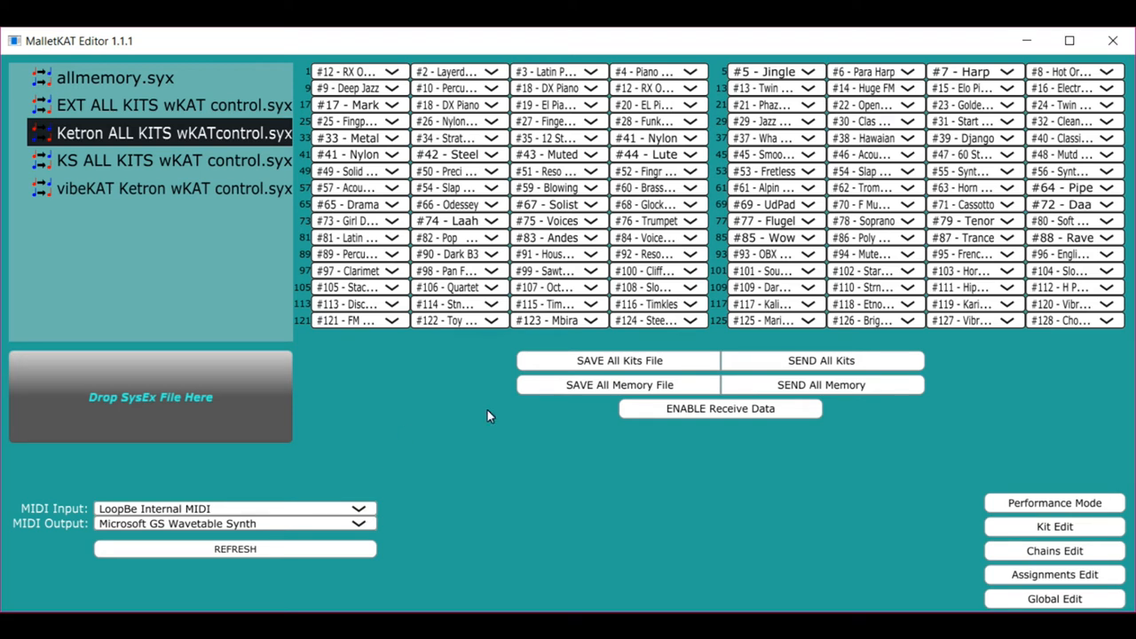
Load the EXT ALL KITS wKATcontrol.syx file from the sysex list
left_click(182, 159)
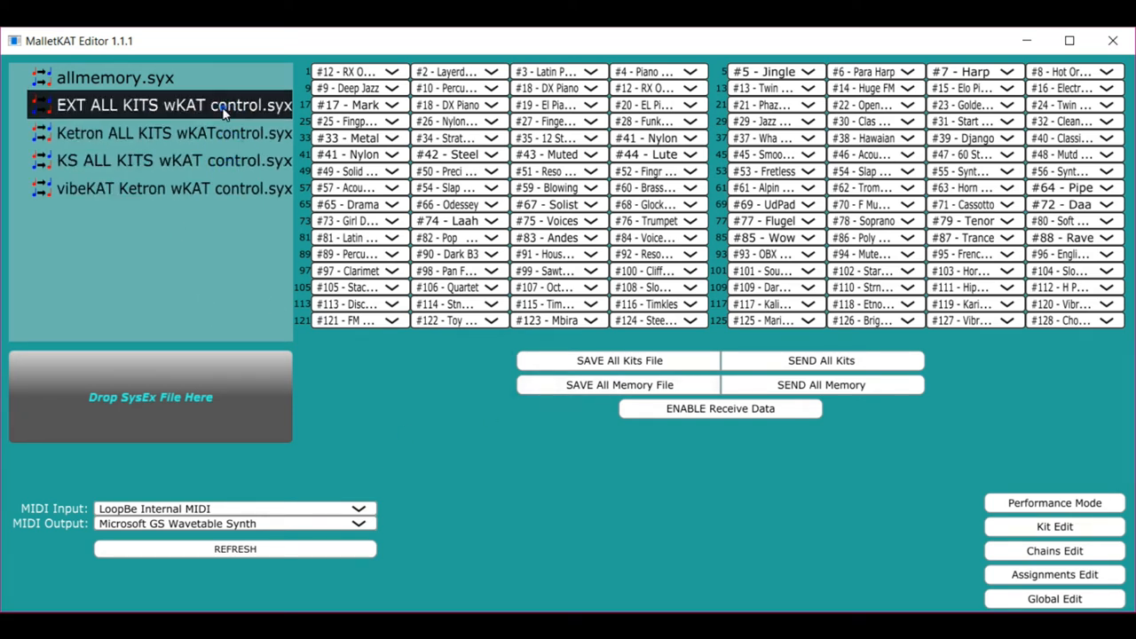
mouse_move(221, 274)
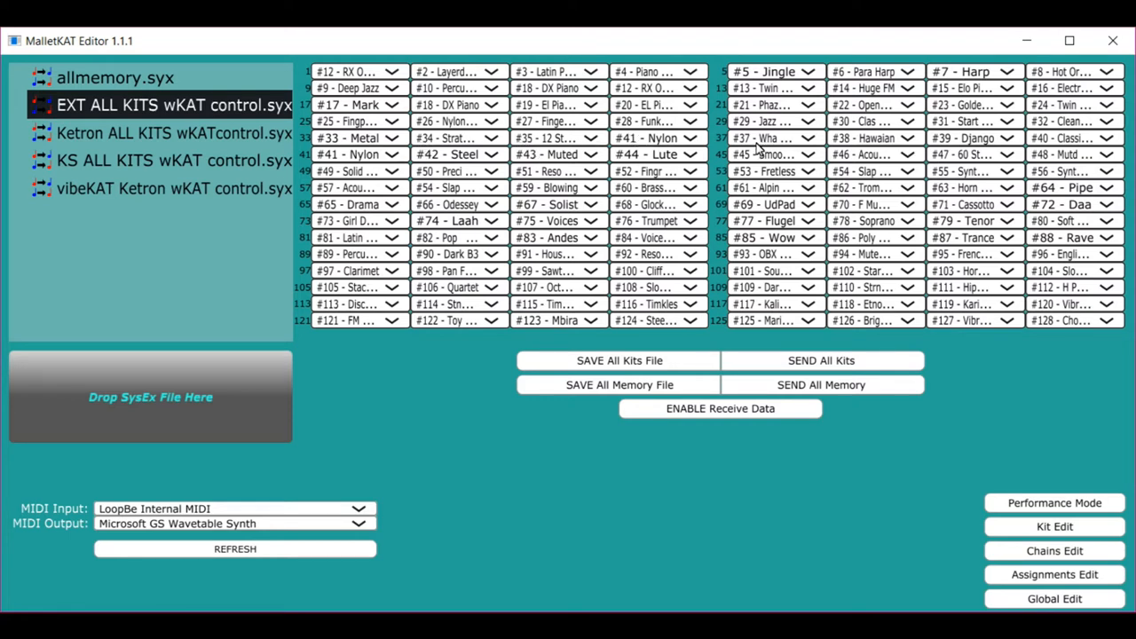
mouse_move(731, 153)
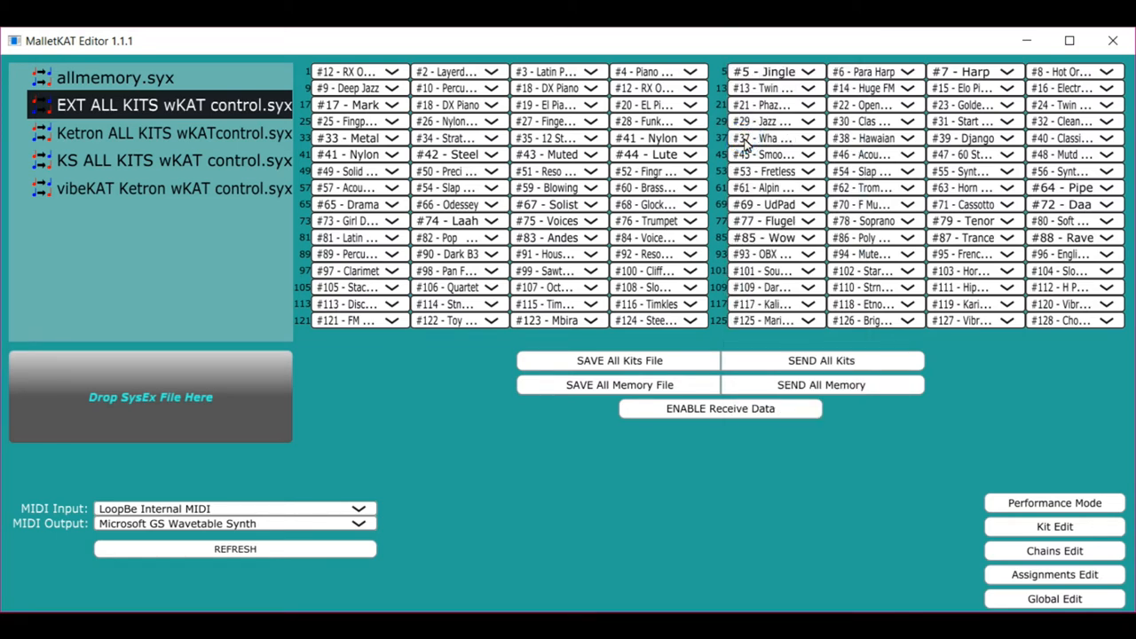
mouse_move(1027, 506)
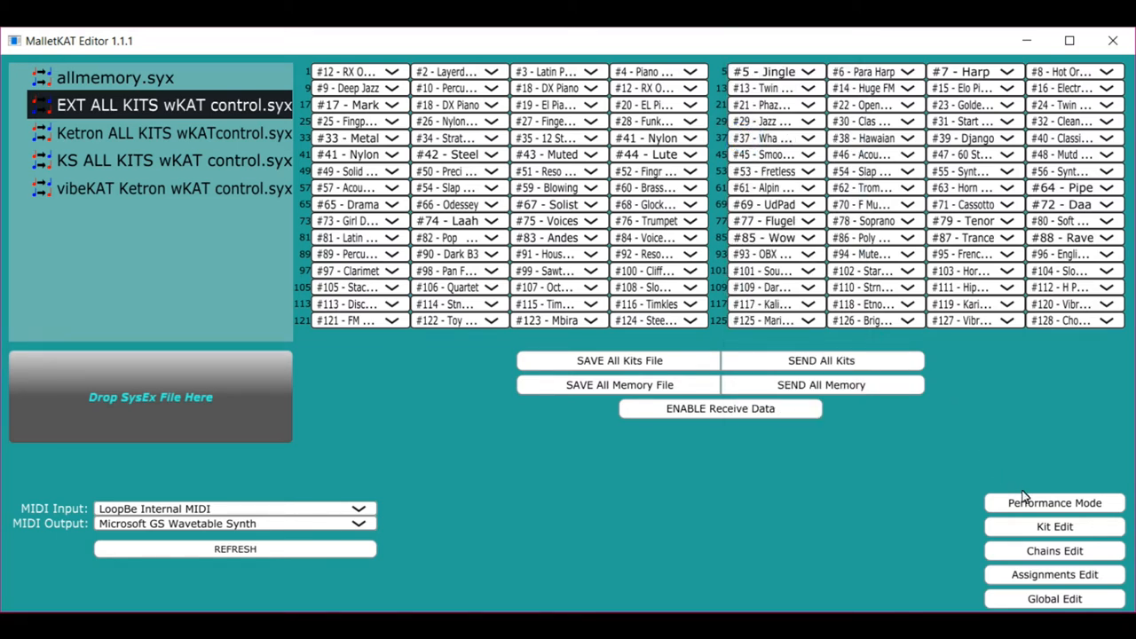
Bring up the Performance Mode view showing 1: Grand Piano
left_click(1054, 504)
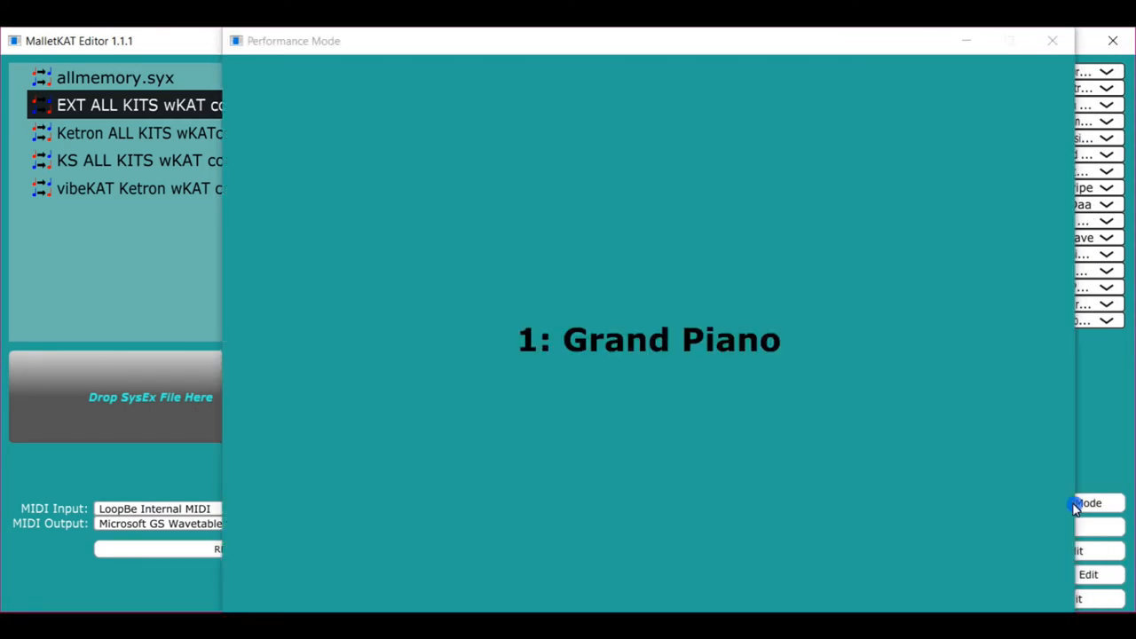
mouse_move(927, 435)
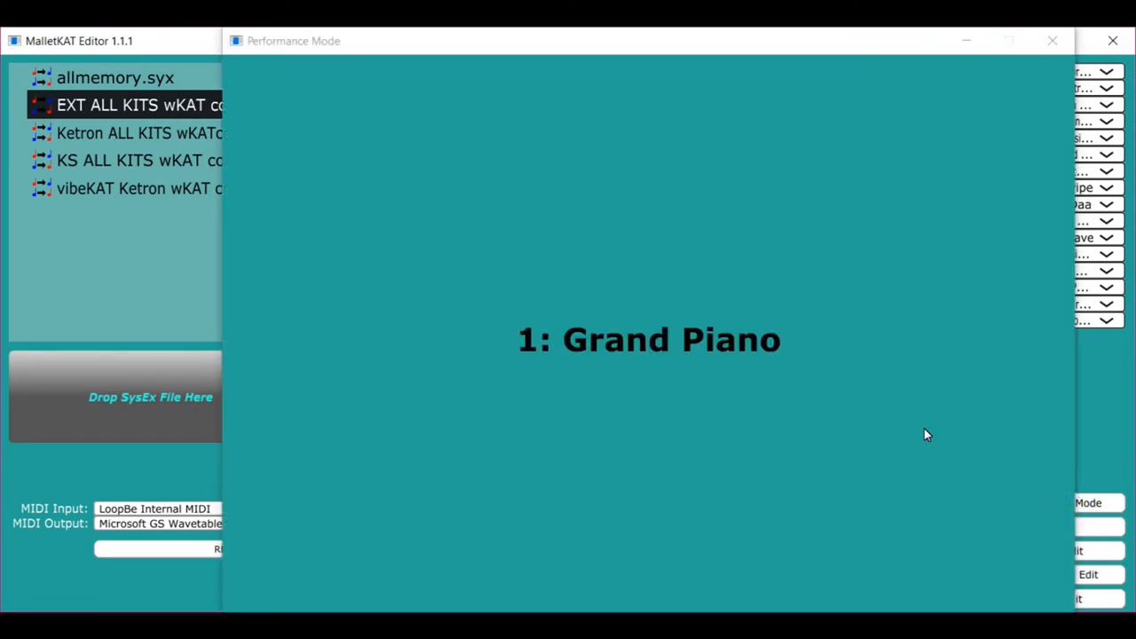
mouse_move(1033, 99)
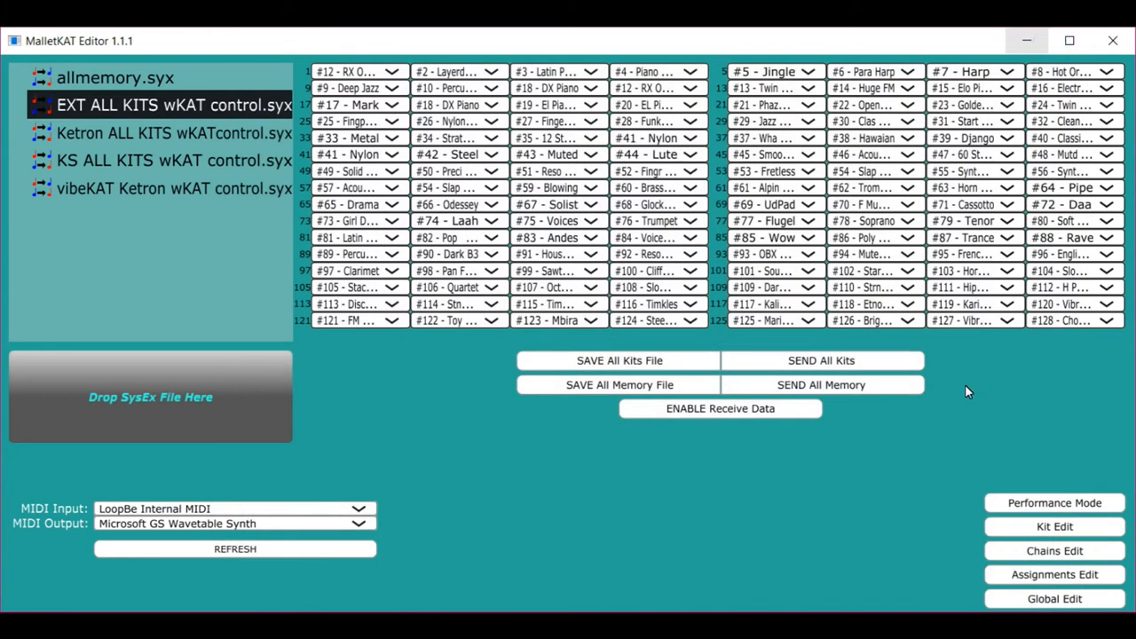
mouse_move(963, 394)
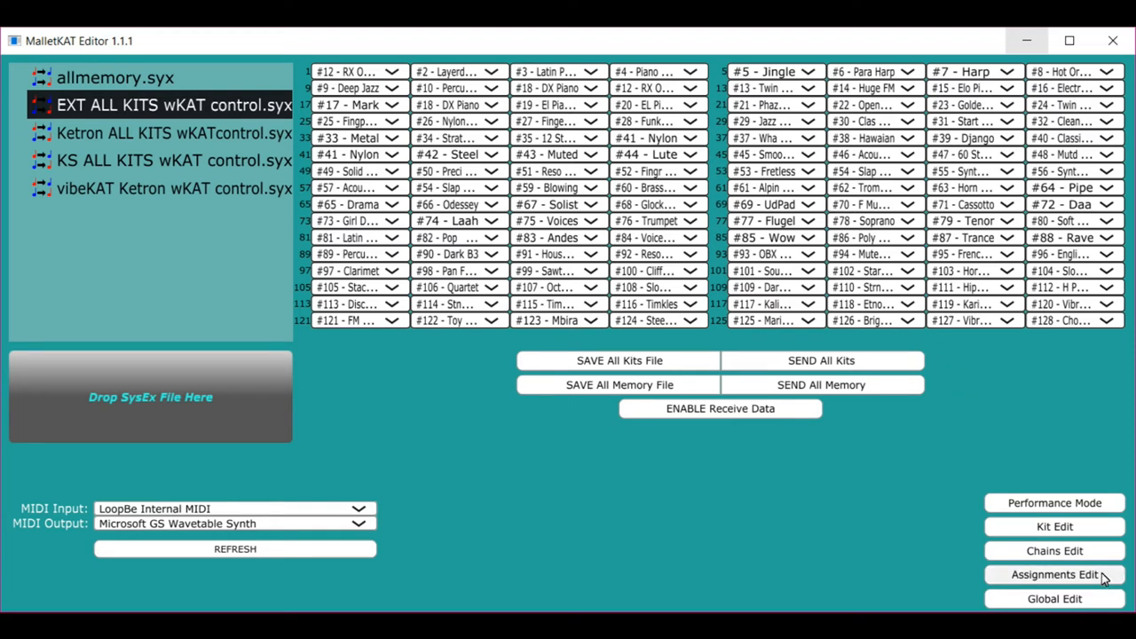
Set chain 1 step 3 to EL Piano 2 in the Chains editor and close it
left_click(1055, 550)
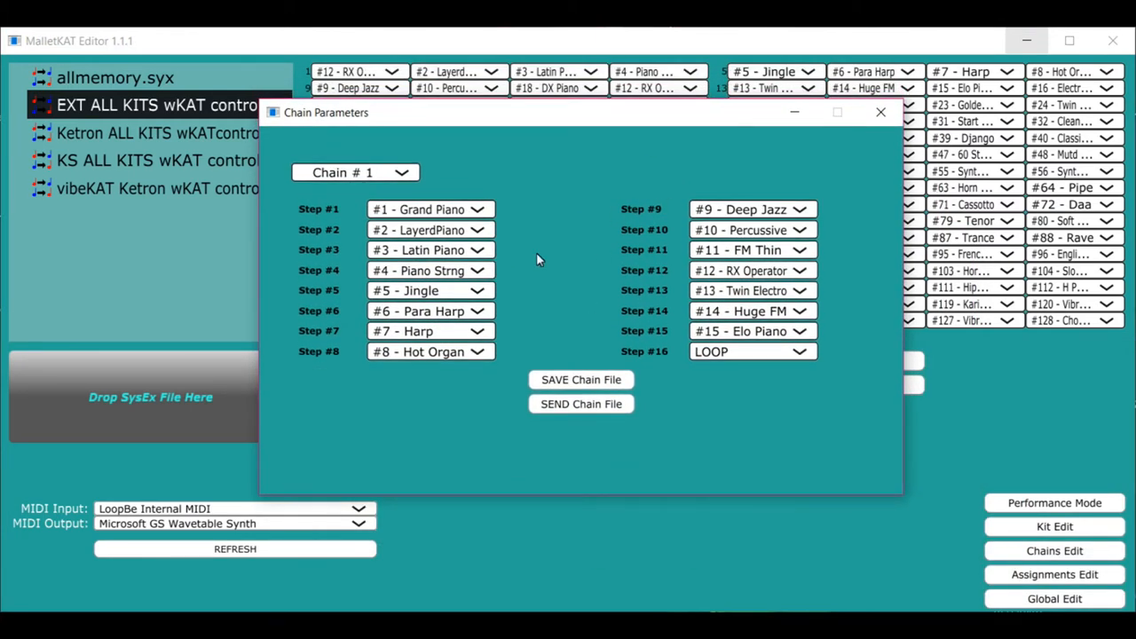
mouse_move(437, 209)
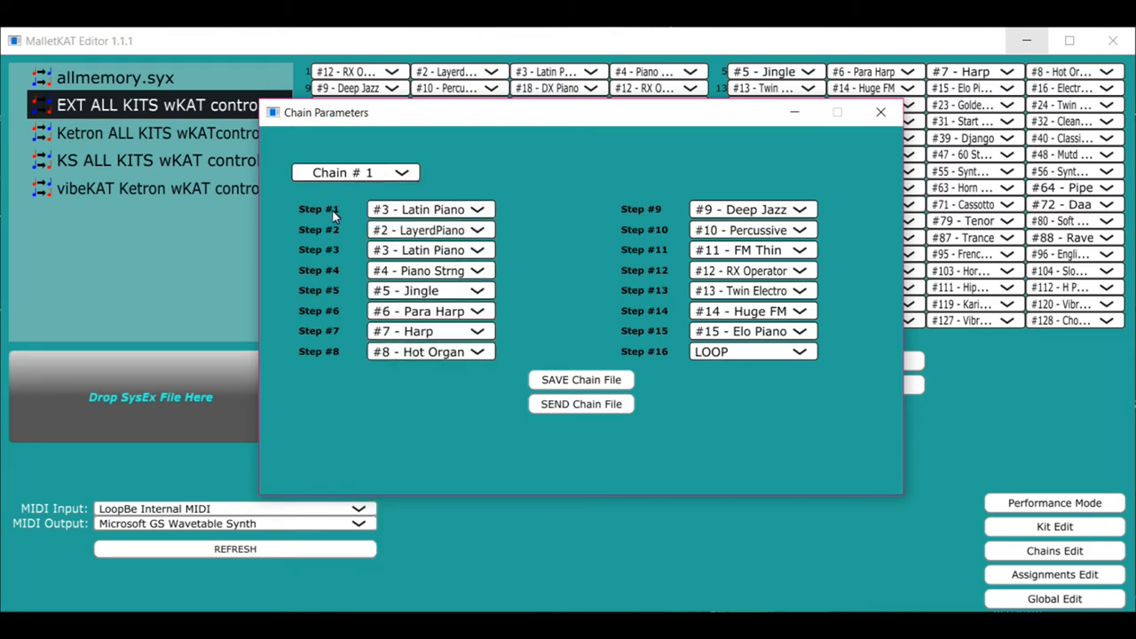
mouse_move(416, 231)
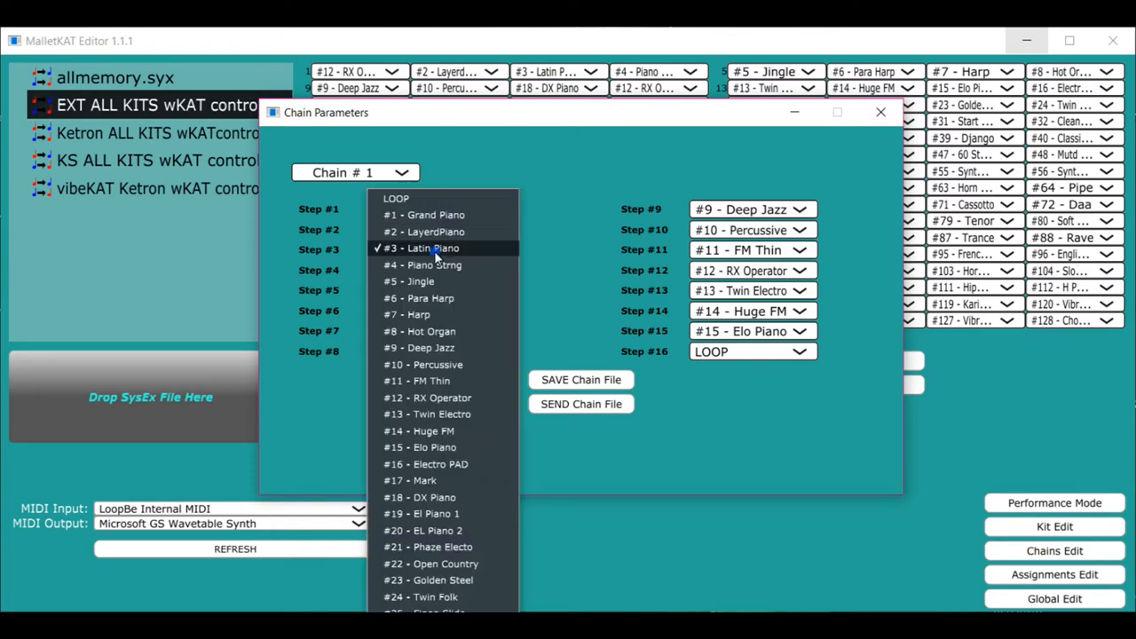
left_click(423, 249)
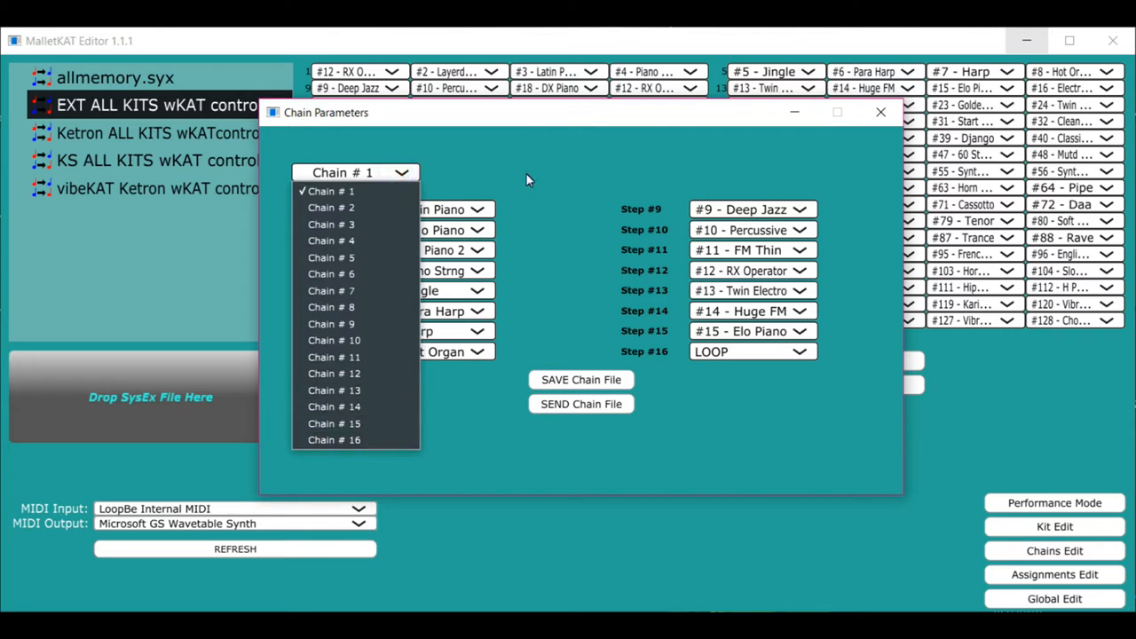
left_click(329, 192)
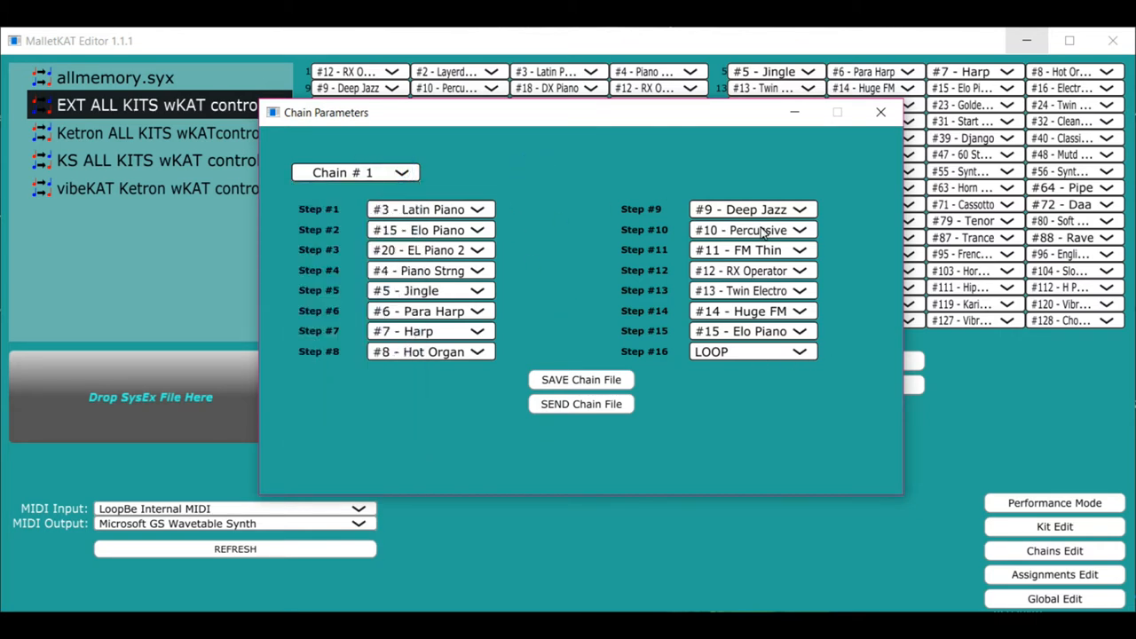
mouse_move(580, 380)
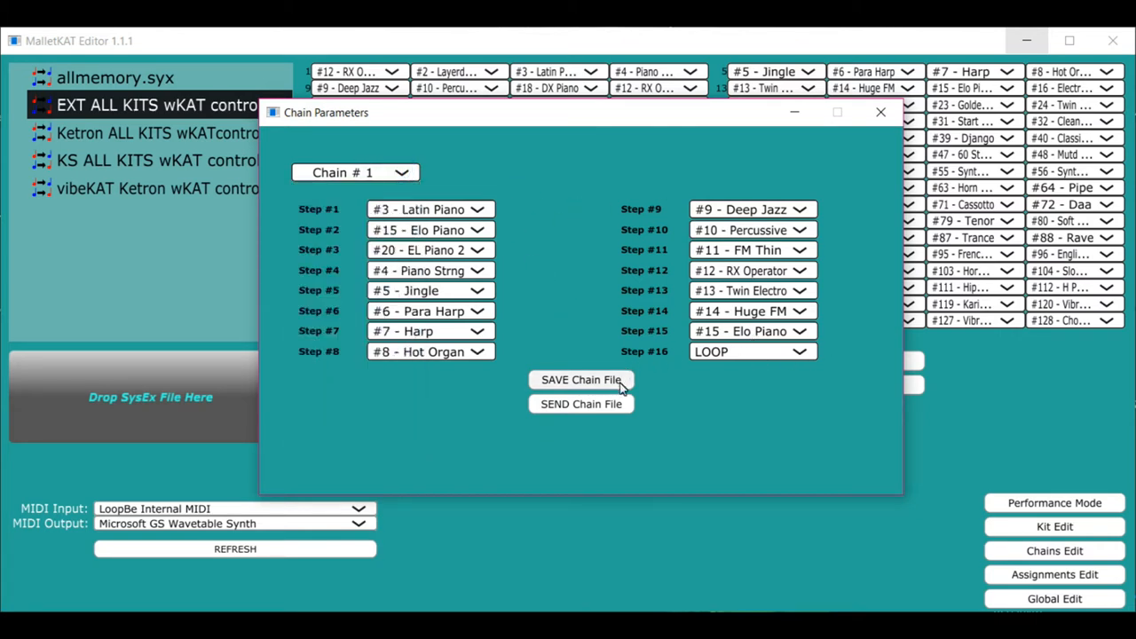
mouse_move(597, 412)
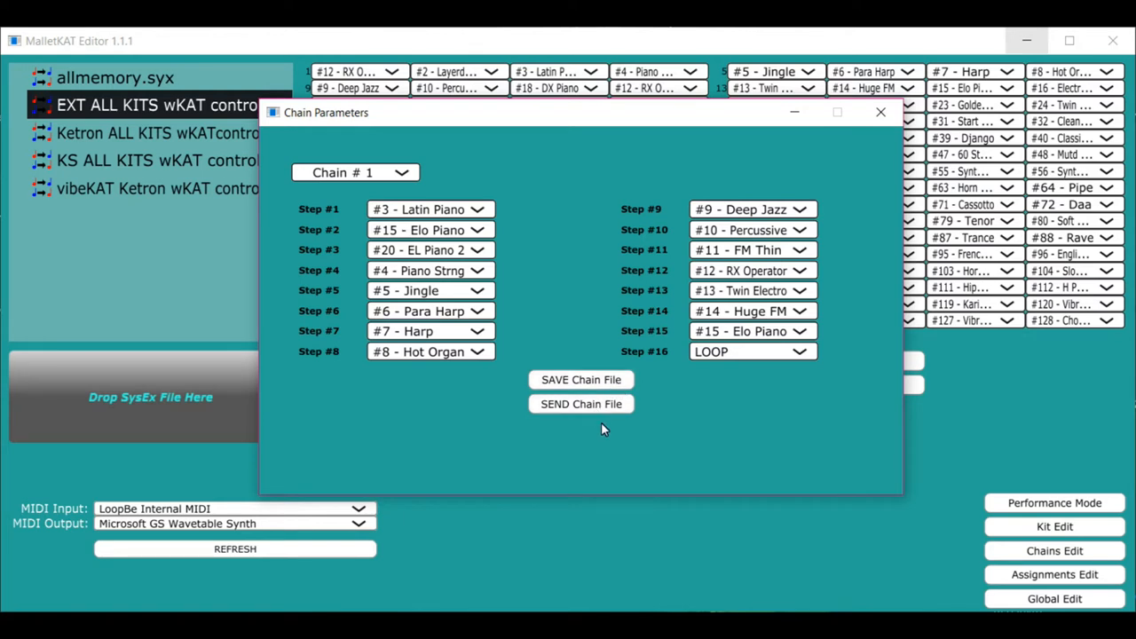
mouse_move(701, 433)
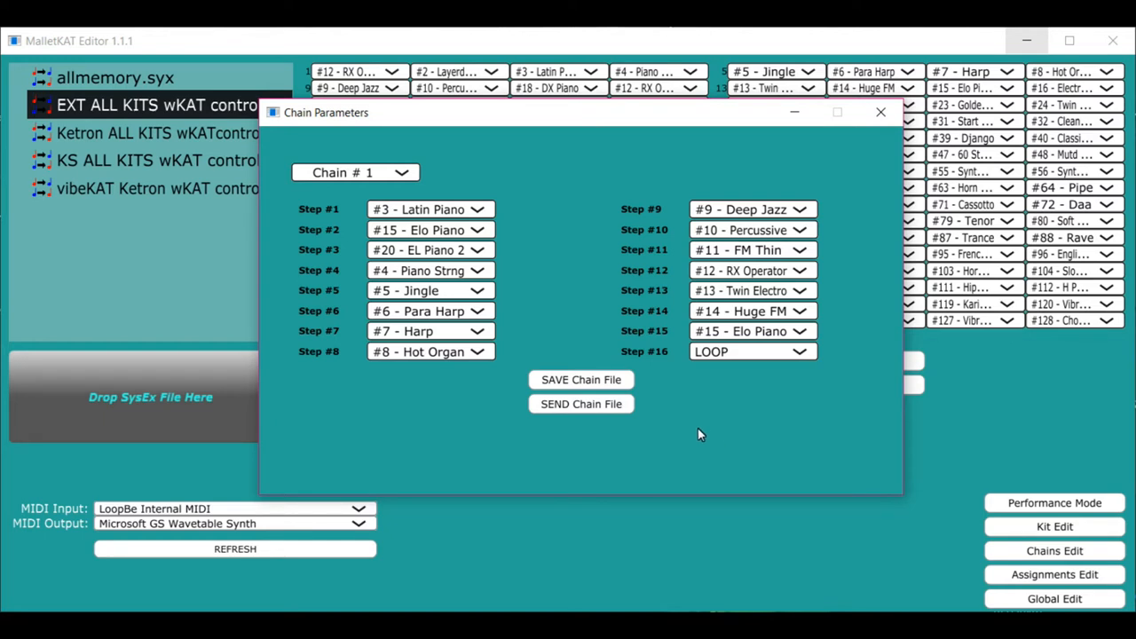
mouse_move(738, 421)
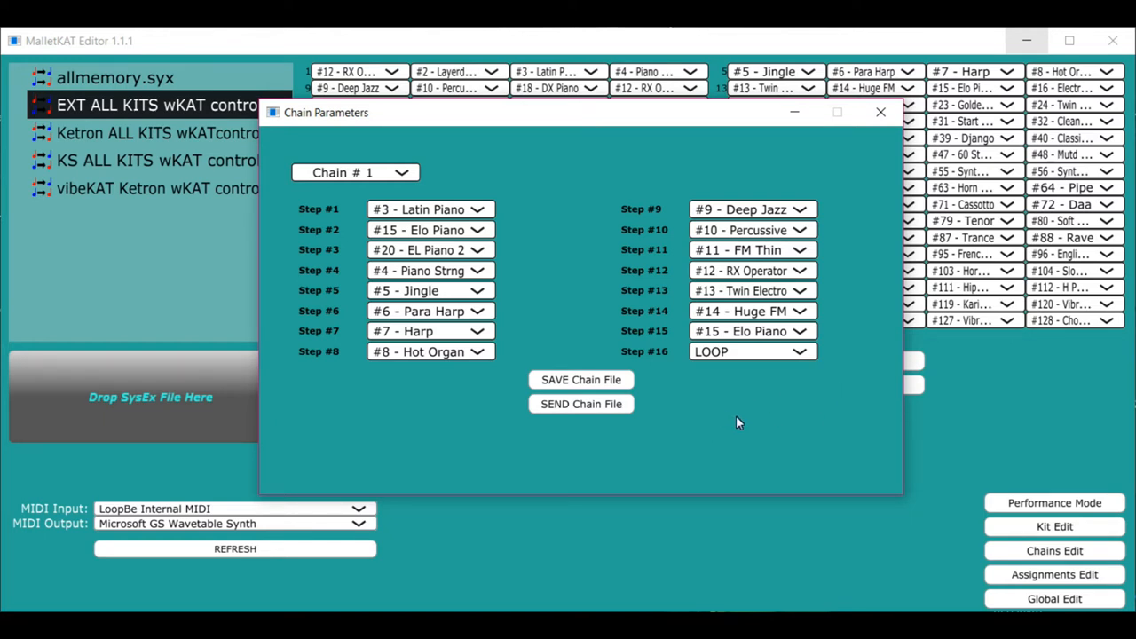
left_click(881, 112)
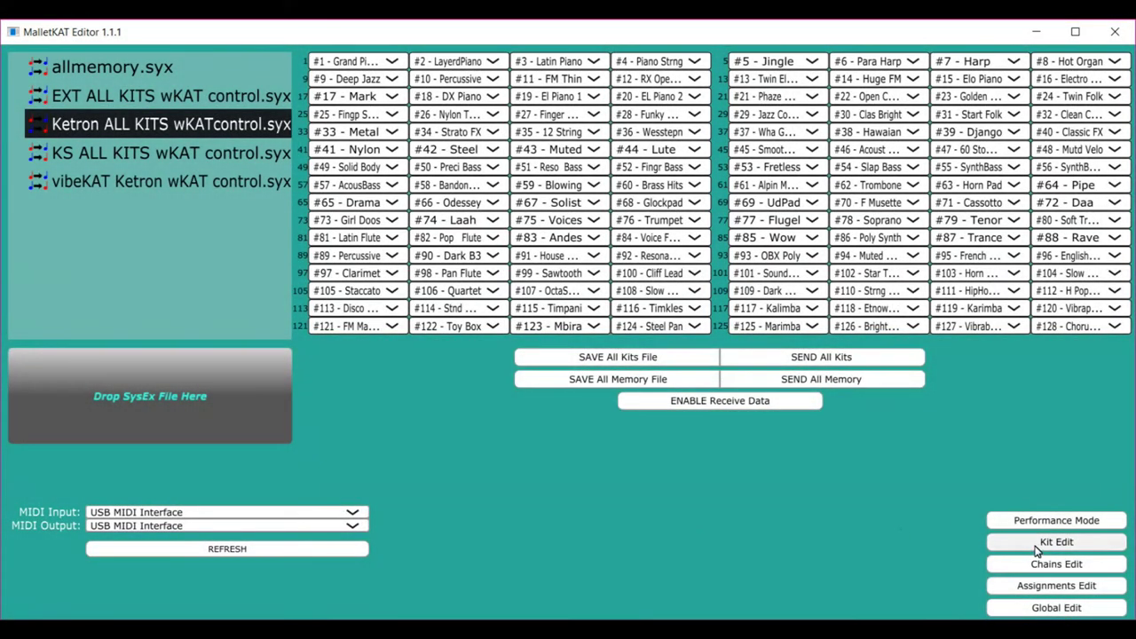
In Kit Parameters, keep Layer 1 octave 7 and velocity gate mode, with velocity gate time 295 msec
left_click(1058, 544)
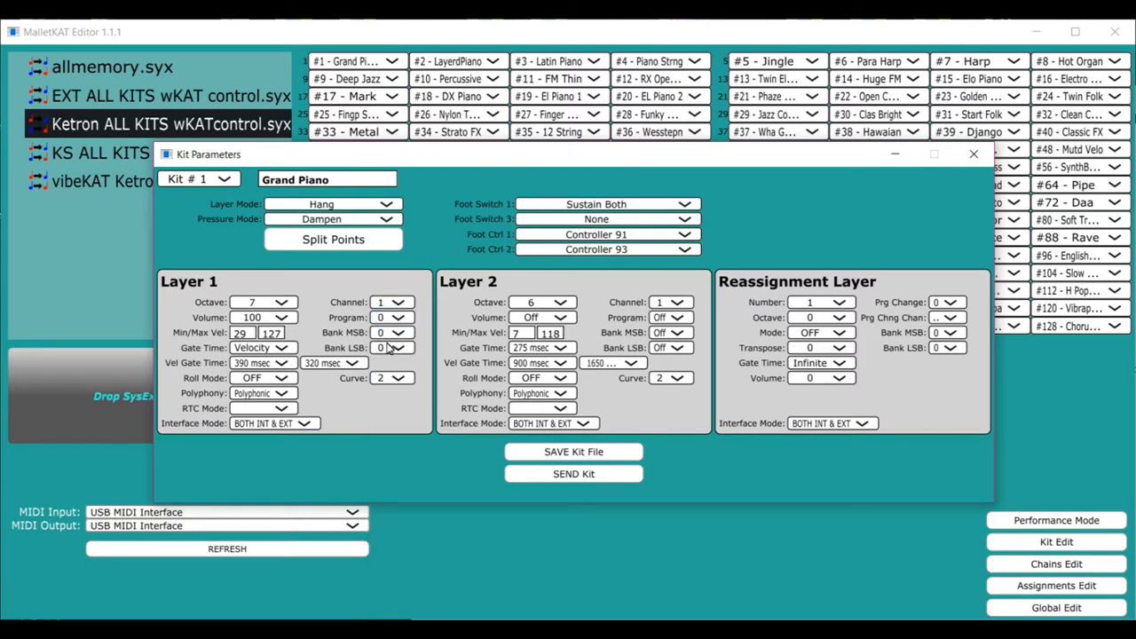
left_click(286, 301)
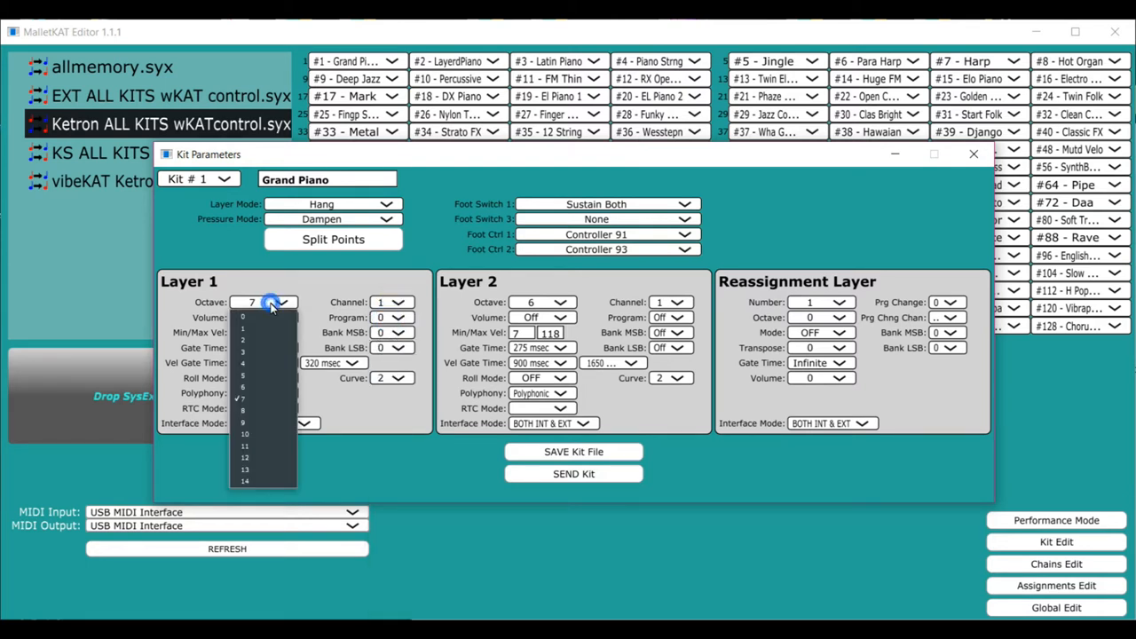
left_click(274, 302)
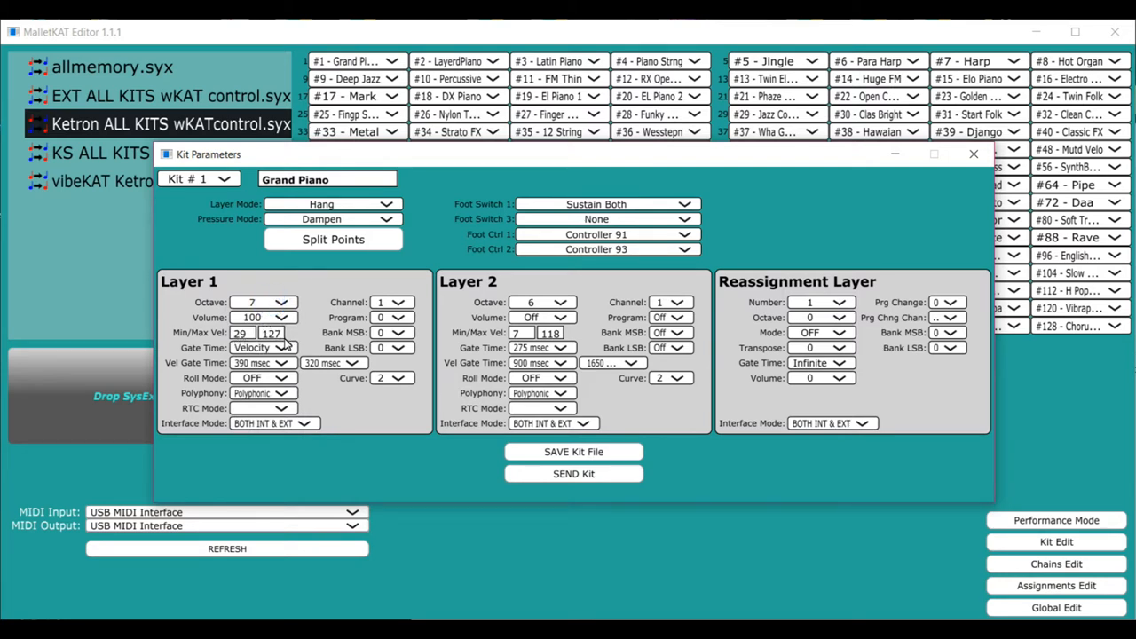
left_click(288, 348)
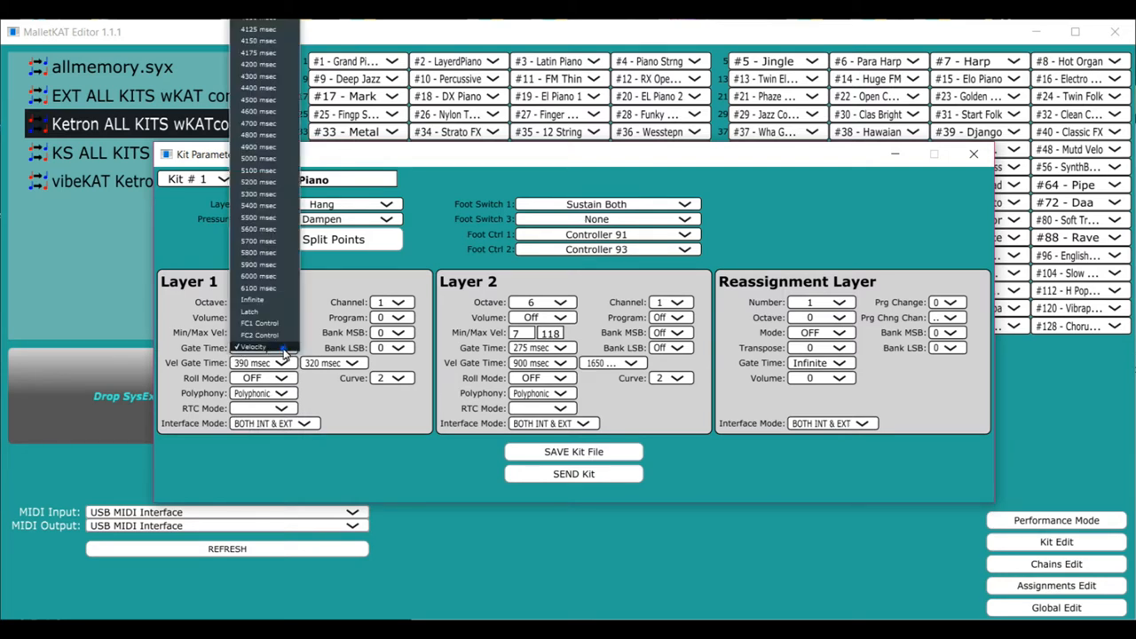
left_click(253, 341)
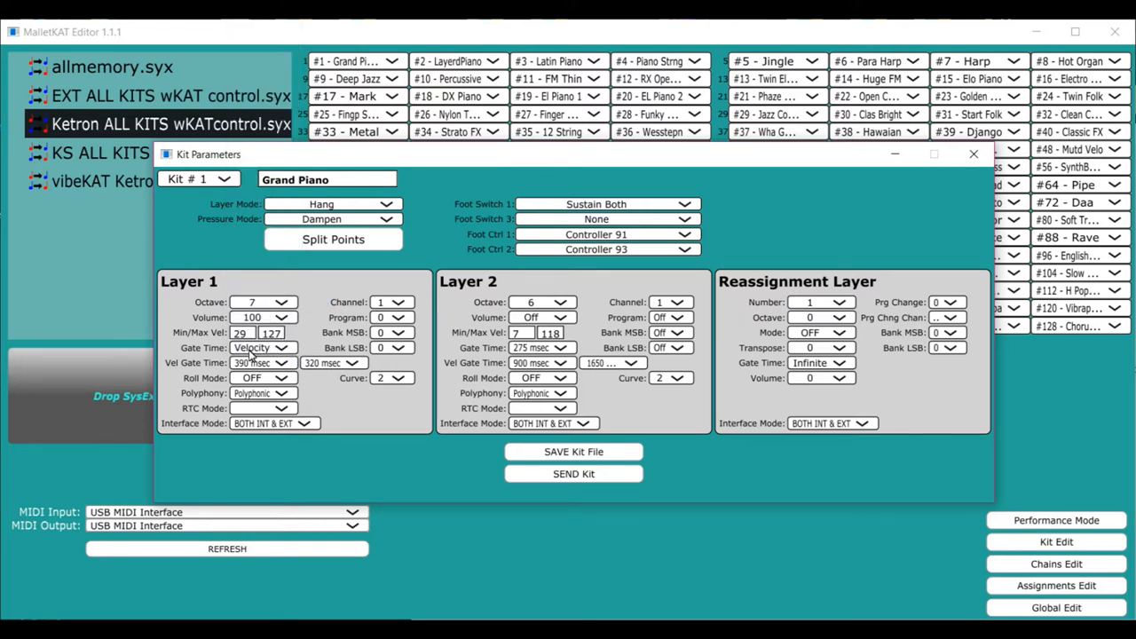
left_click(284, 362)
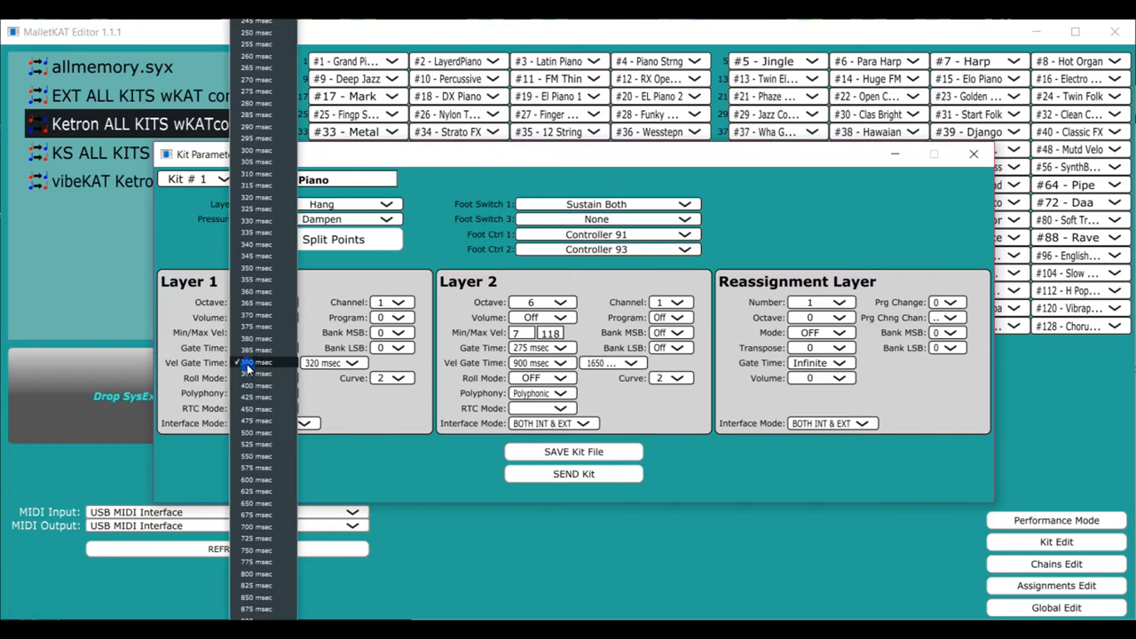
left_click(247, 355)
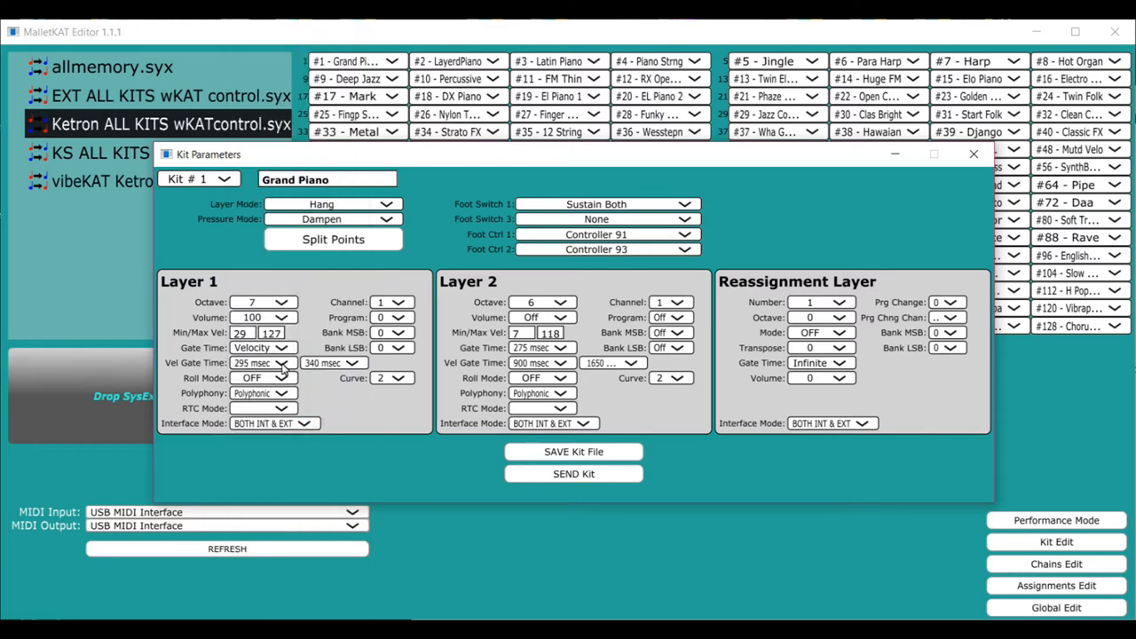
Keep Layer 1 roll mode off and set its interface mode to EXTERNAL ONLY
left_click(293, 392)
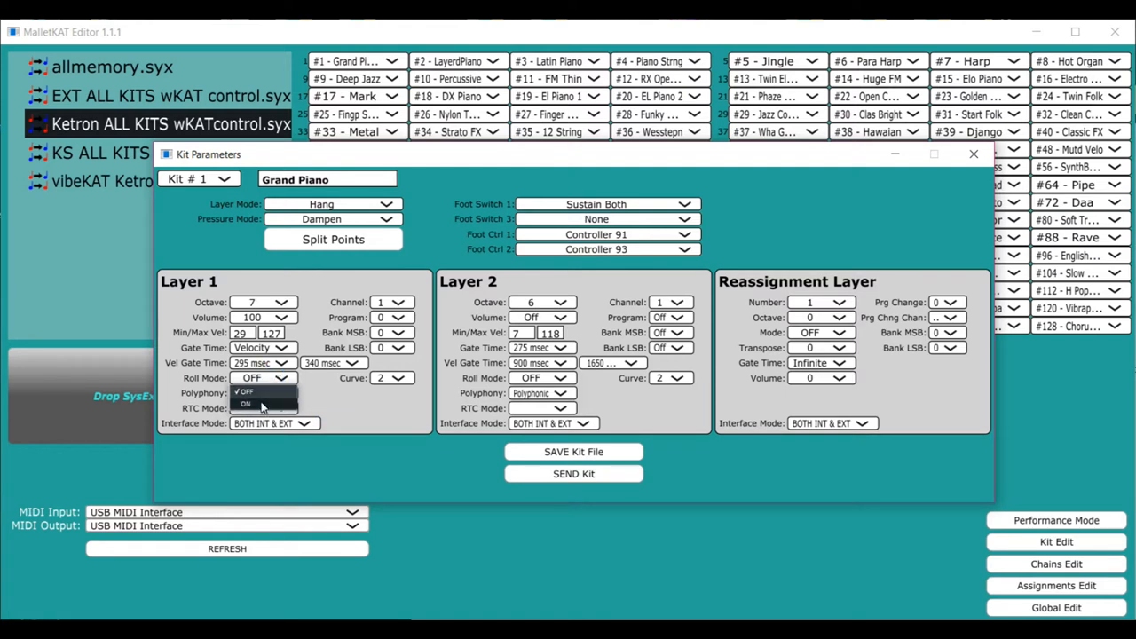
left_click(293, 394)
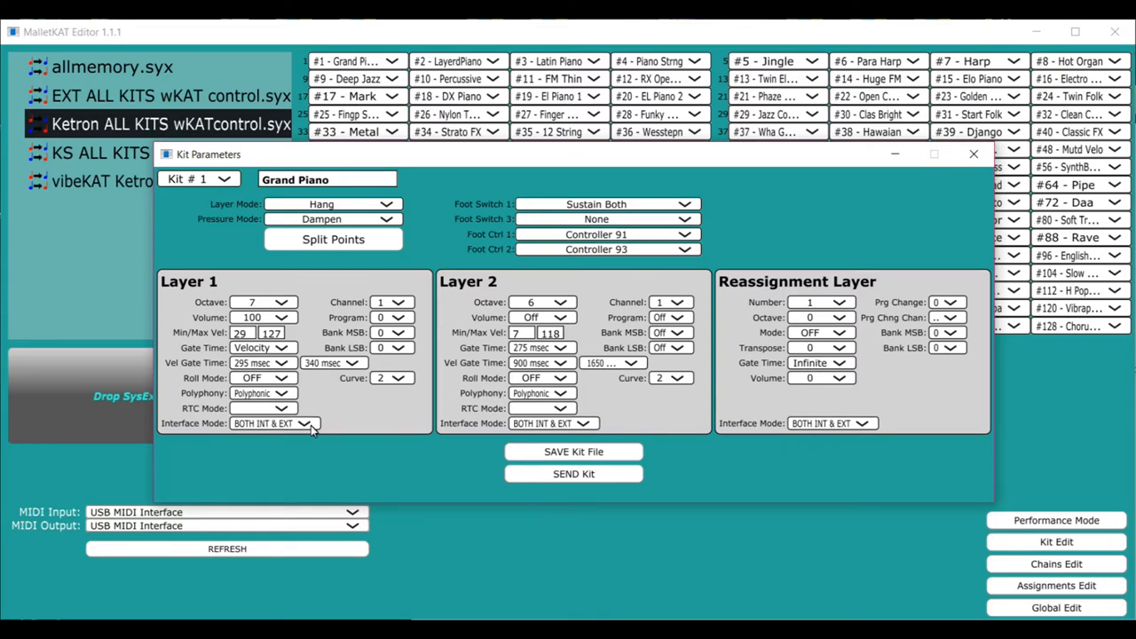
left_click(305, 422)
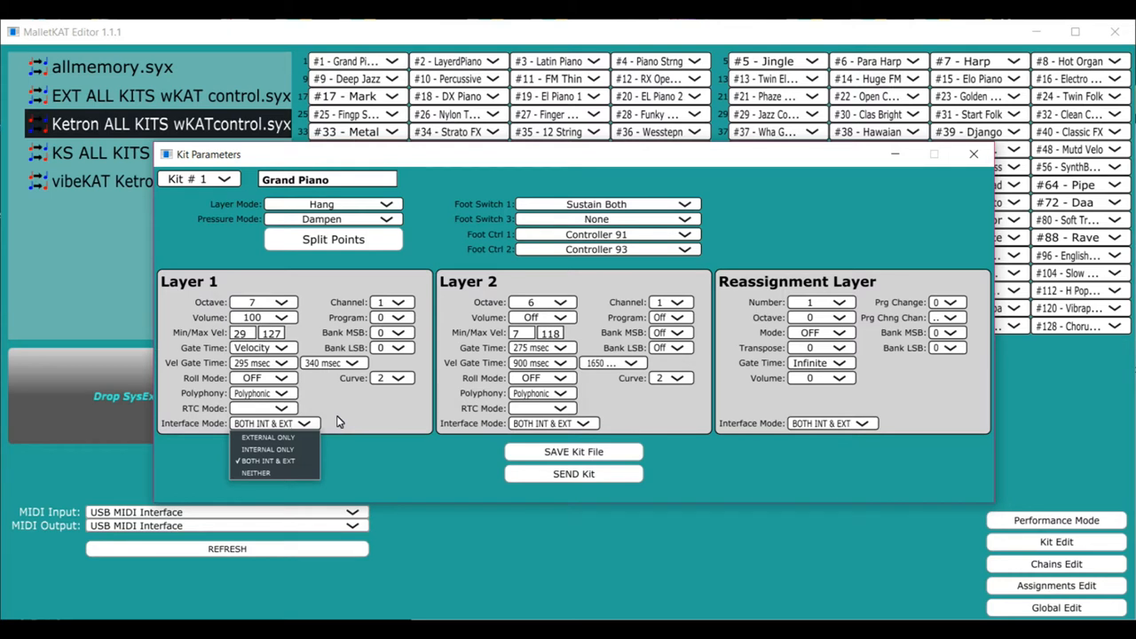
mouse_move(277, 458)
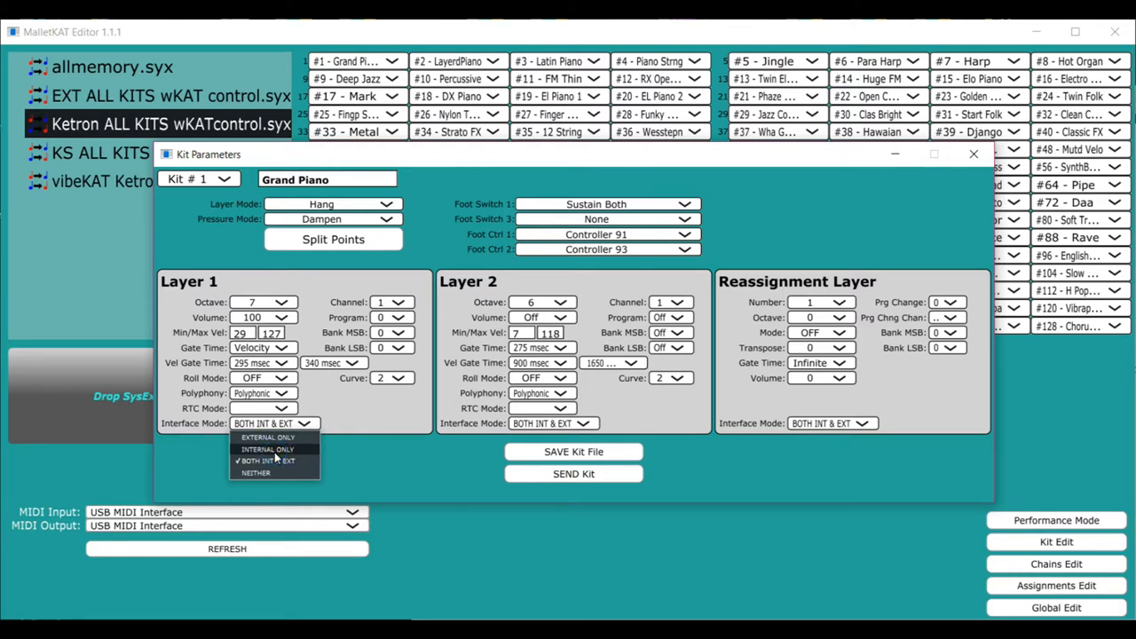
left_click(267, 449)
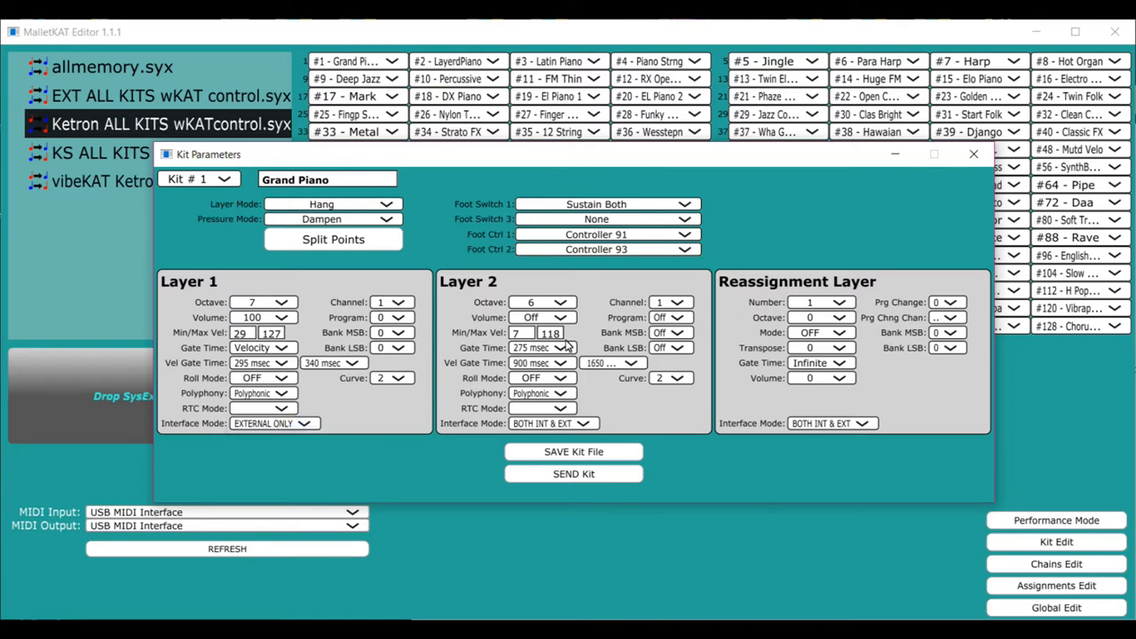
mouse_move(582, 351)
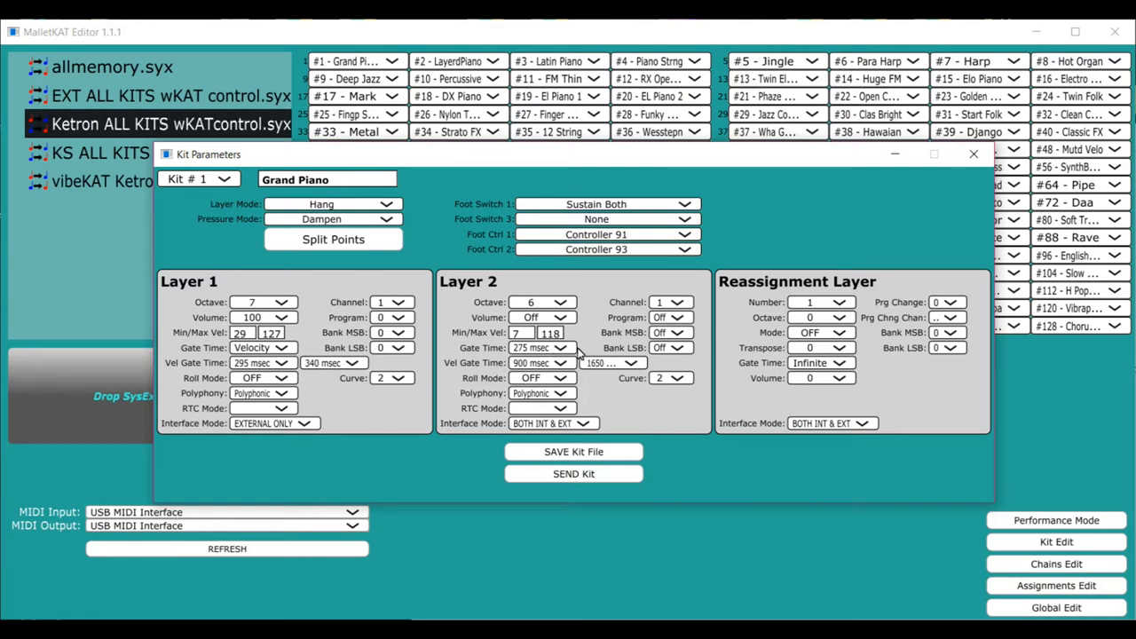
mouse_move(590, 348)
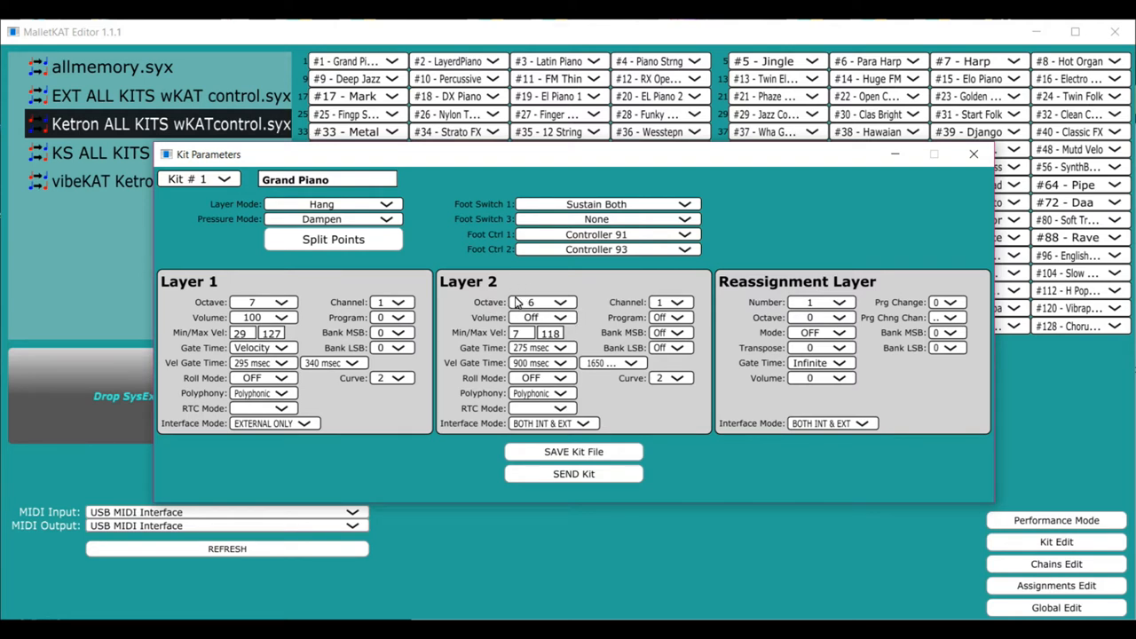
mouse_move(494, 305)
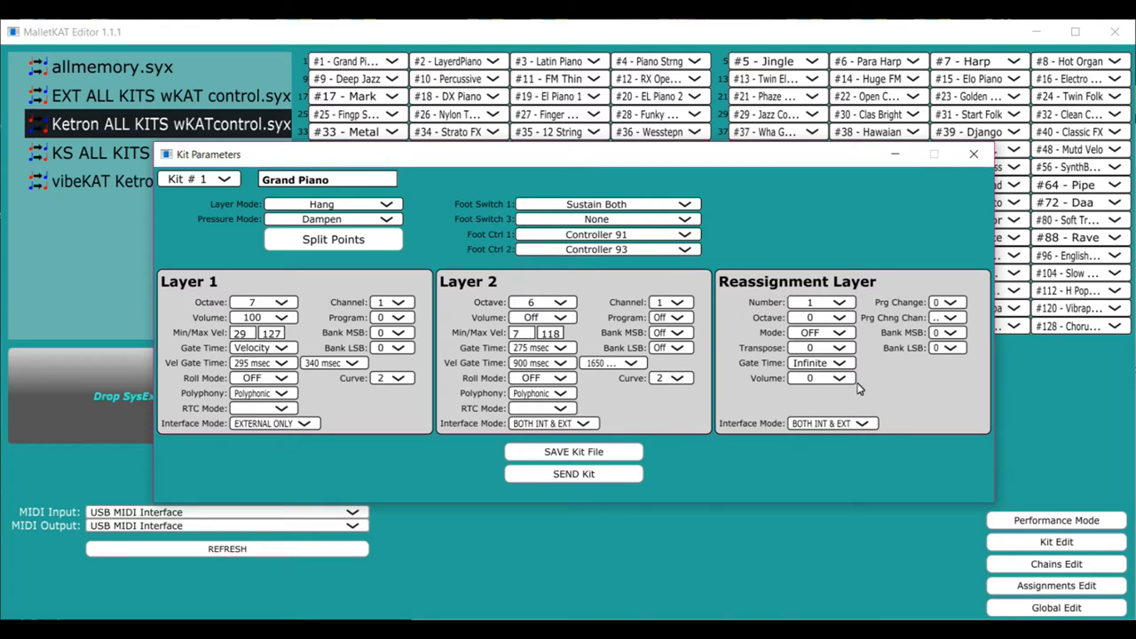
mouse_move(881, 398)
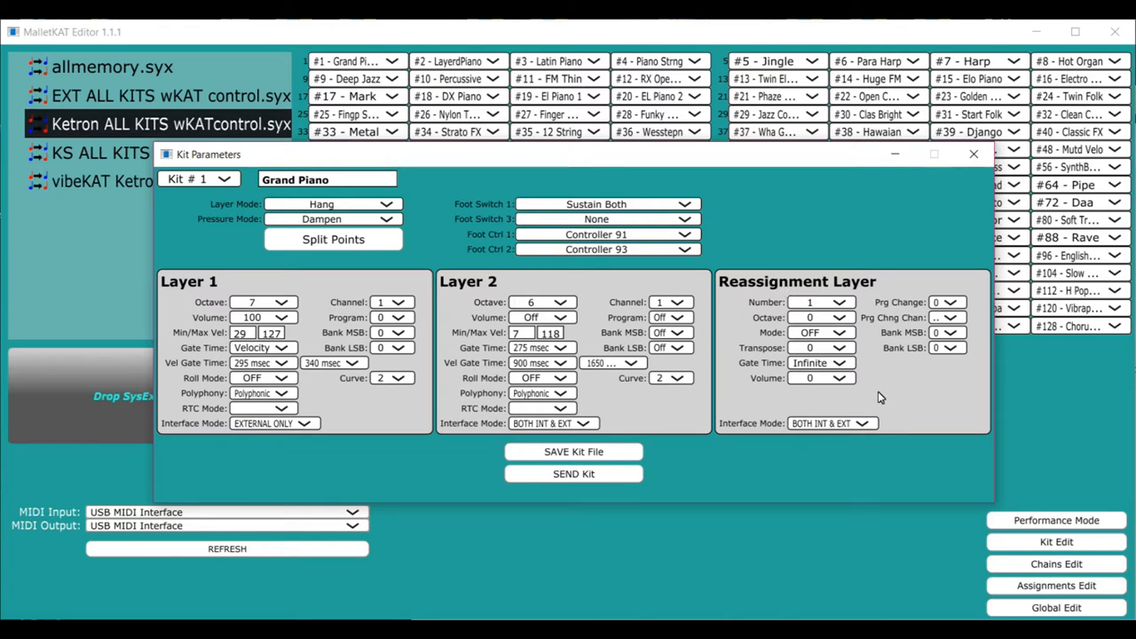
mouse_move(885, 394)
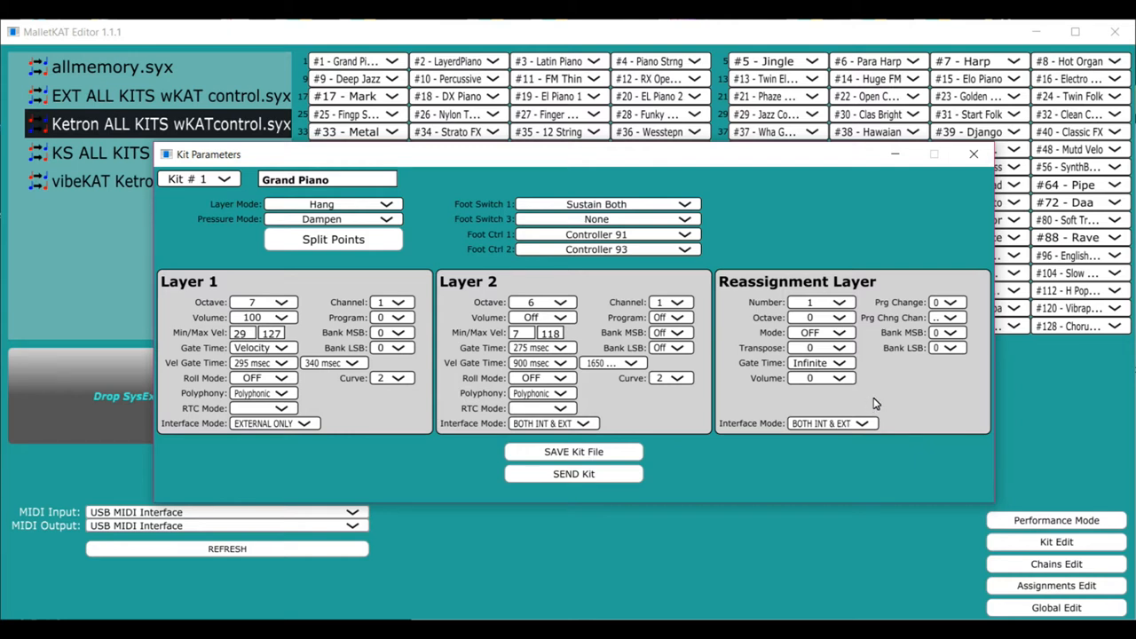
mouse_move(779, 426)
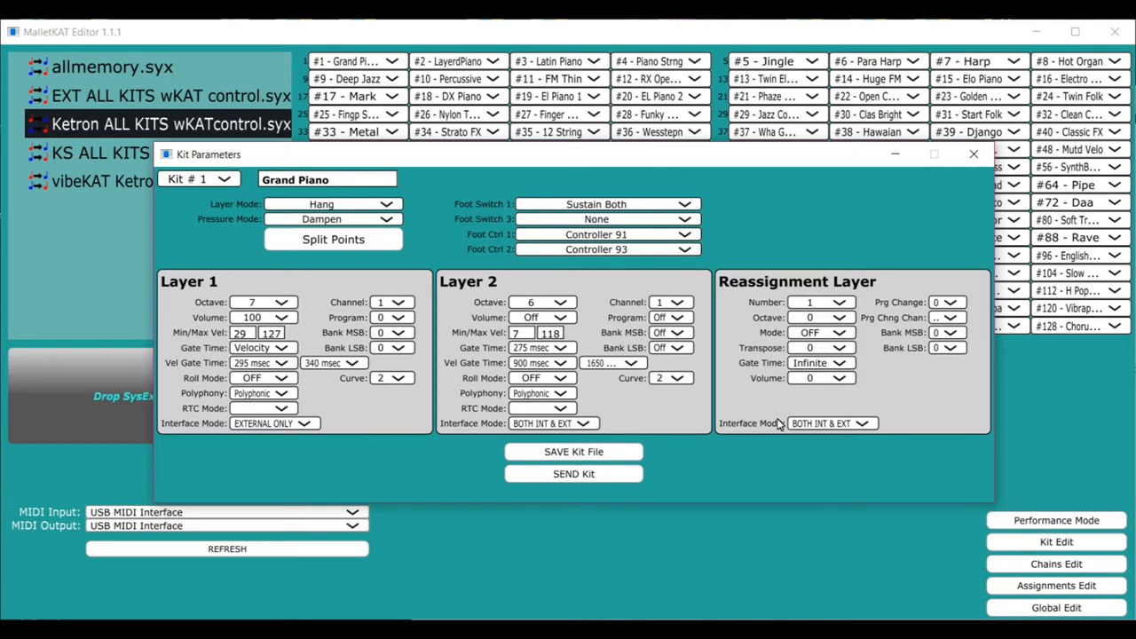
Browse the Layer 2 velocity gate time value list for Grand Piano kit 1
left_click(385, 202)
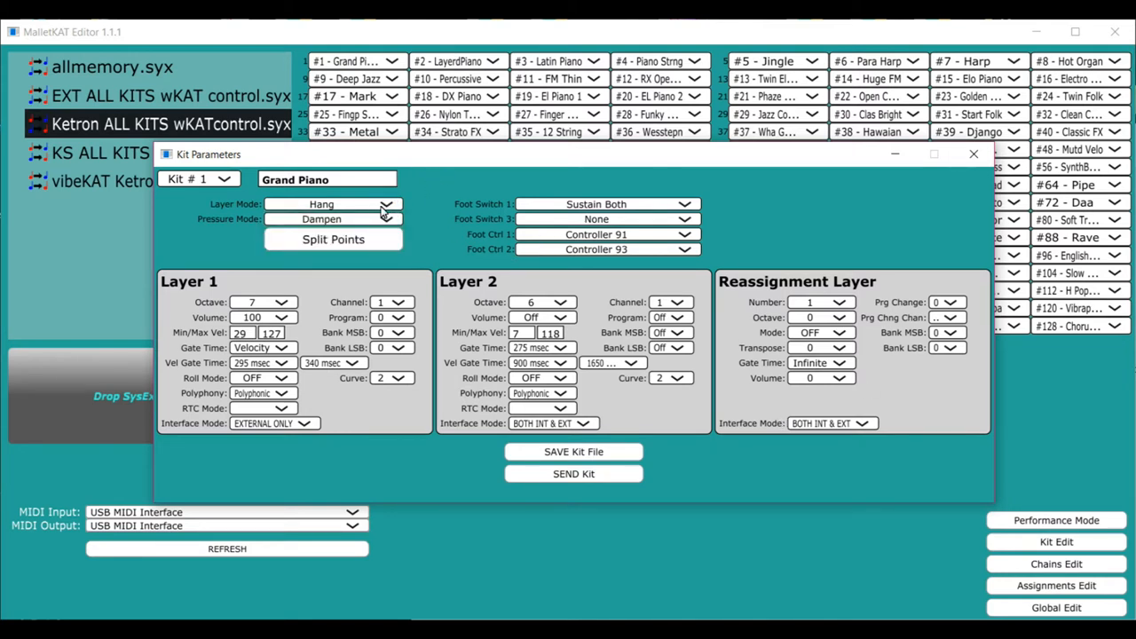
mouse_move(447, 187)
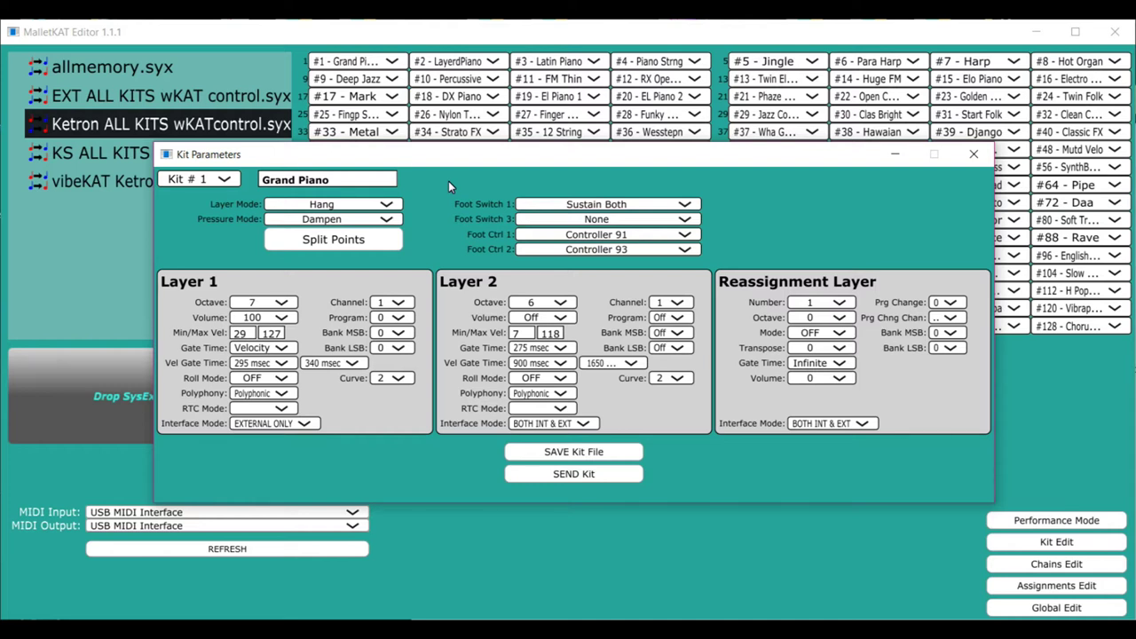
mouse_move(286, 288)
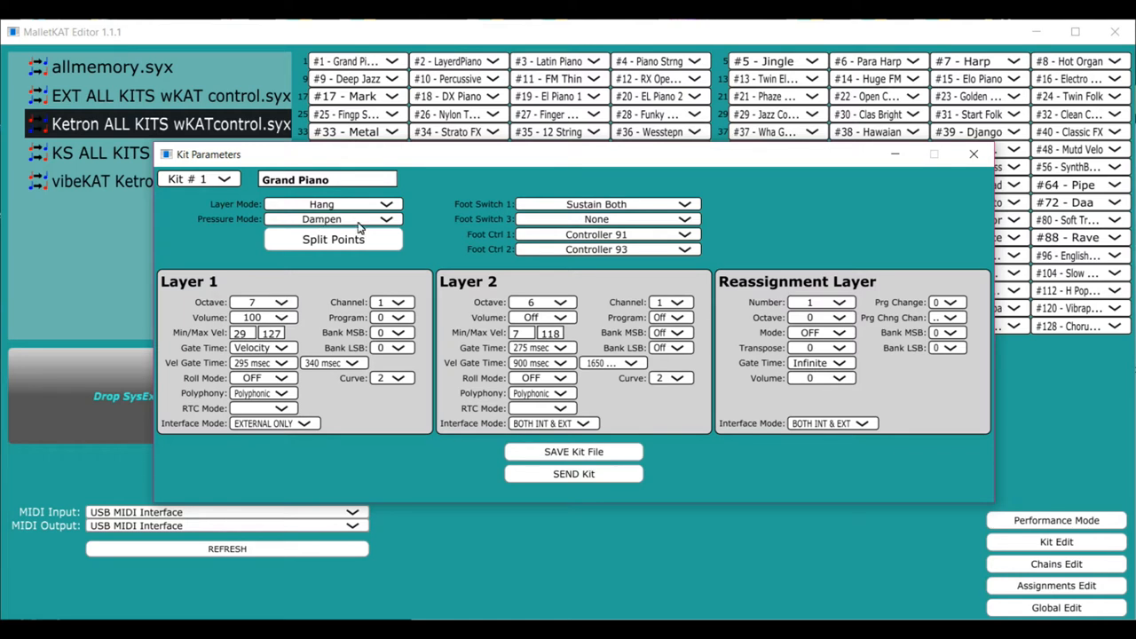
mouse_move(595, 284)
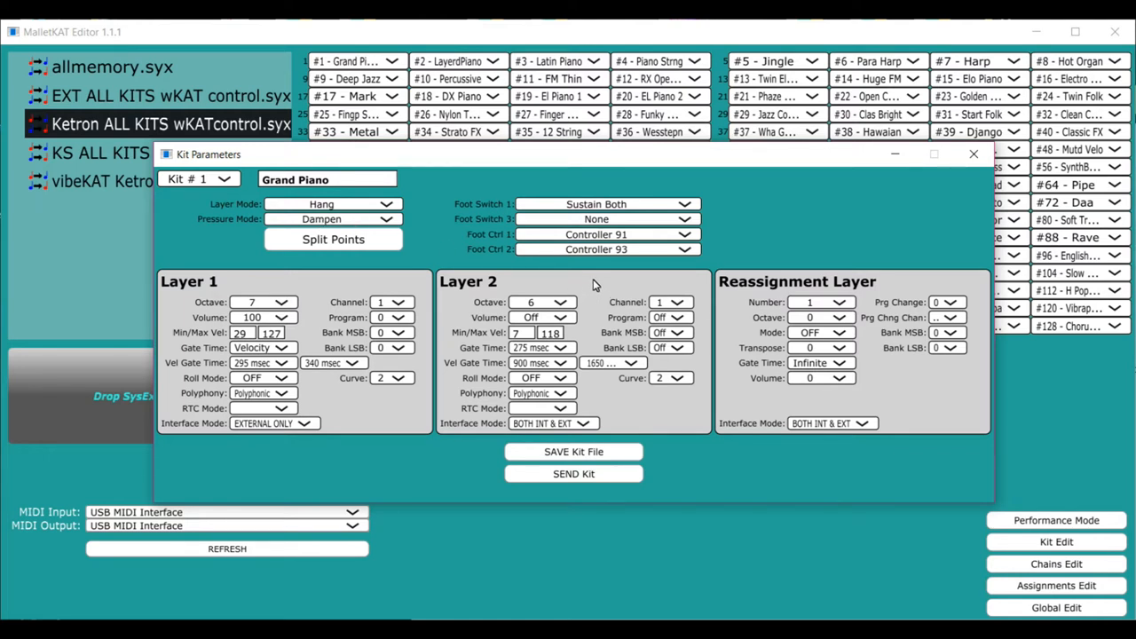
mouse_move(428, 259)
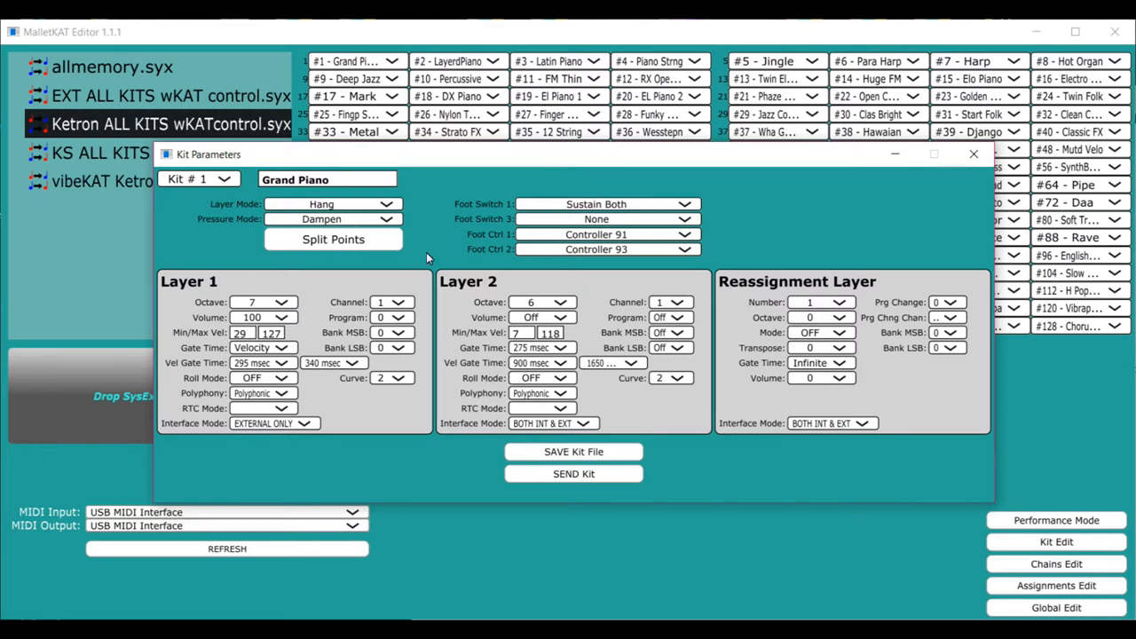
left_click(554, 348)
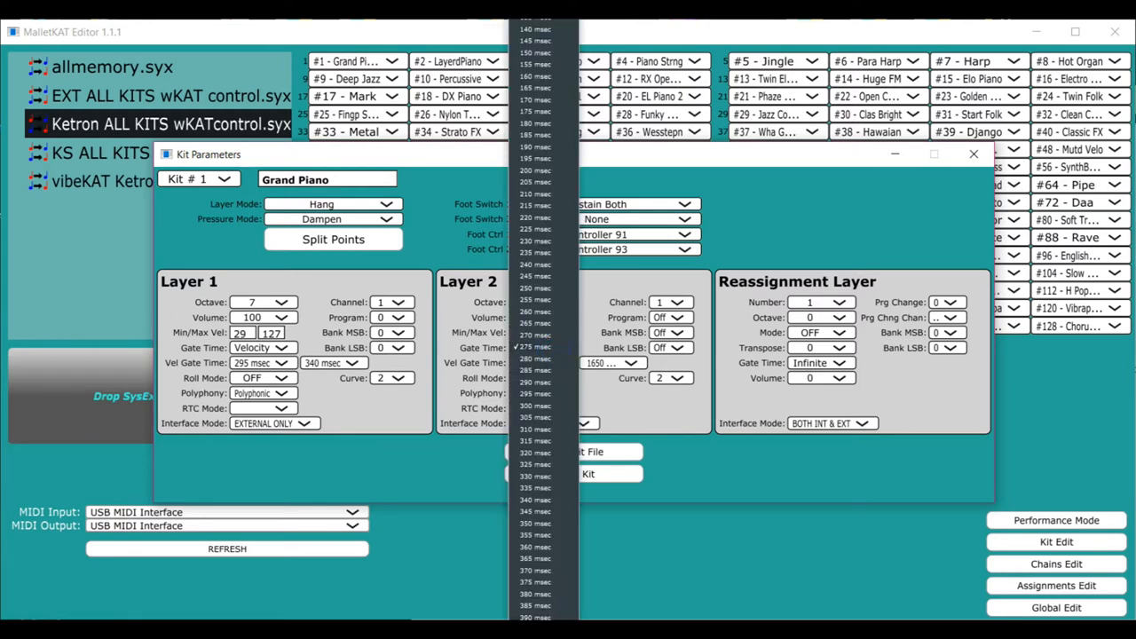
scroll("down", 3)
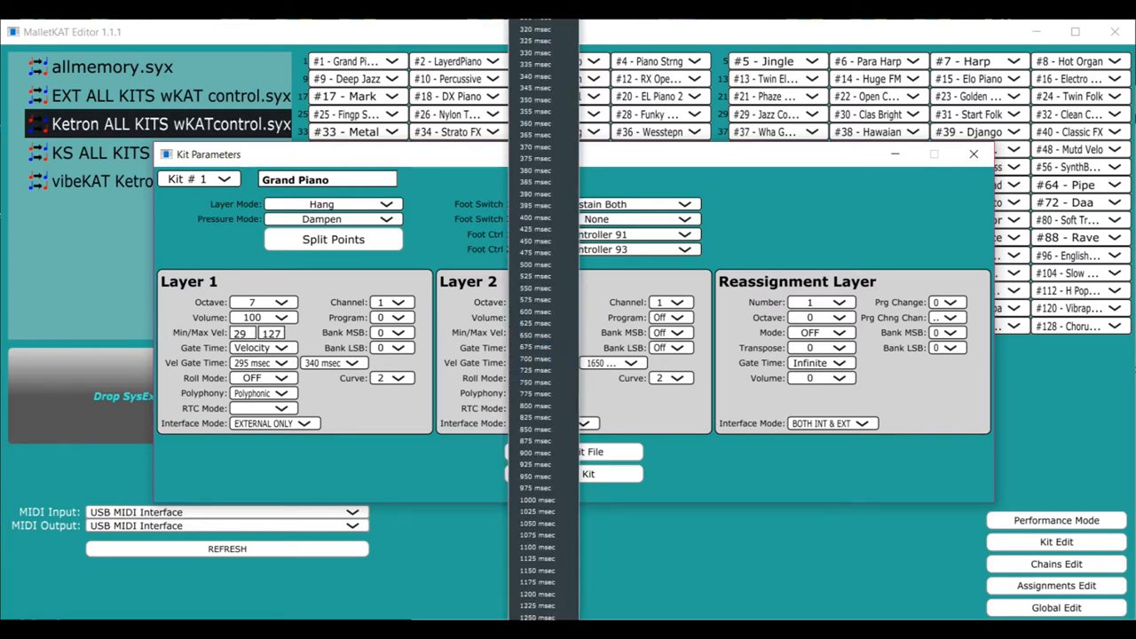
scroll("down", 3)
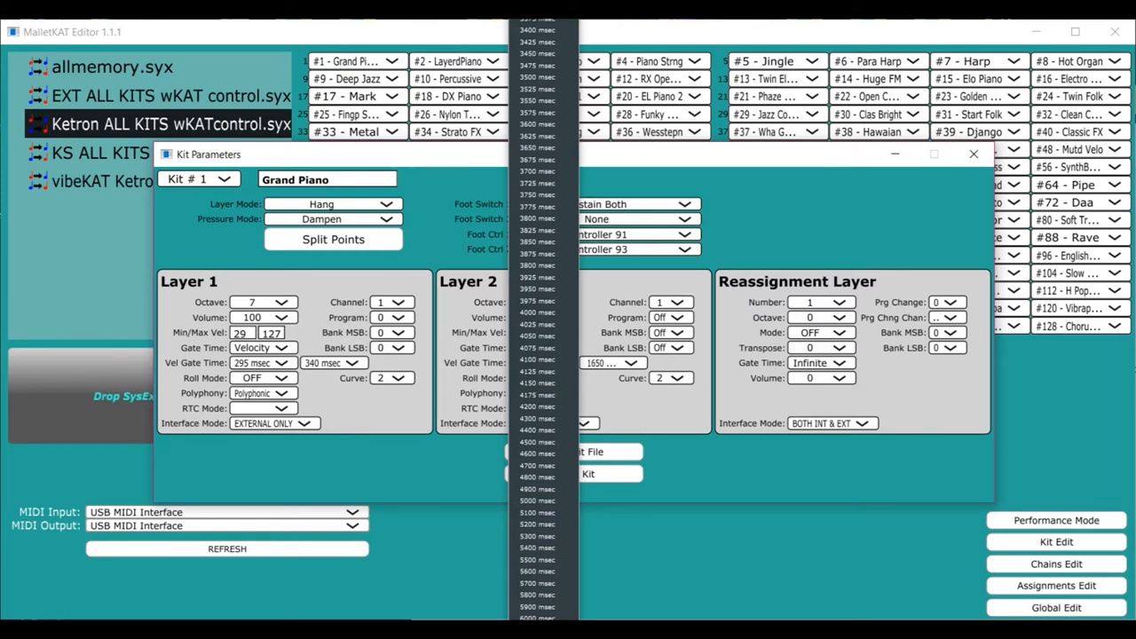
mouse_move(675, 583)
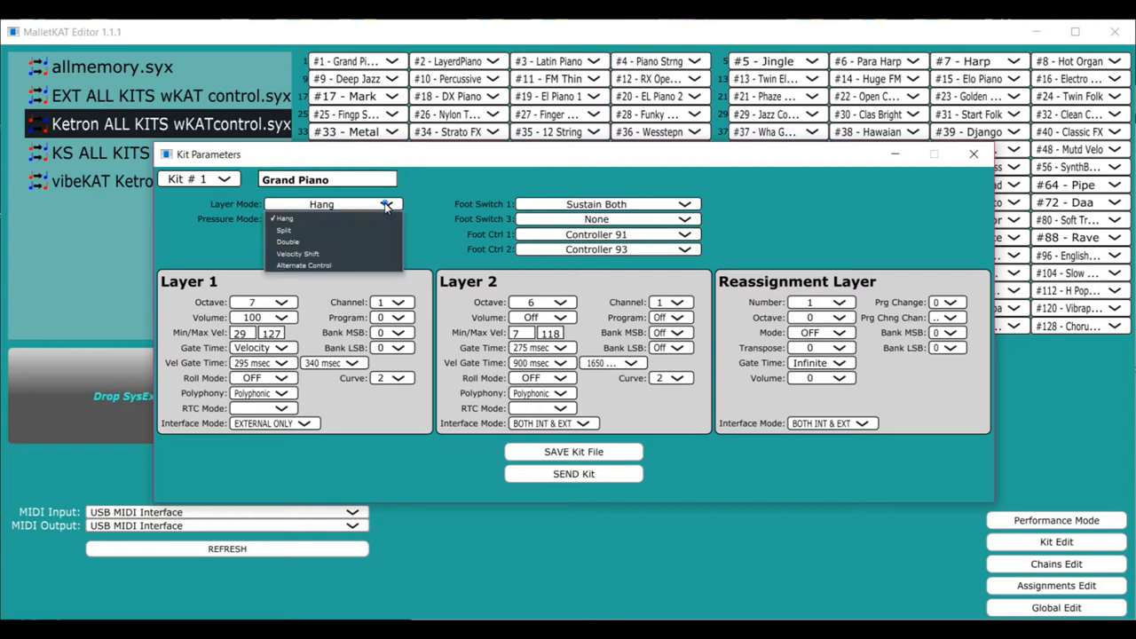
mouse_move(355, 245)
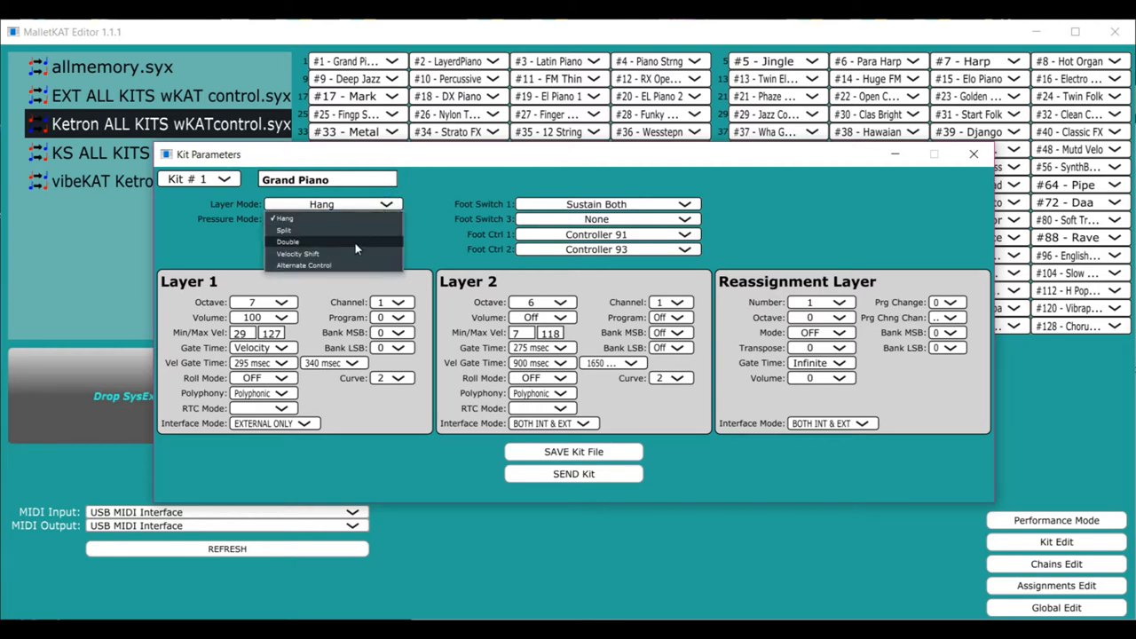
mouse_move(351, 251)
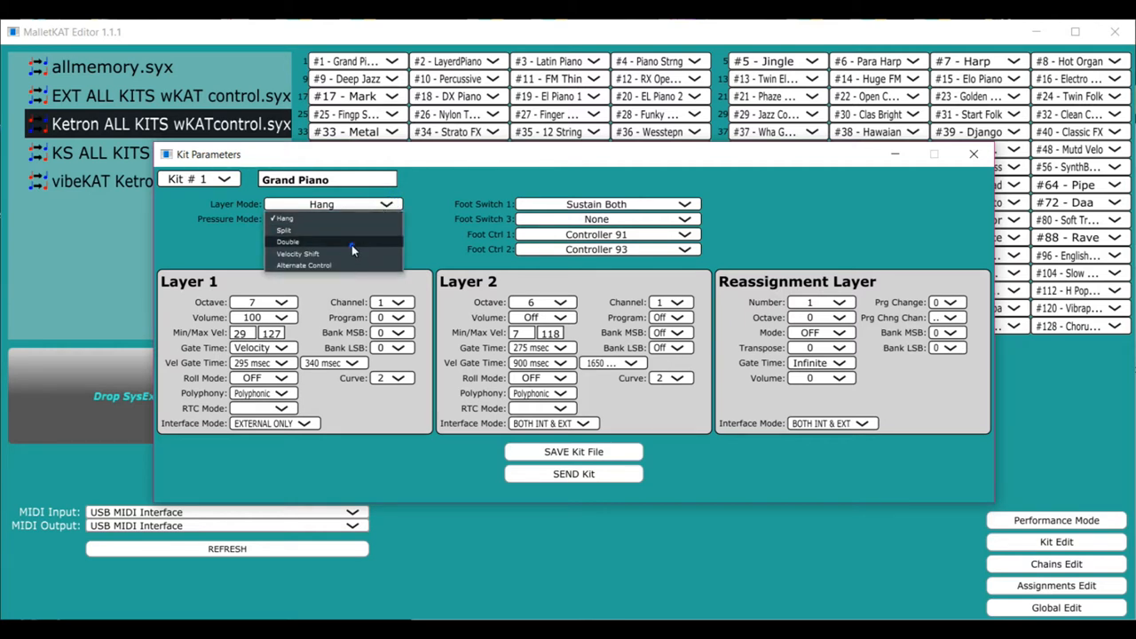
Set the layer mode via Double to Split, leaving foot switch 1 at Sustain Both
left_click(286, 242)
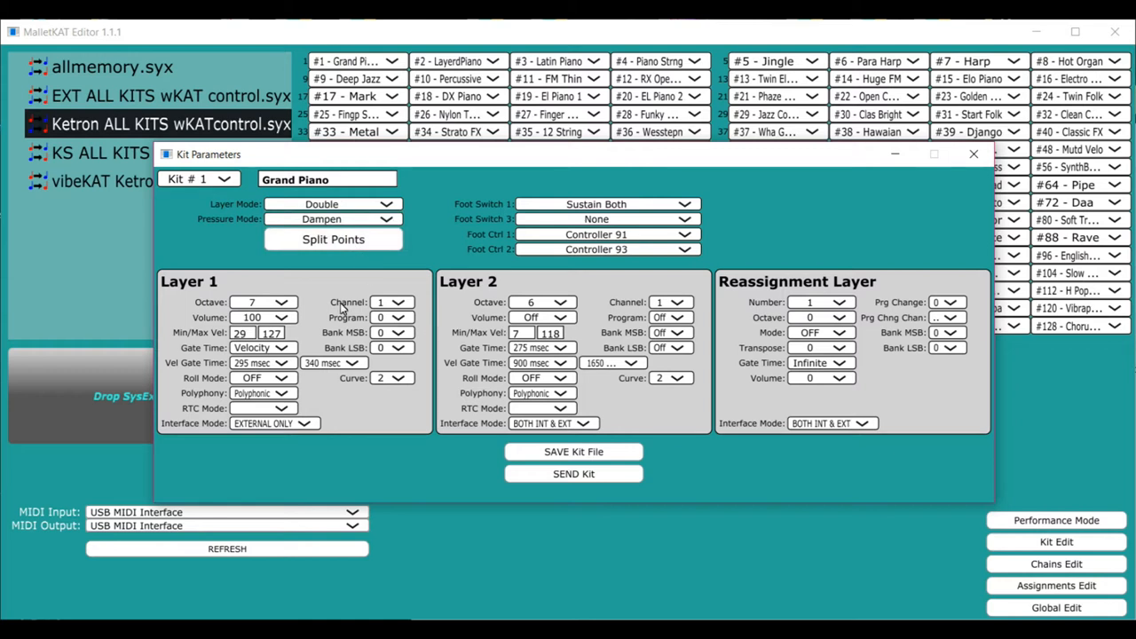
mouse_move(512, 302)
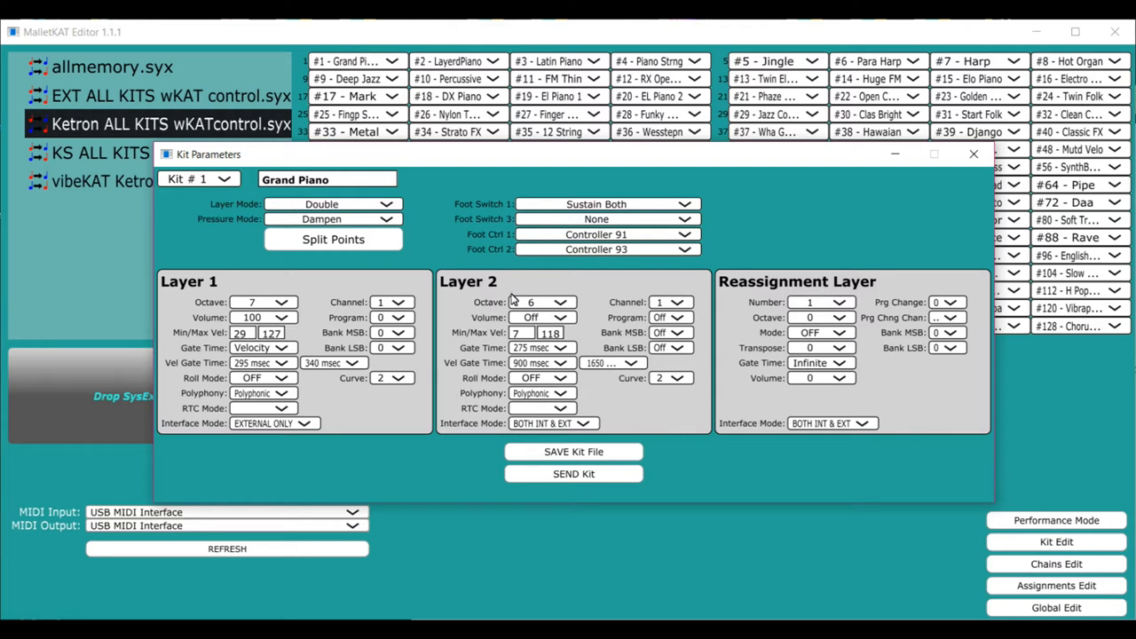
mouse_move(453, 252)
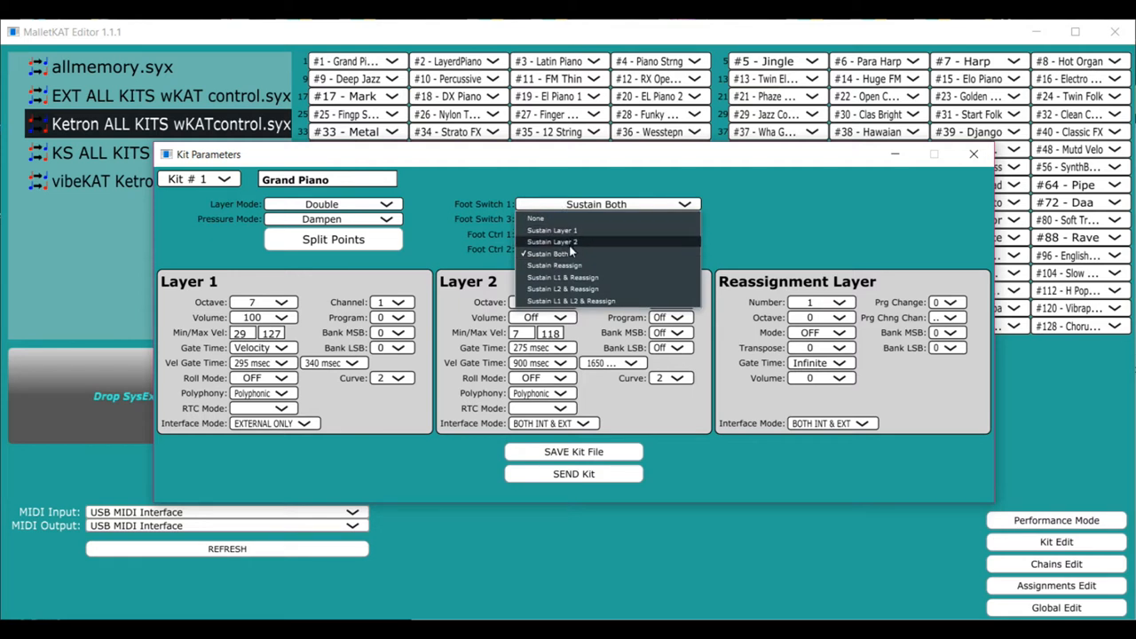
left_click(532, 218)
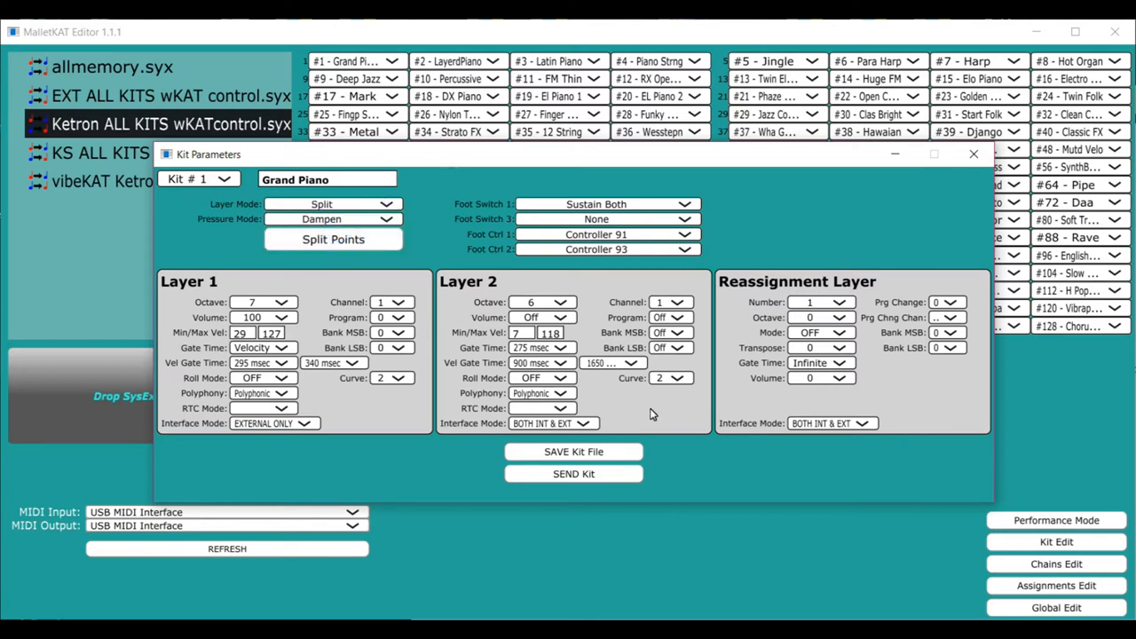
mouse_move(703, 518)
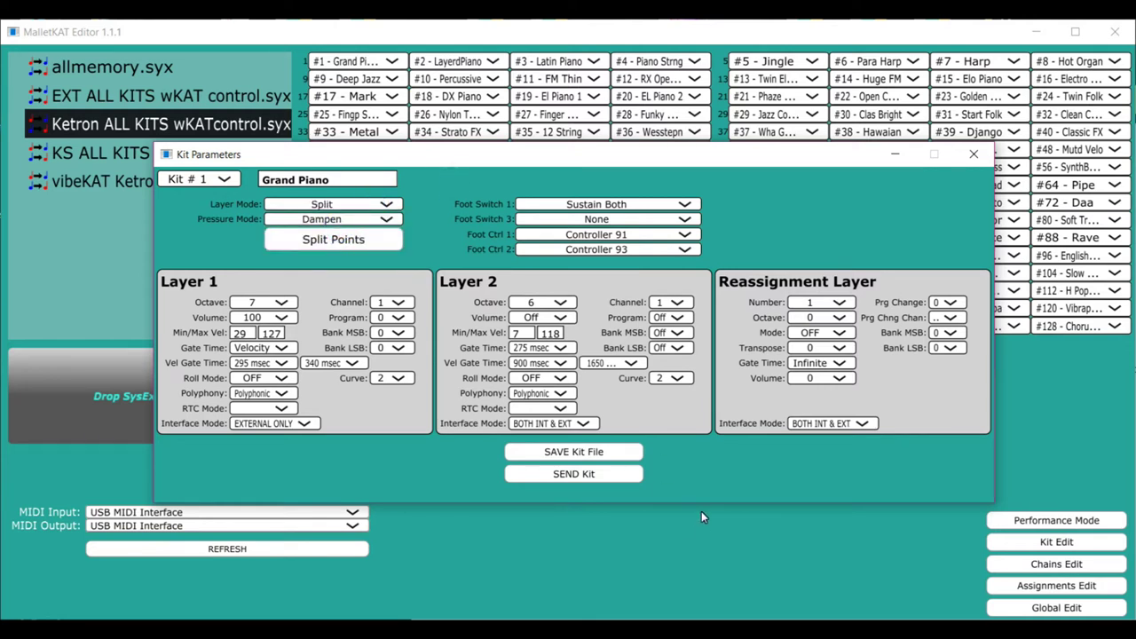
Set Layer 1 low note to 25 C0 and Layer 2 high note to 30 F0 in Split Points
left_click(334, 240)
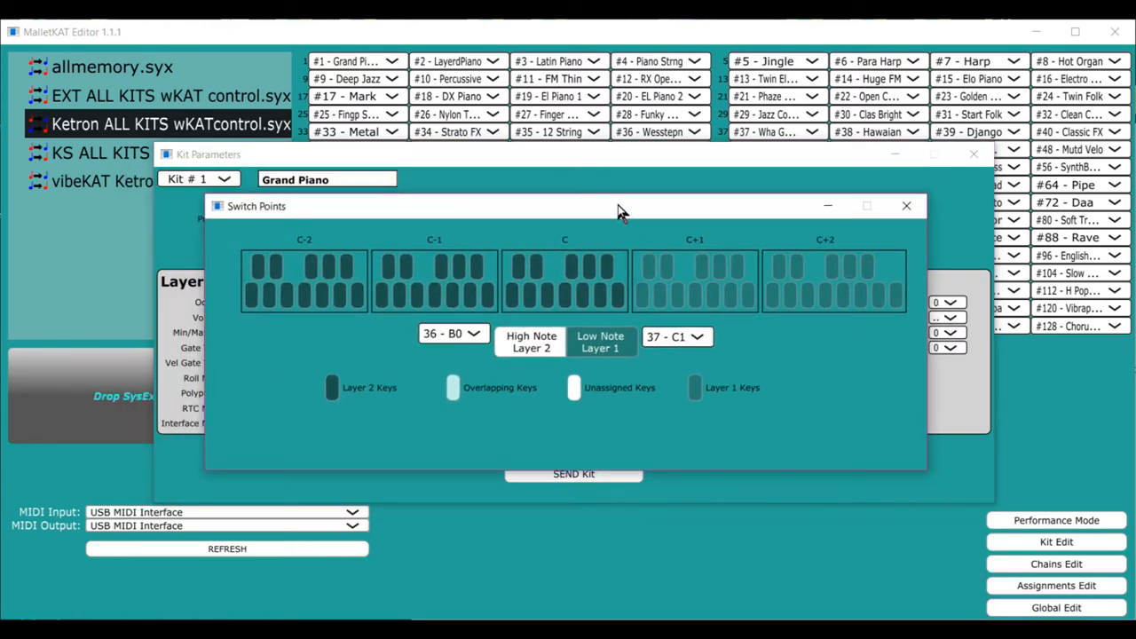
mouse_move(619, 298)
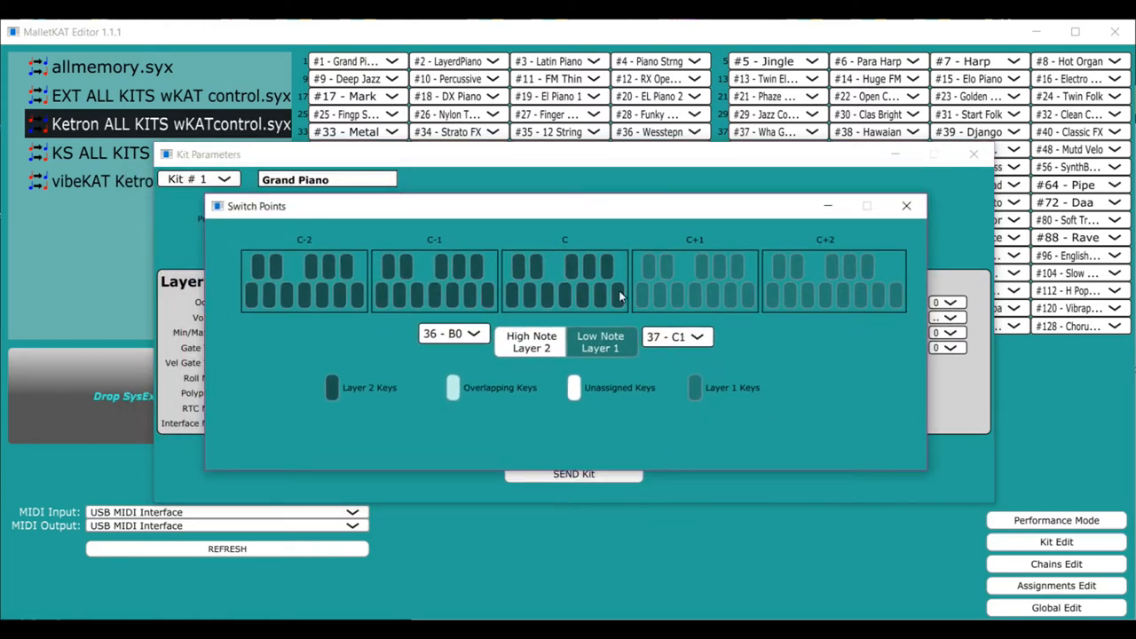
mouse_move(840, 290)
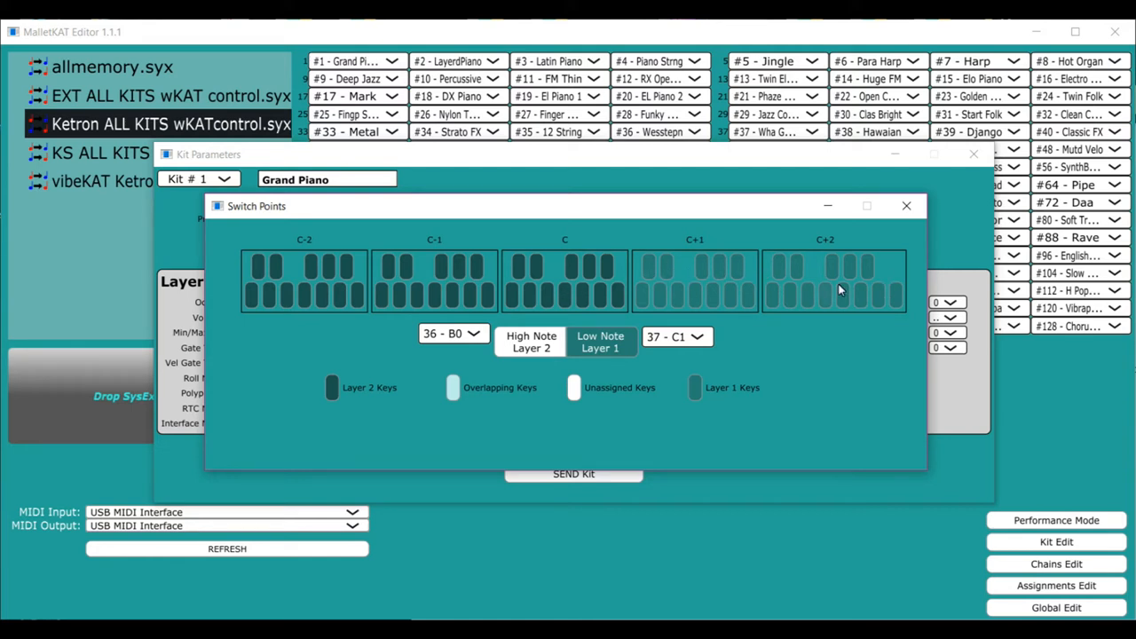
mouse_move(702, 286)
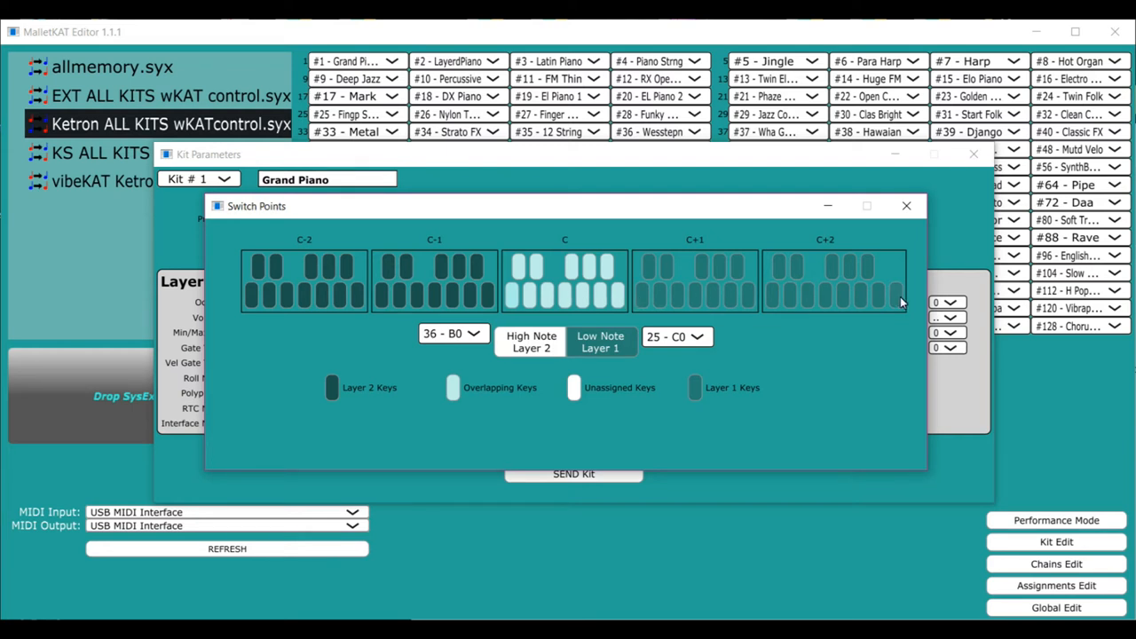
left_click(529, 341)
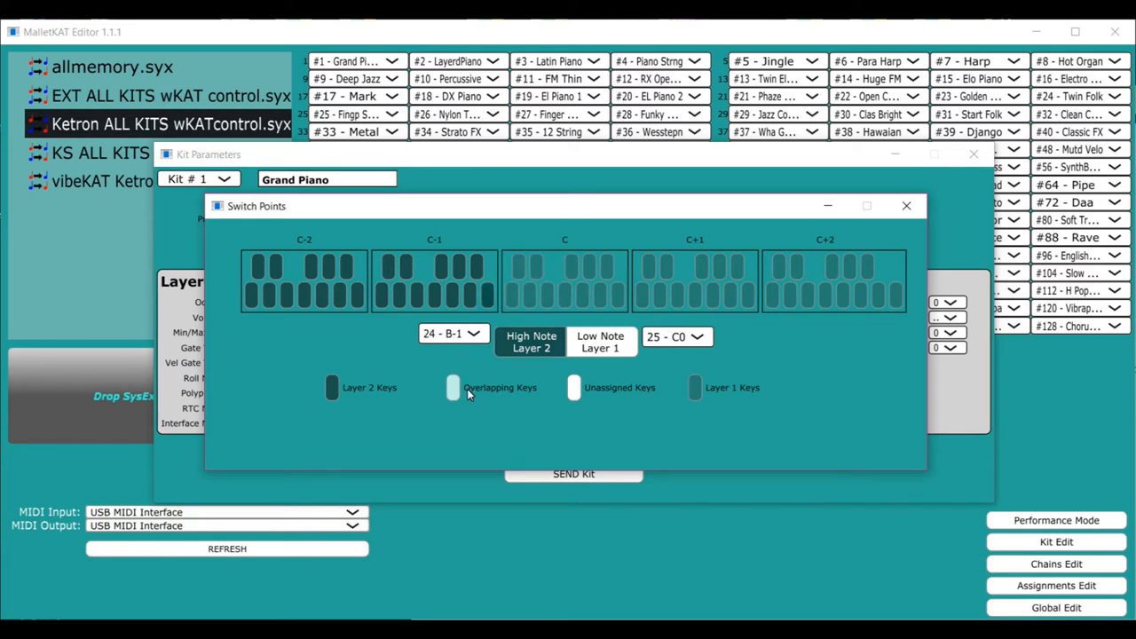
left_click(453, 387)
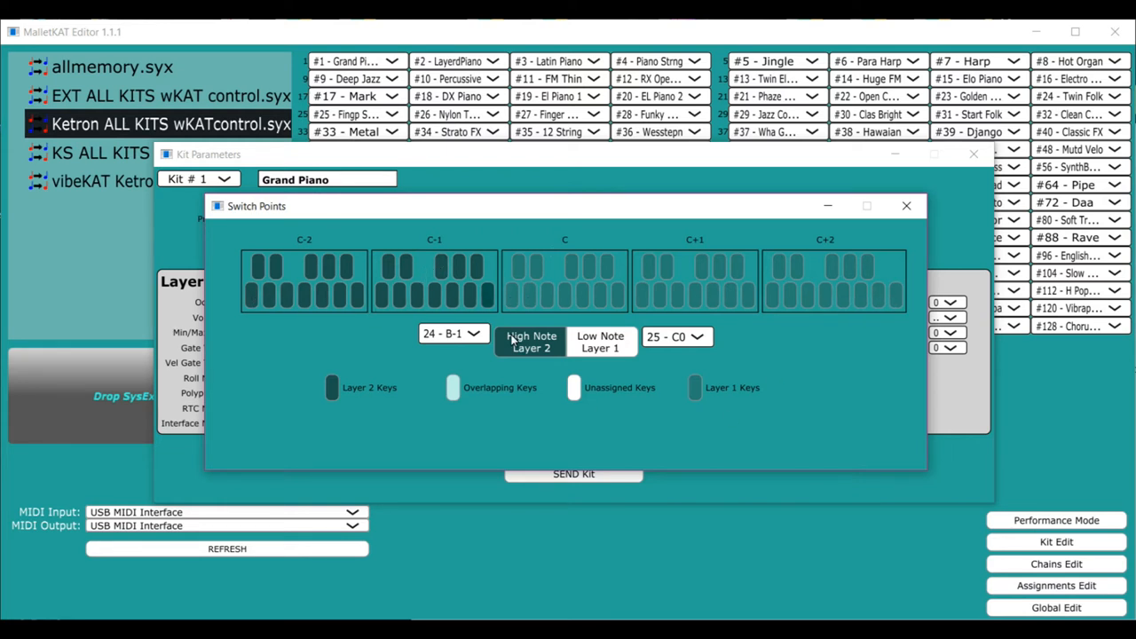
mouse_move(417, 289)
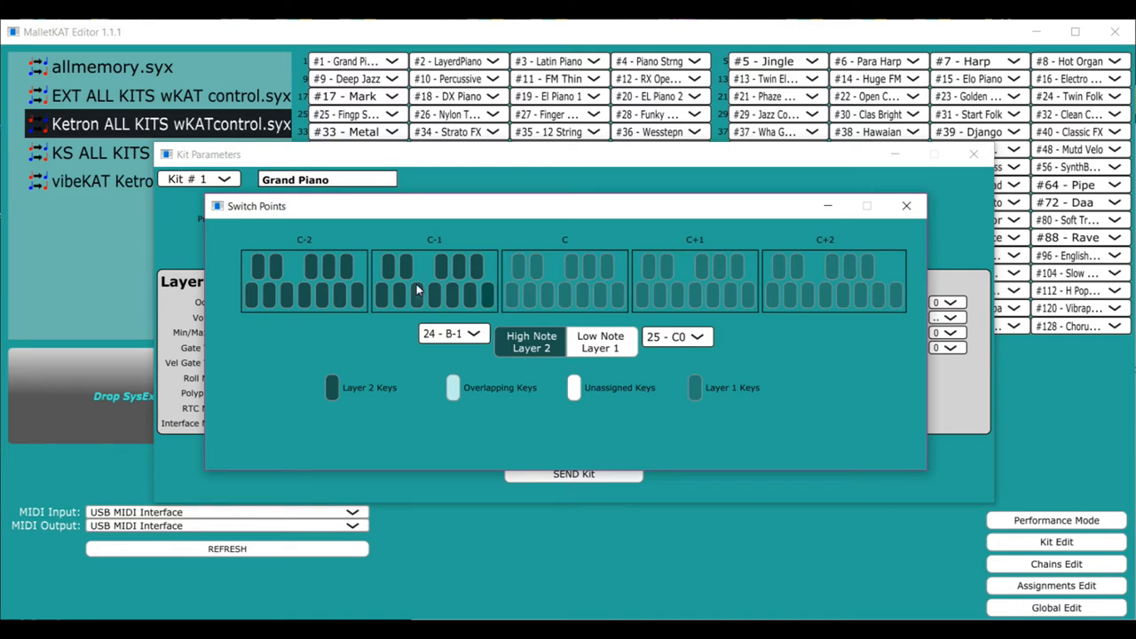
mouse_move(524, 318)
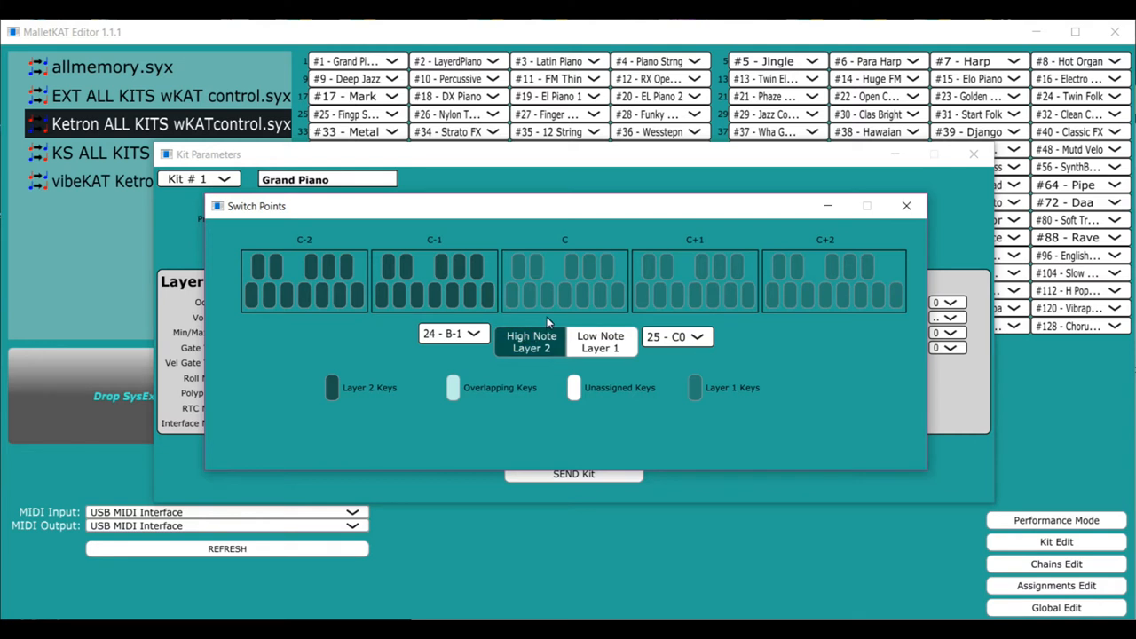
mouse_move(561, 291)
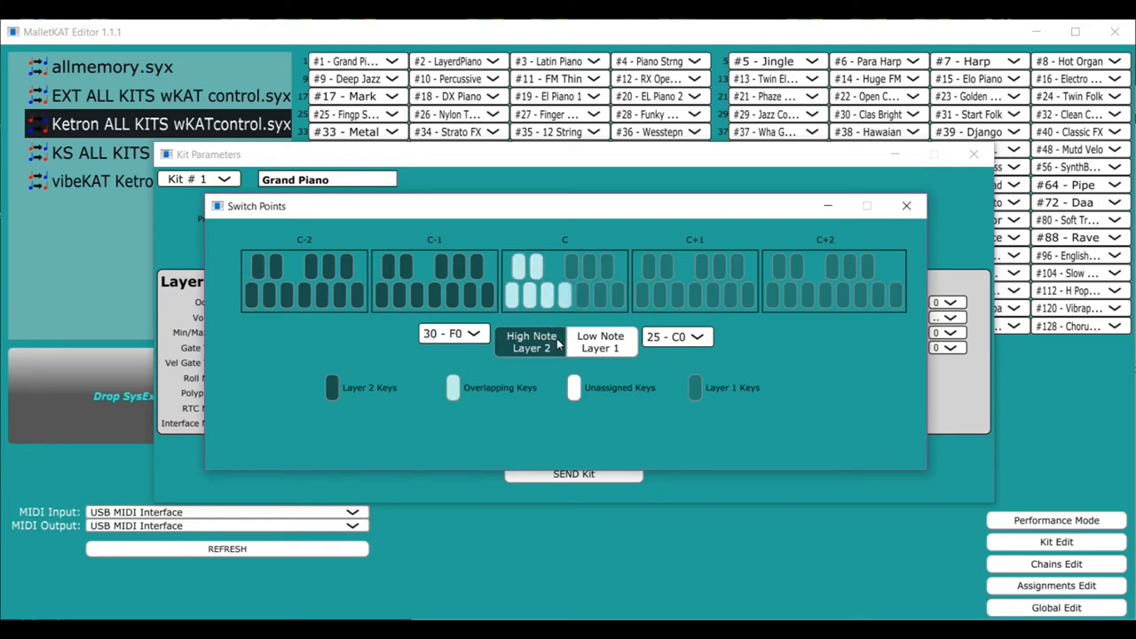
mouse_move(158, 288)
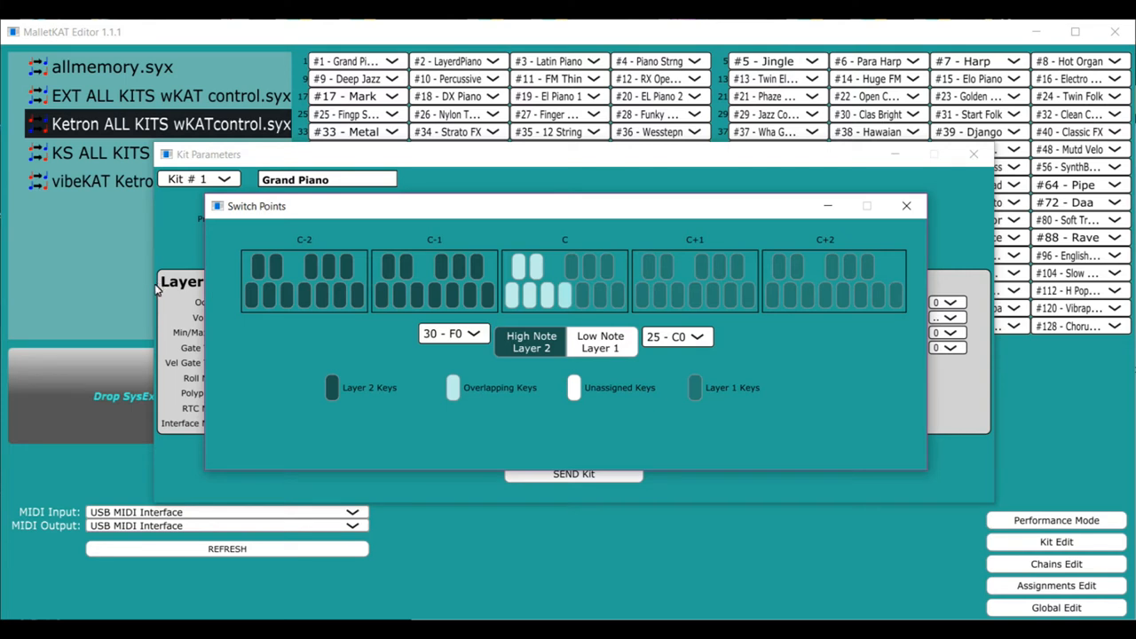
mouse_move(320, 284)
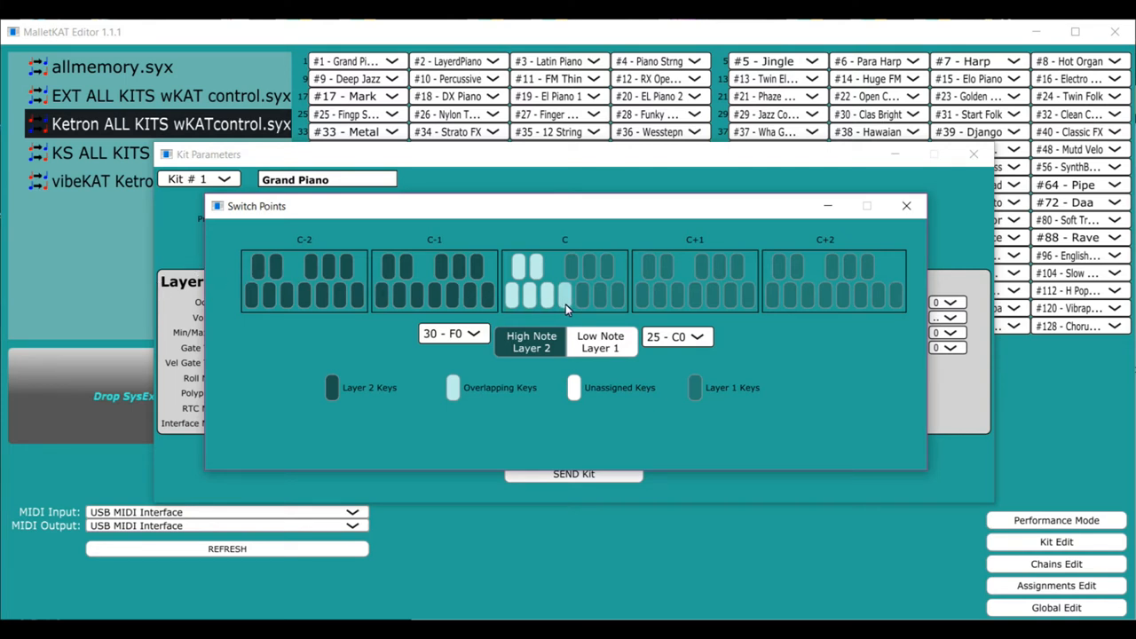
mouse_move(462, 387)
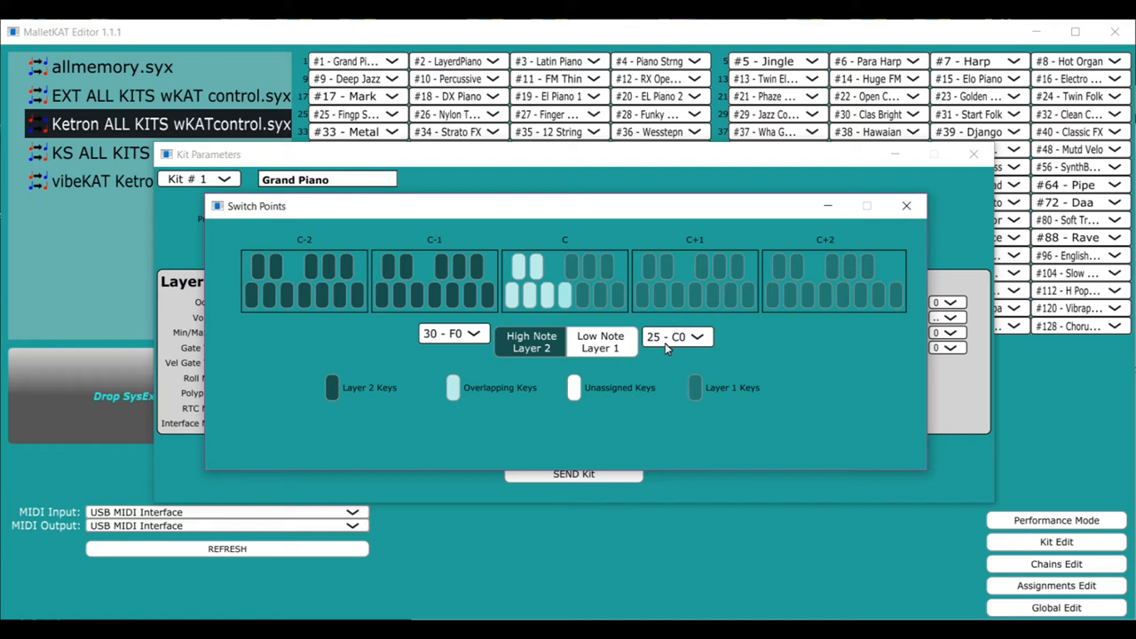
Adjust Layer 1's lowest note on the keyboard map, review the layer ranges, and close Switch Points
left_click(600, 341)
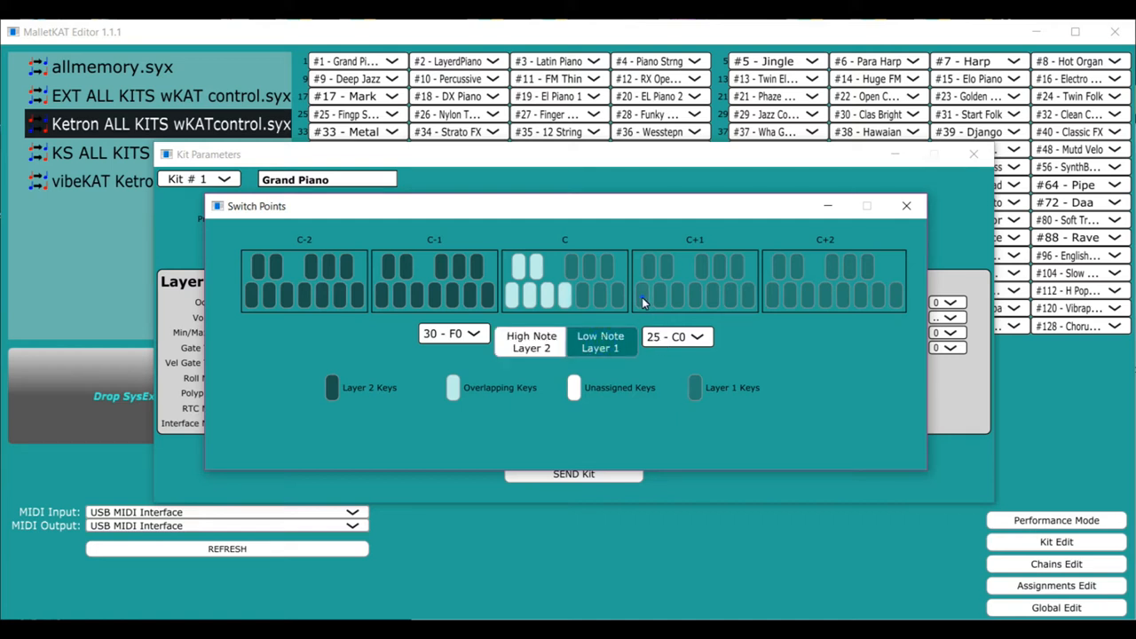
left_click(451, 298)
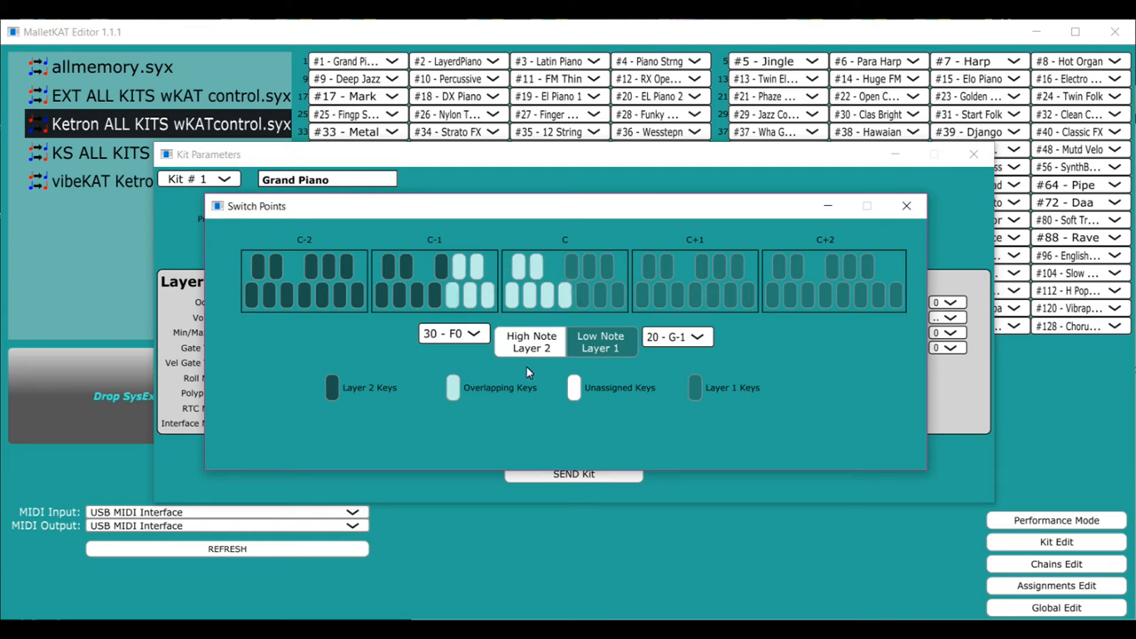
mouse_move(497, 401)
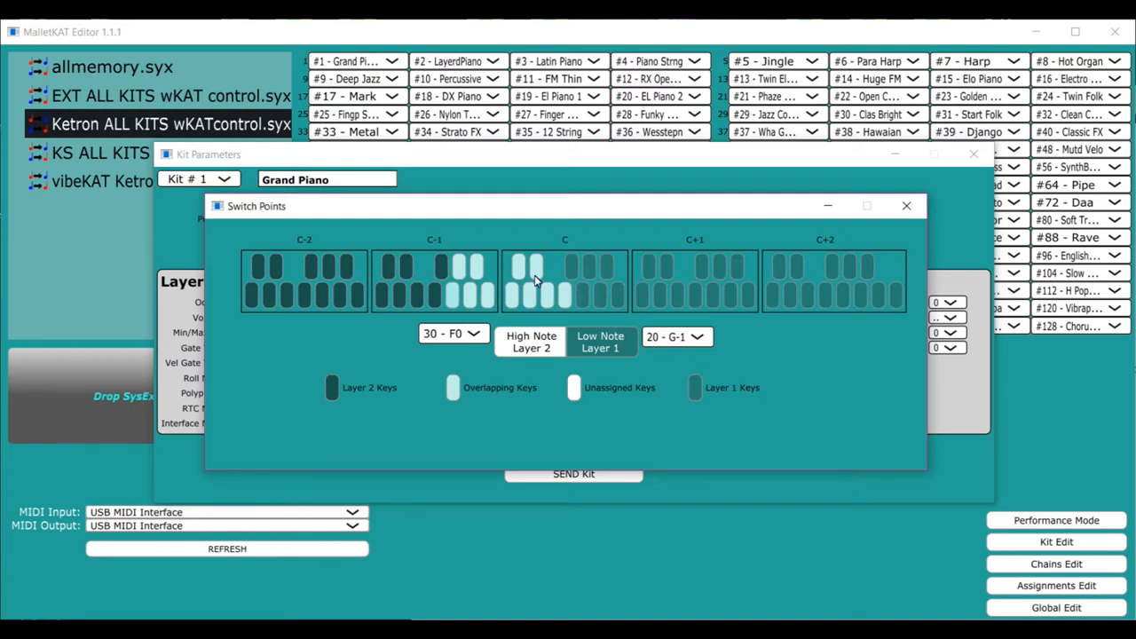
left_click(600, 341)
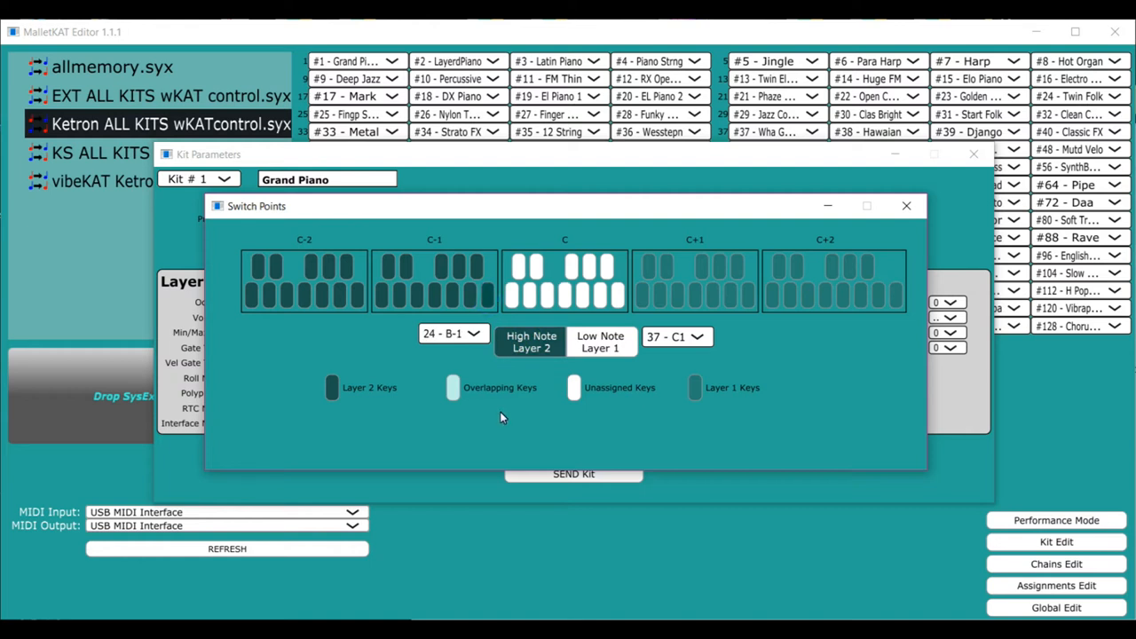
mouse_move(235, 288)
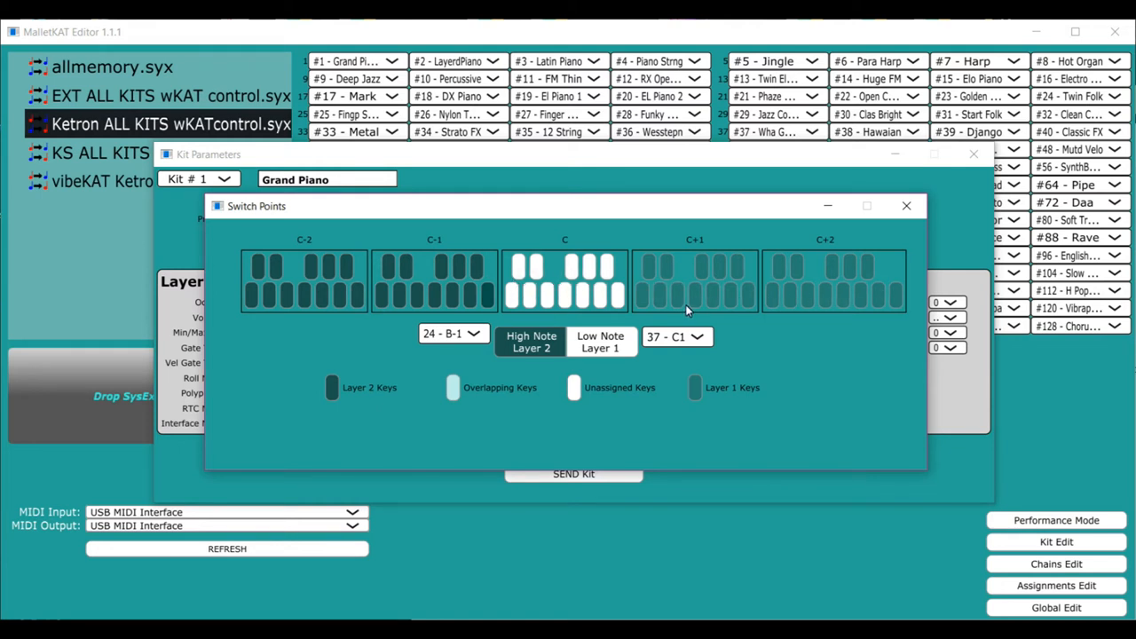
mouse_move(710, 417)
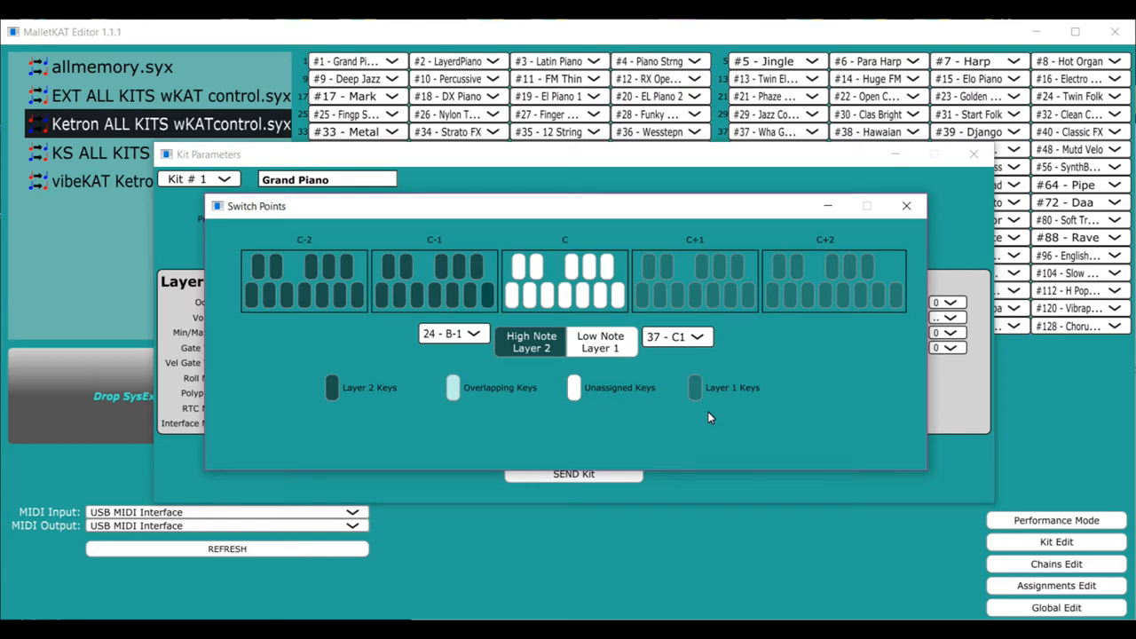
mouse_move(669, 213)
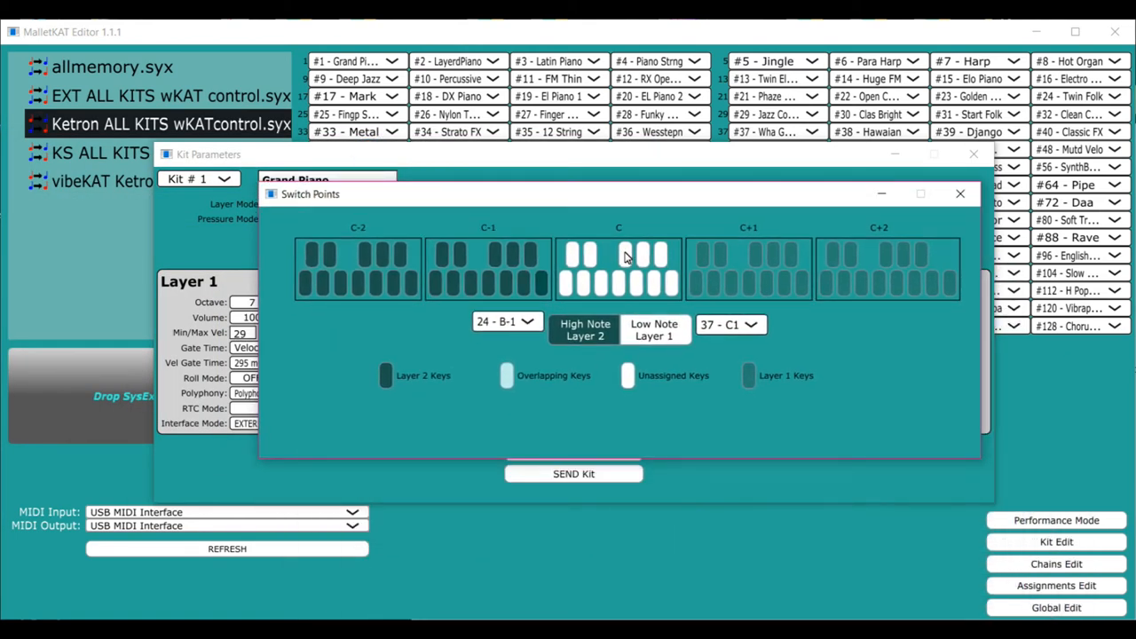
left_click(959, 193)
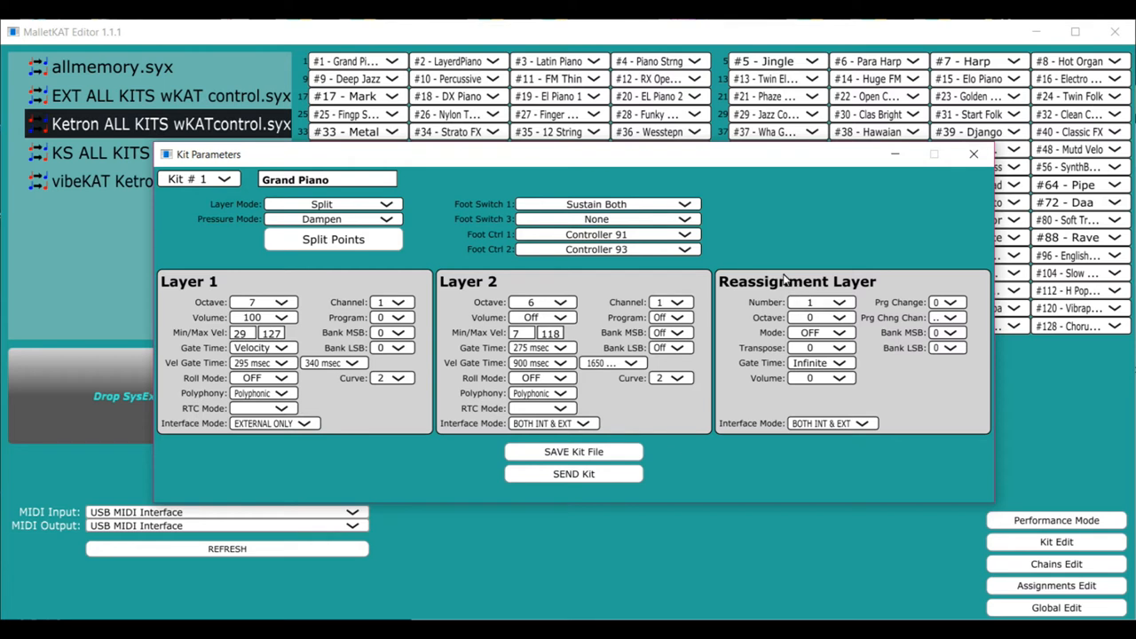
mouse_move(614, 374)
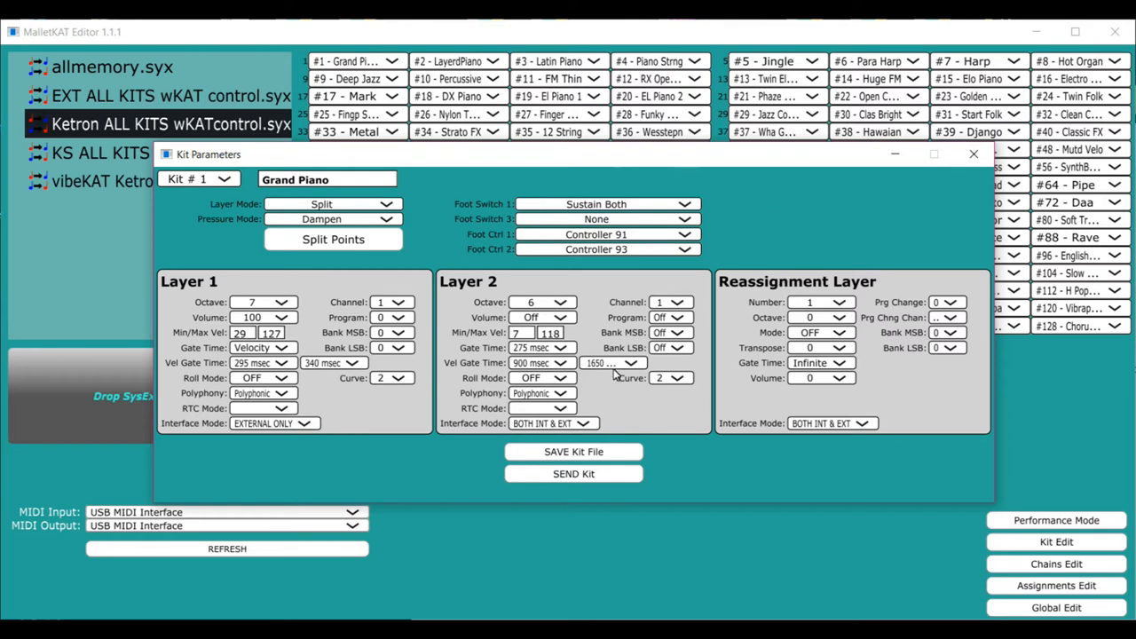
mouse_move(632, 318)
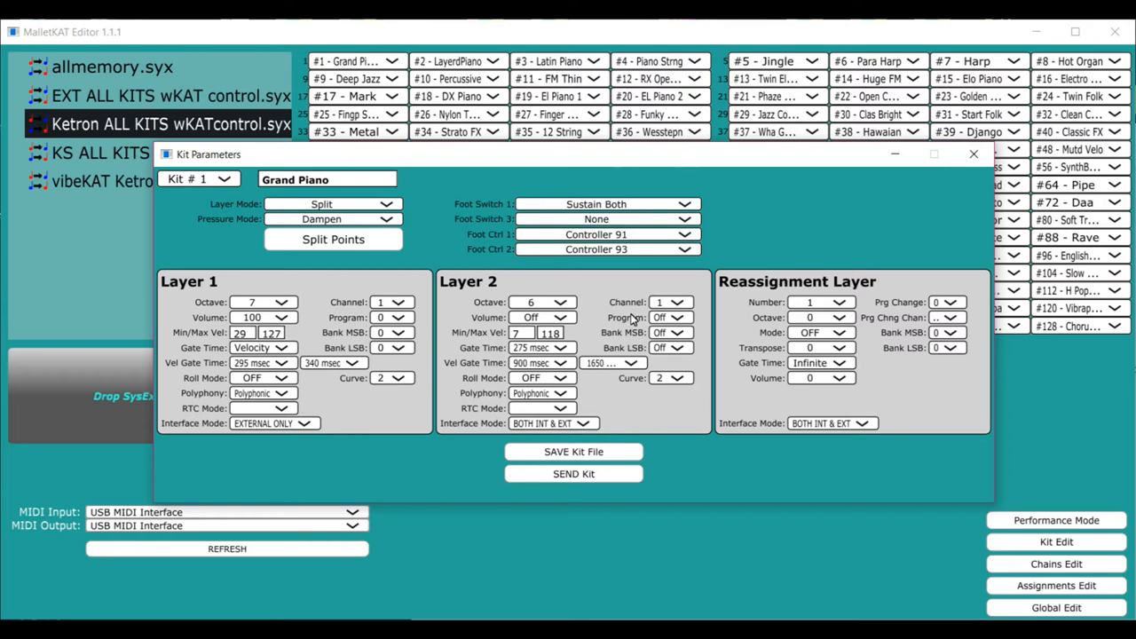
Set Layer 1 interface mode to Internal Only and keep foot switch 1 at Sustain Both
left_click(305, 423)
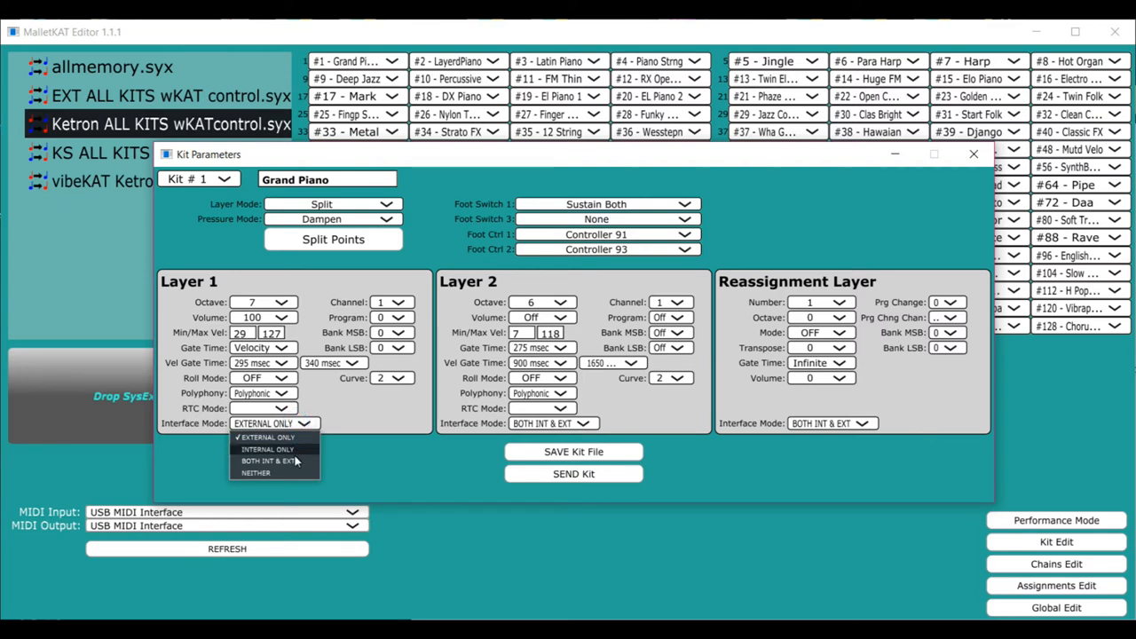
left_click(266, 449)
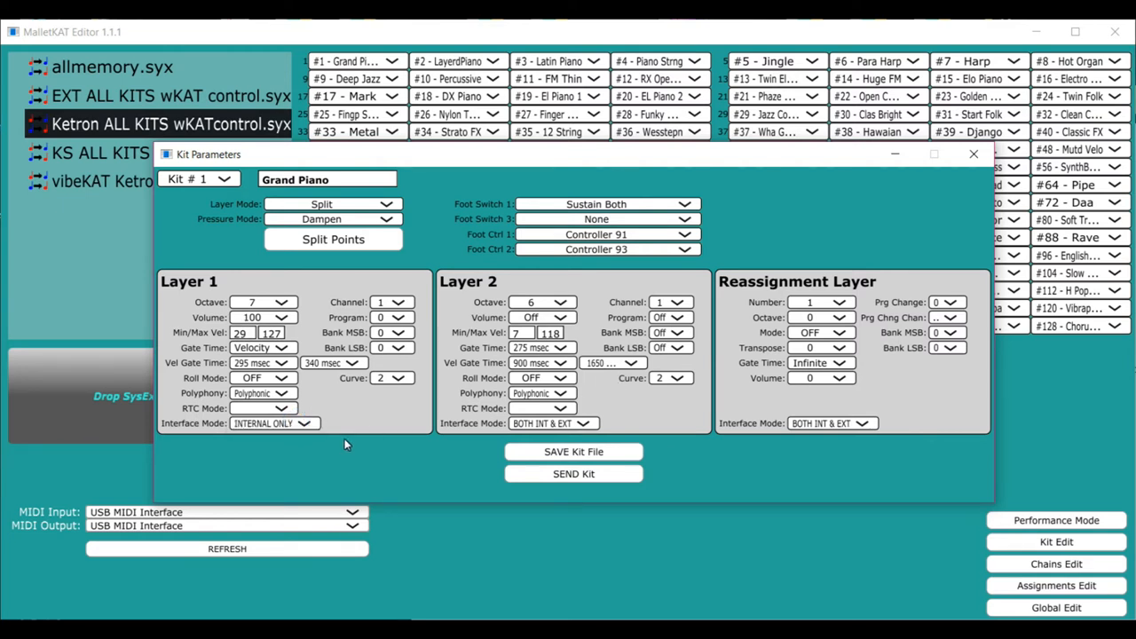
mouse_move(305, 428)
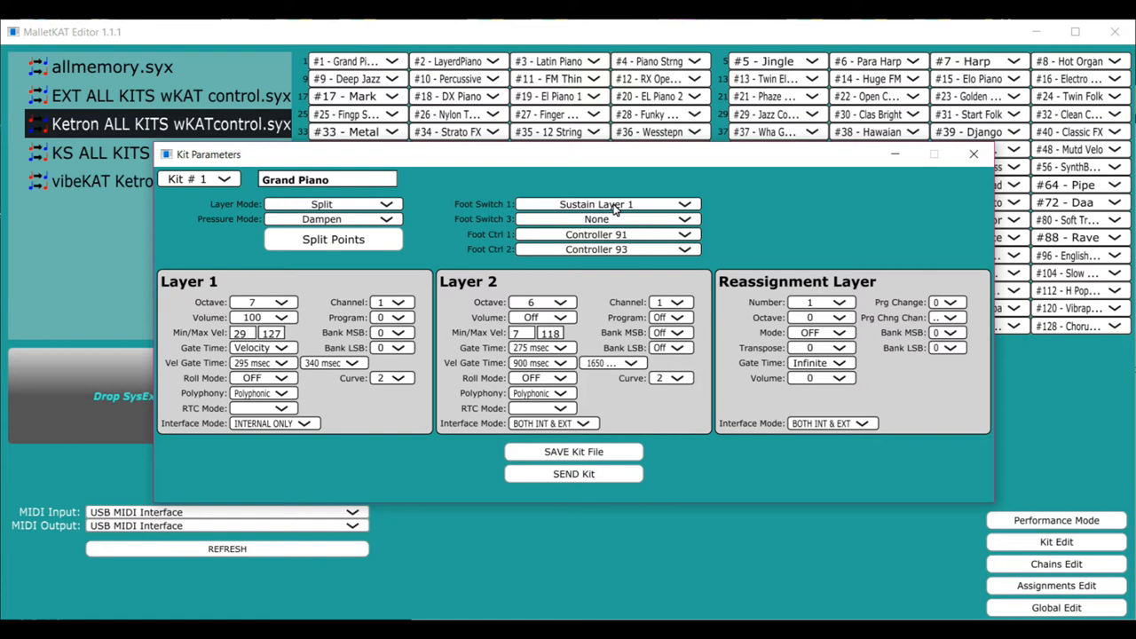
mouse_move(605, 206)
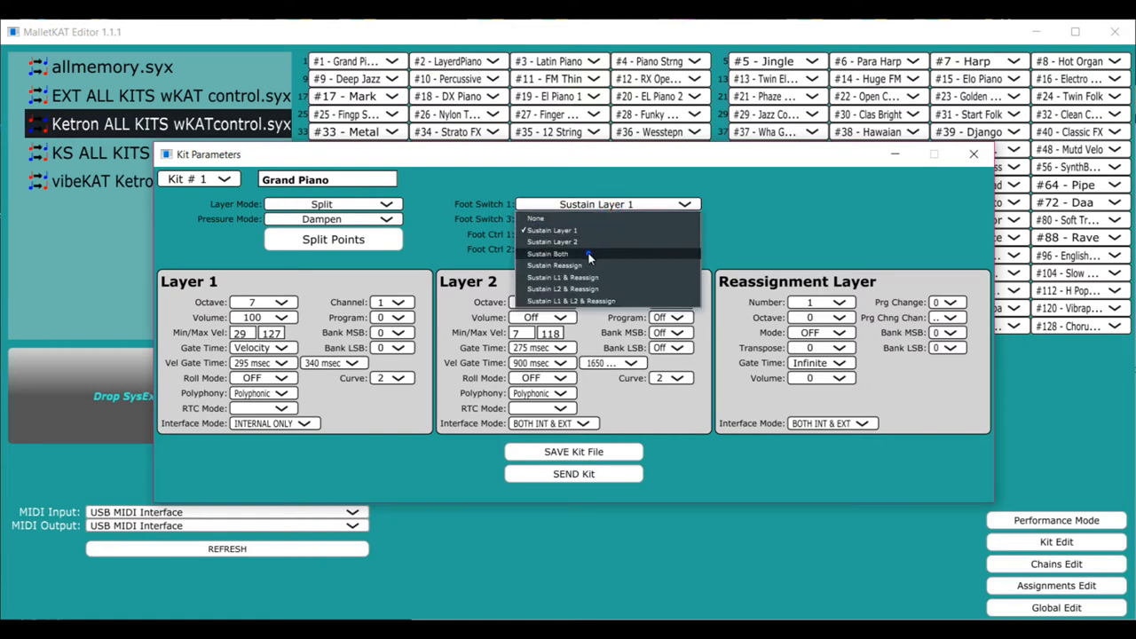
left_click(547, 254)
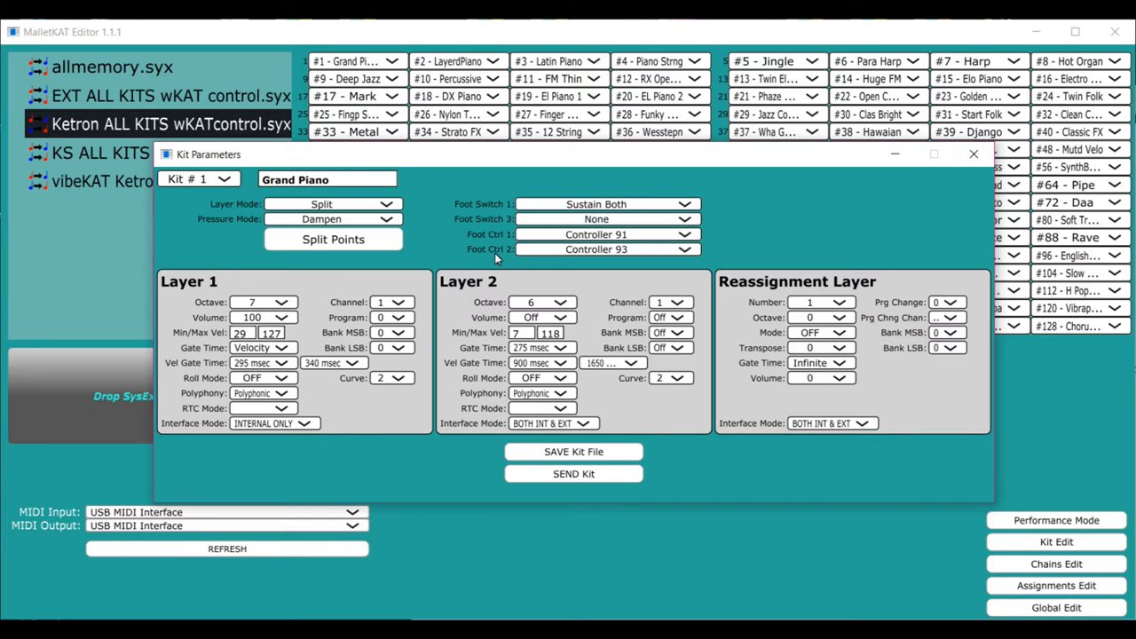
mouse_move(657, 183)
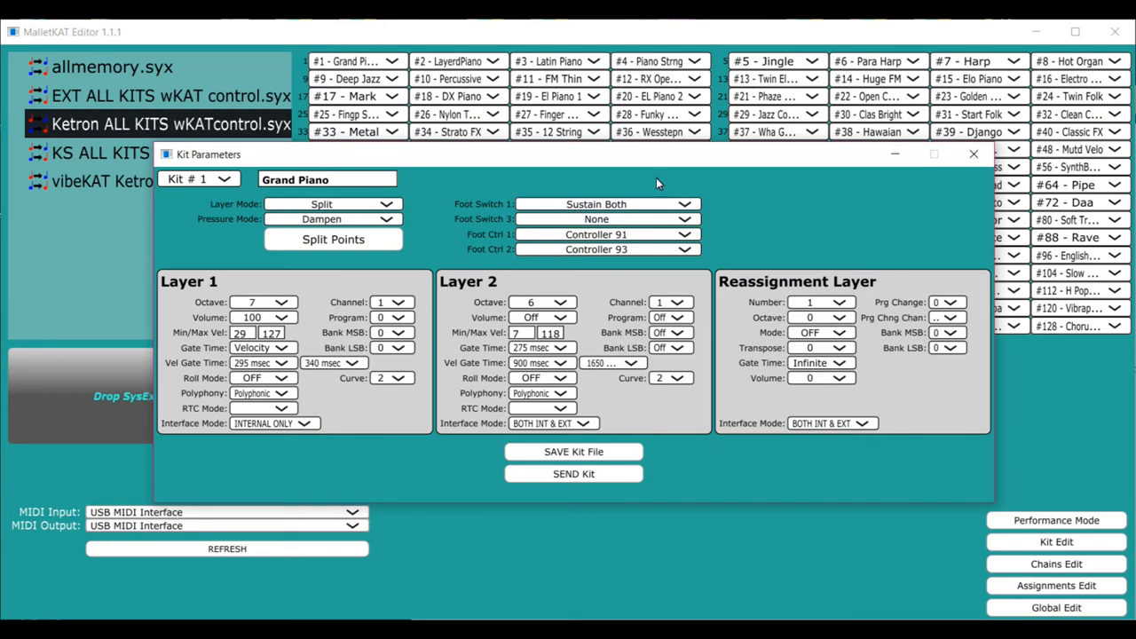
mouse_move(558, 230)
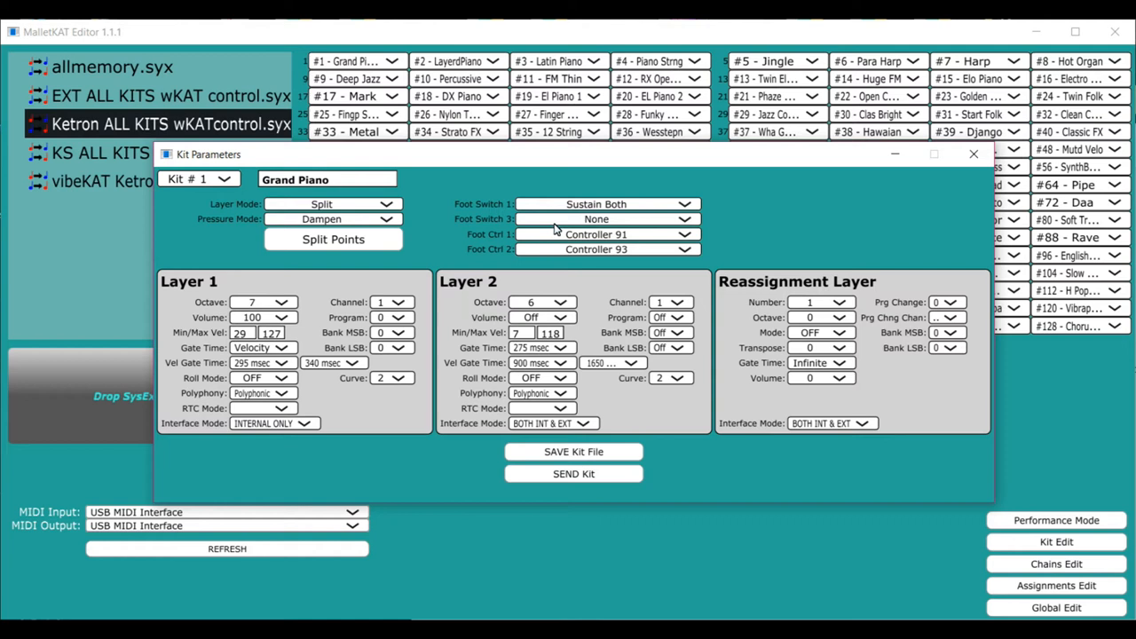
mouse_move(577, 248)
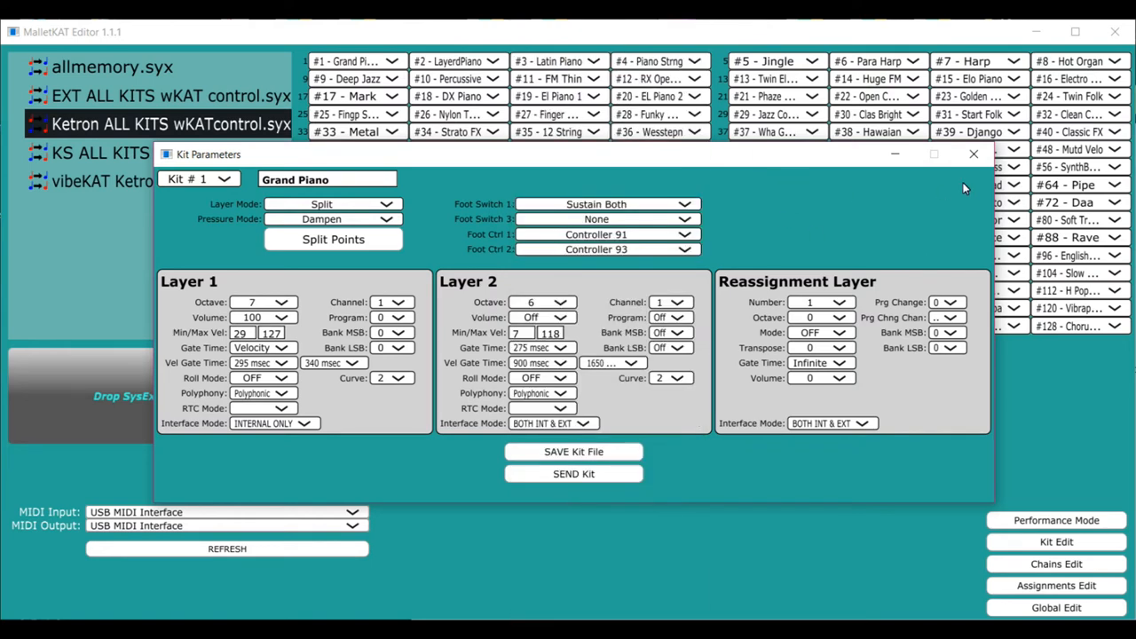
mouse_move(973, 154)
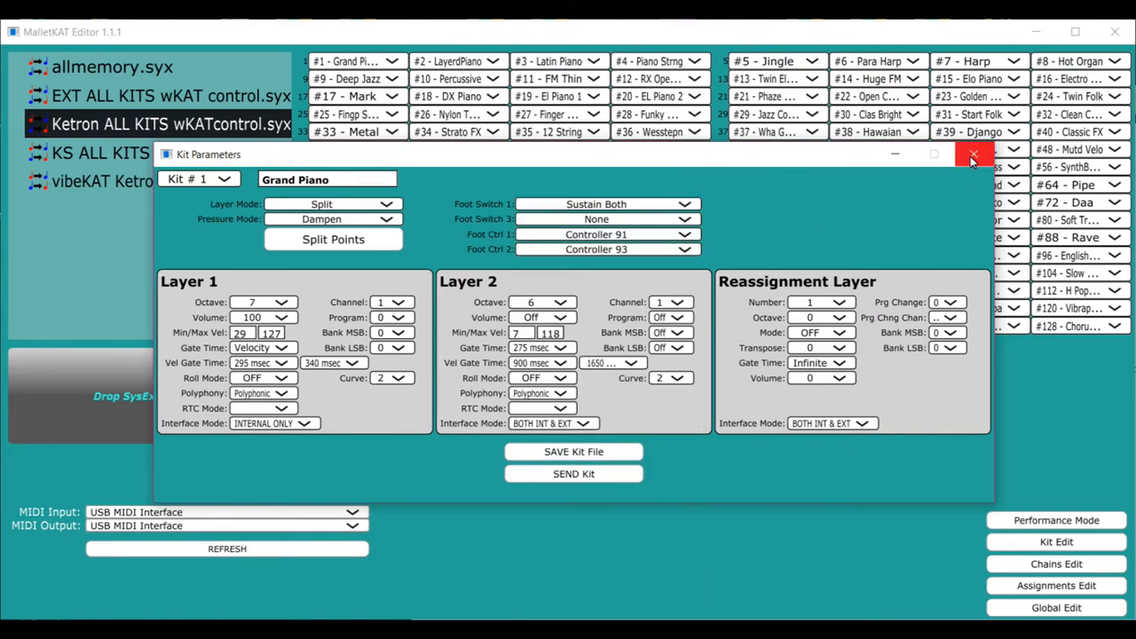
Try the Dampen and Dead Stroke pressure modes for the Grand Piano kit
left_click(973, 156)
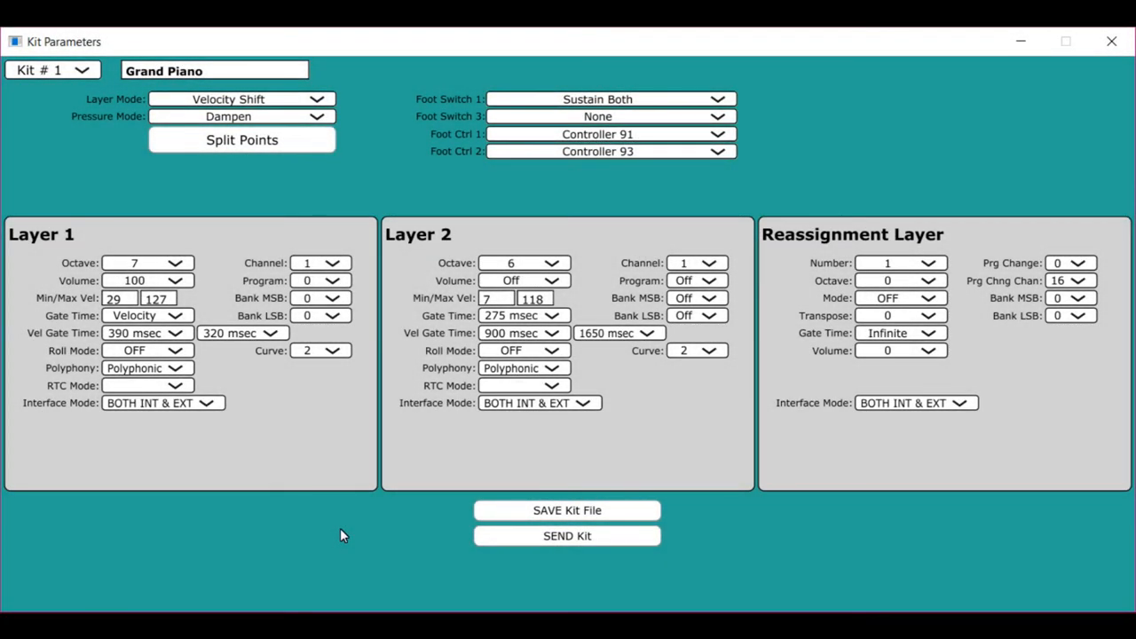
mouse_move(277, 125)
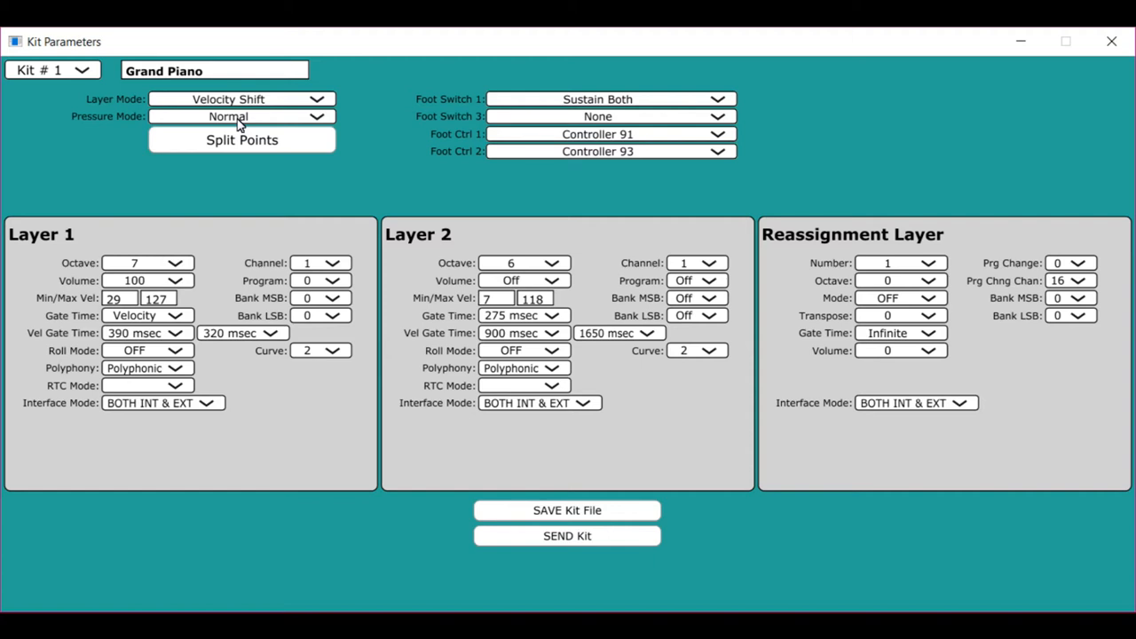
mouse_move(197, 117)
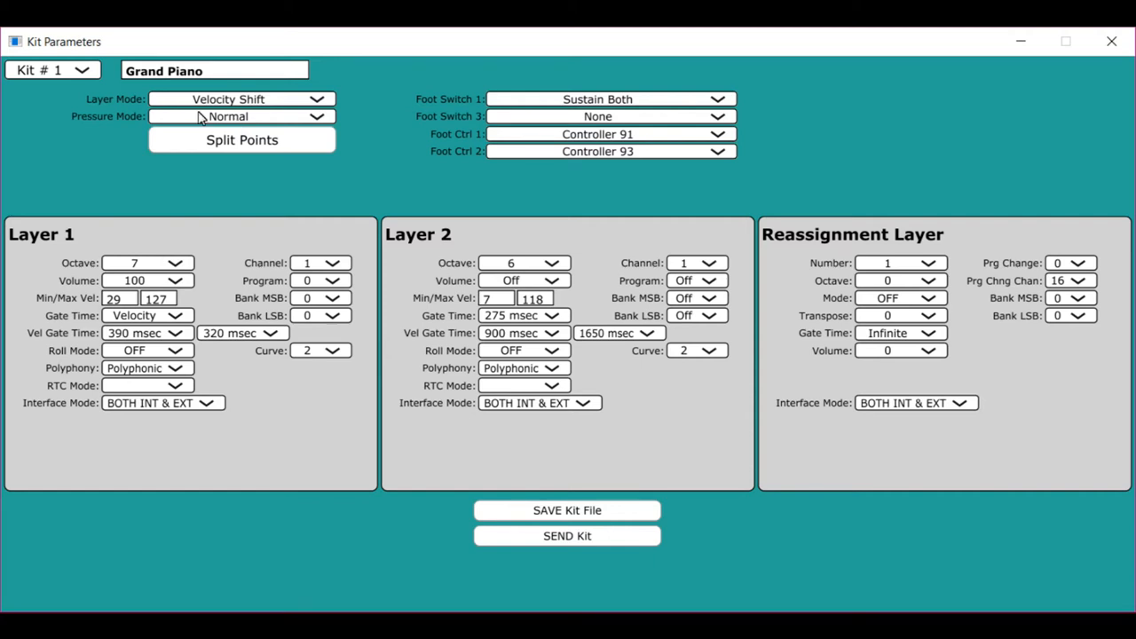
left_click(240, 118)
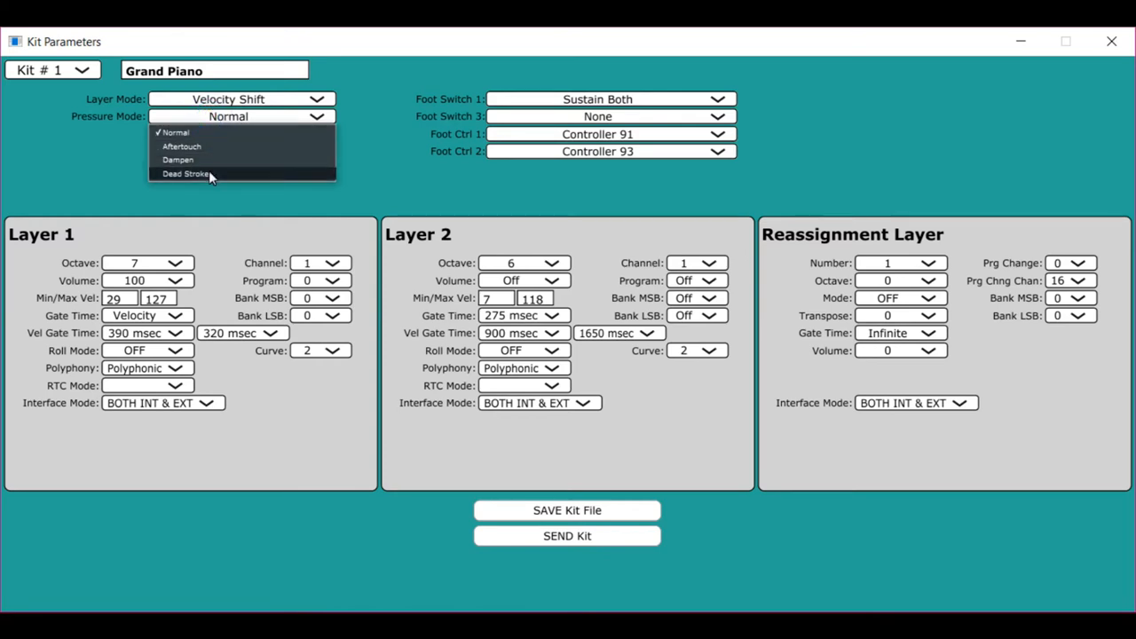
left_click(180, 159)
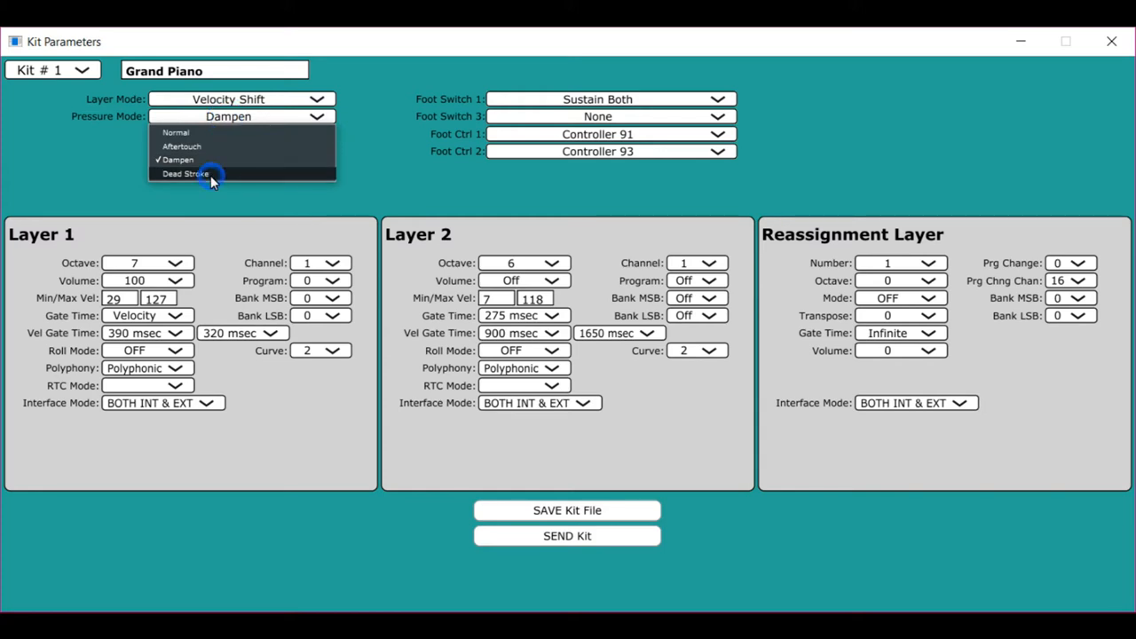
left_click(184, 174)
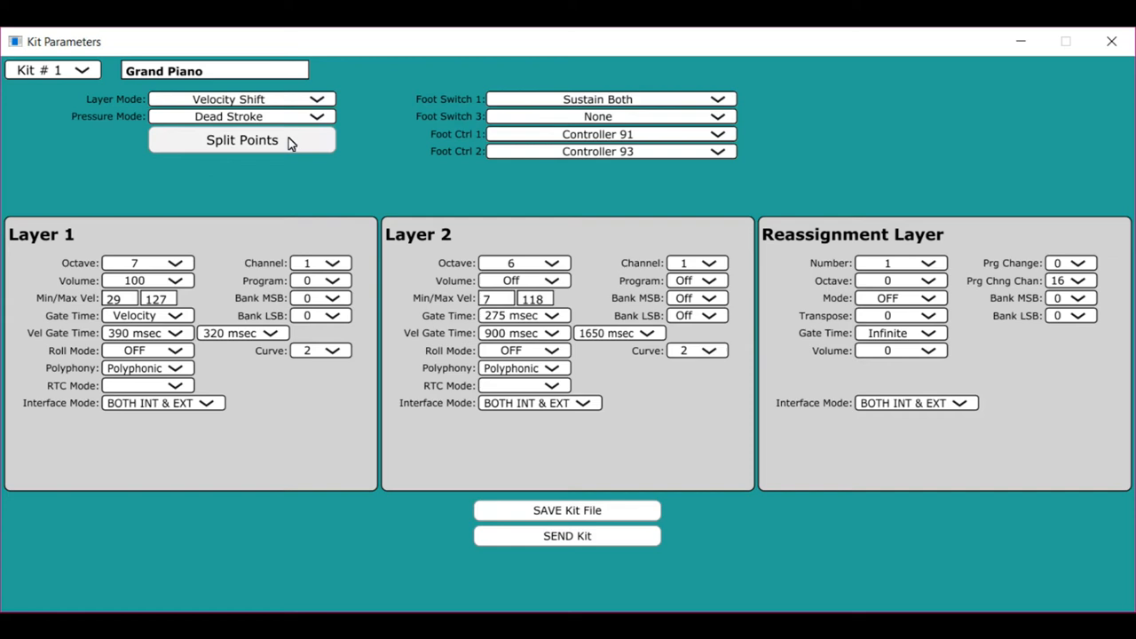
mouse_move(491, 247)
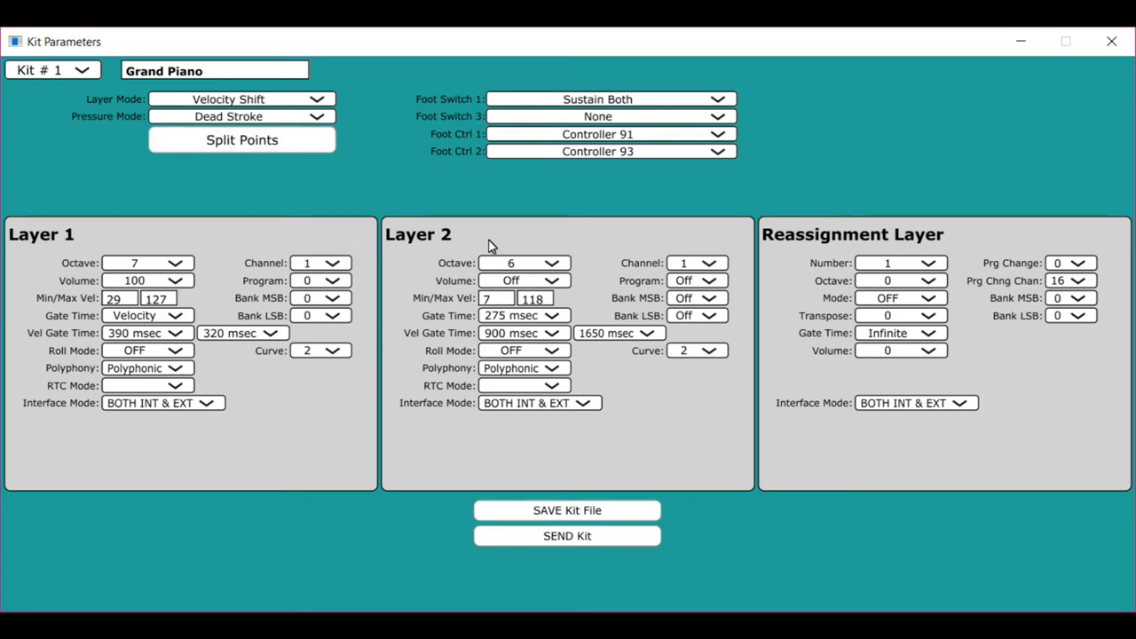
mouse_move(273, 99)
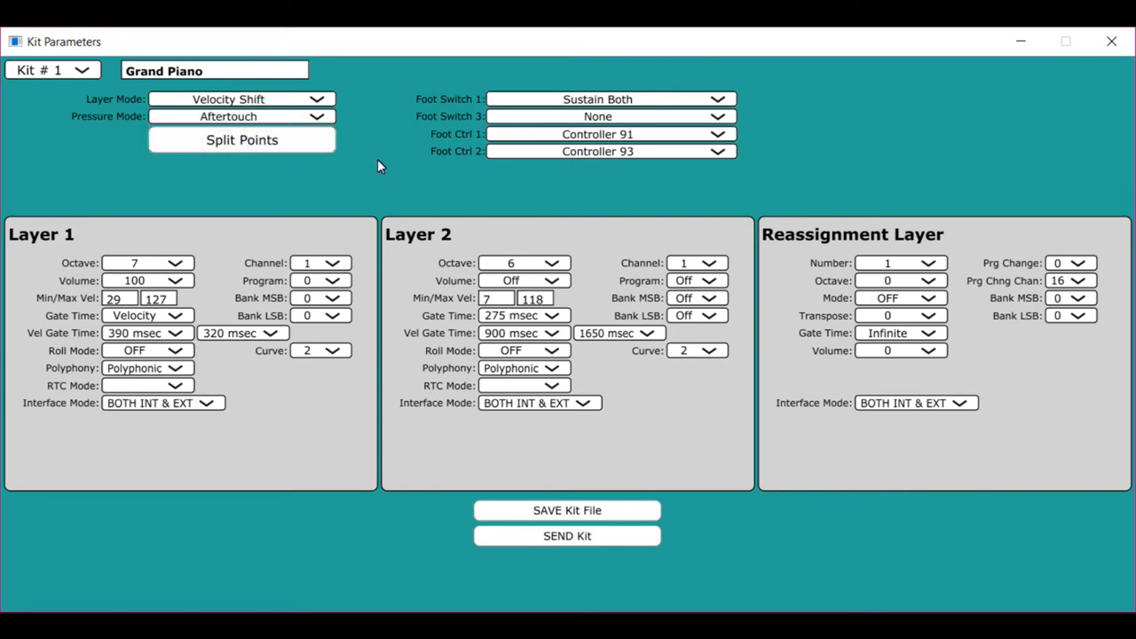
mouse_move(378, 170)
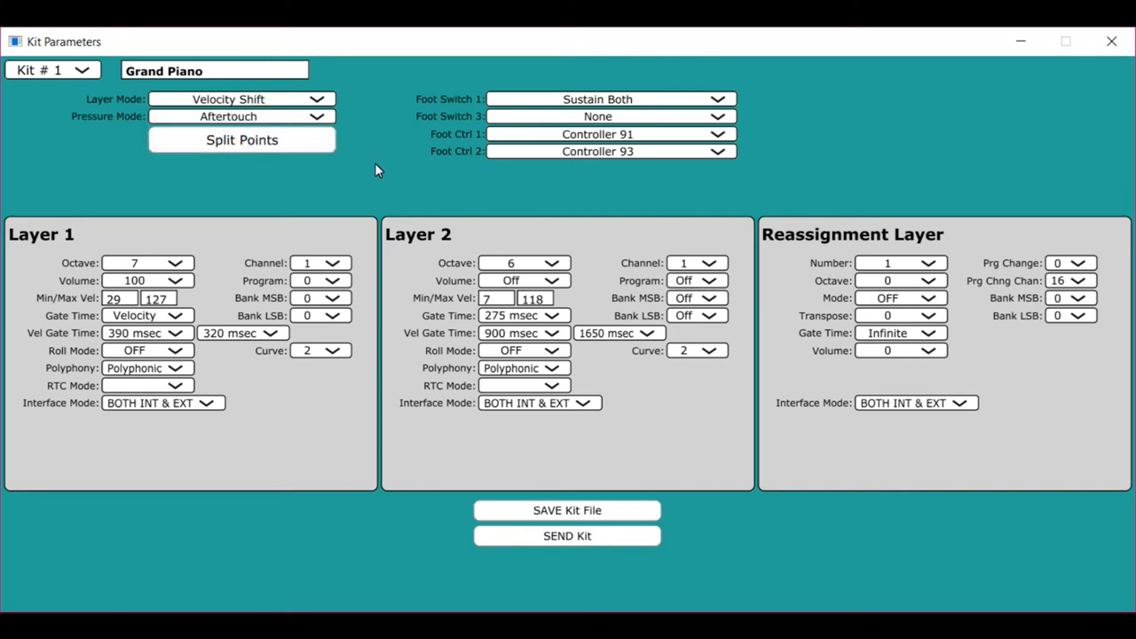
mouse_move(396, 193)
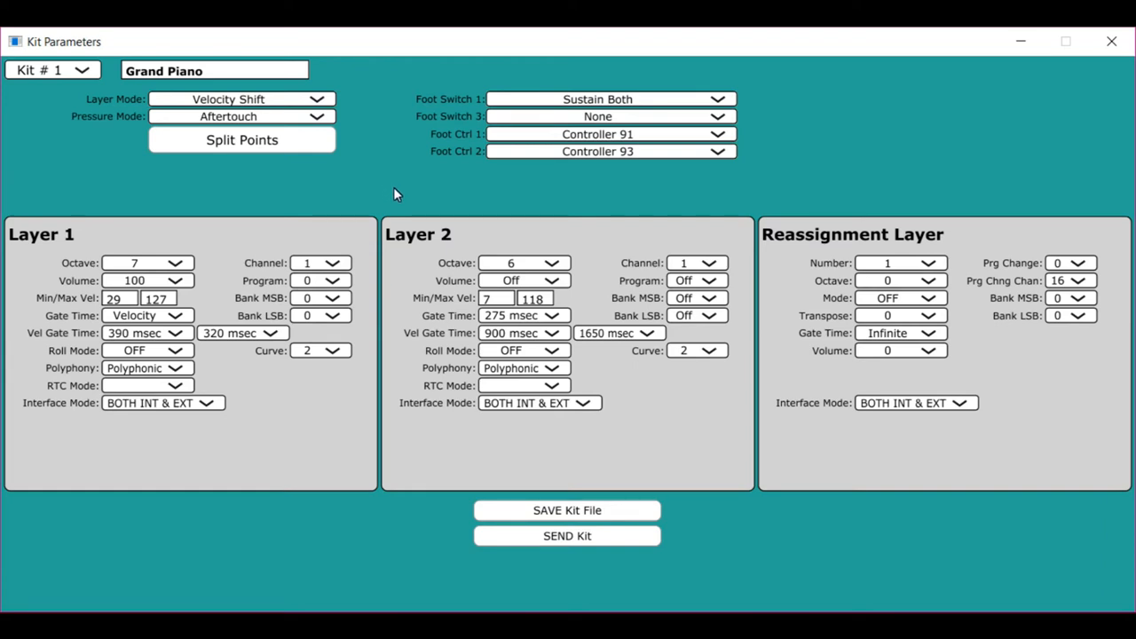
mouse_move(394, 197)
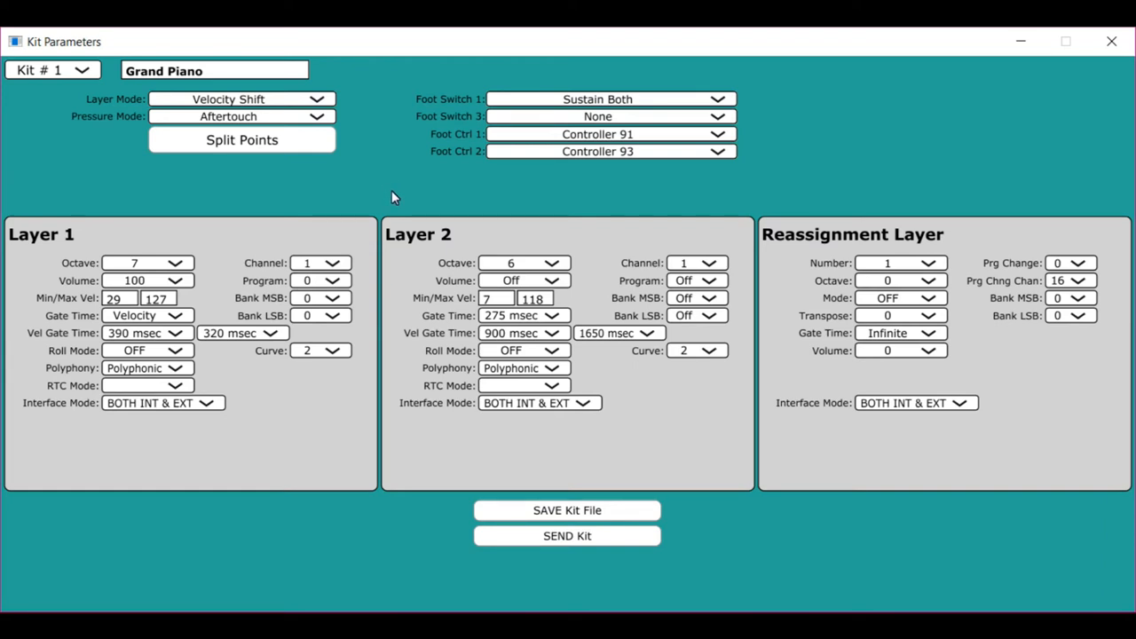
mouse_move(397, 188)
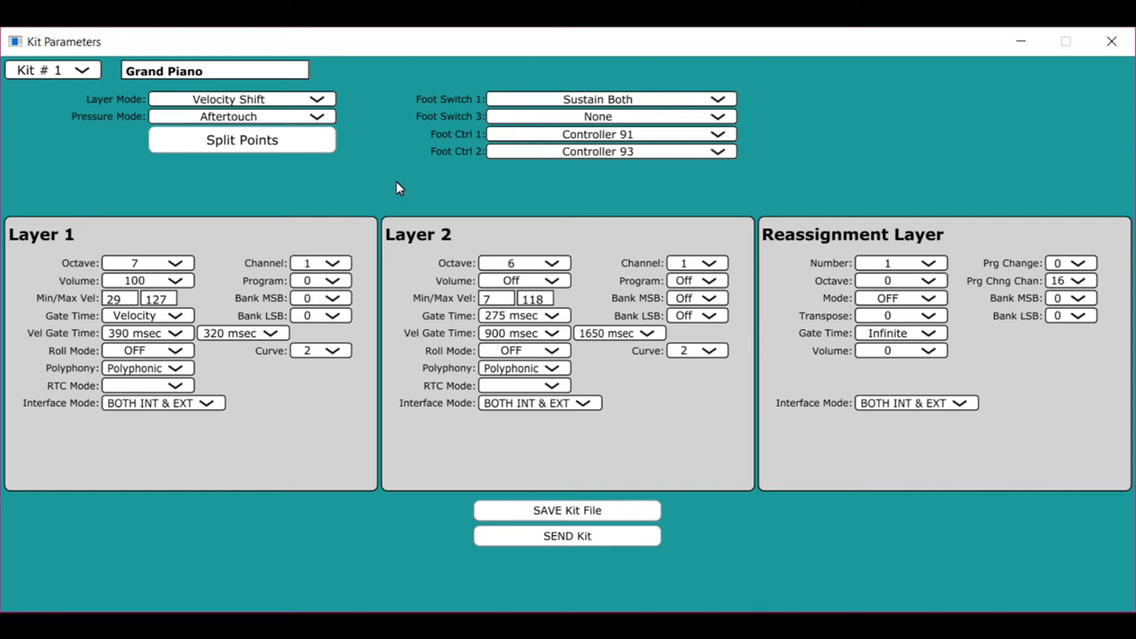
mouse_move(375, 170)
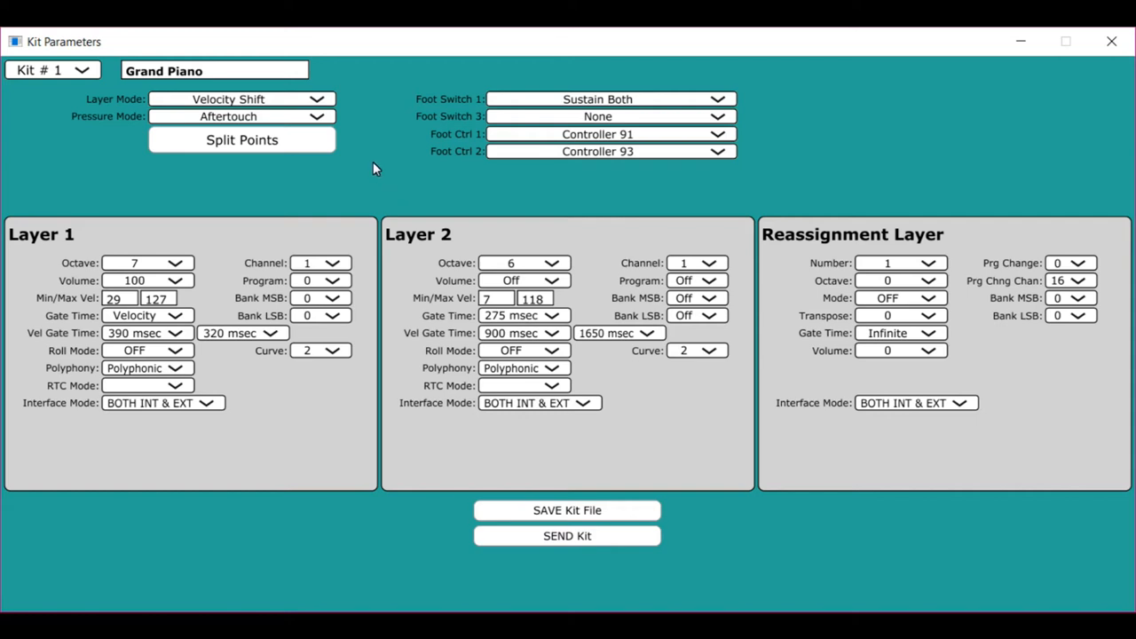
mouse_move(238, 202)
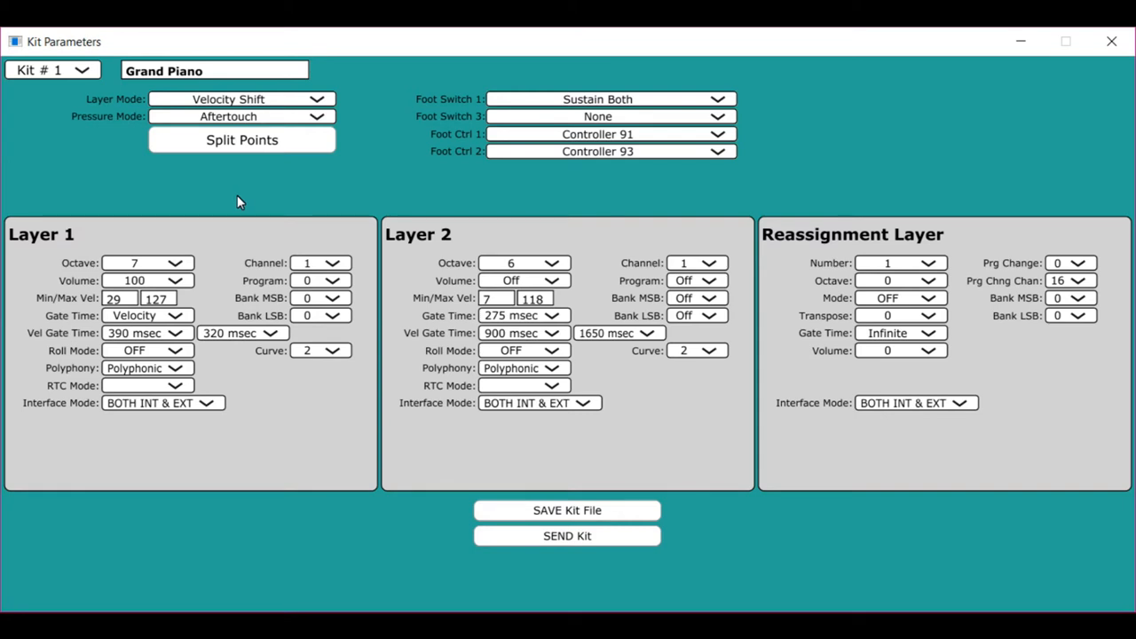
Choose the kit's final pressure response mode and return to the main kit list
left_click(316, 117)
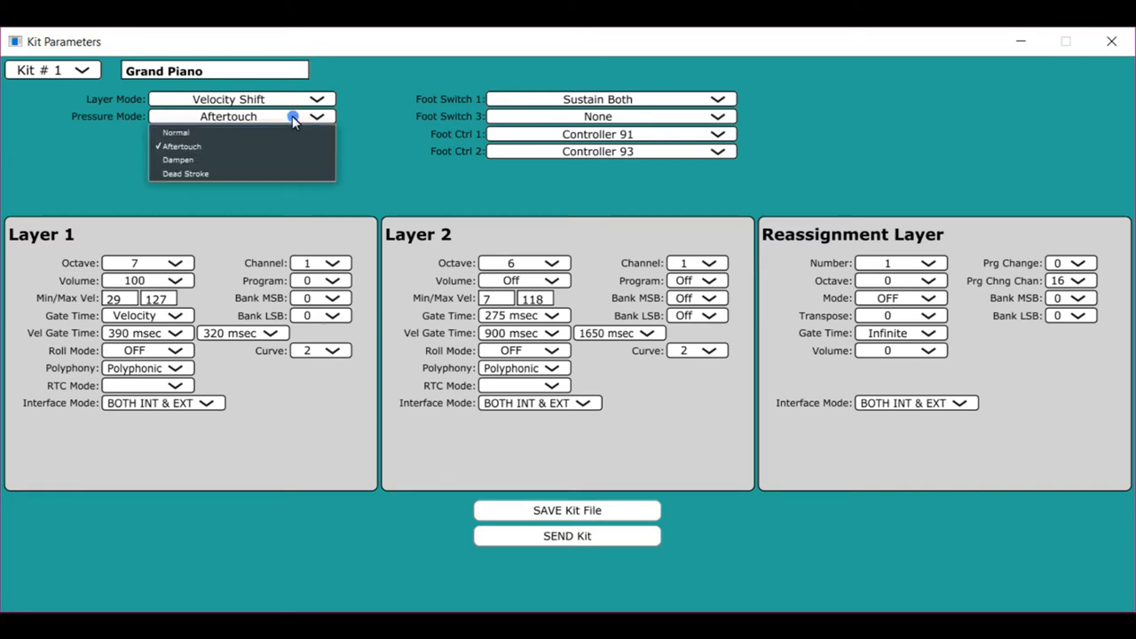
left_click(176, 132)
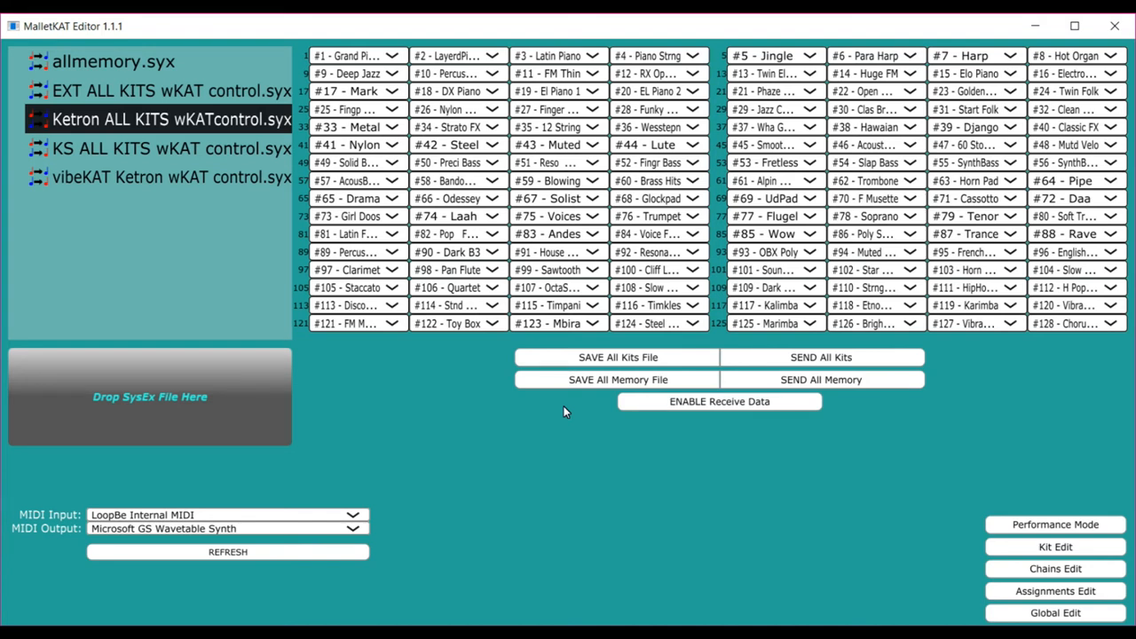
mouse_move(1057, 593)
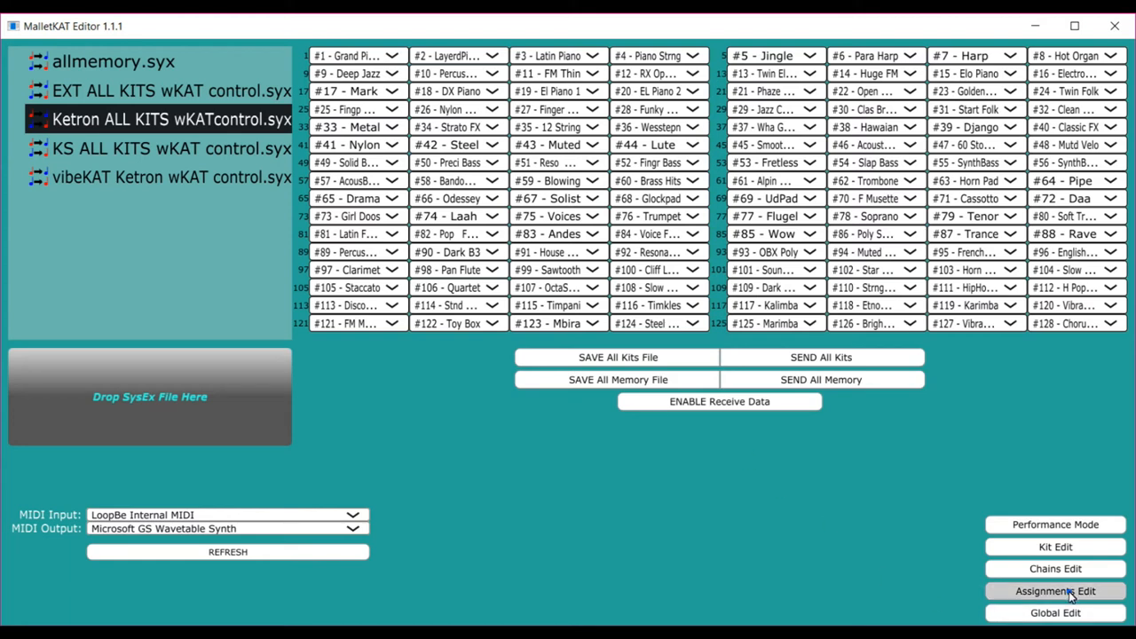
left_click(1052, 593)
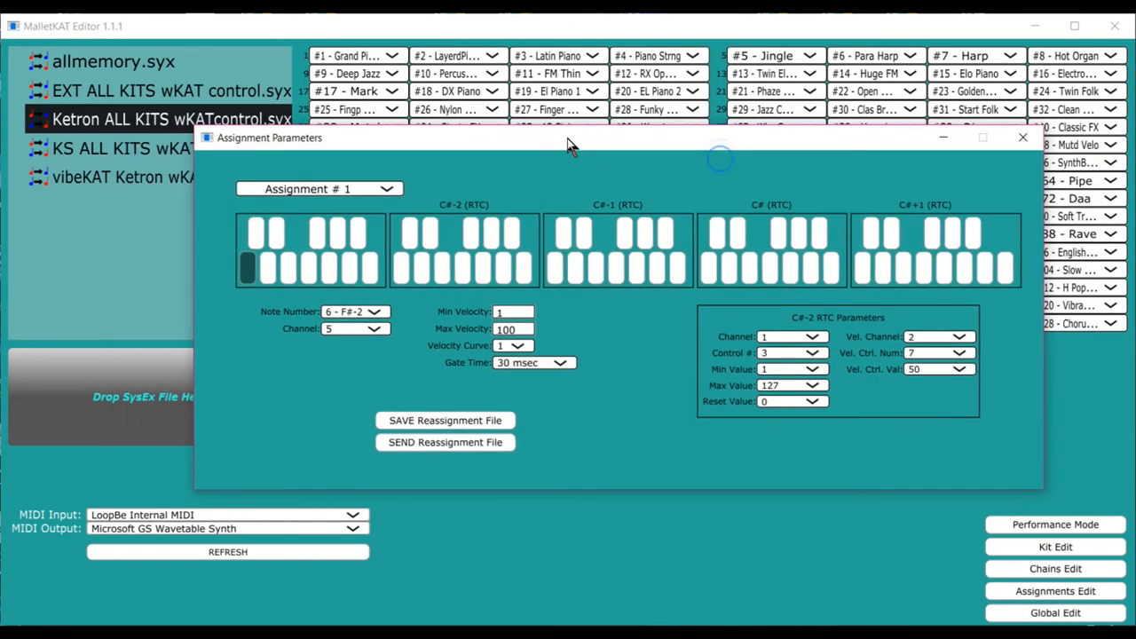
left_click(408, 232)
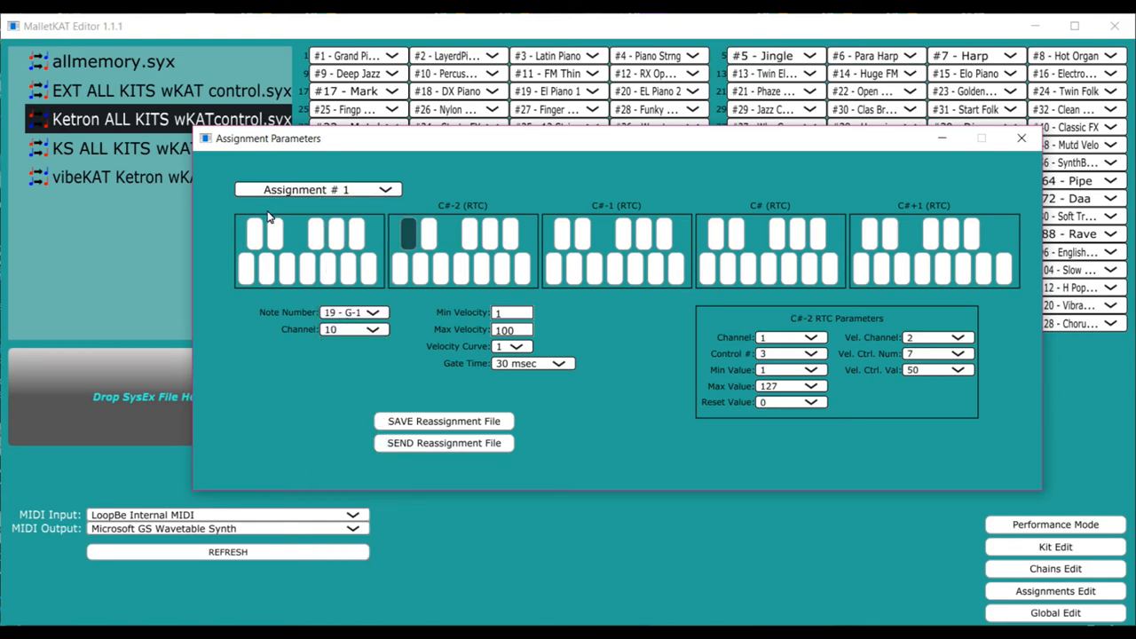
mouse_move(927, 252)
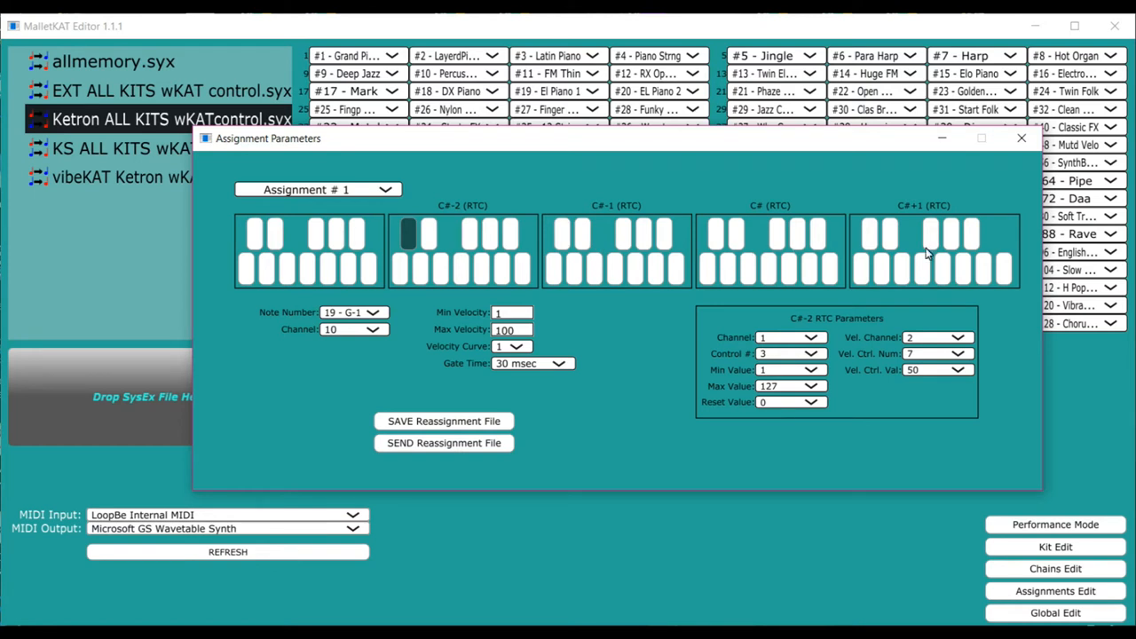
mouse_move(858, 301)
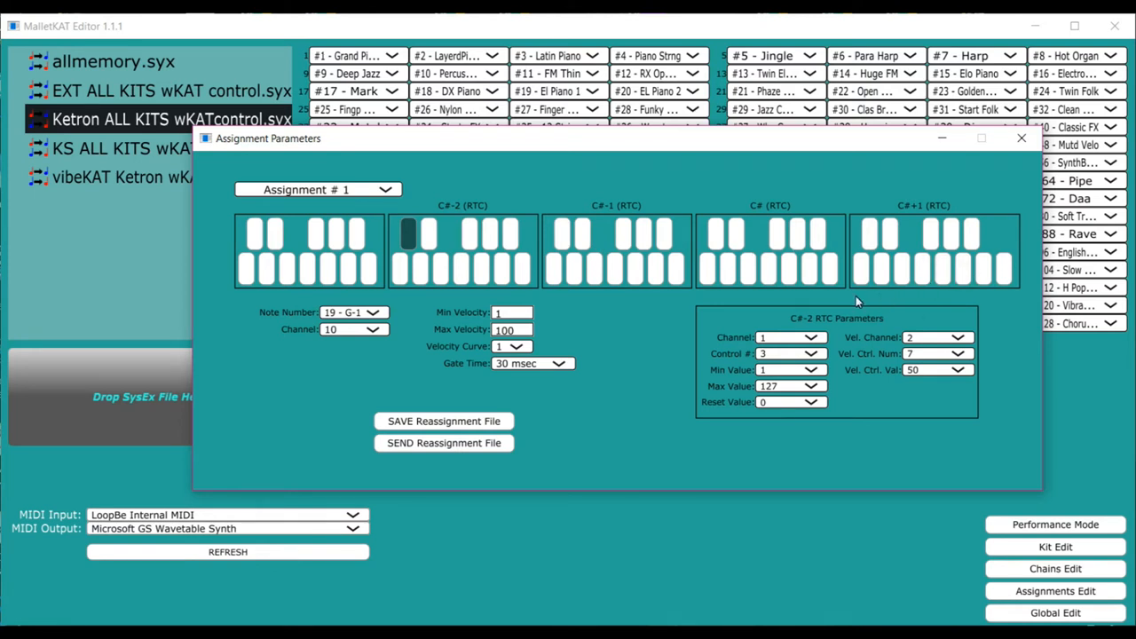
mouse_move(588, 329)
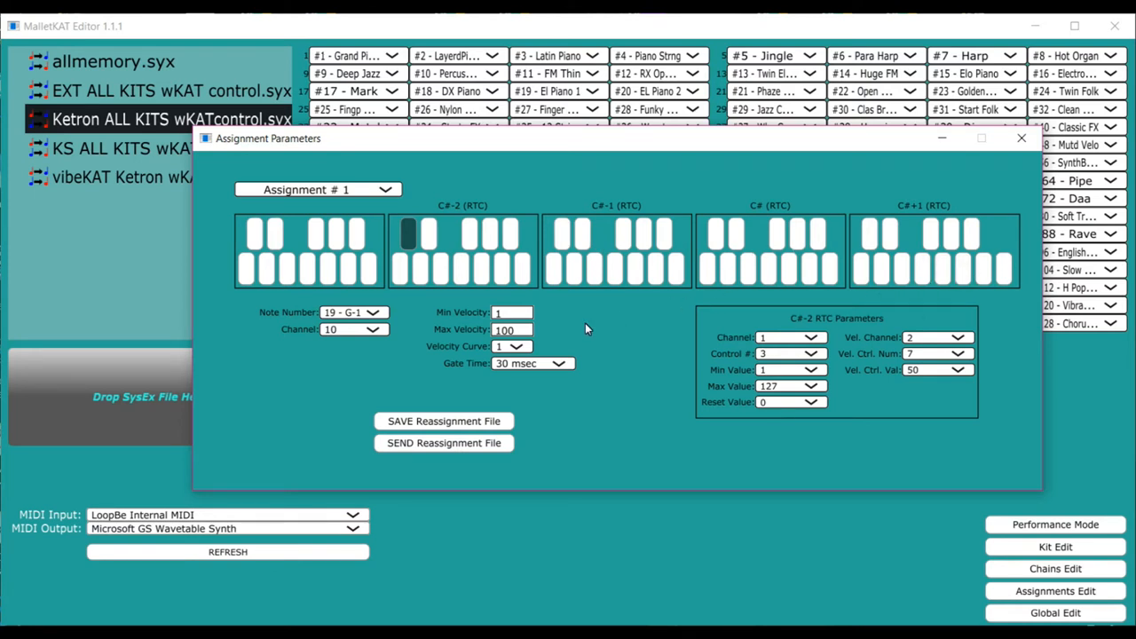
mouse_move(426, 220)
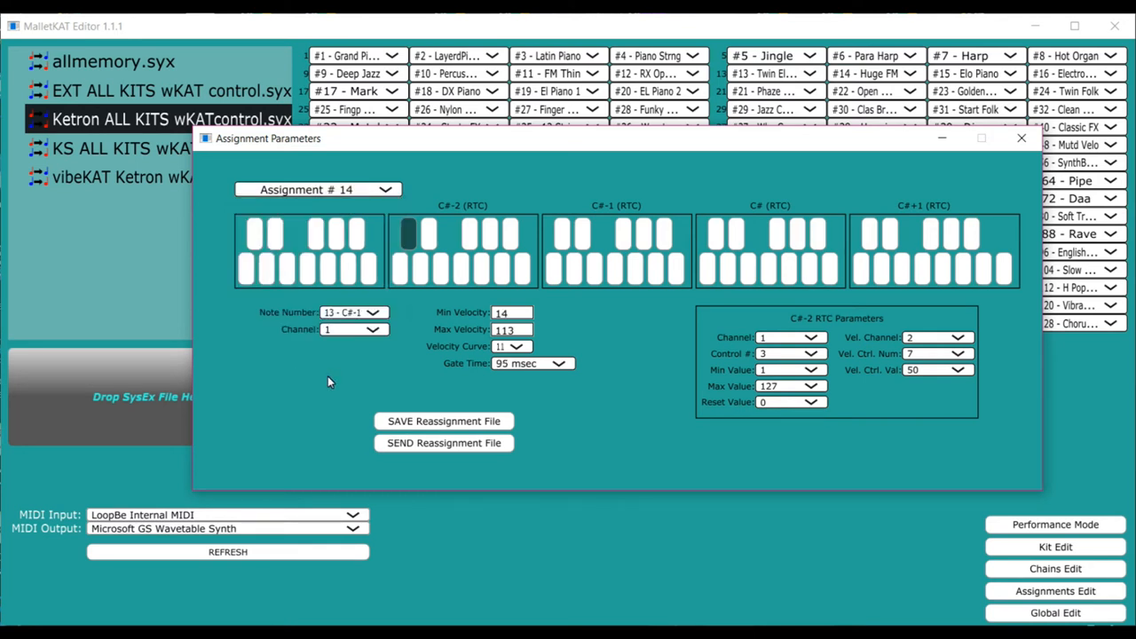
mouse_move(265, 257)
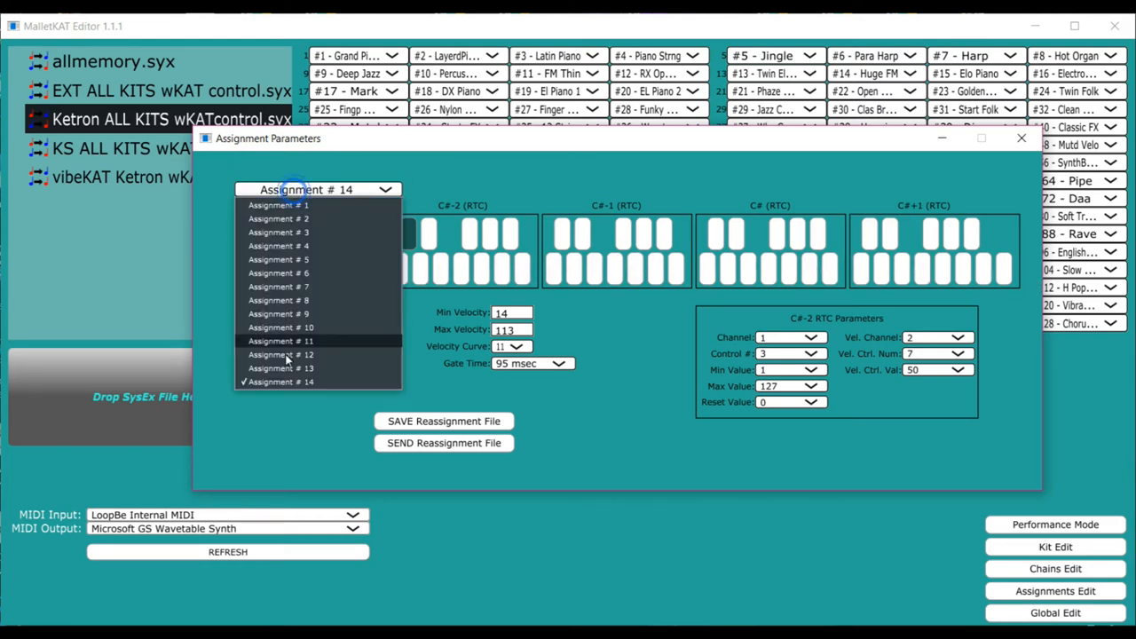
left_click(277, 368)
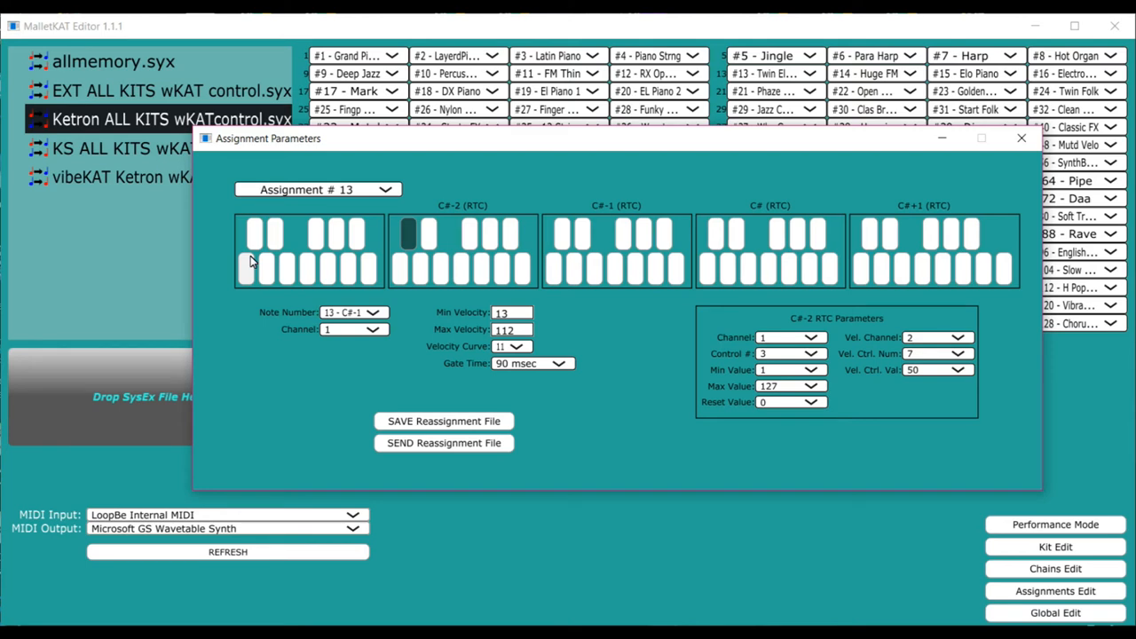
mouse_move(593, 190)
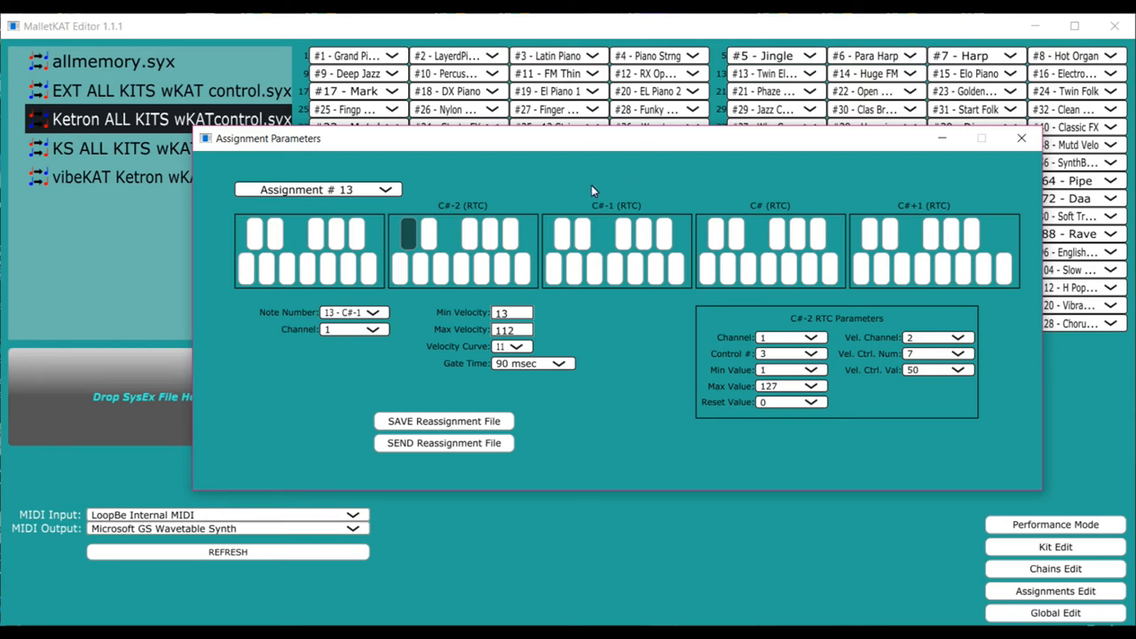
left_click(1021, 138)
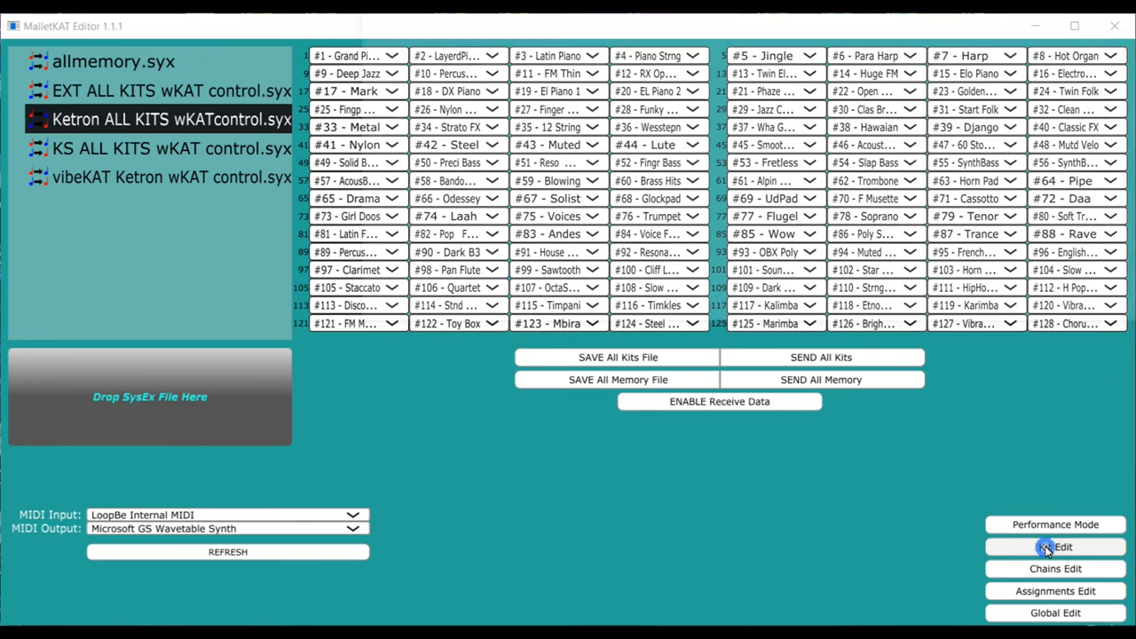
Set the Grand Piano kit's reassignment layer to number 1 in COMBINE mode
left_click(1055, 547)
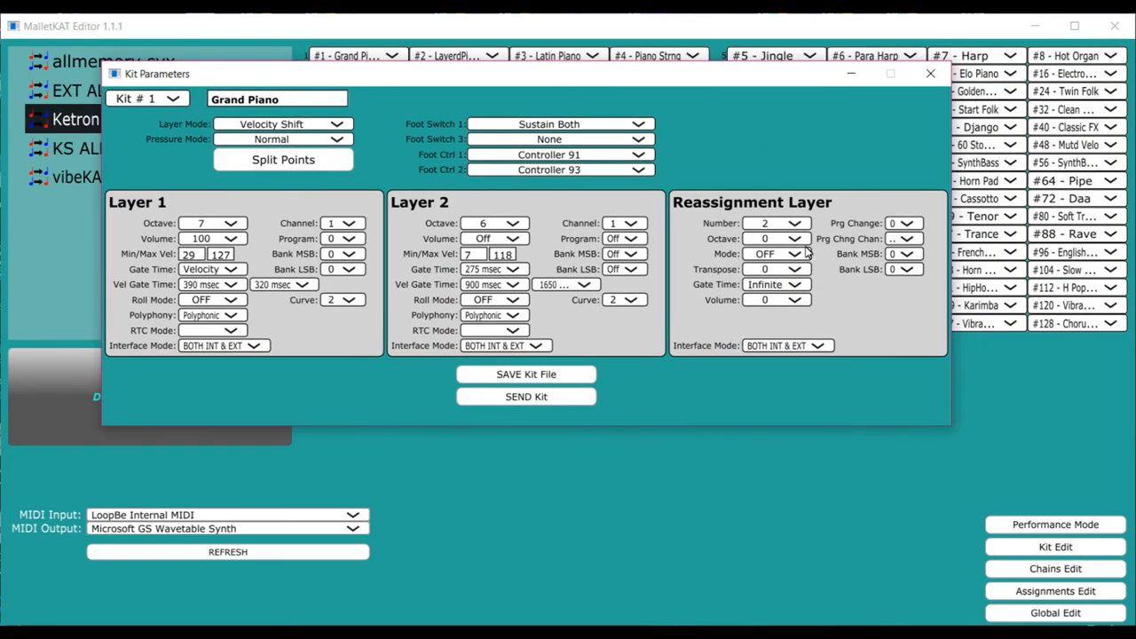
left_click(801, 223)
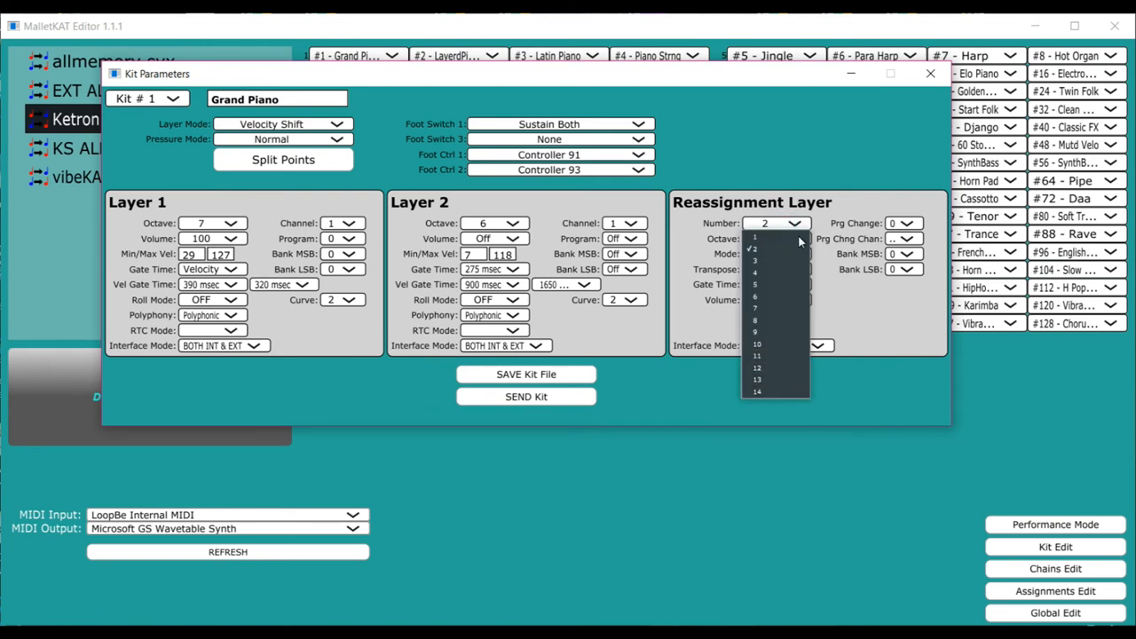
left_click(767, 238)
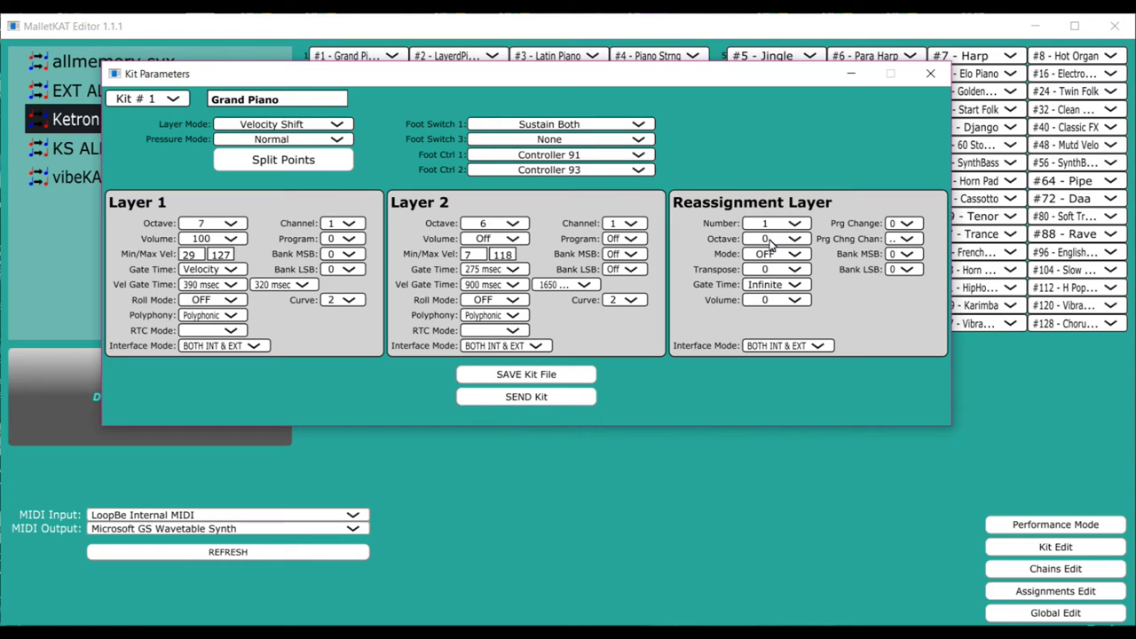
mouse_move(817, 203)
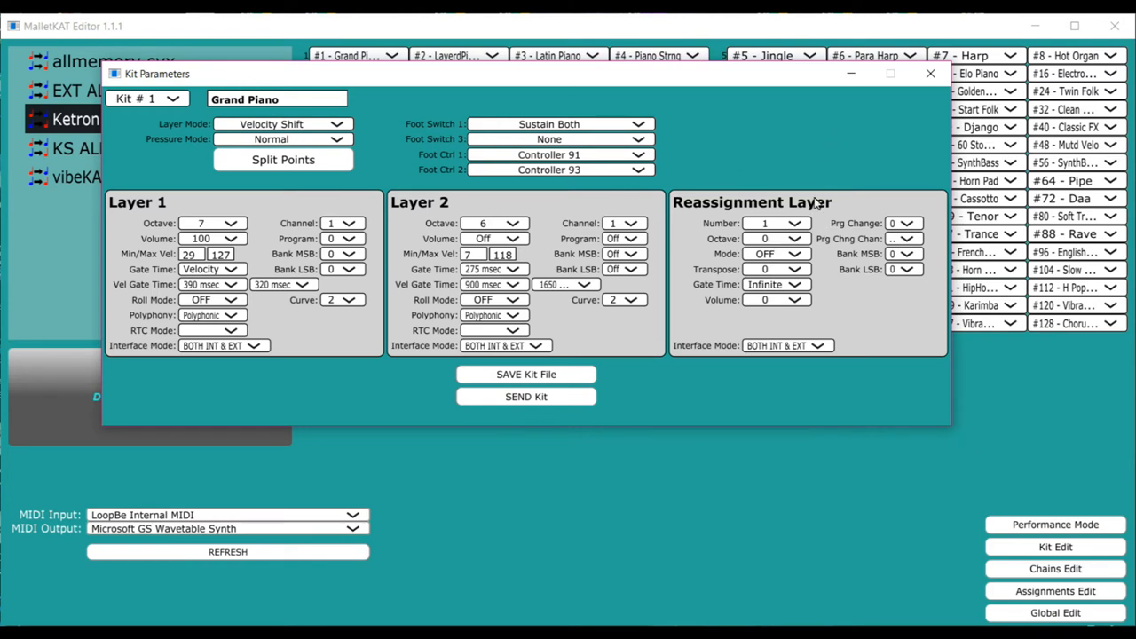
left_click(801, 254)
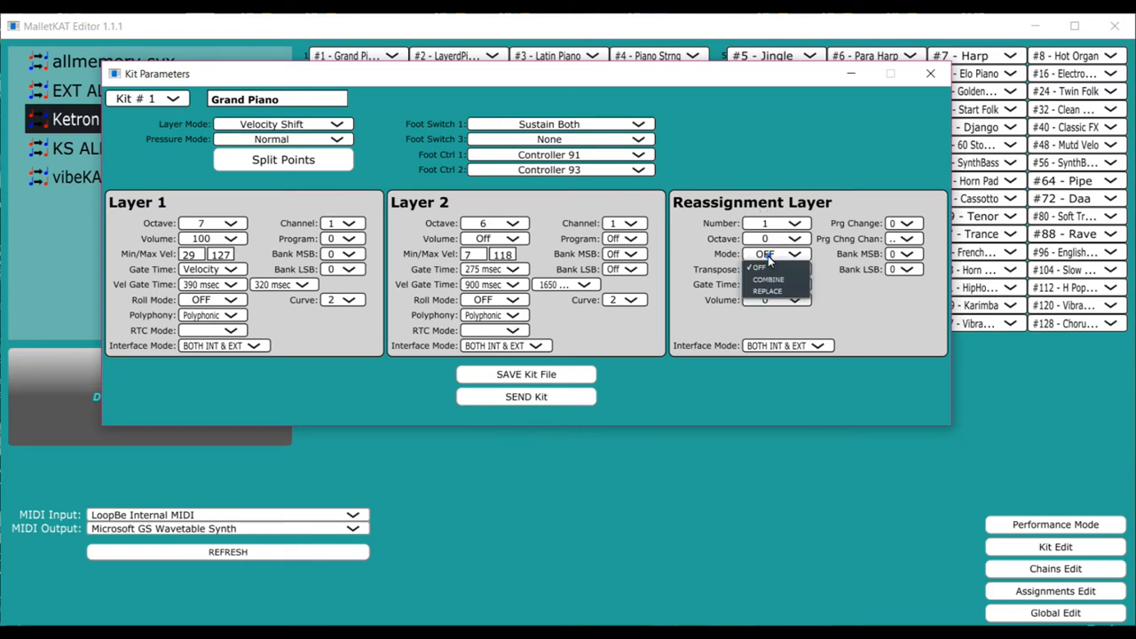
left_click(757, 266)
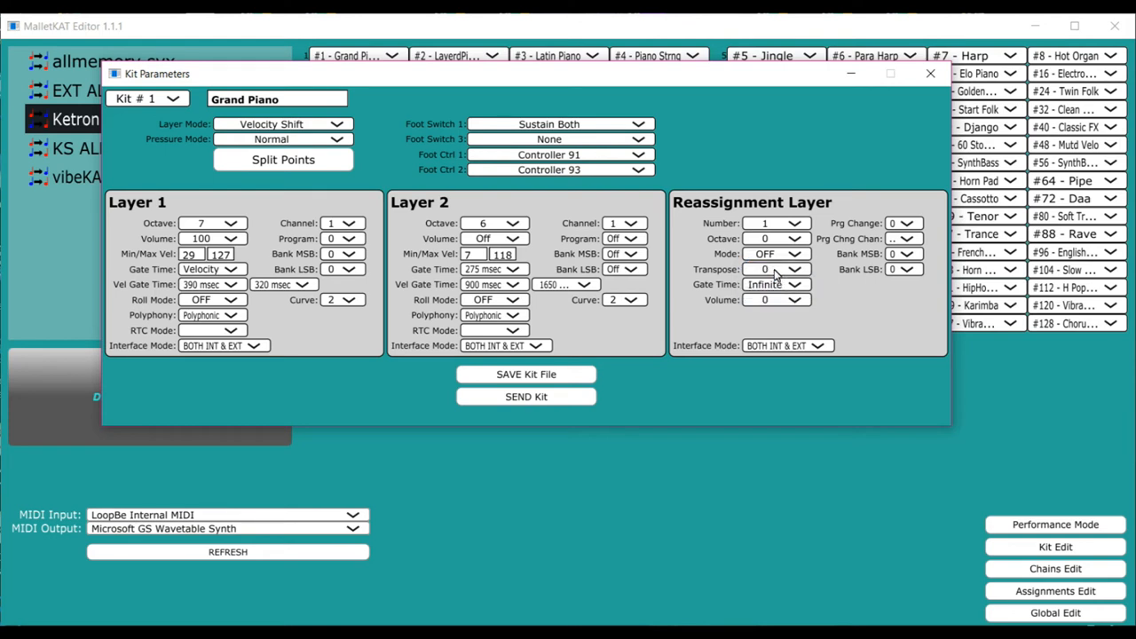
left_click(799, 253)
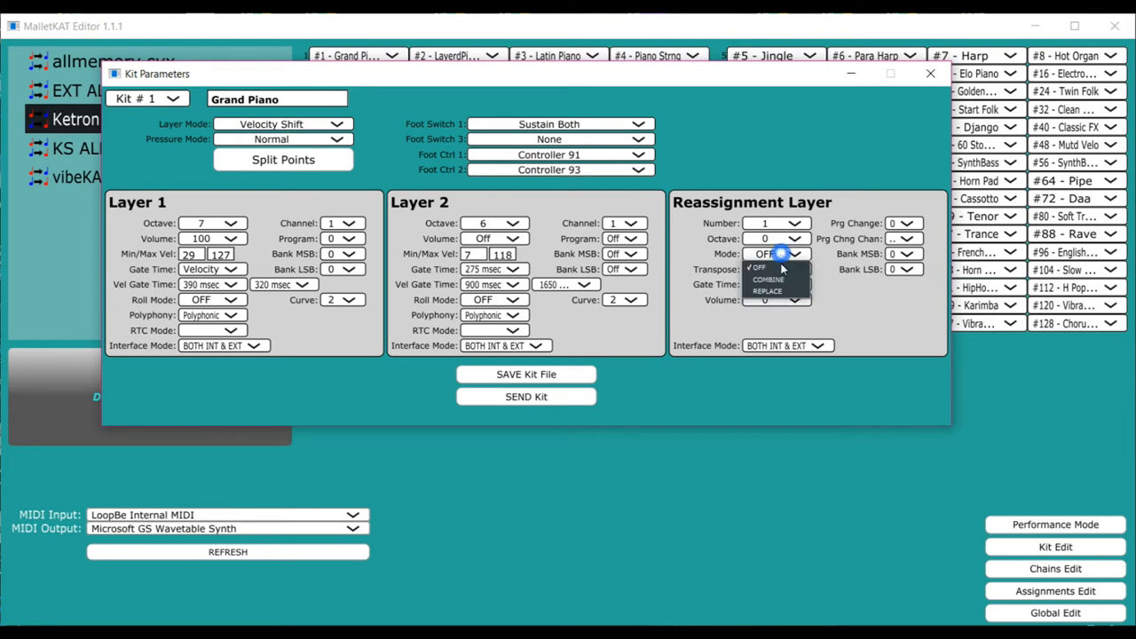
left_click(767, 280)
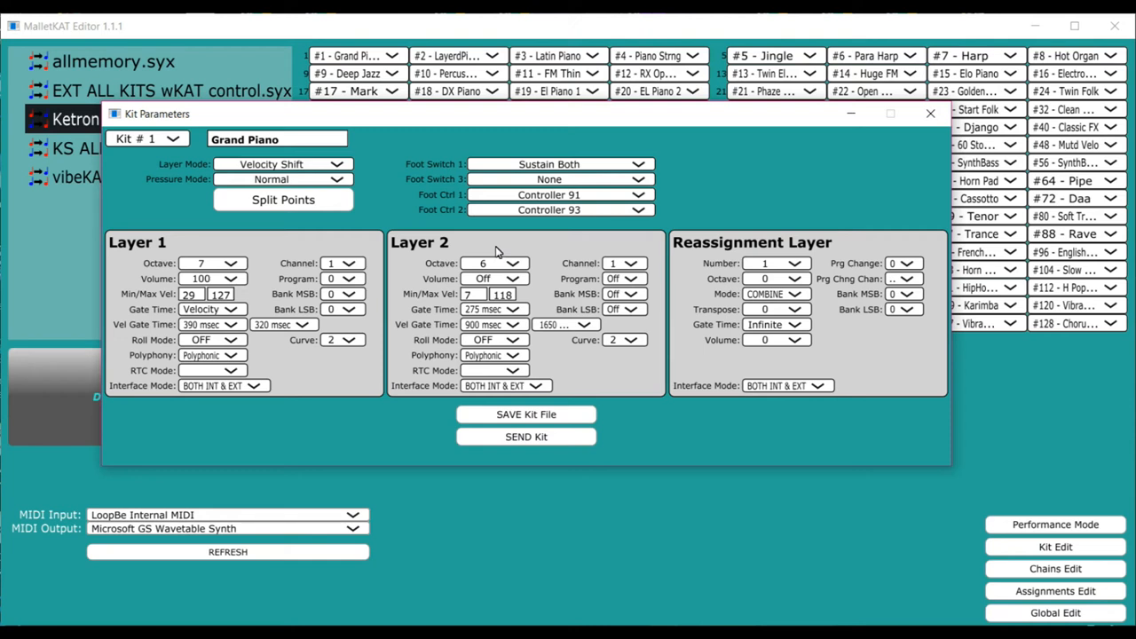
mouse_move(781, 247)
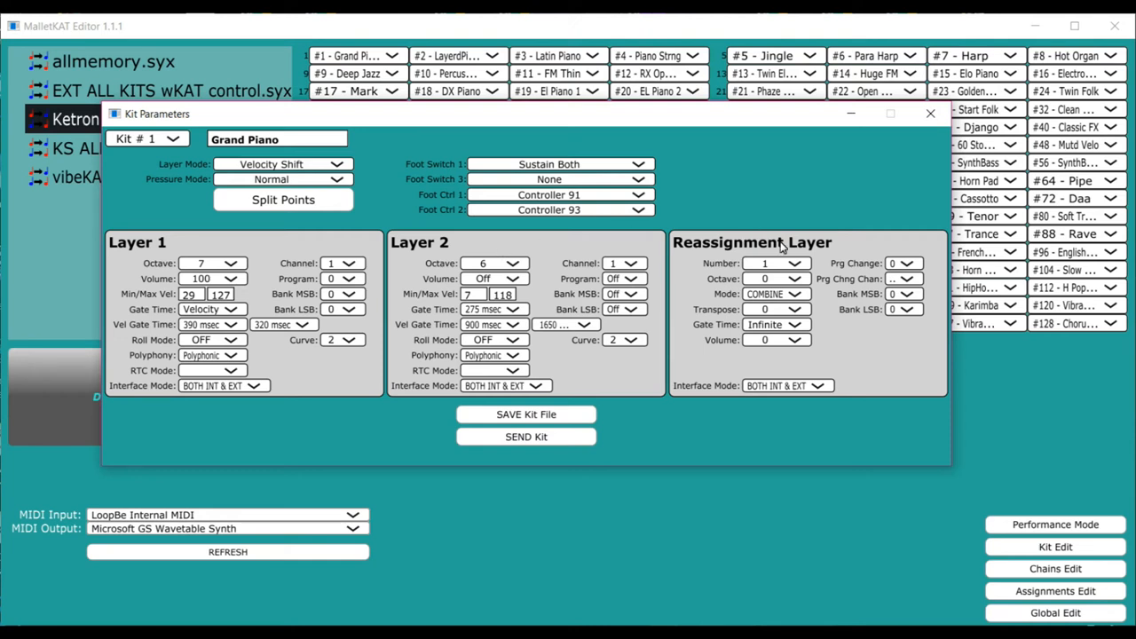
mouse_move(874, 284)
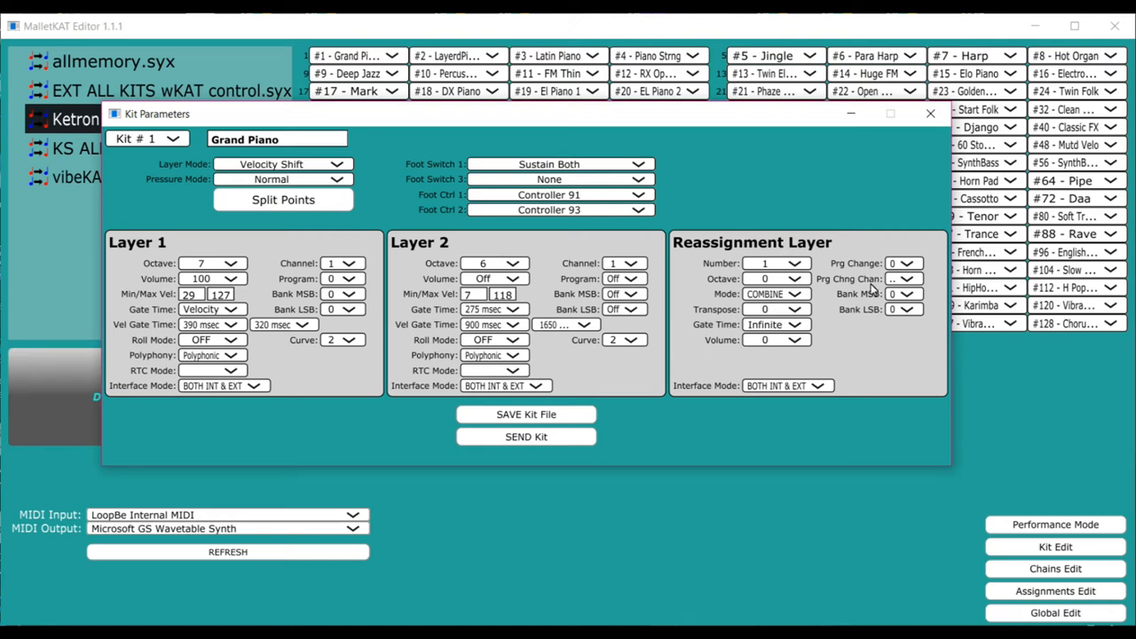
mouse_move(287, 199)
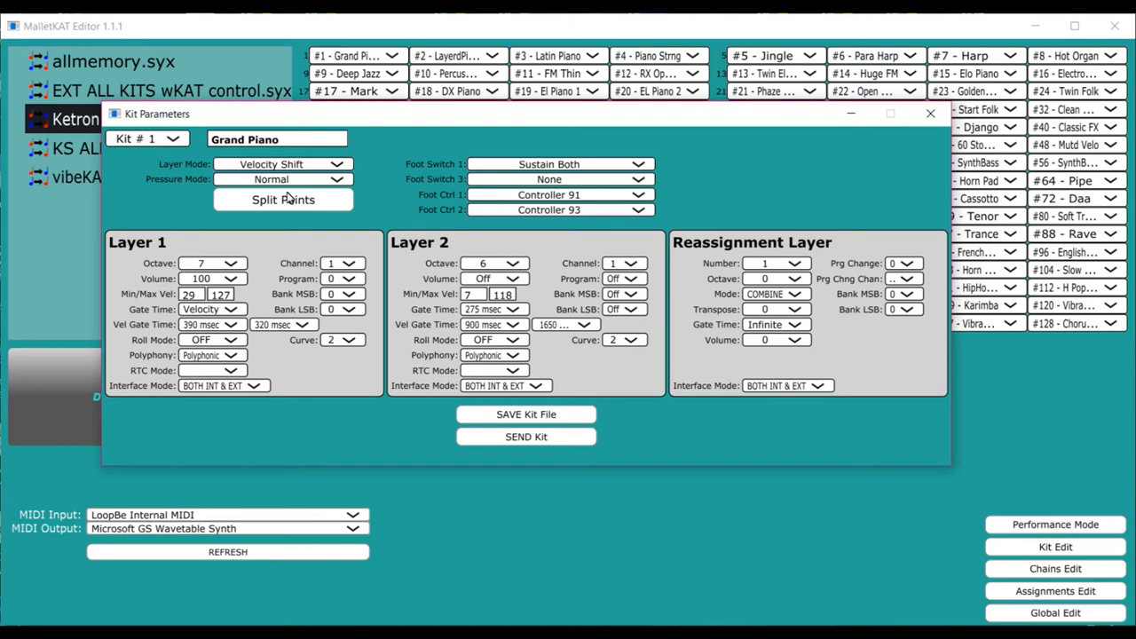
Review the kit's layer split points and close the view
left_click(283, 199)
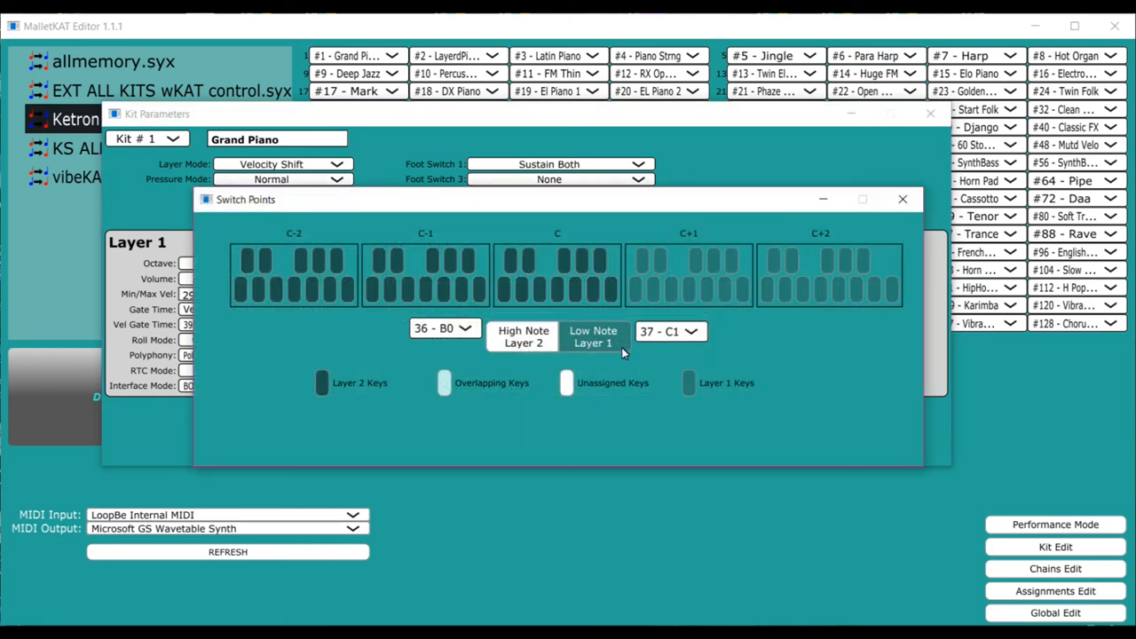
mouse_move(661, 346)
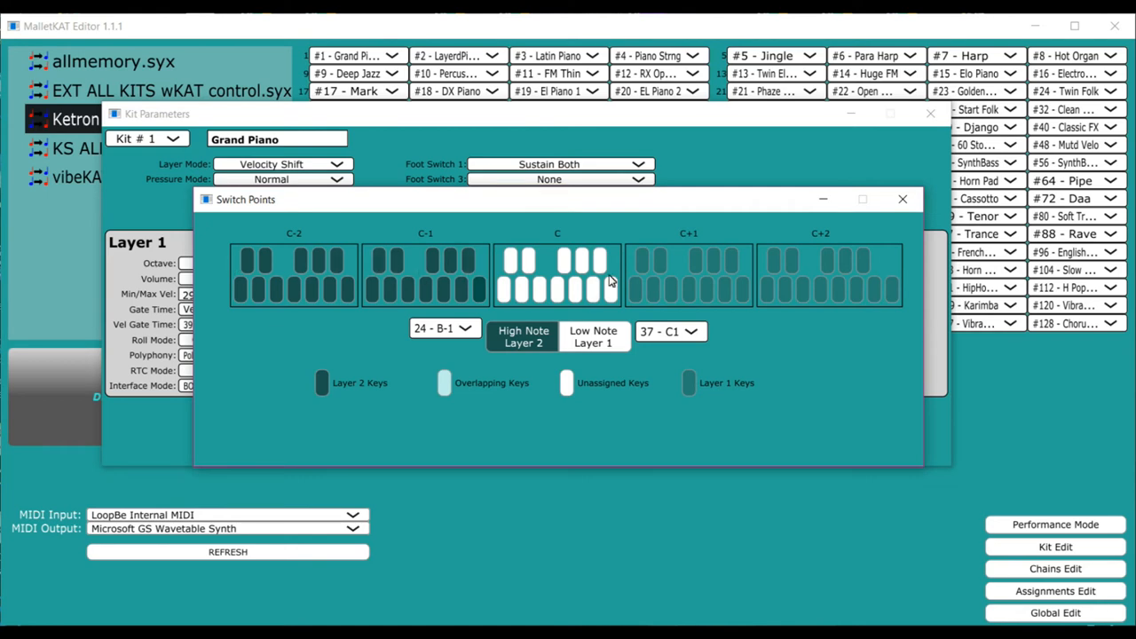
mouse_move(593, 277)
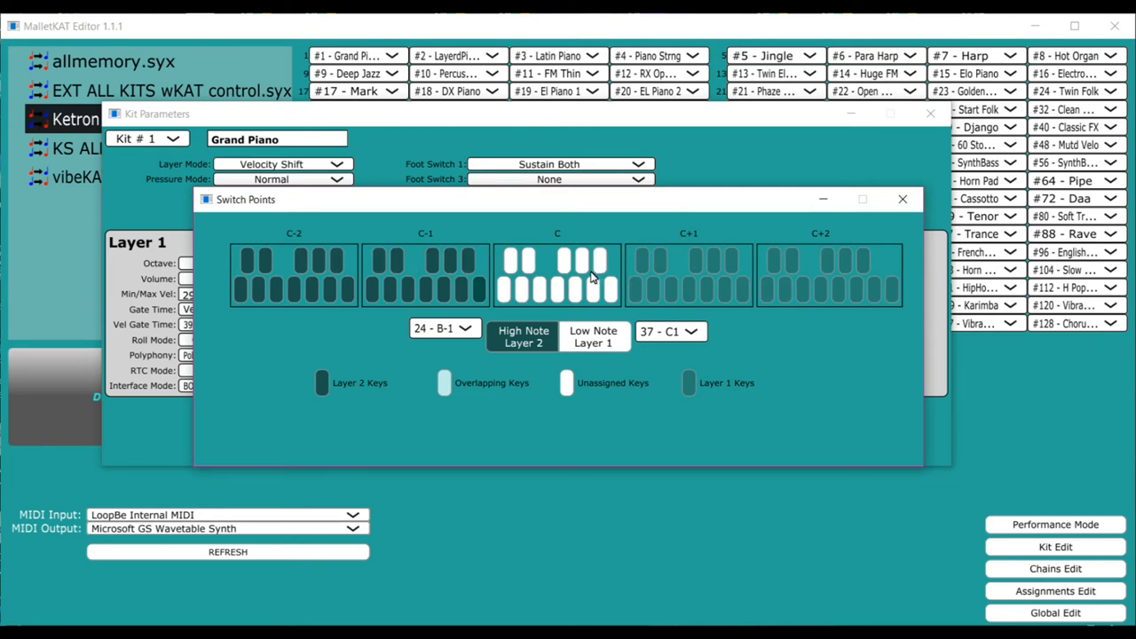
left_click(902, 198)
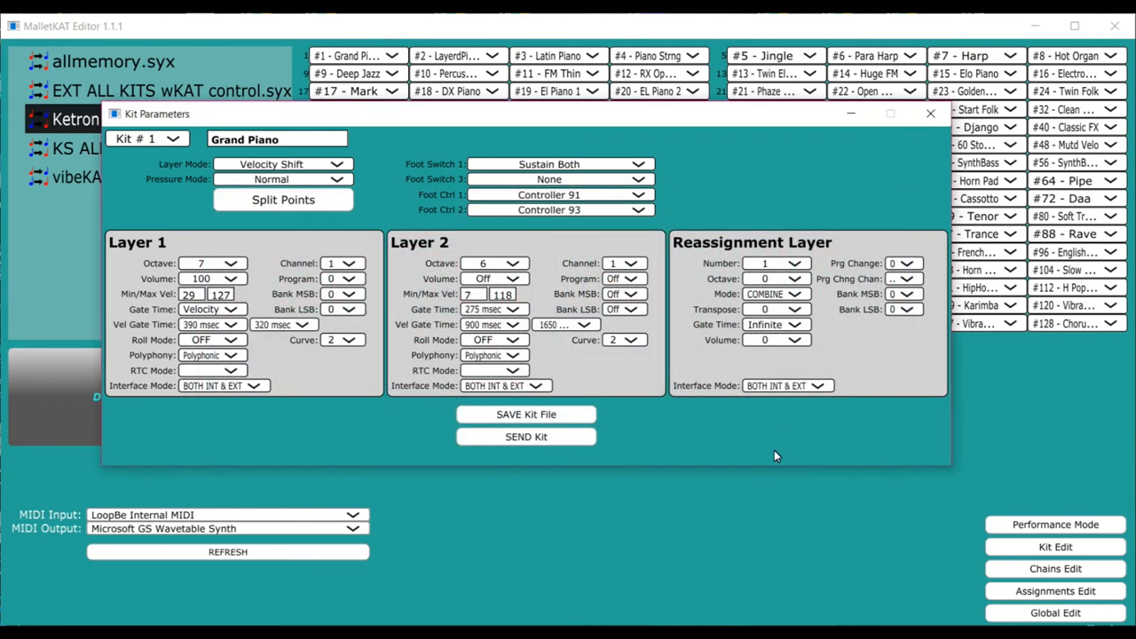
Make the reassignment layer external only with octave 4 and transpose -11, then close kit parameters
left_click(796, 294)
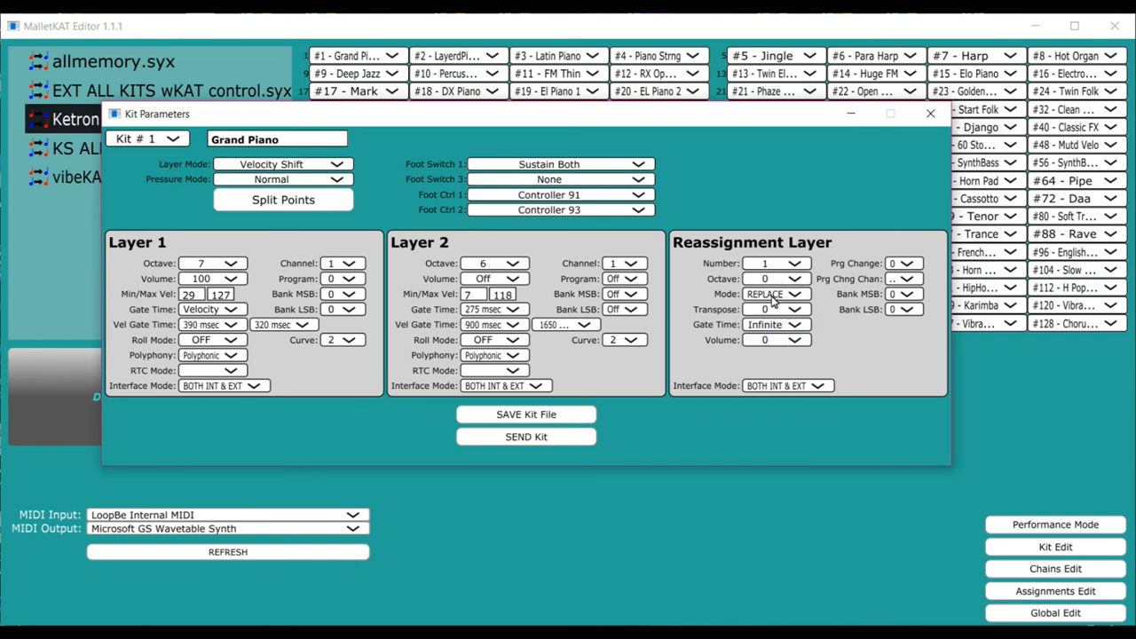
mouse_move(254, 266)
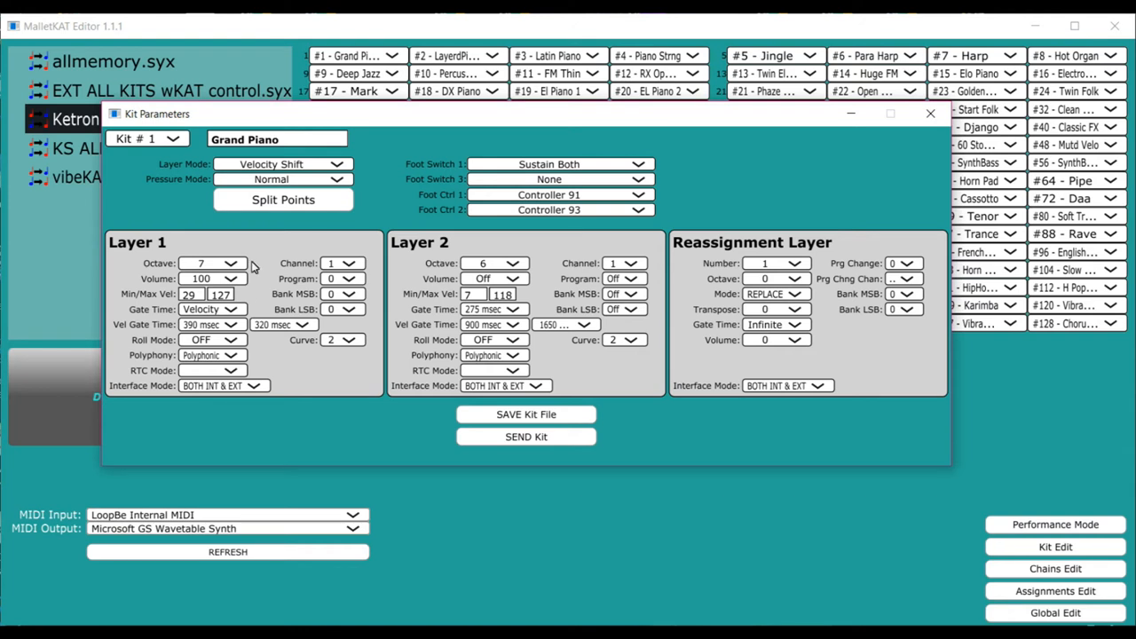
mouse_move(807, 255)
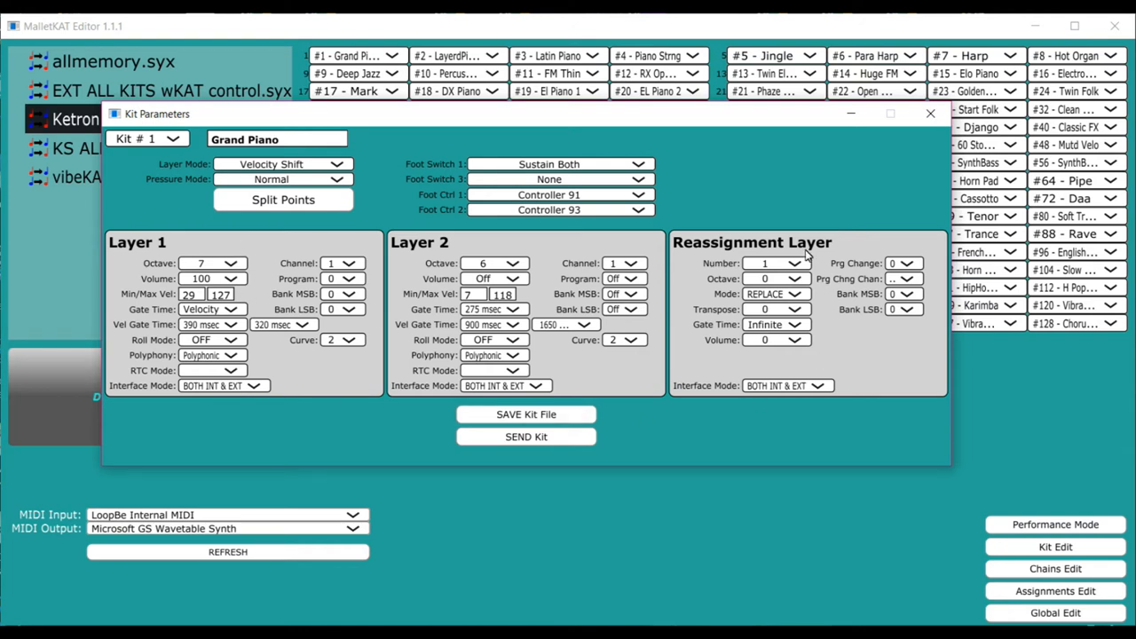
mouse_move(784, 269)
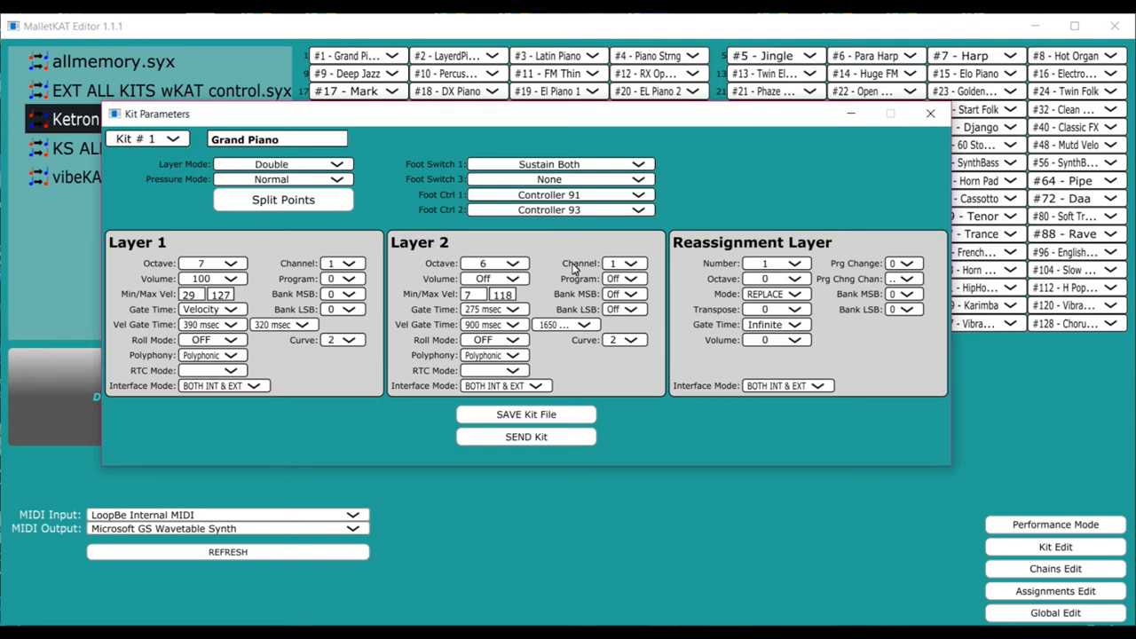
mouse_move(707, 312)
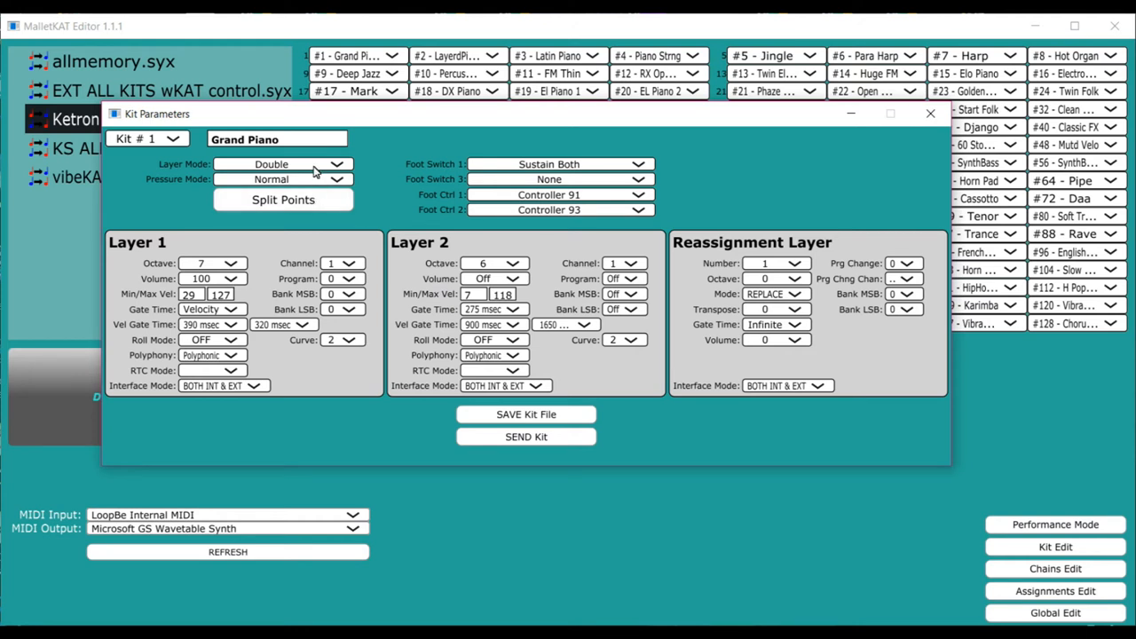
mouse_move(728, 447)
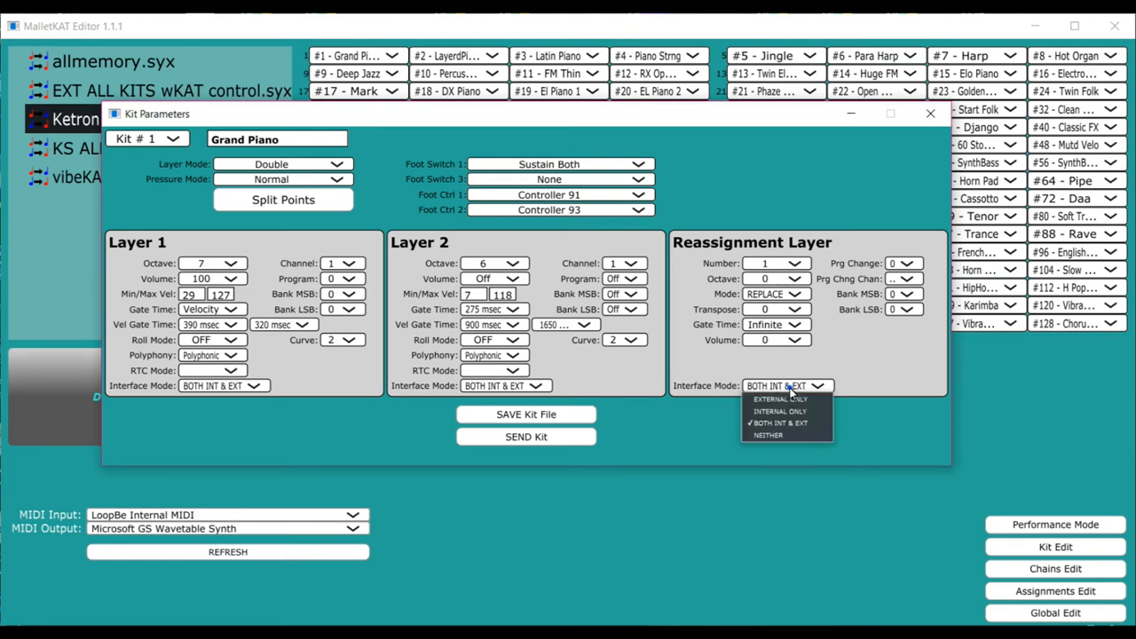
mouse_move(781, 399)
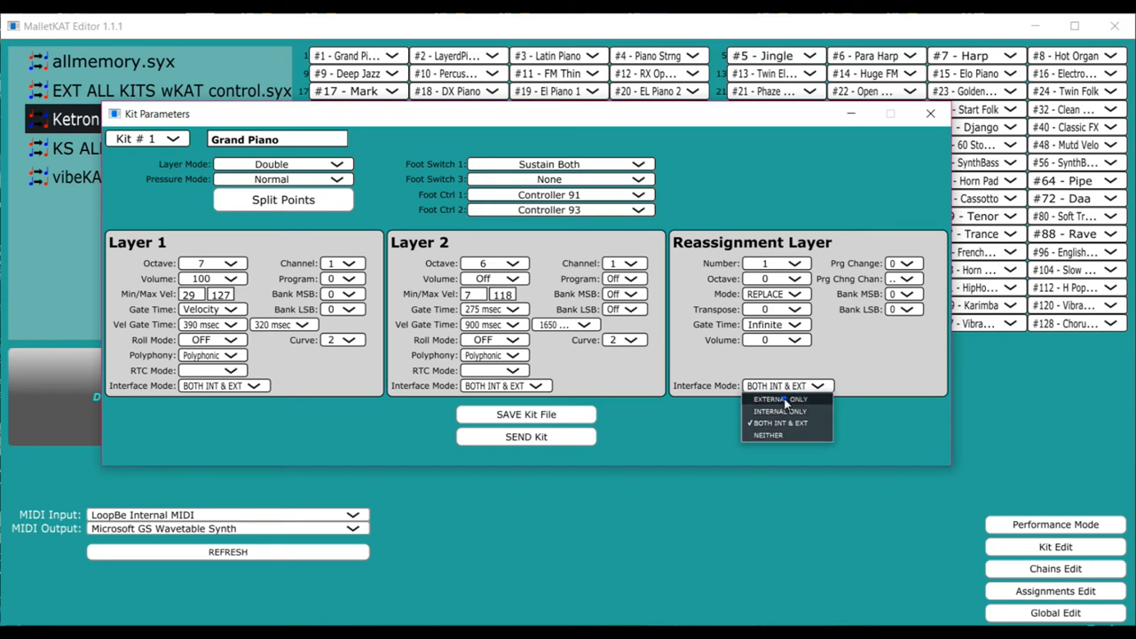
left_click(782, 397)
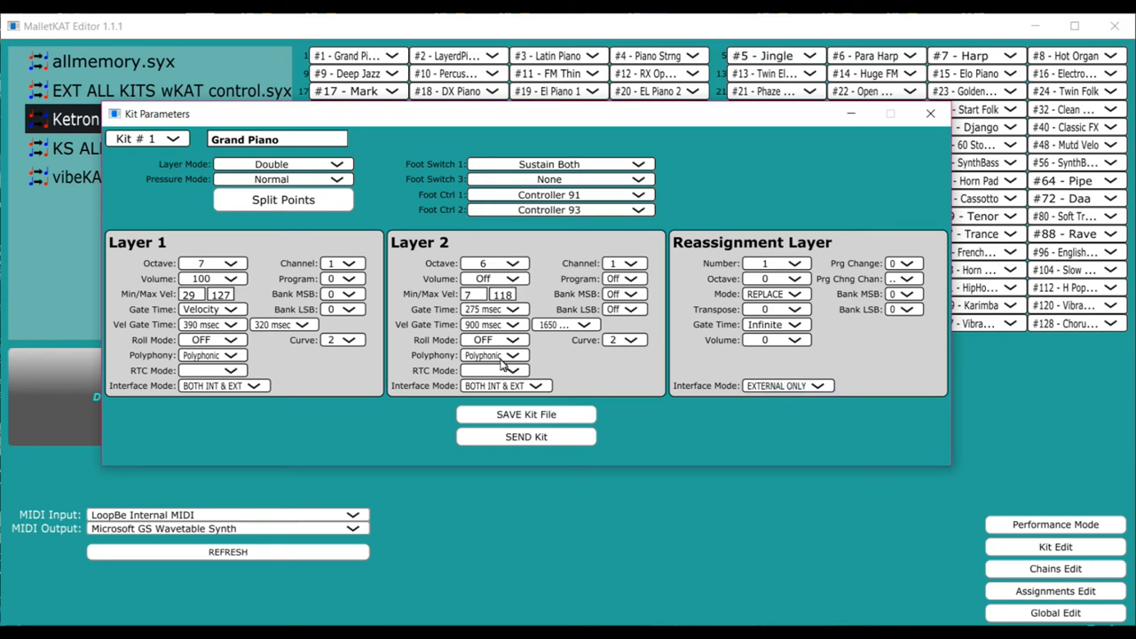
mouse_move(643, 384)
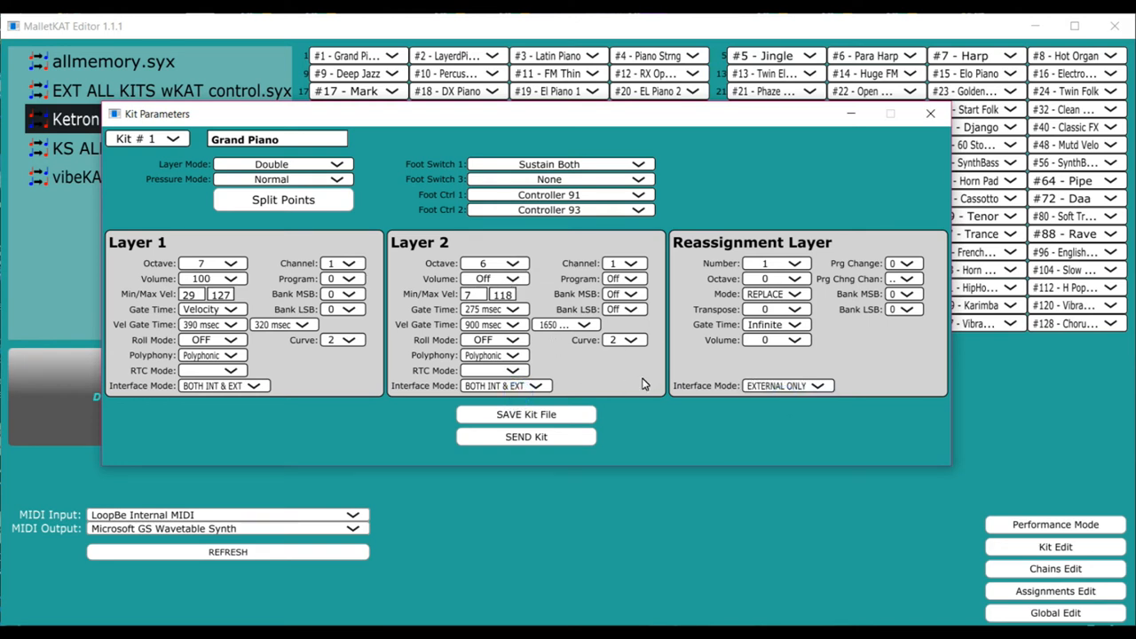
mouse_move(850, 284)
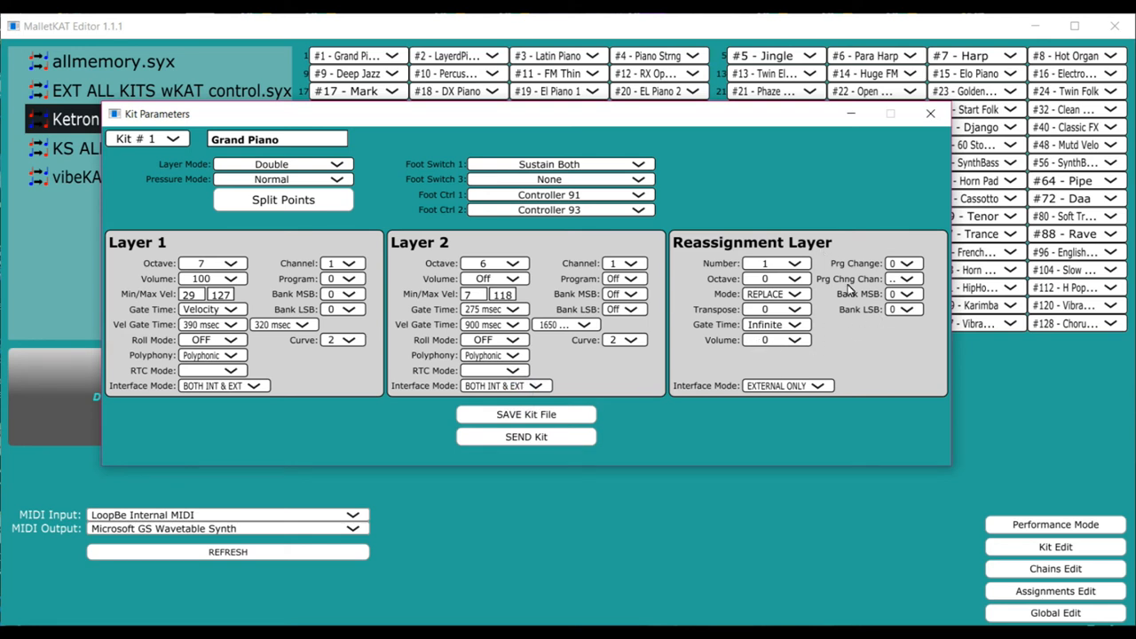
mouse_move(792, 279)
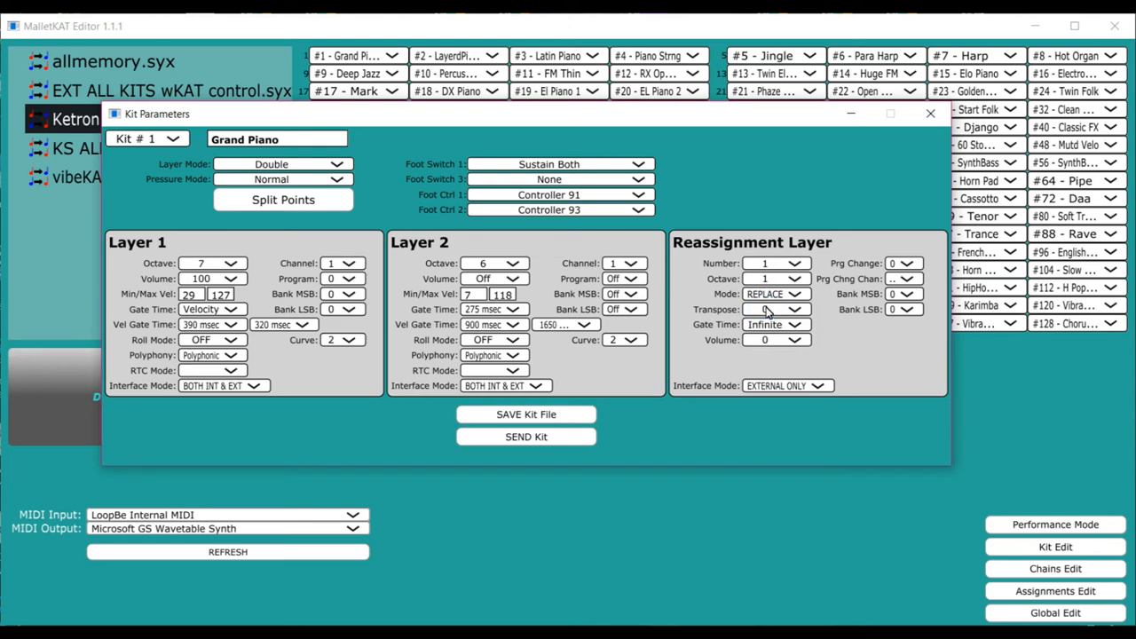
left_click(799, 277)
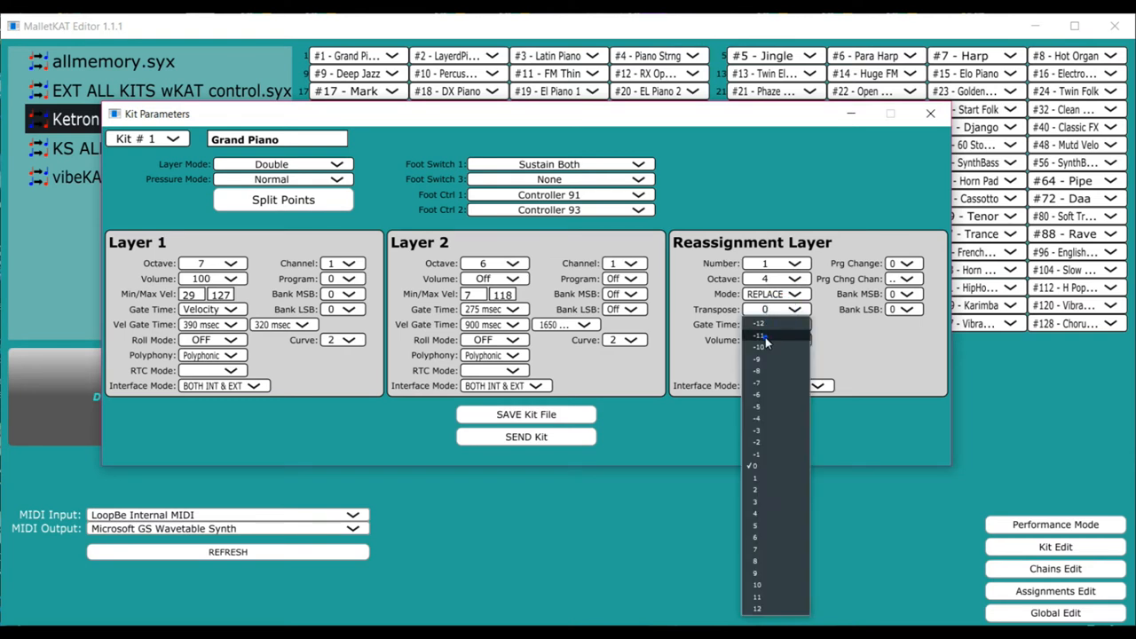
left_click(756, 334)
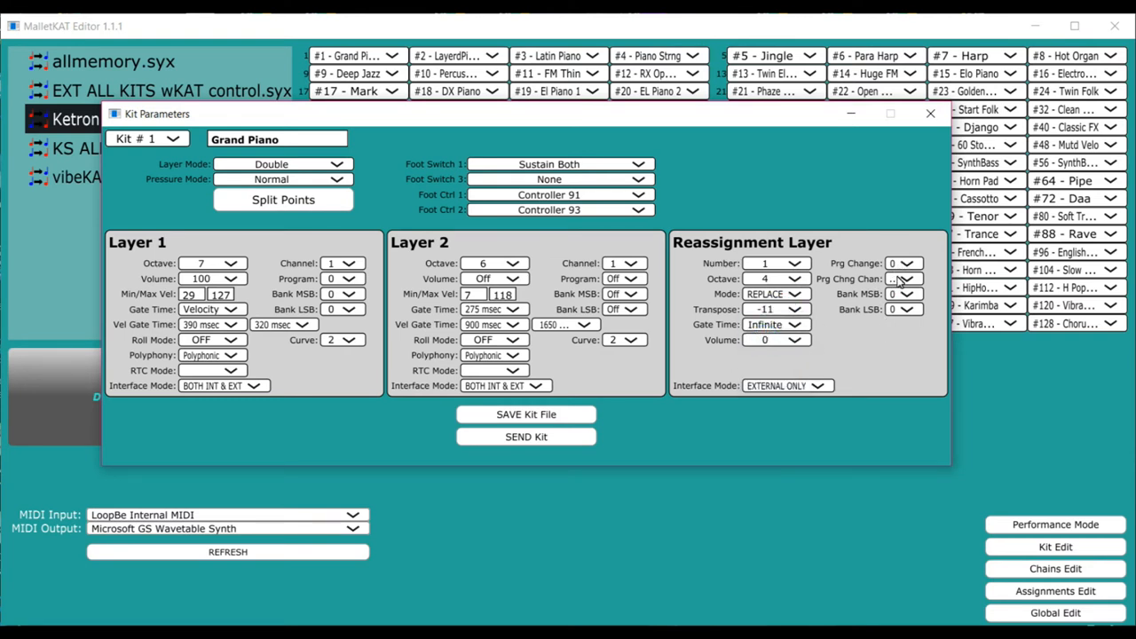
mouse_move(902, 293)
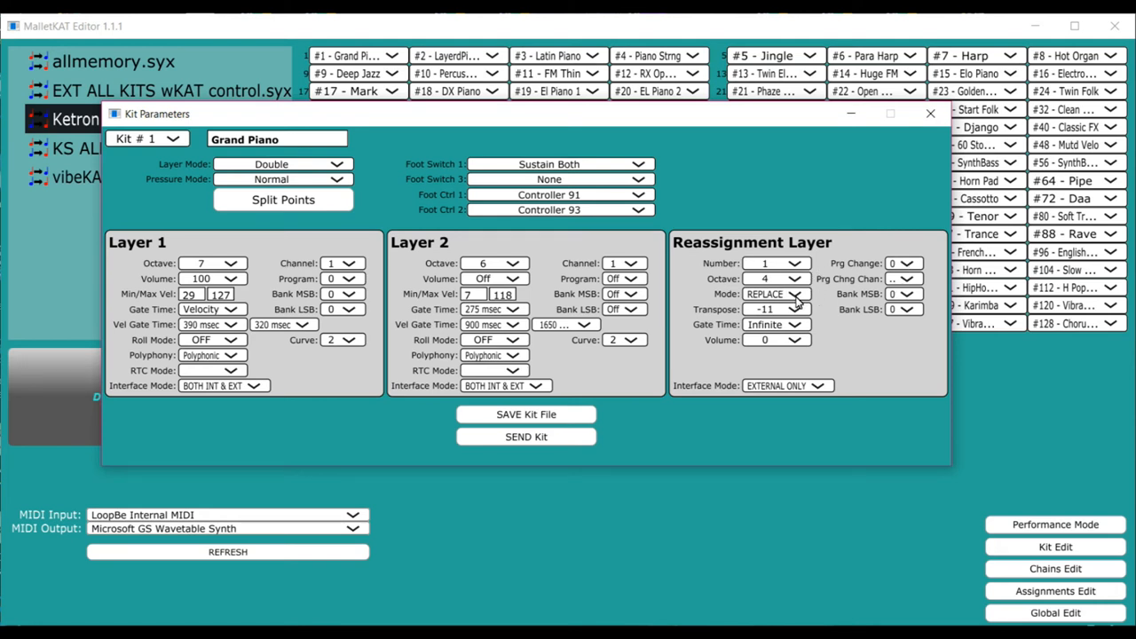
mouse_move(774, 280)
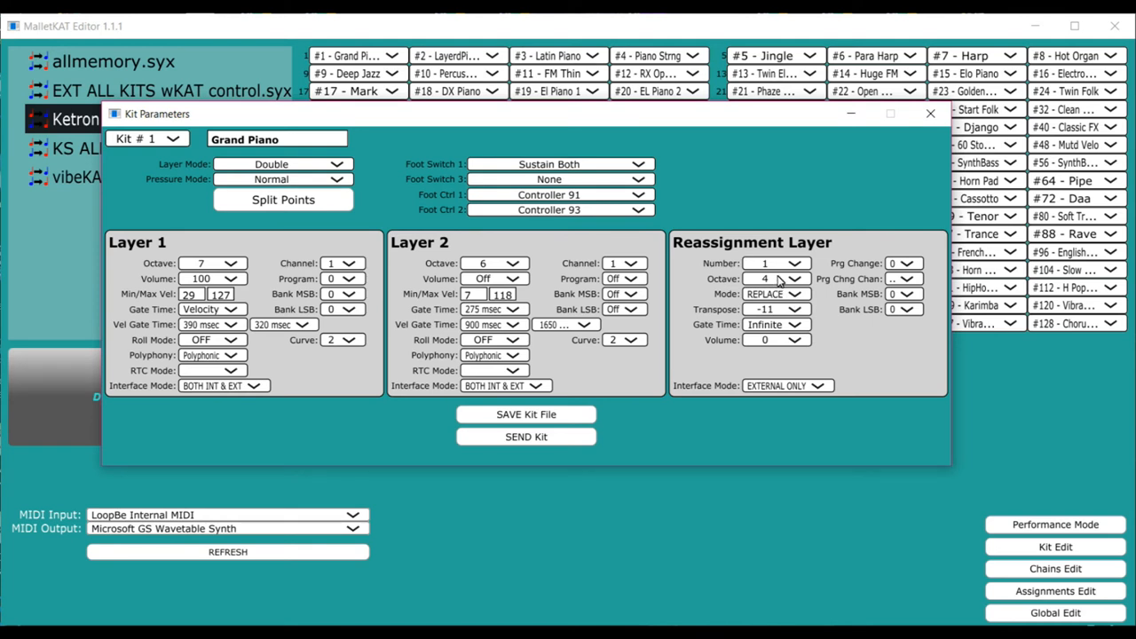
mouse_move(940, 138)
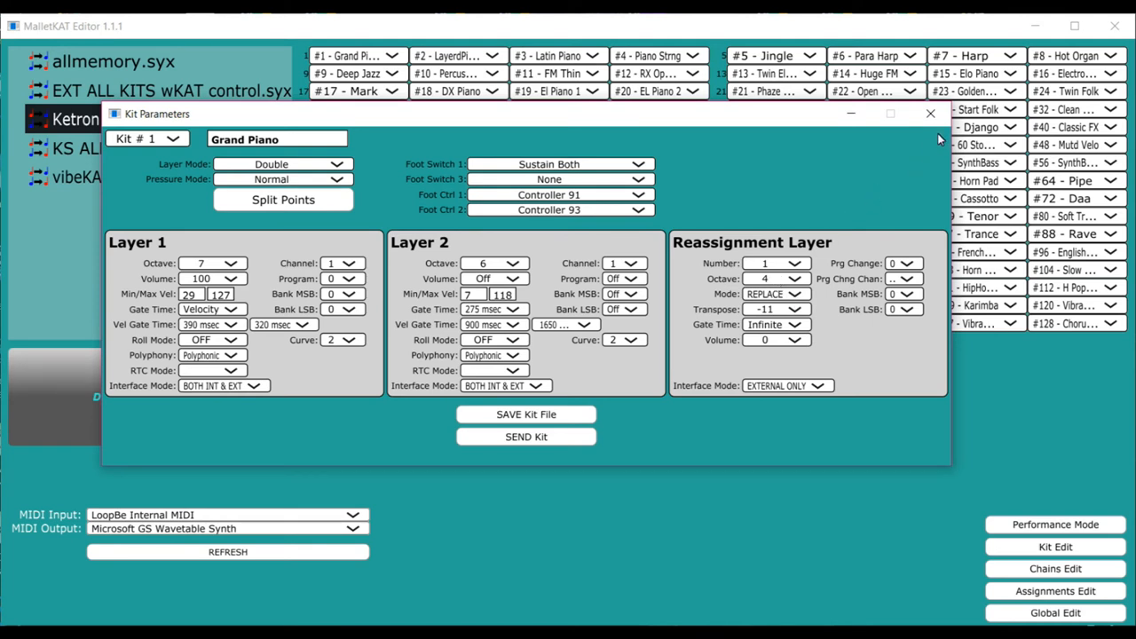
mouse_move(906, 127)
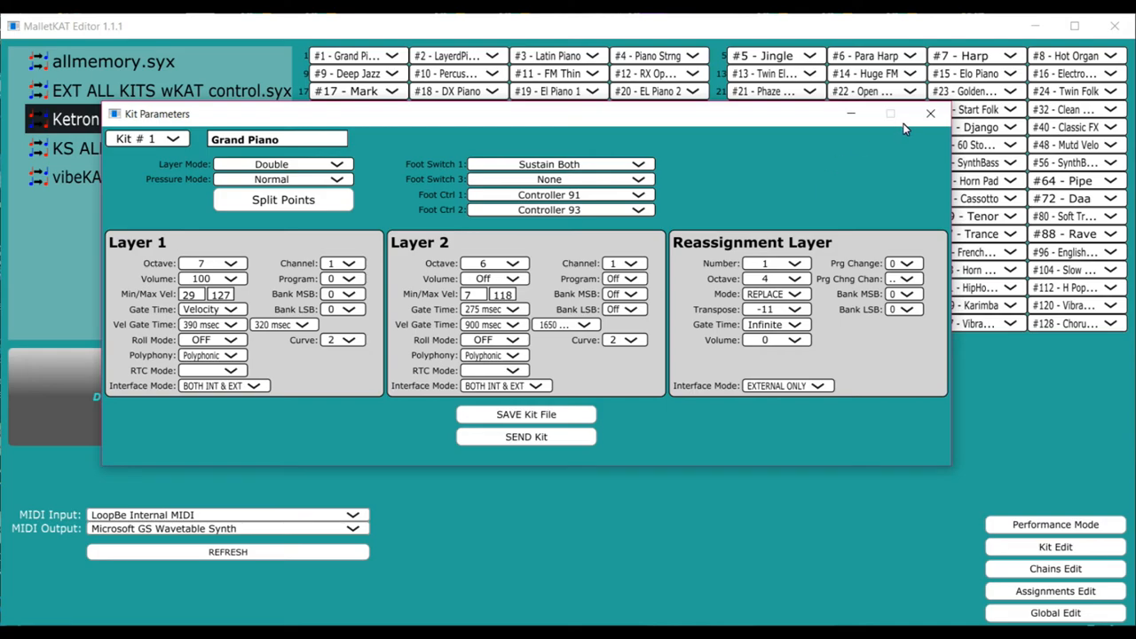
mouse_move(930, 114)
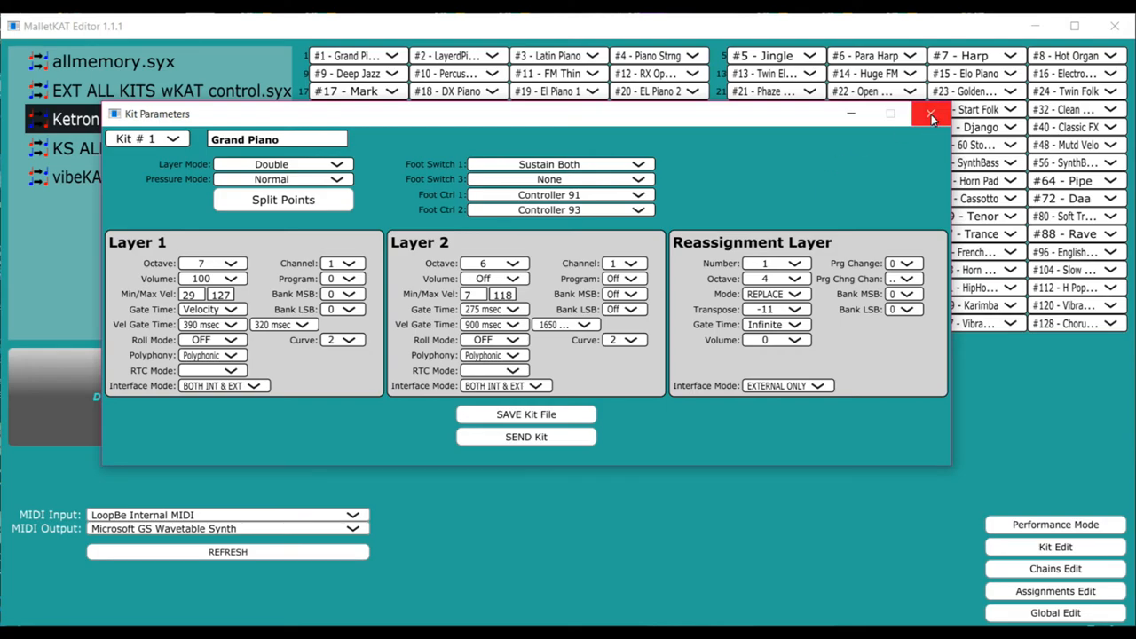
left_click(930, 115)
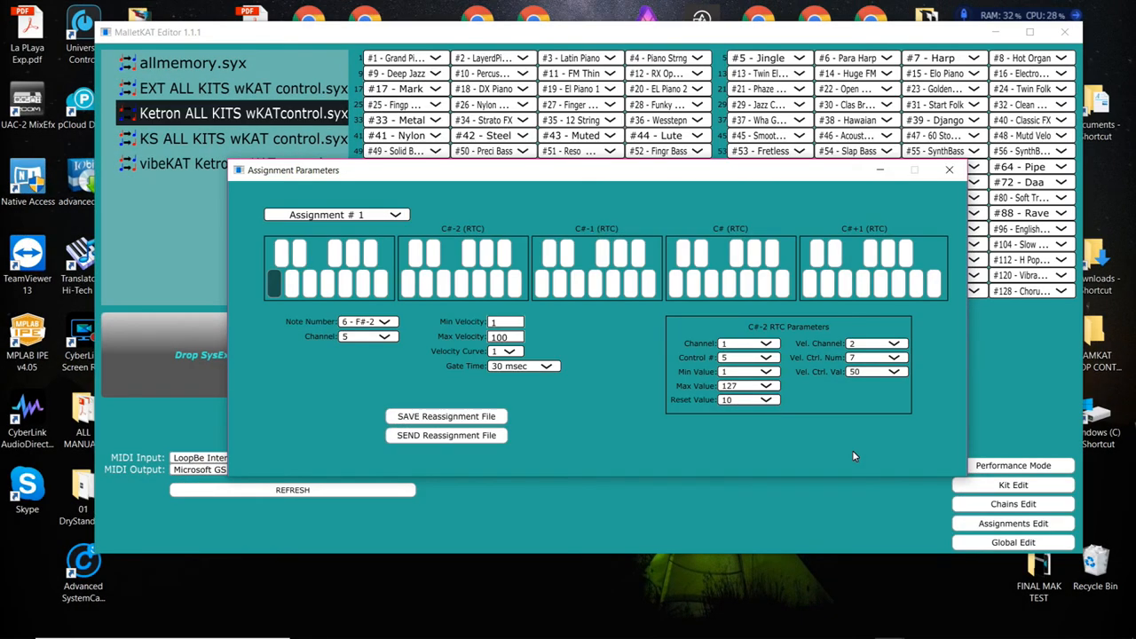
mouse_move(948, 170)
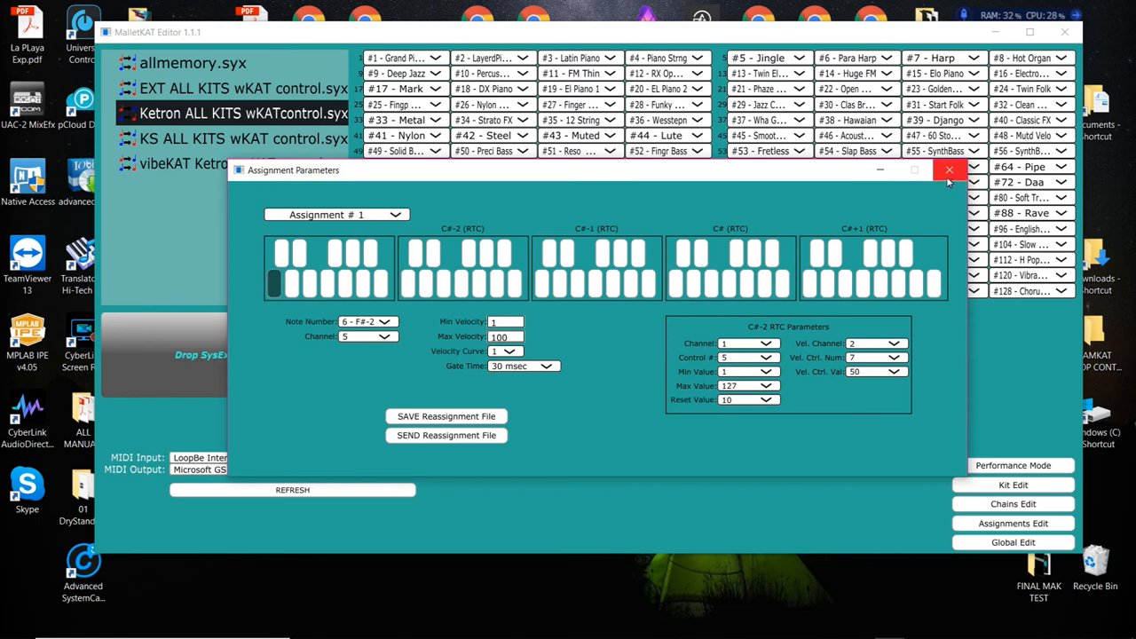
Reopen Assignment Parameters and select assignment 1 showing note 60 C3 on channel 1
left_click(950, 170)
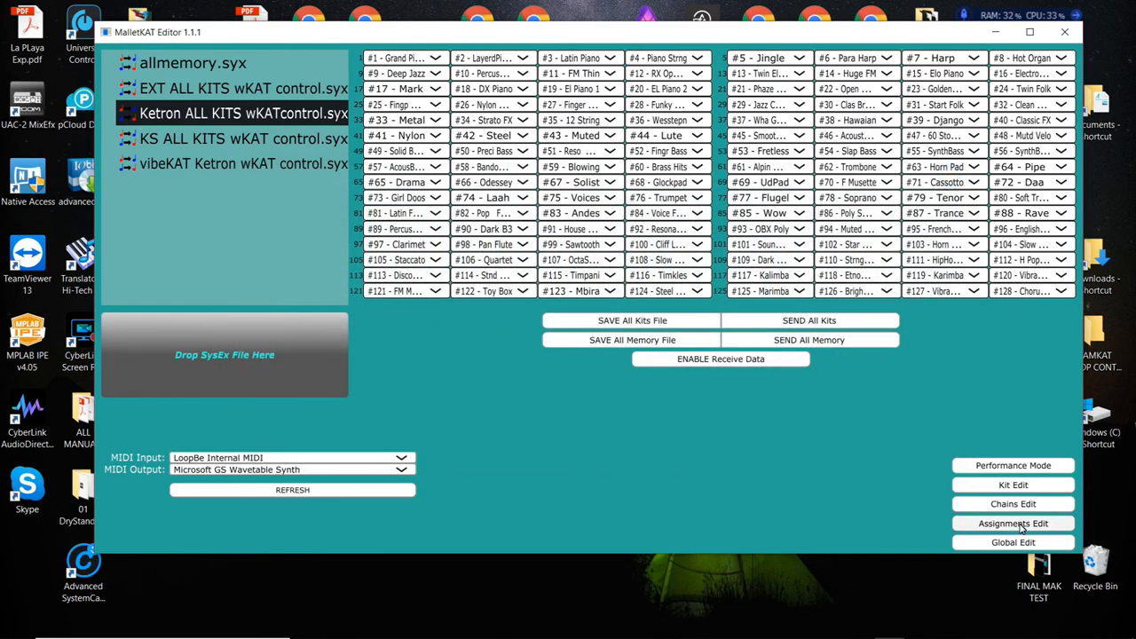
left_click(1013, 523)
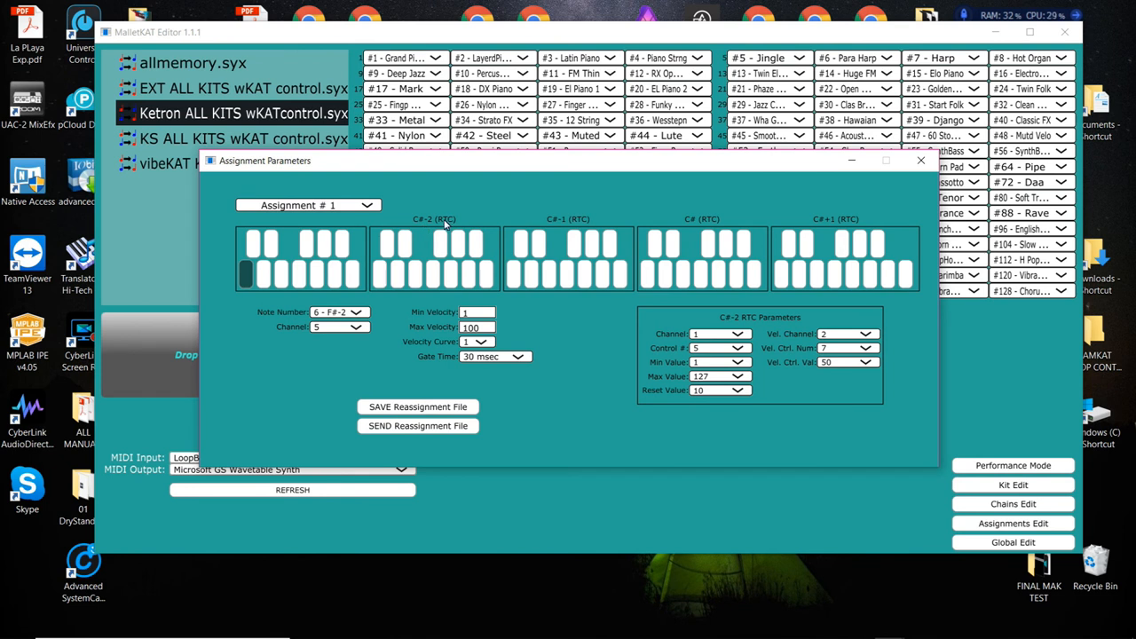
mouse_move(453, 227)
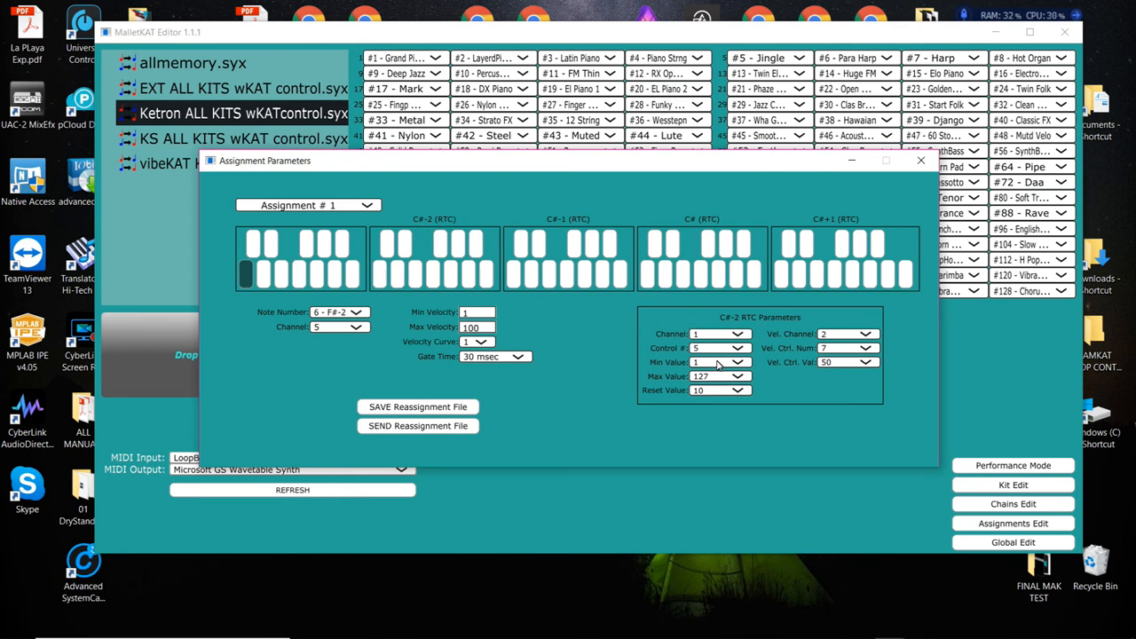
mouse_move(810, 451)
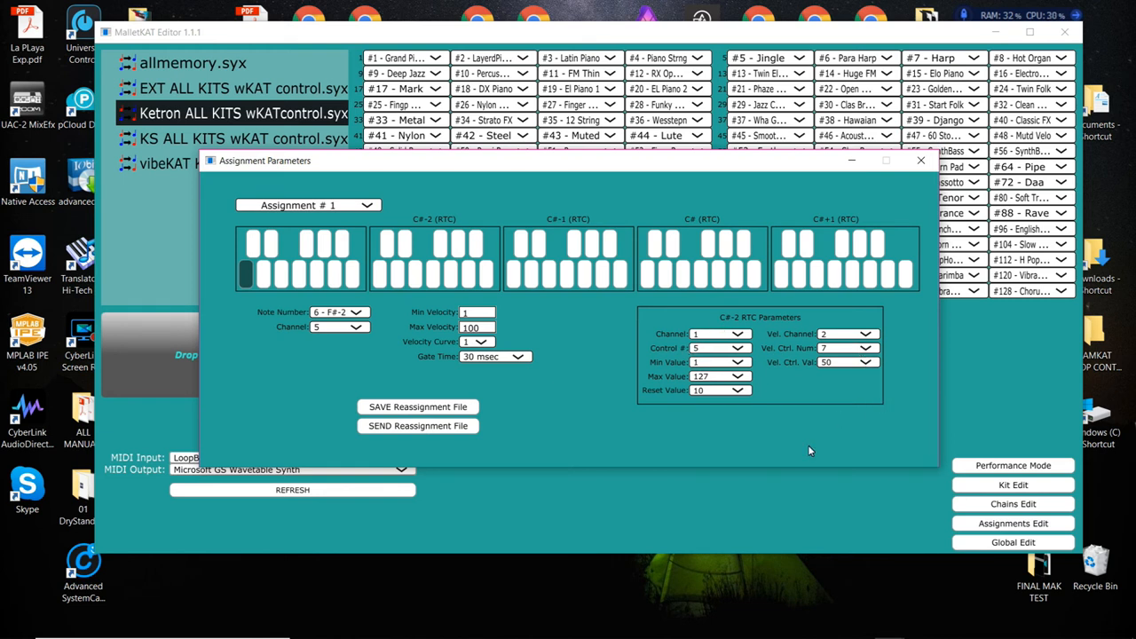
mouse_move(707, 438)
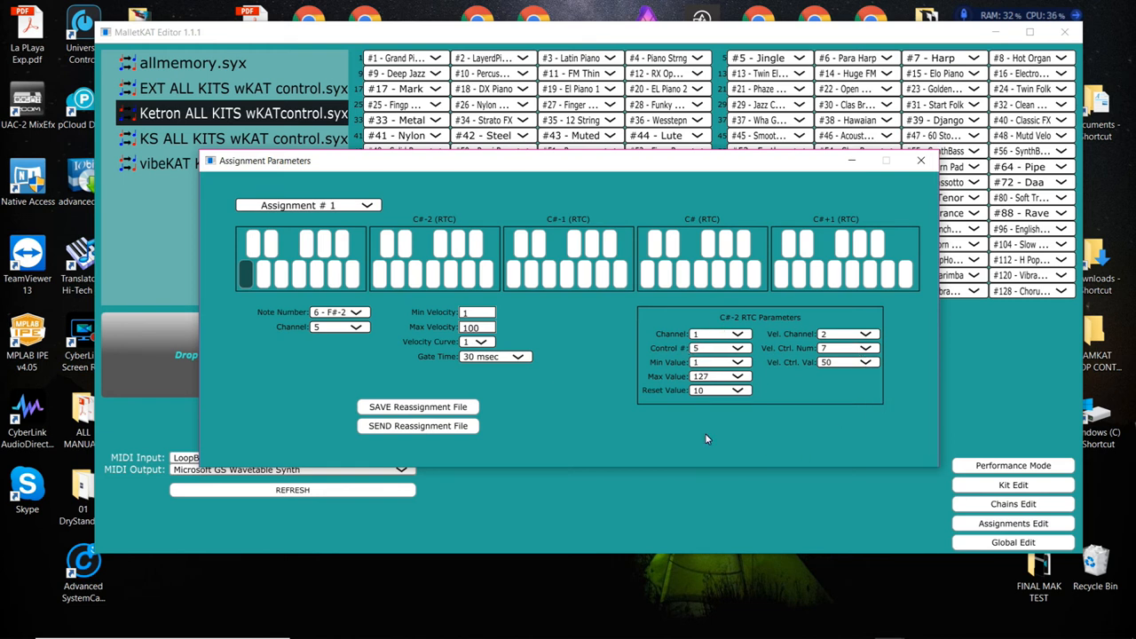
mouse_move(451, 263)
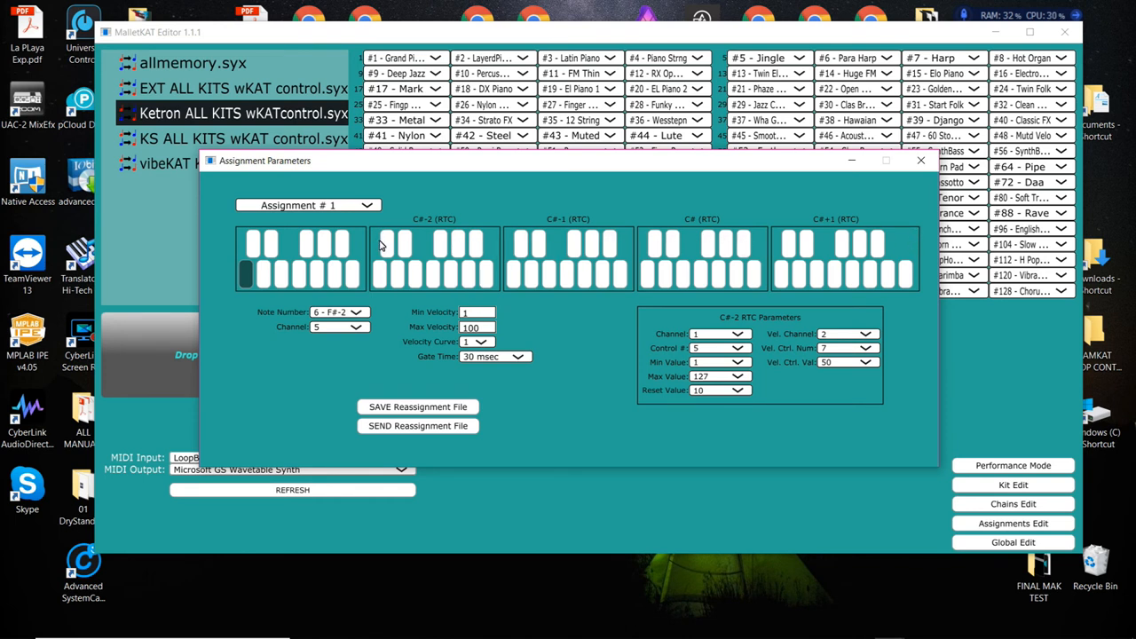
left_click(387, 245)
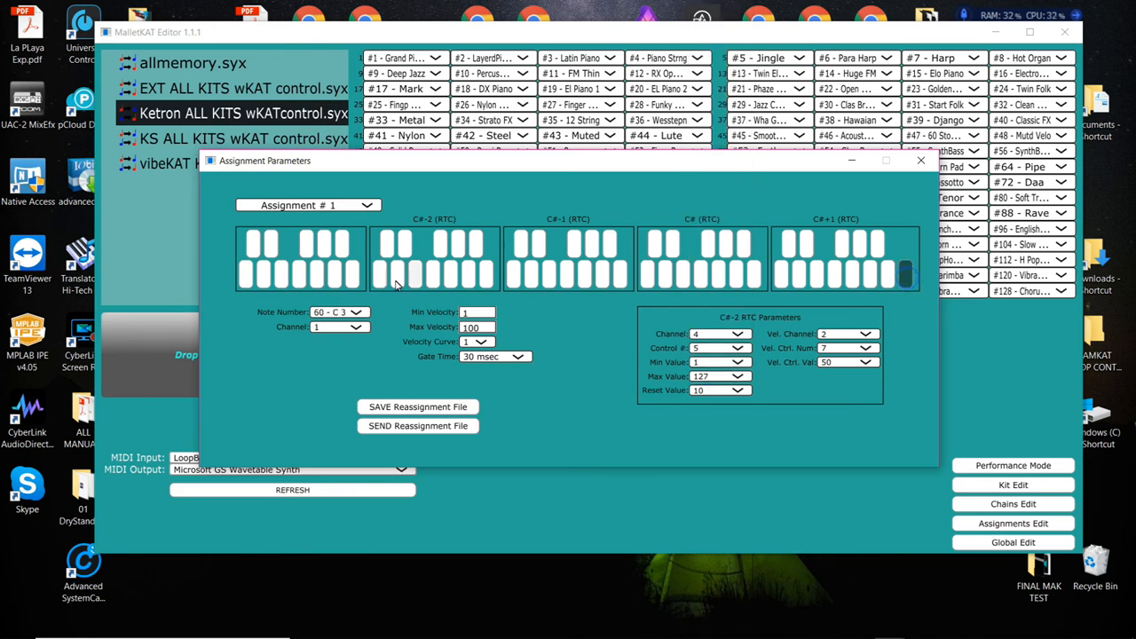
mouse_move(519, 283)
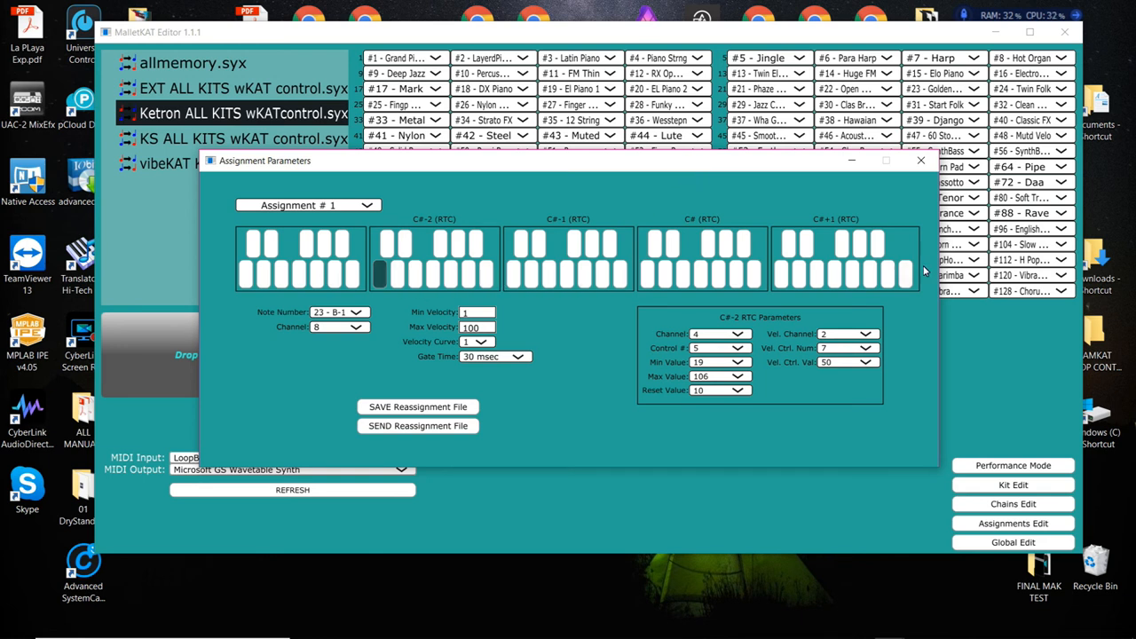
mouse_move(856, 284)
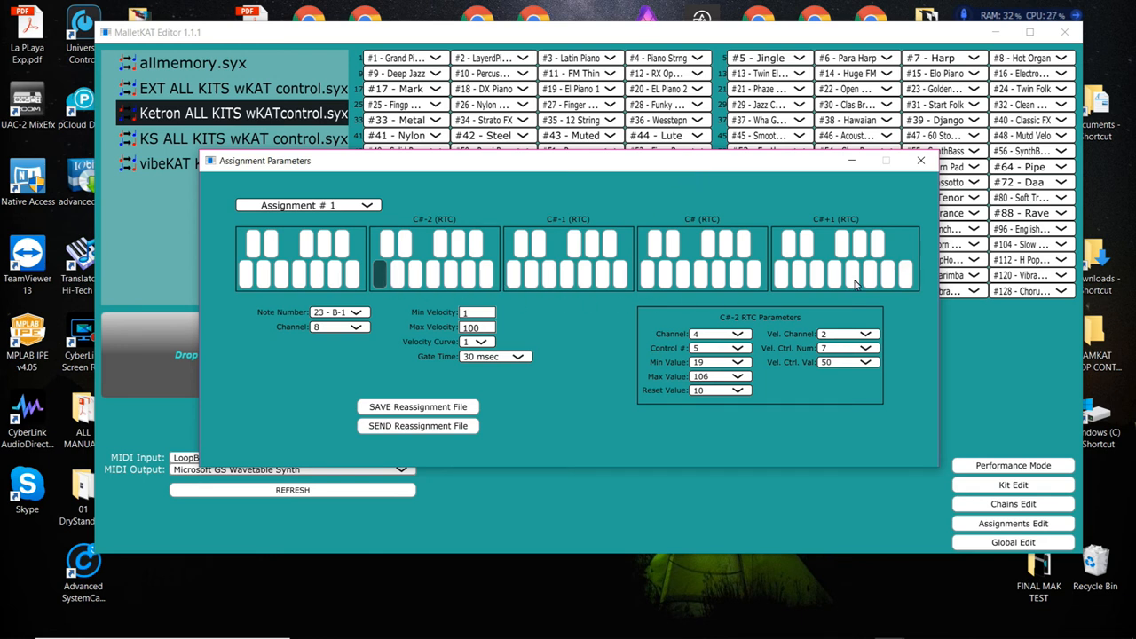
Inspect several pad assignments, including the F#-1 and G#-1 pads
left_click(387, 245)
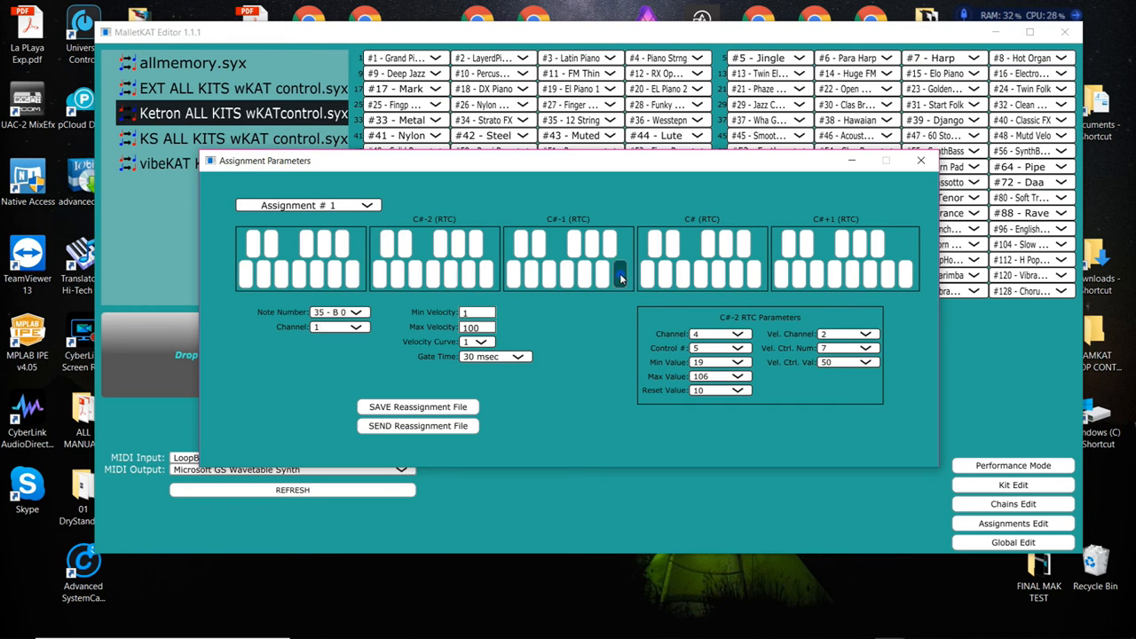
left_click(565, 277)
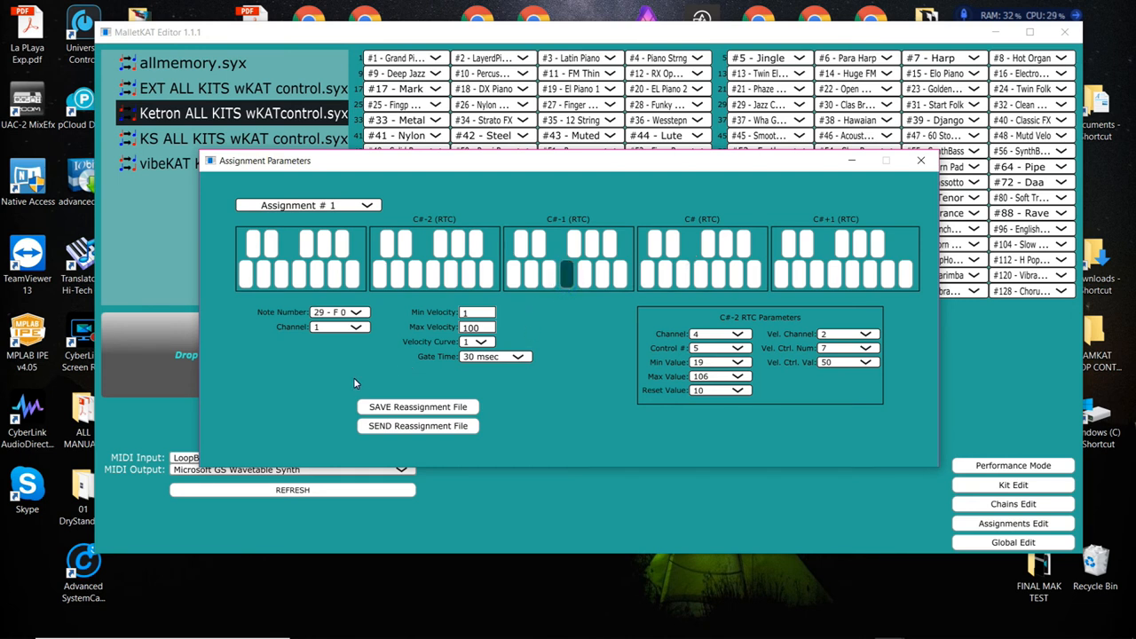
left_click(407, 275)
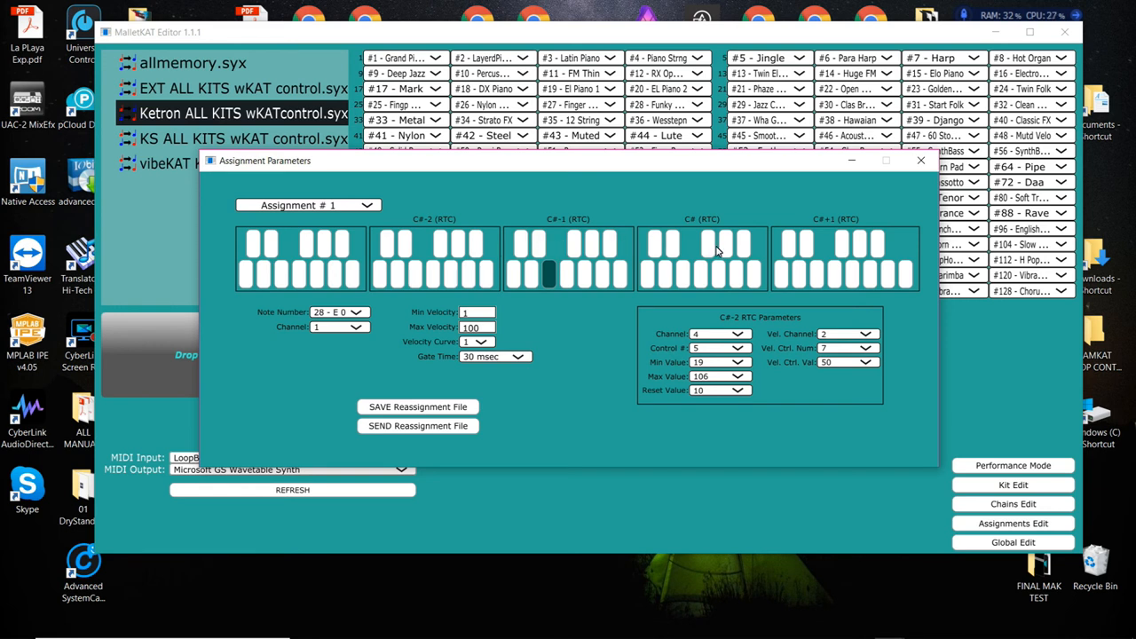
mouse_move(766, 381)
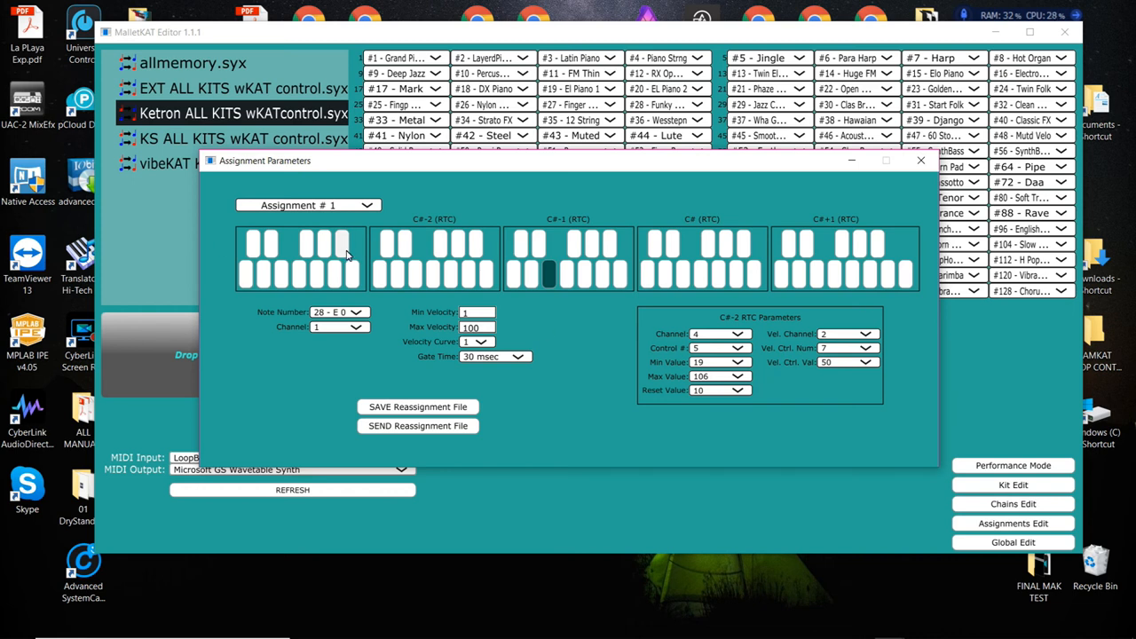
mouse_move(318, 253)
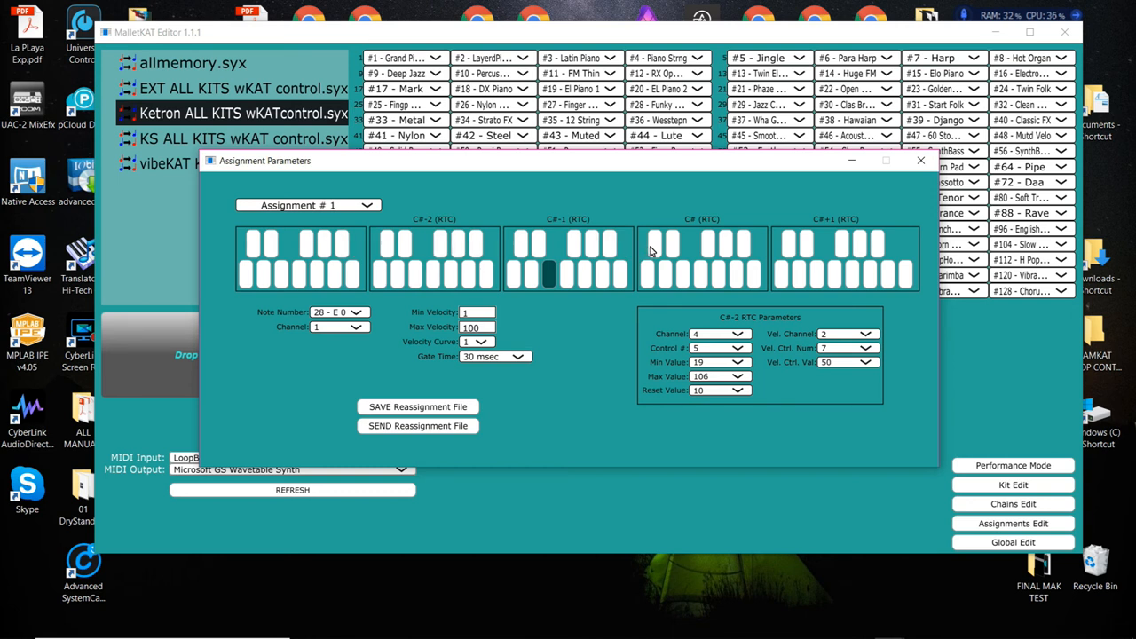
mouse_move(763, 252)
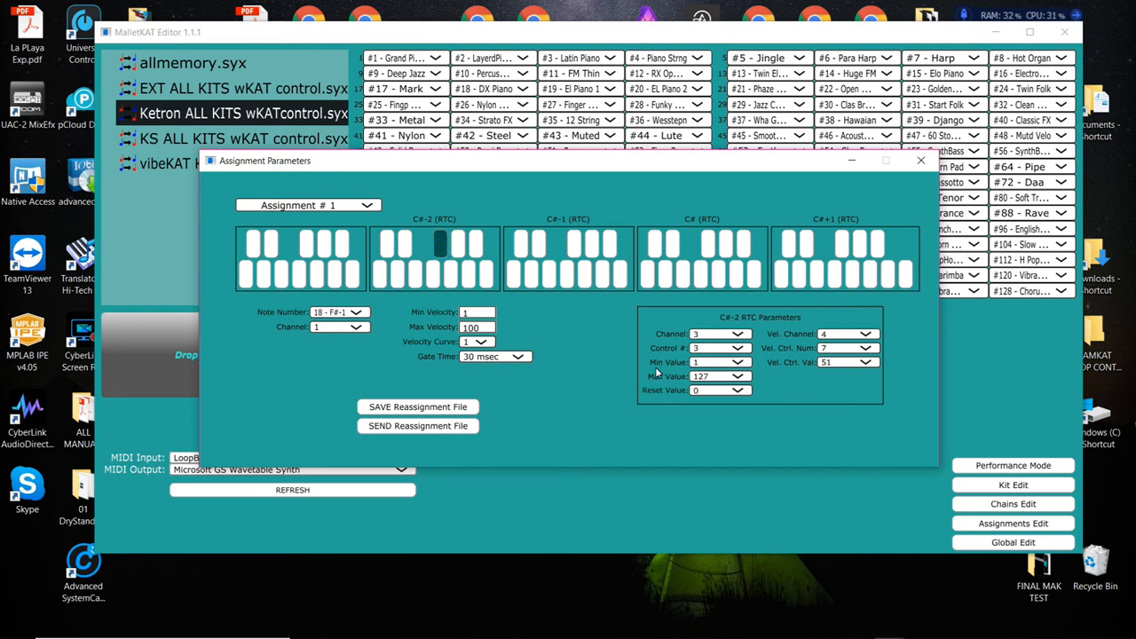
left_click(742, 388)
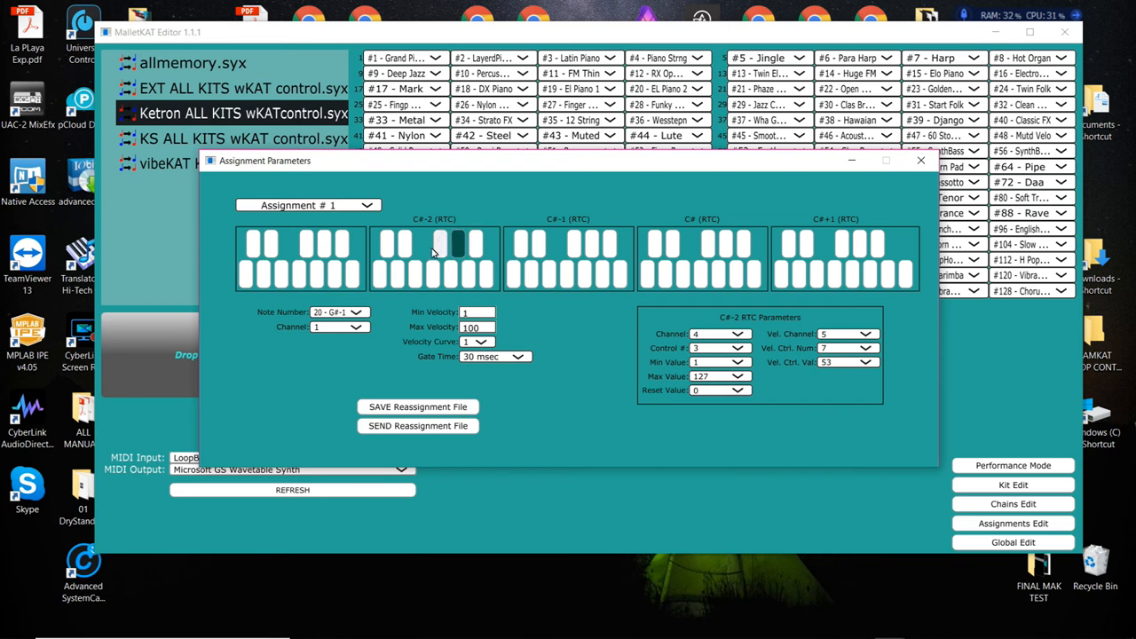
left_click(444, 240)
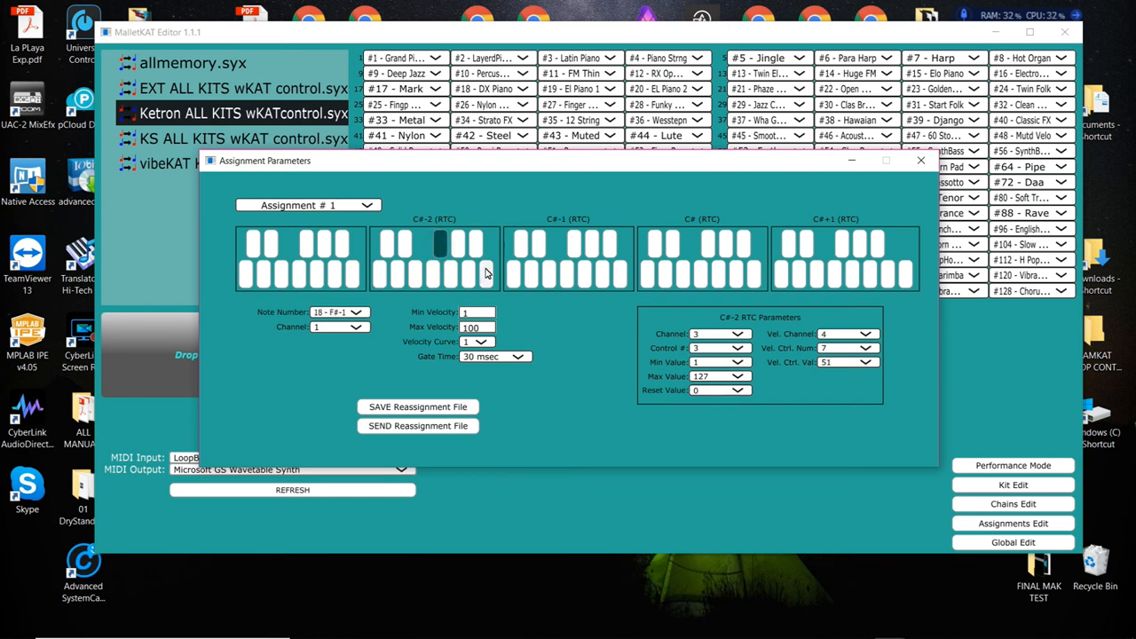
left_click(455, 245)
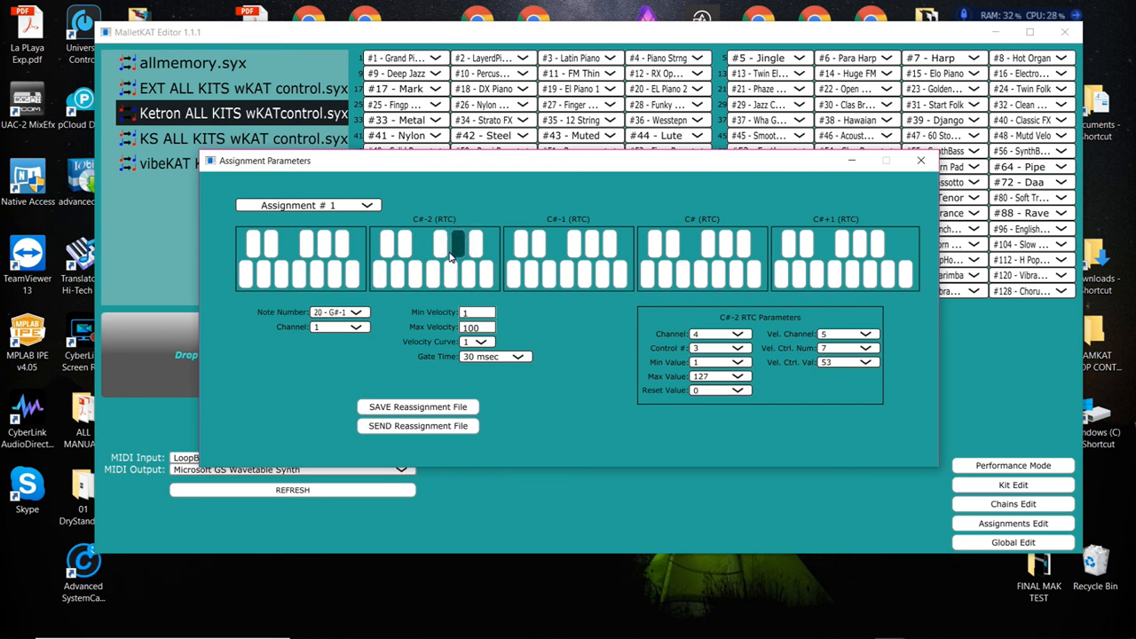
mouse_move(906, 168)
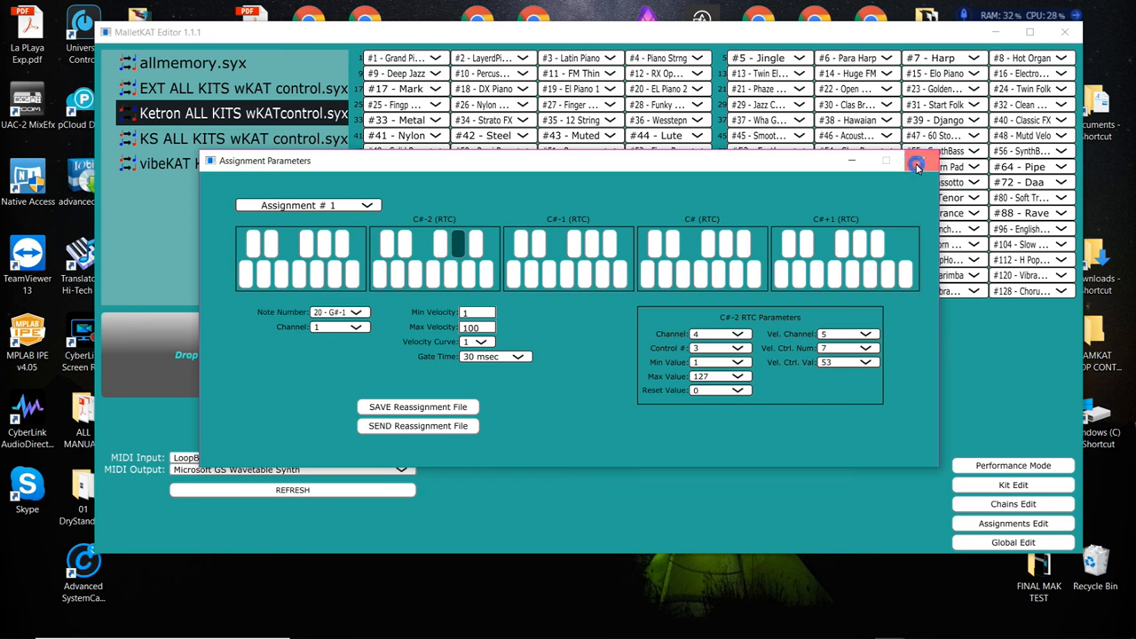
Close Assignment Parameters and bring up Kit Parameters for Grand Piano kit 1
left_click(916, 167)
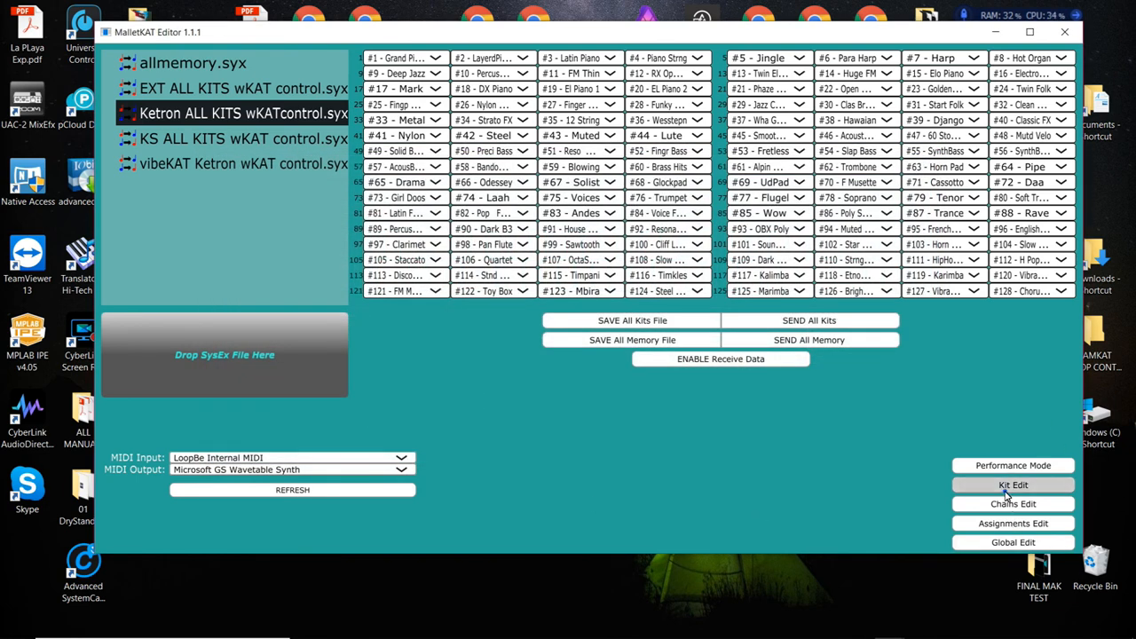
left_click(1012, 485)
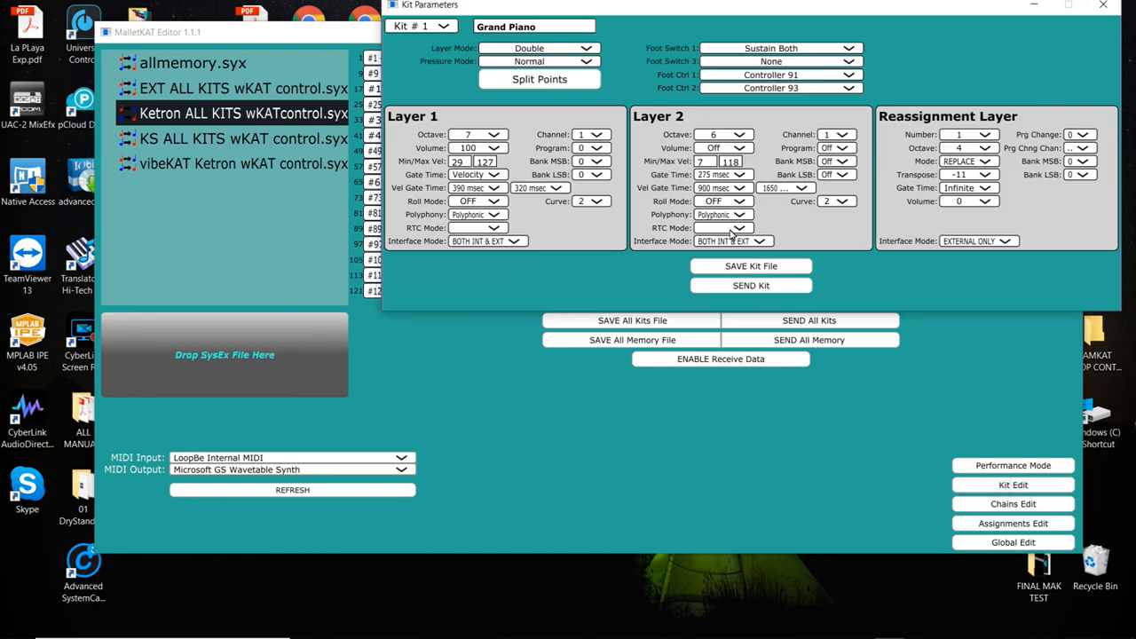
Set RTC Mode to RTC for both Layer 2 and Layer 1 of the Grand Piano kit
left_click(740, 228)
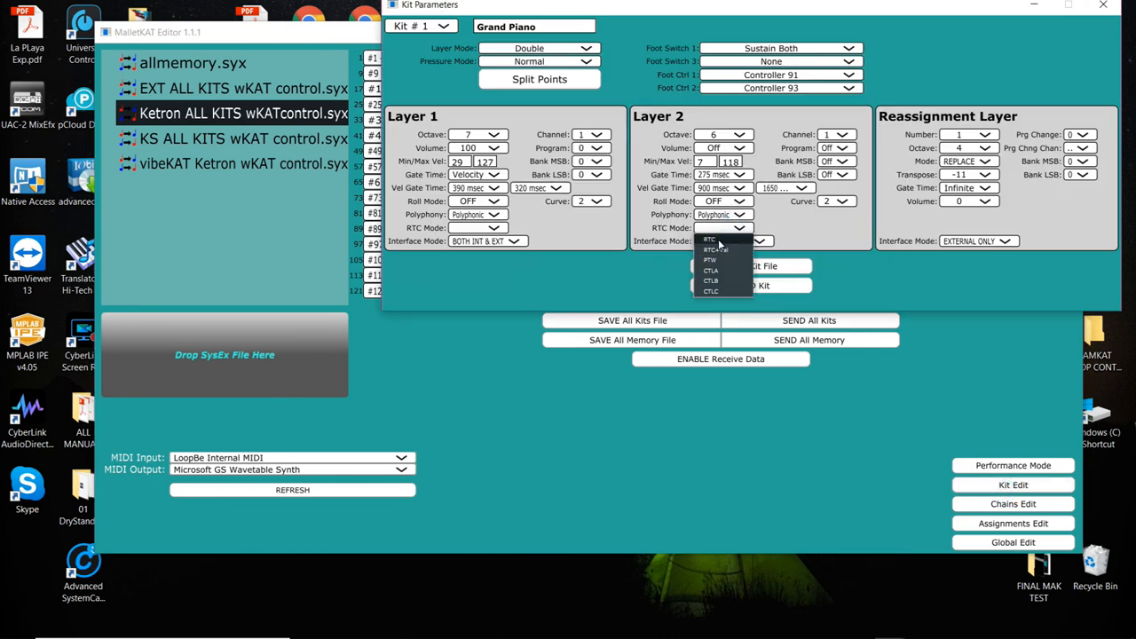
left_click(713, 240)
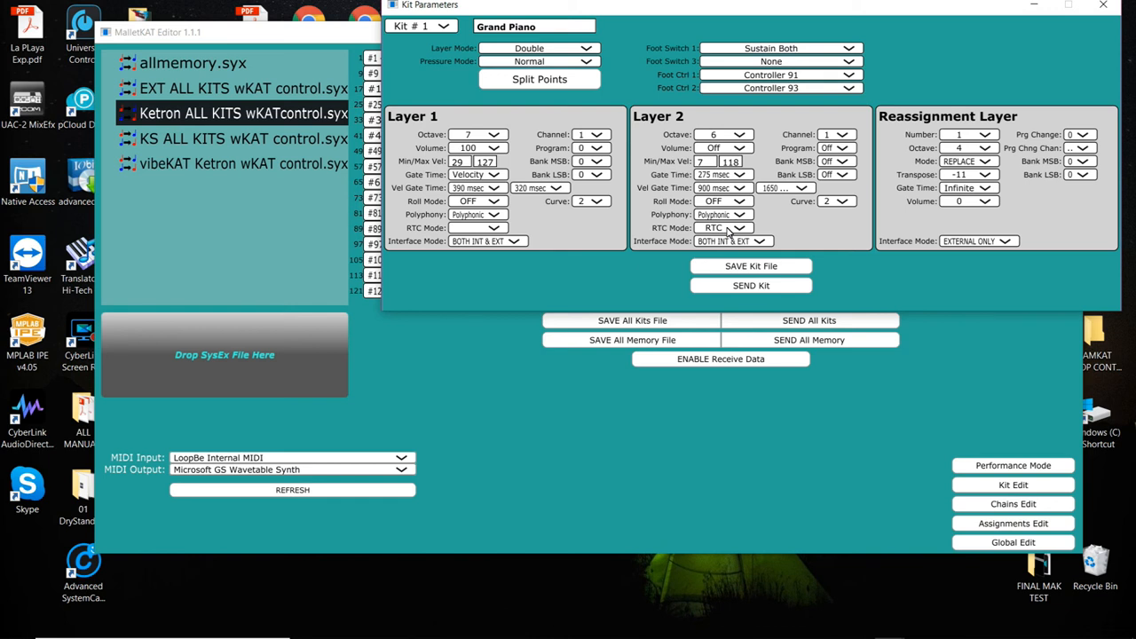
mouse_move(657, 241)
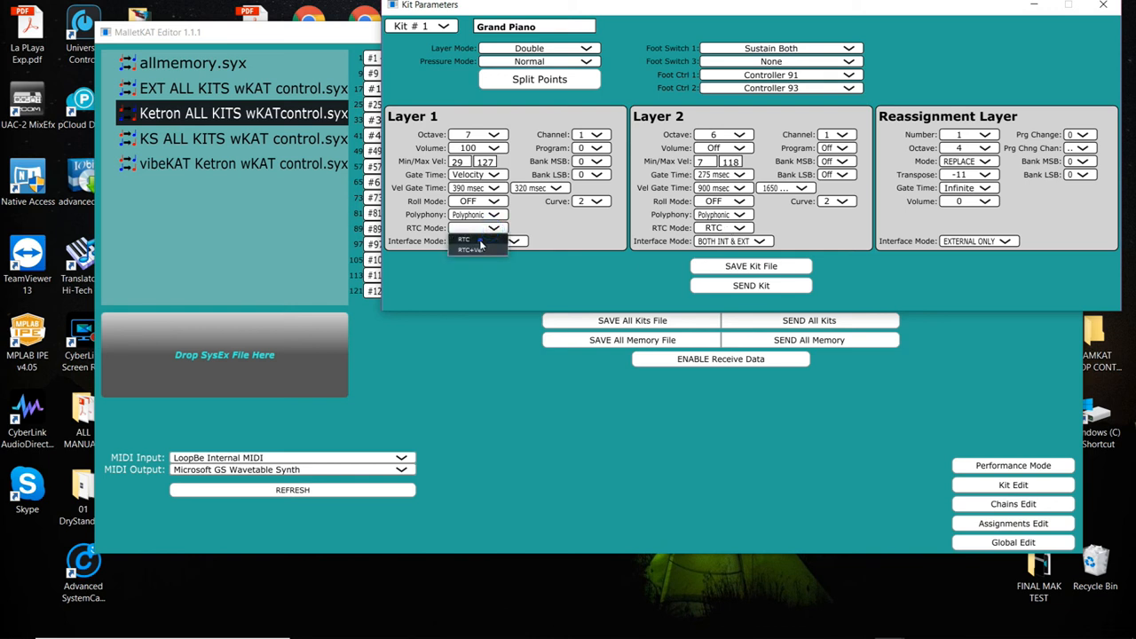
left_click(477, 239)
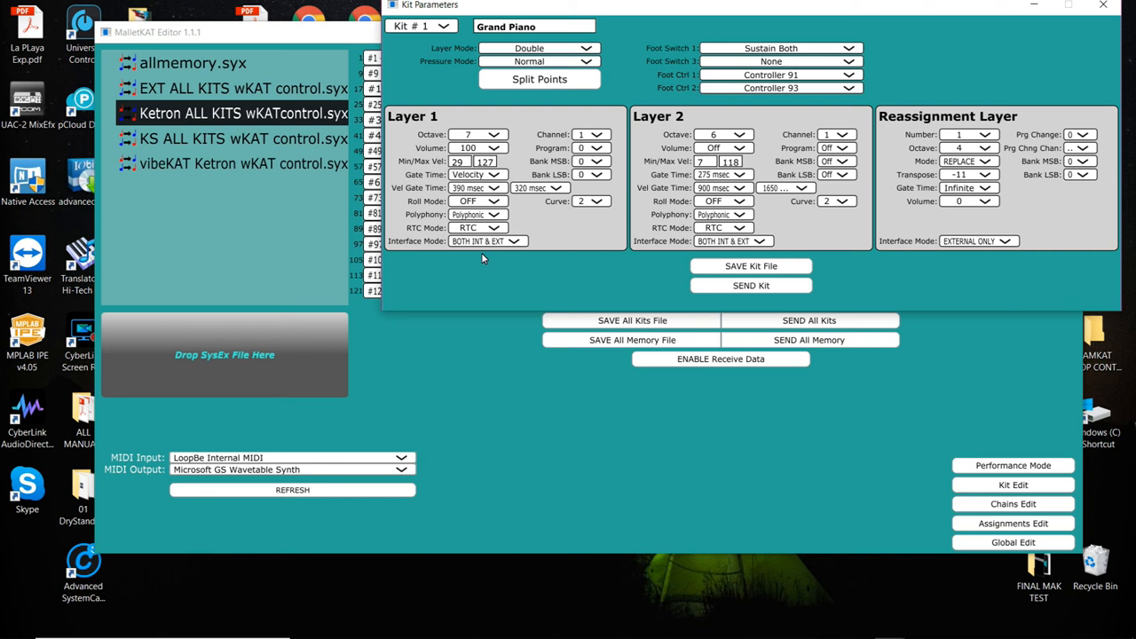
mouse_move(597, 217)
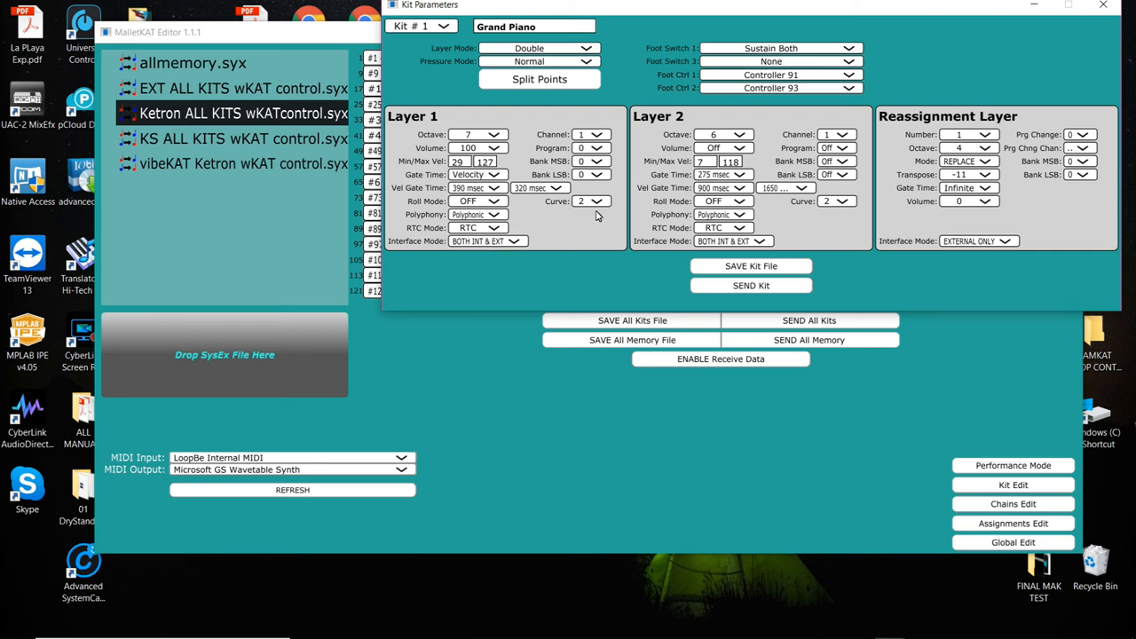
mouse_move(616, 268)
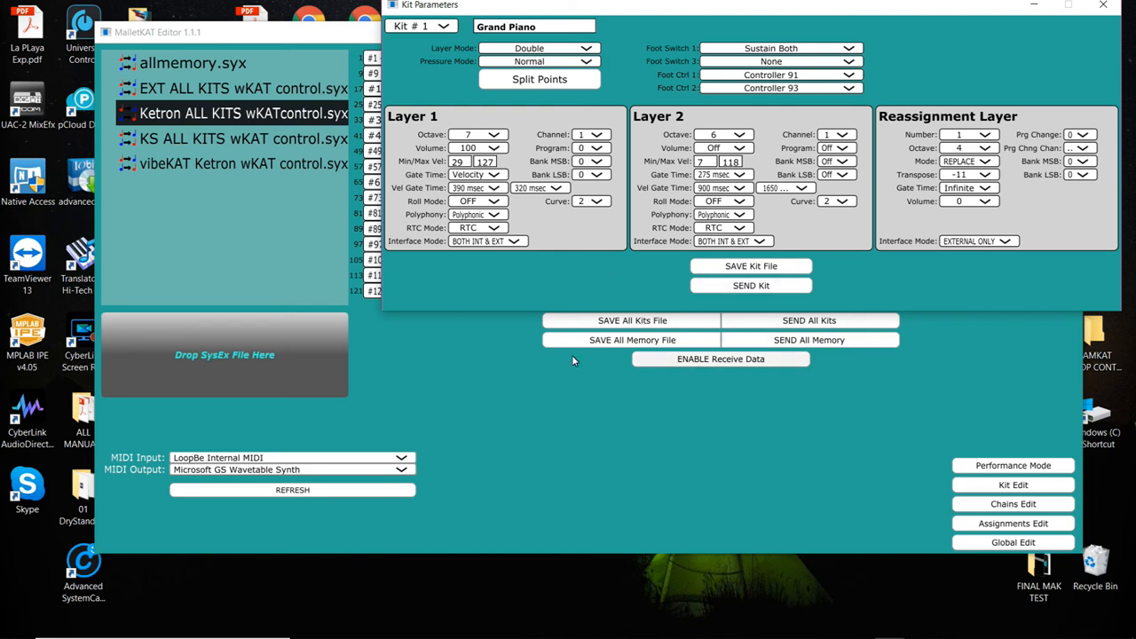
mouse_move(782, 371)
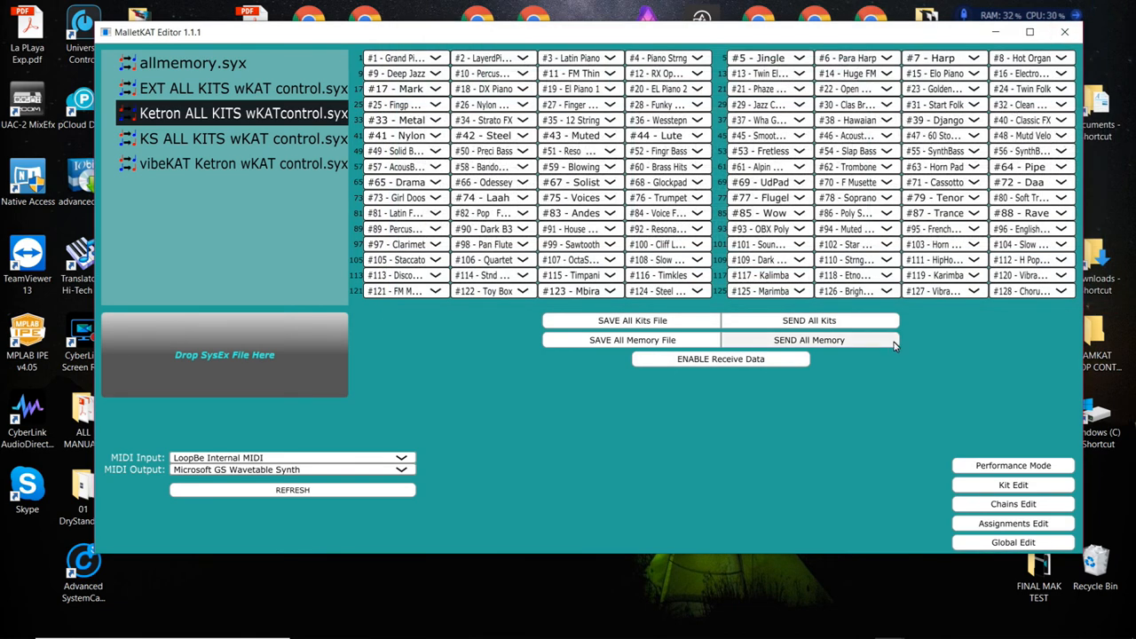
Change the G-1 pad's velocity channel in its RTC parameters, then return to kit settings
left_click(1012, 522)
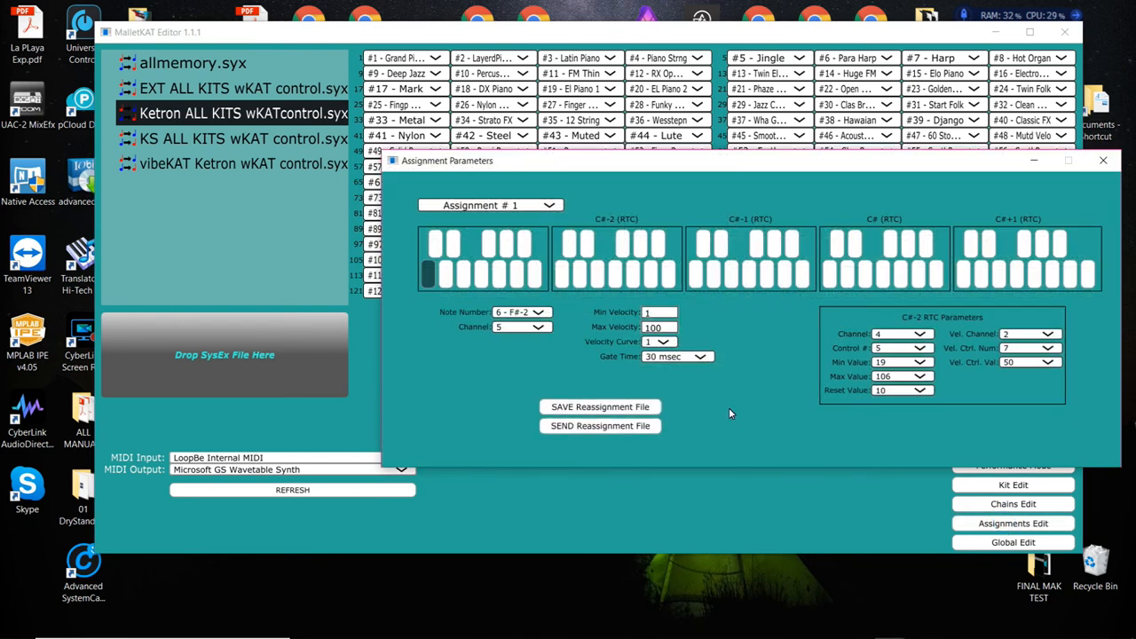
mouse_move(541, 255)
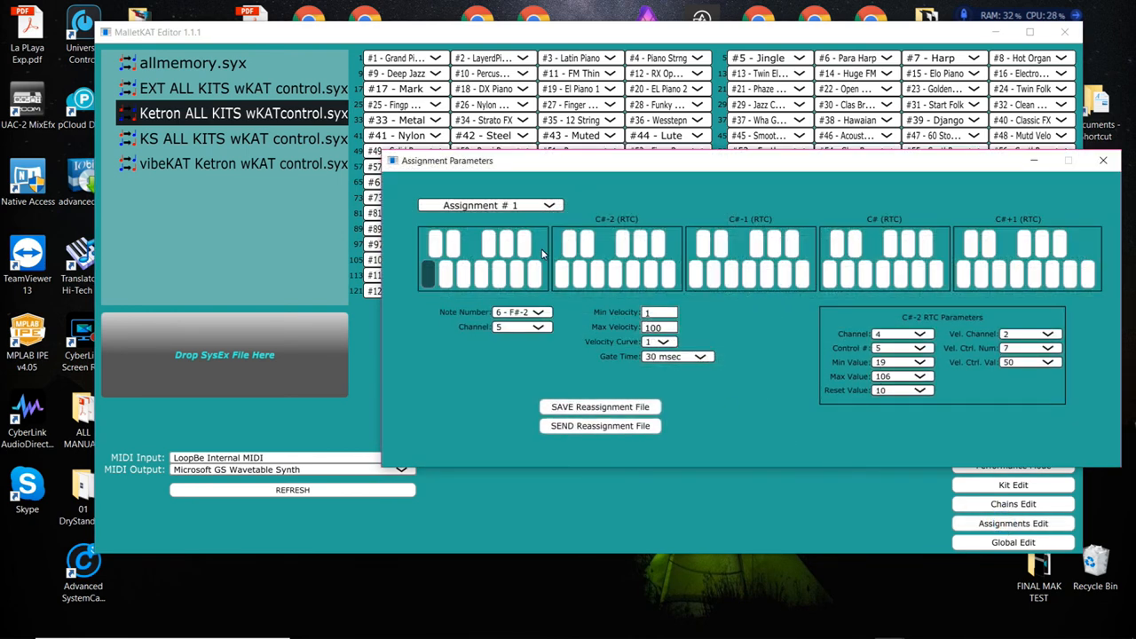
mouse_move(515, 283)
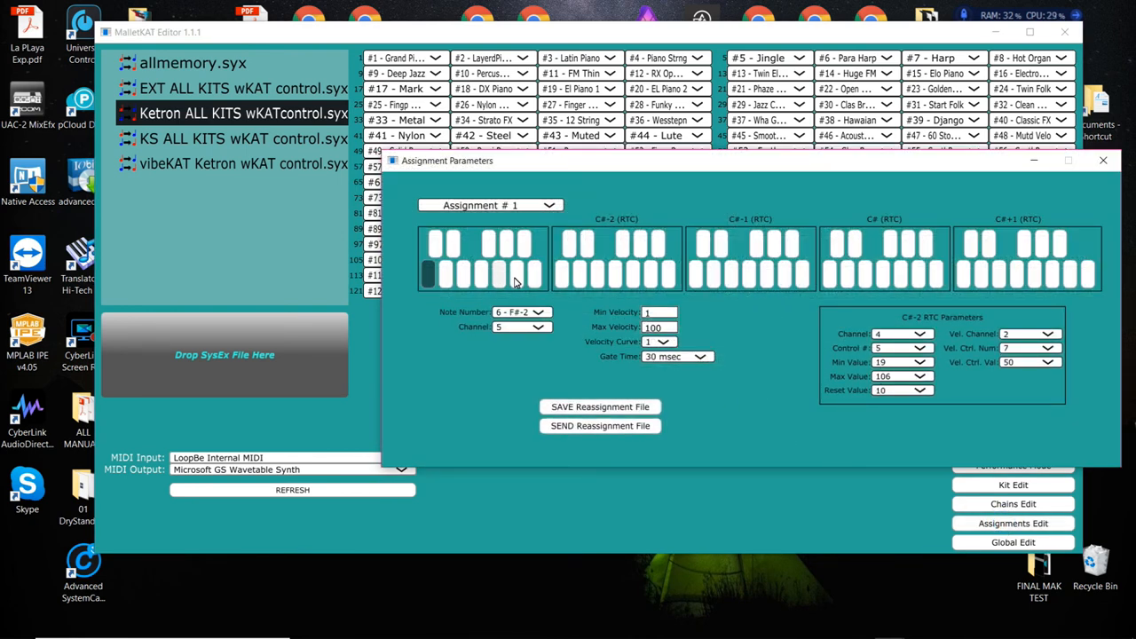
mouse_move(675, 293)
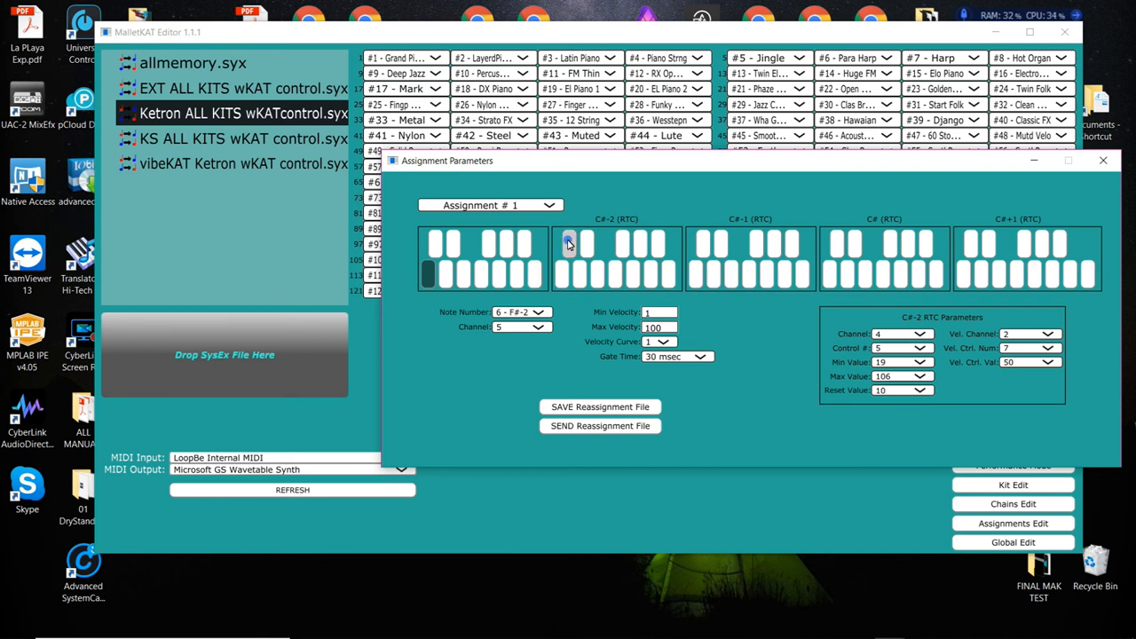
left_click(568, 245)
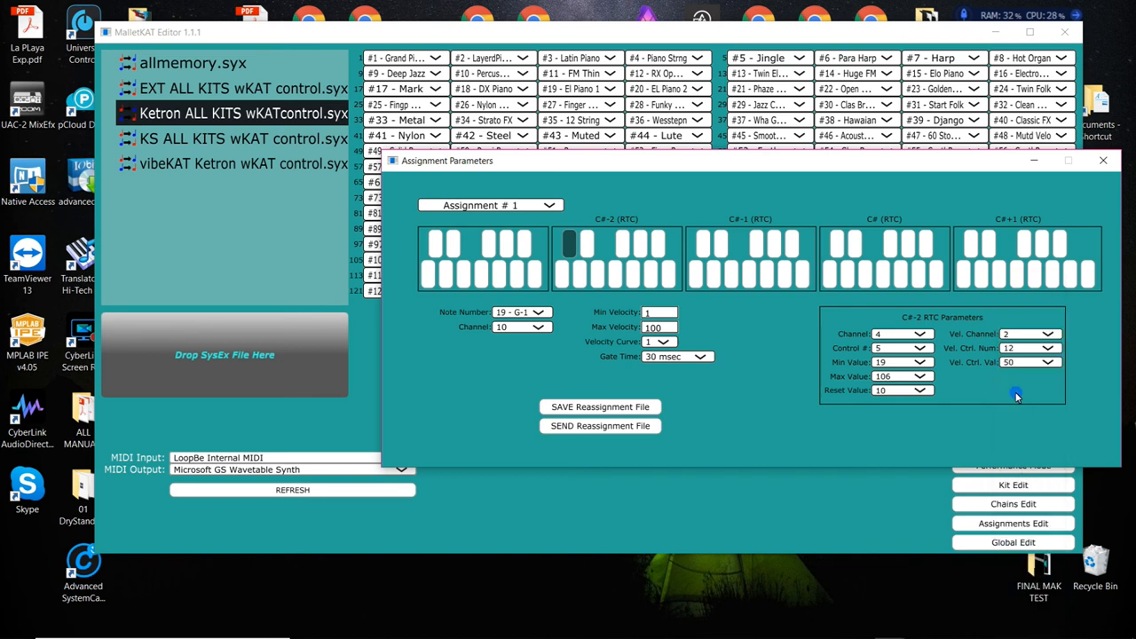
left_click(1044, 333)
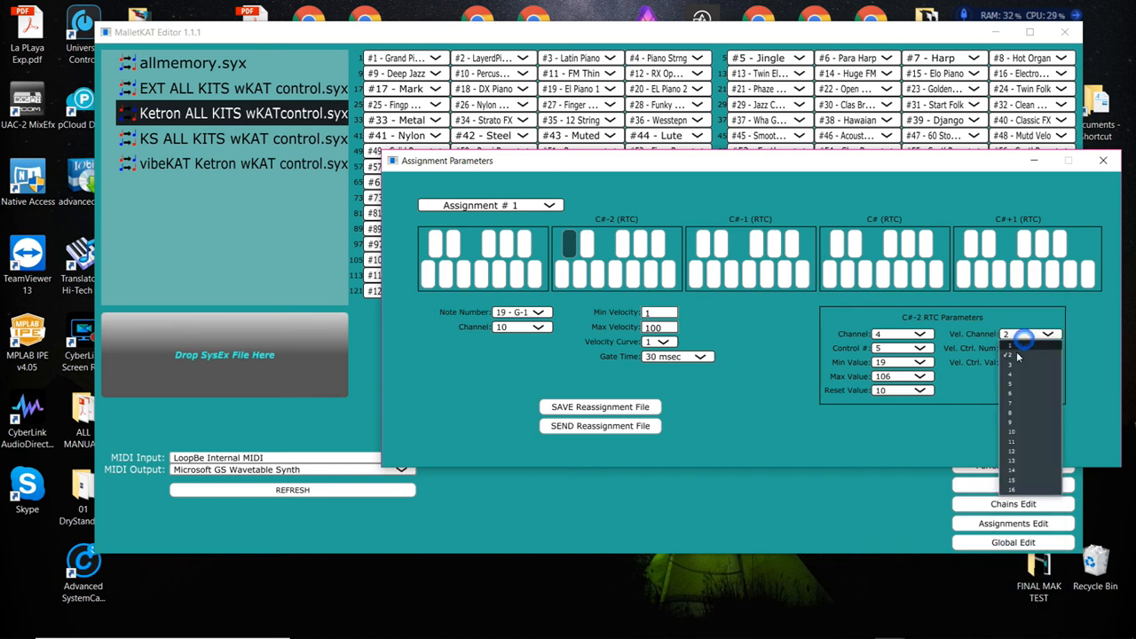
left_click(1023, 352)
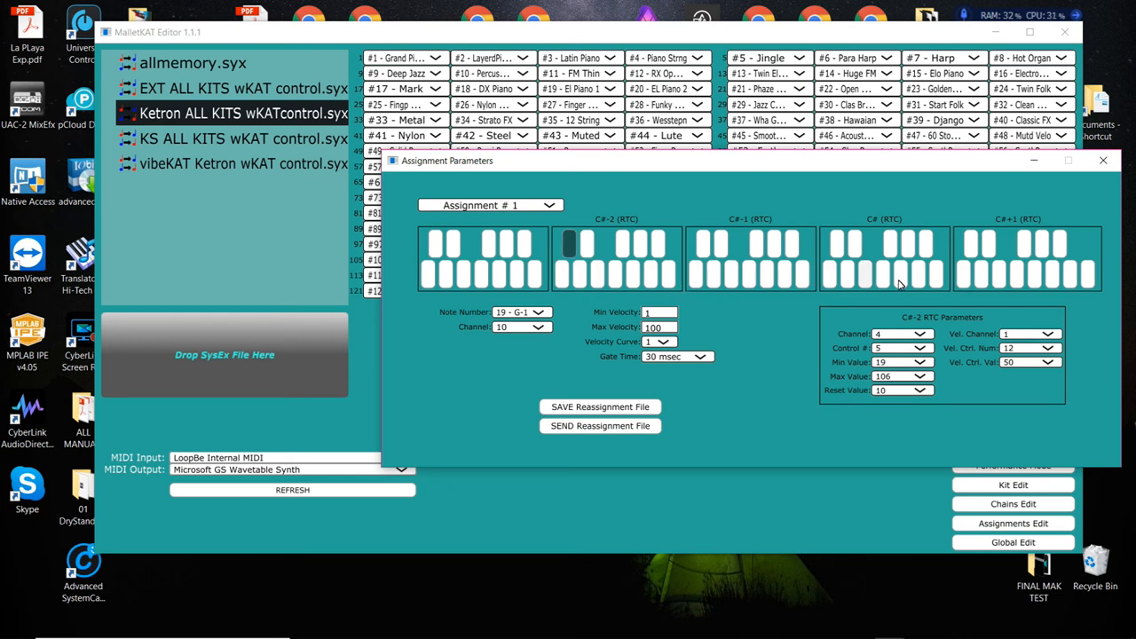
left_click(884, 270)
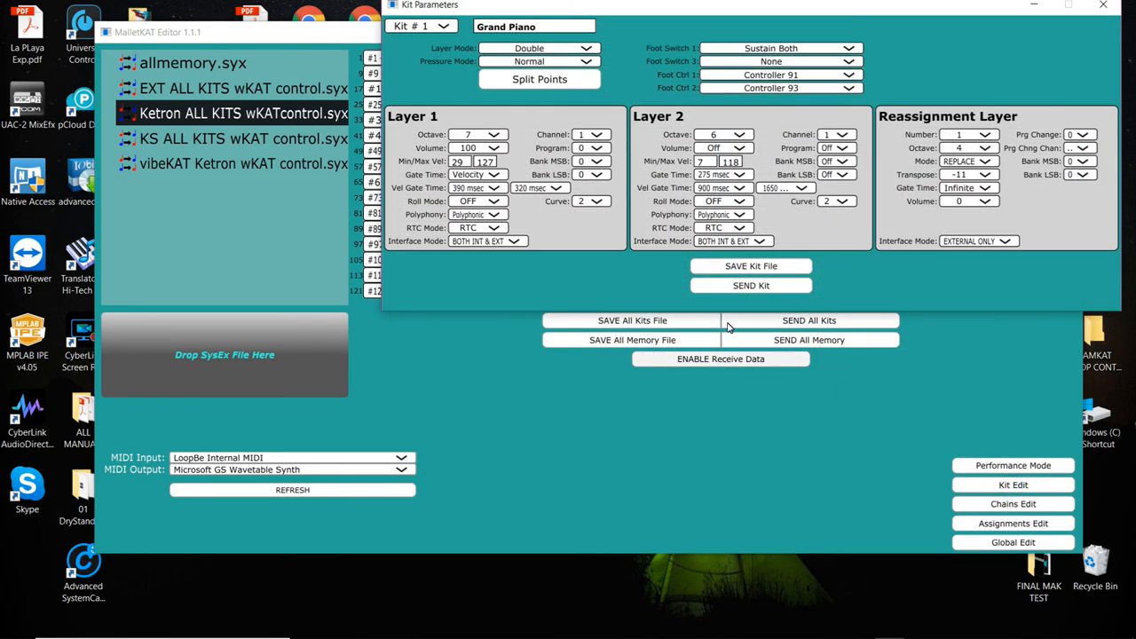
Set Layer 2's RTC mode to RTC+VM then pitch wheel, reopening Kit Edit to verify it held
left_click(724, 227)
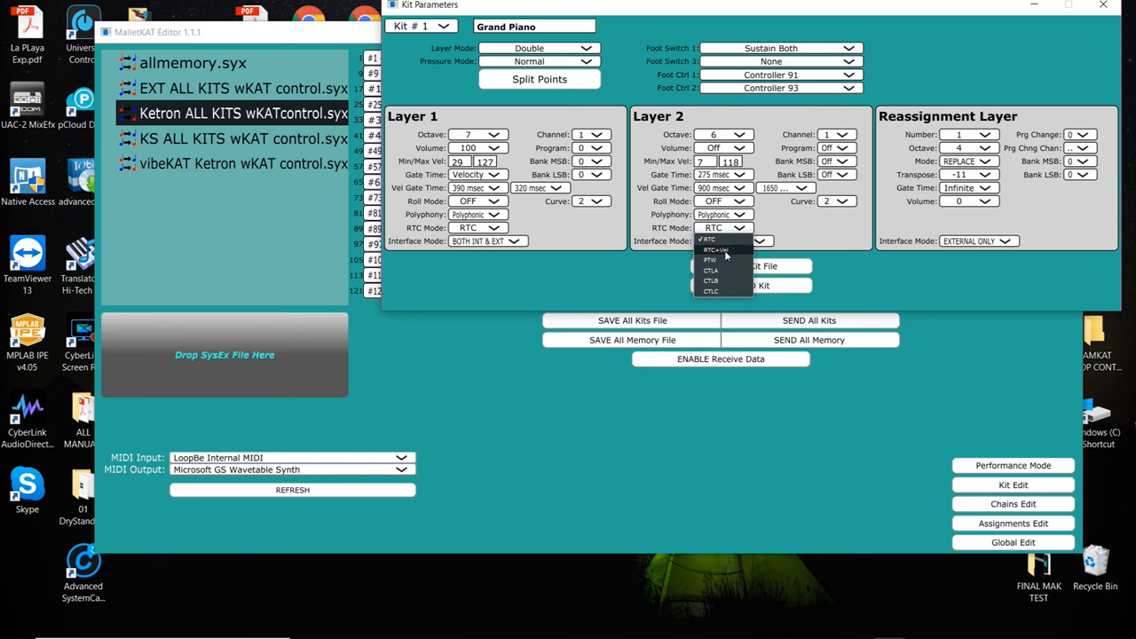
left_click(732, 241)
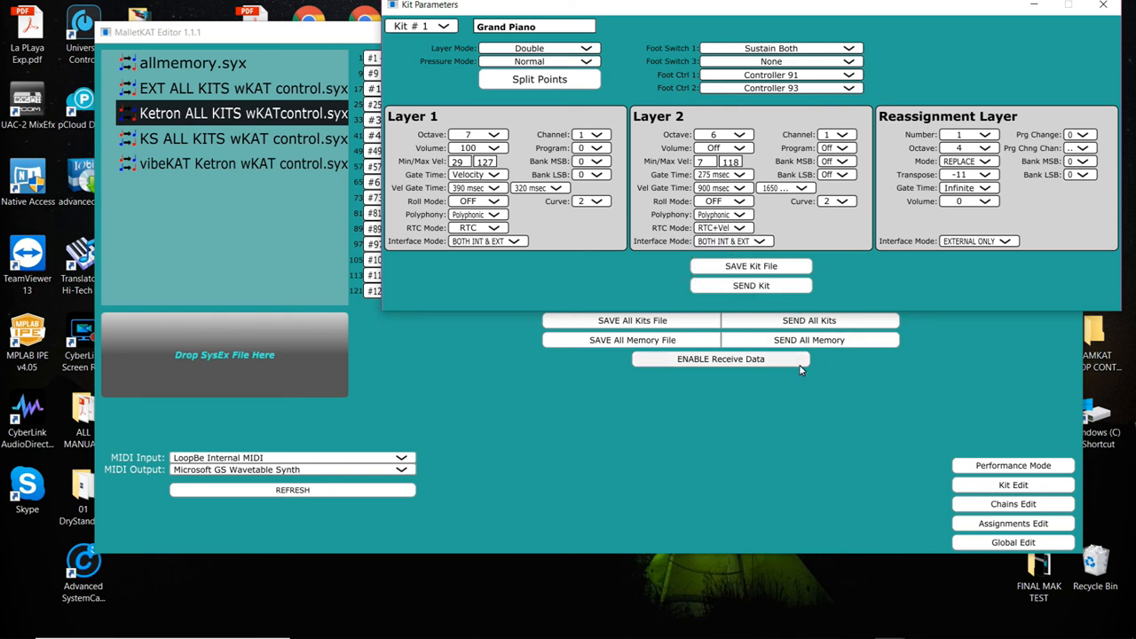
left_click(746, 227)
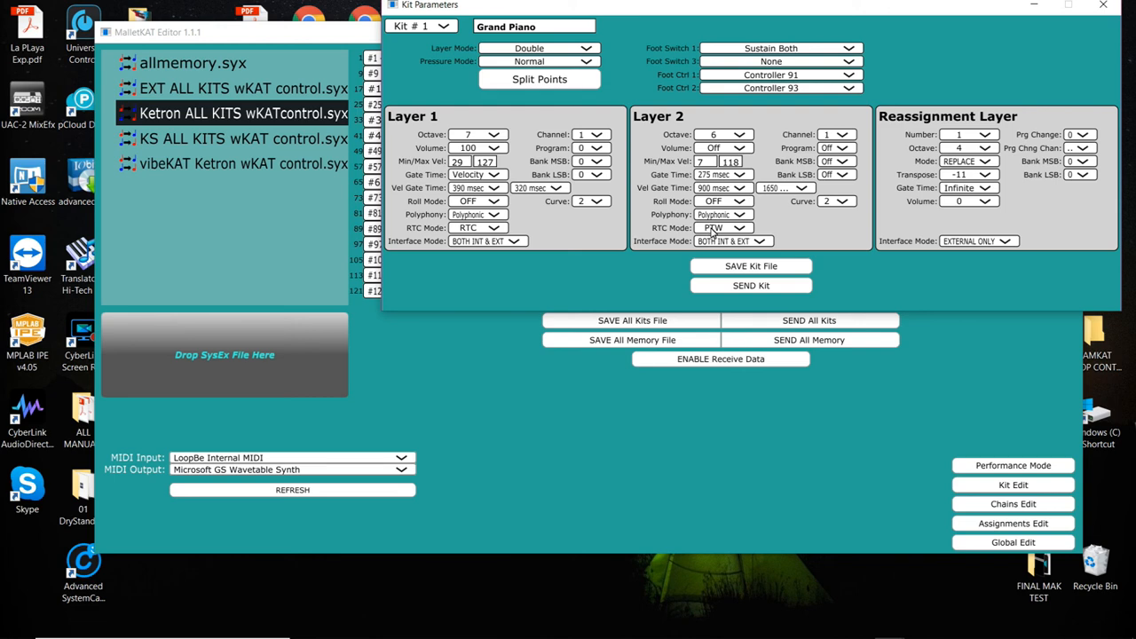
left_click(1012, 524)
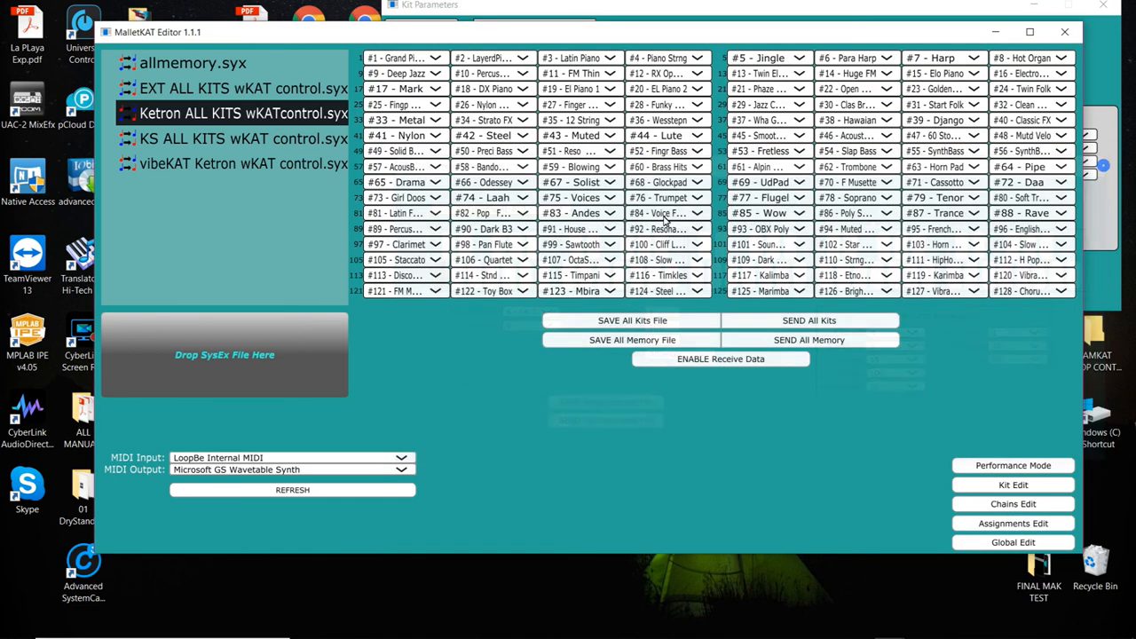
left_click(1012, 485)
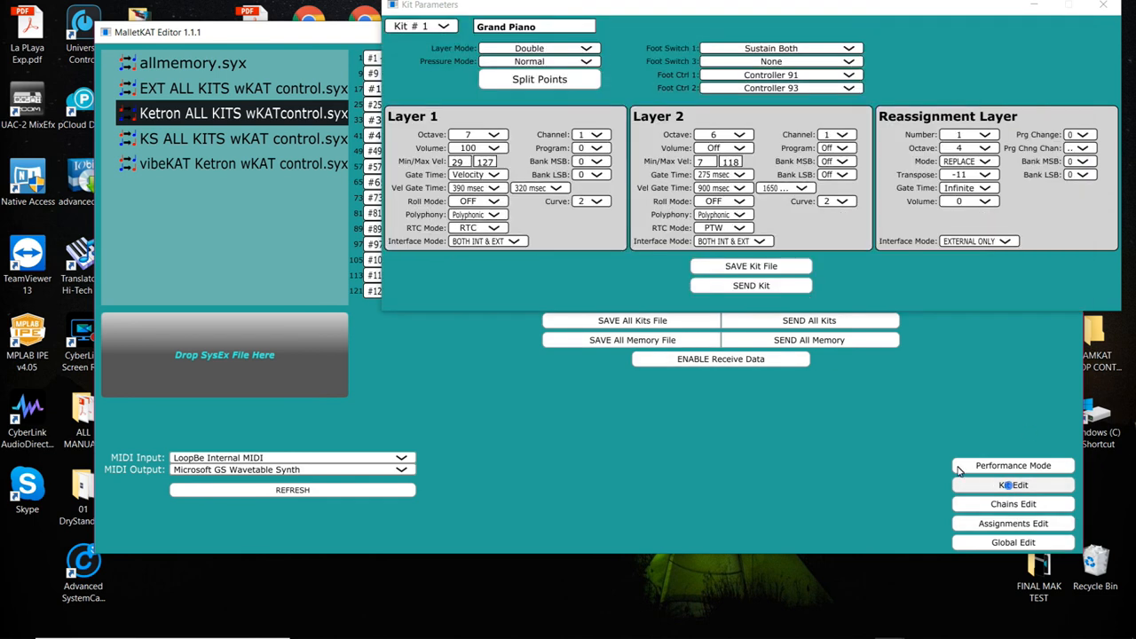
mouse_move(710, 227)
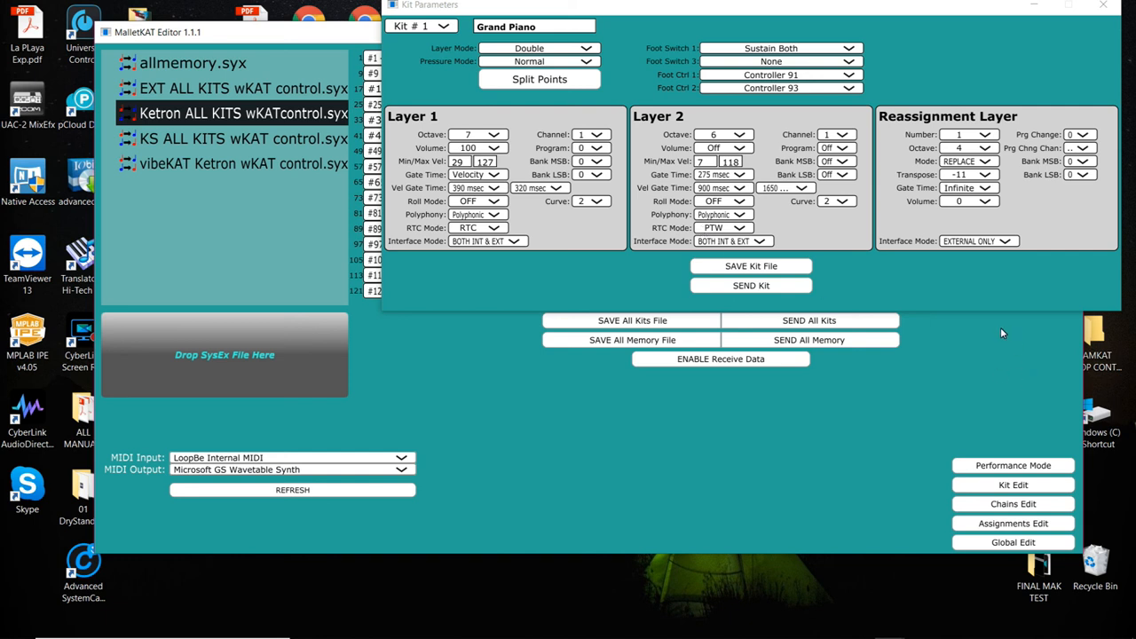
left_click(1012, 524)
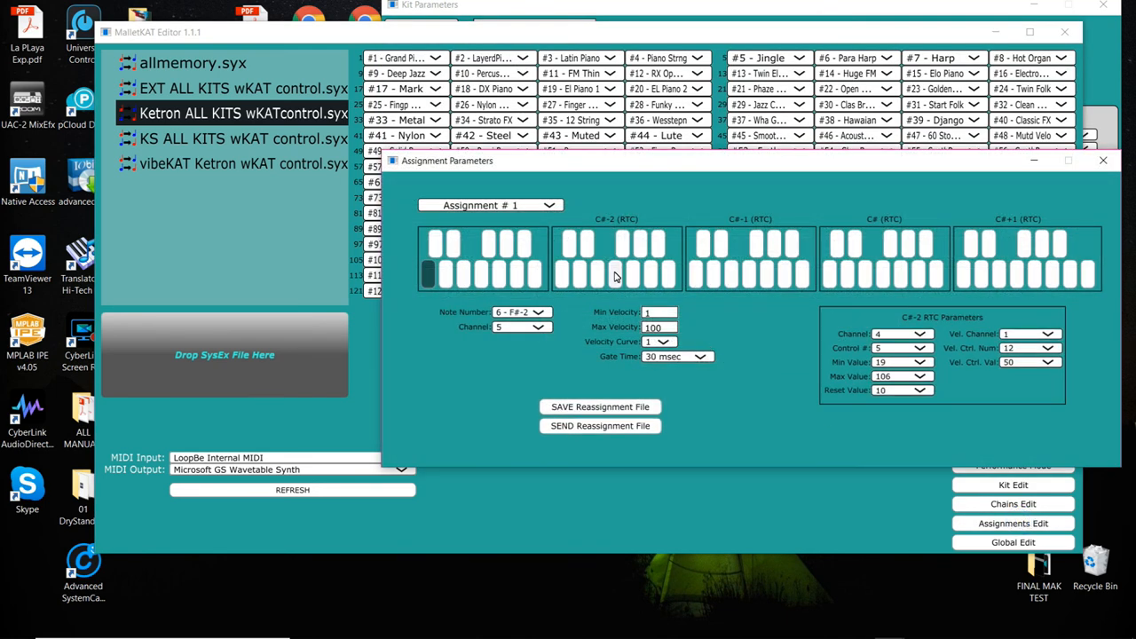
mouse_move(884, 283)
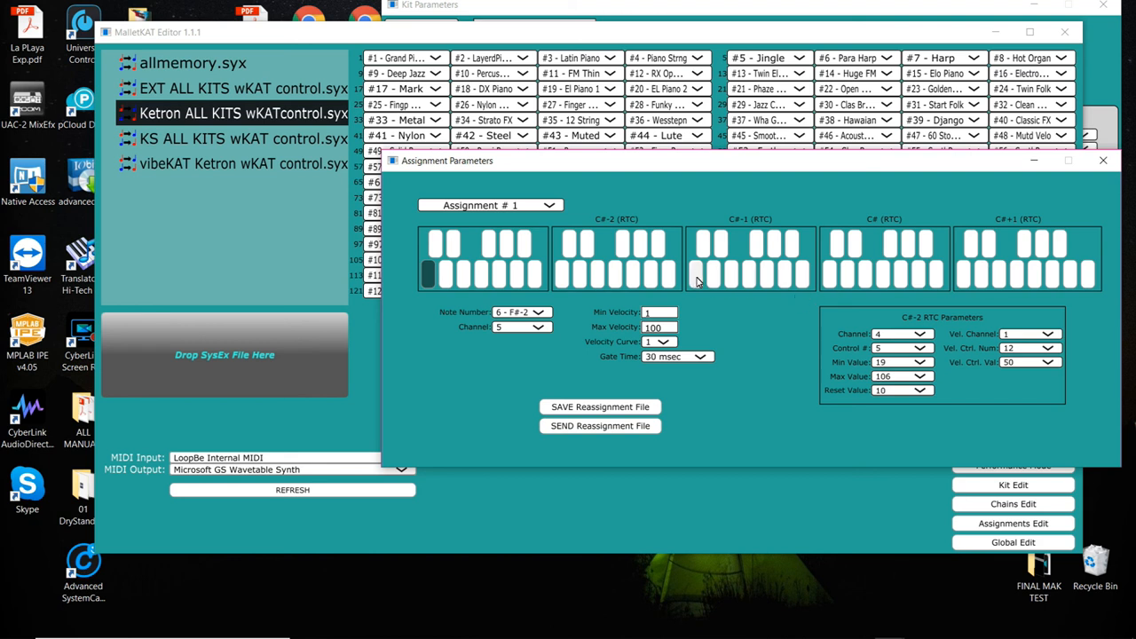
mouse_move(1101, 164)
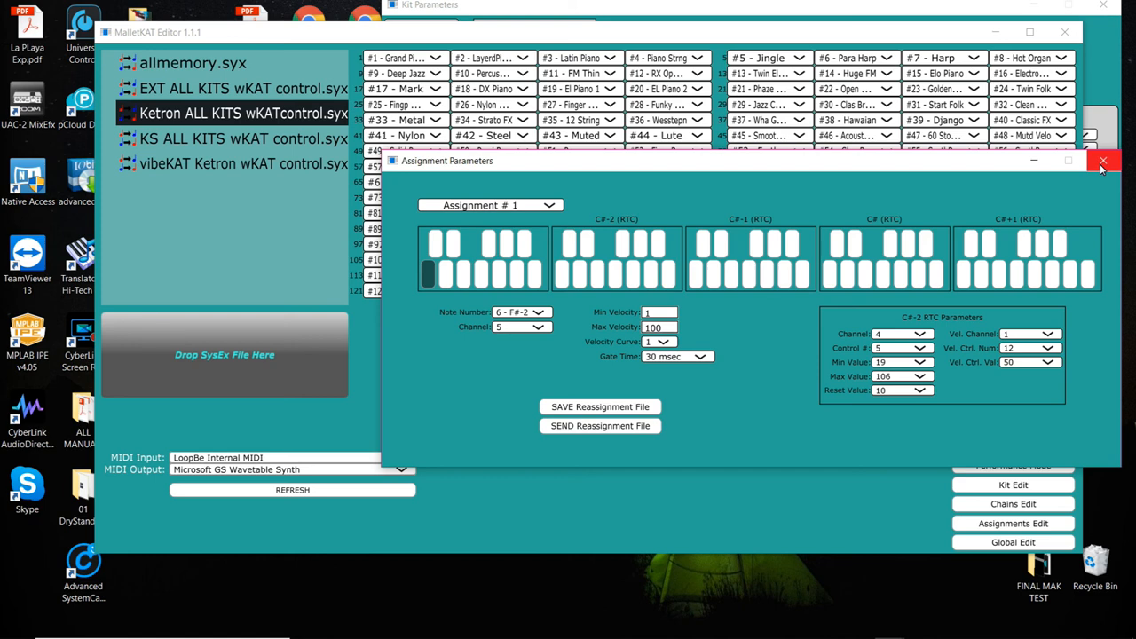
Close the Assignment Parameters window to return to the main kit list
left_click(1119, 164)
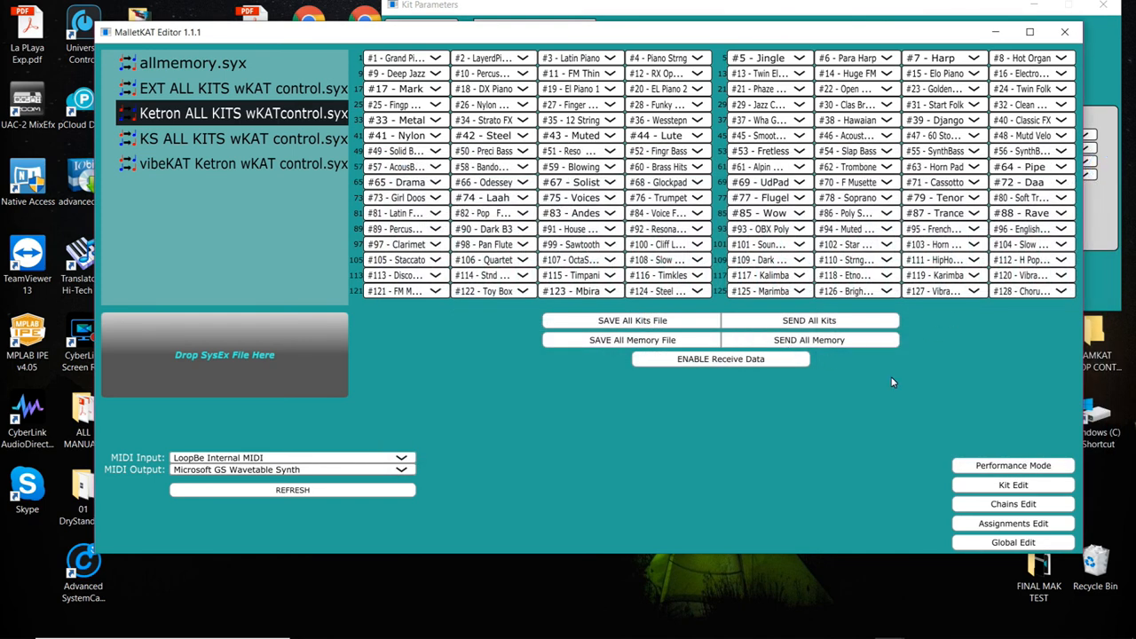
In kit 1 Grand Piano's parameters, set Layer 2 gate time to 235 msec
left_click(1012, 484)
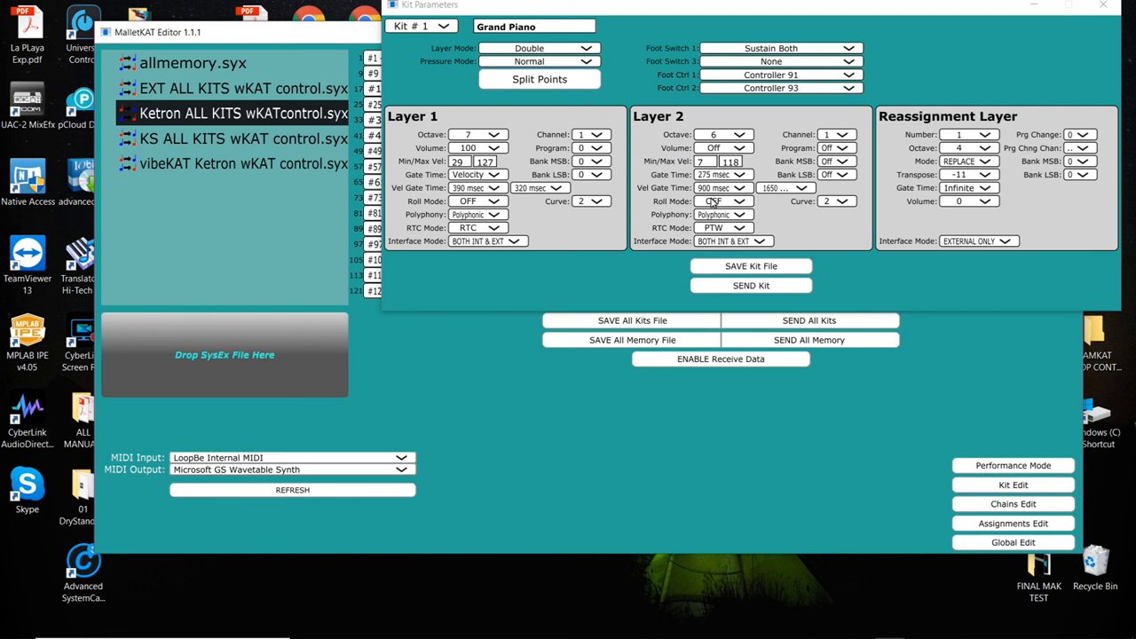
left_click(724, 200)
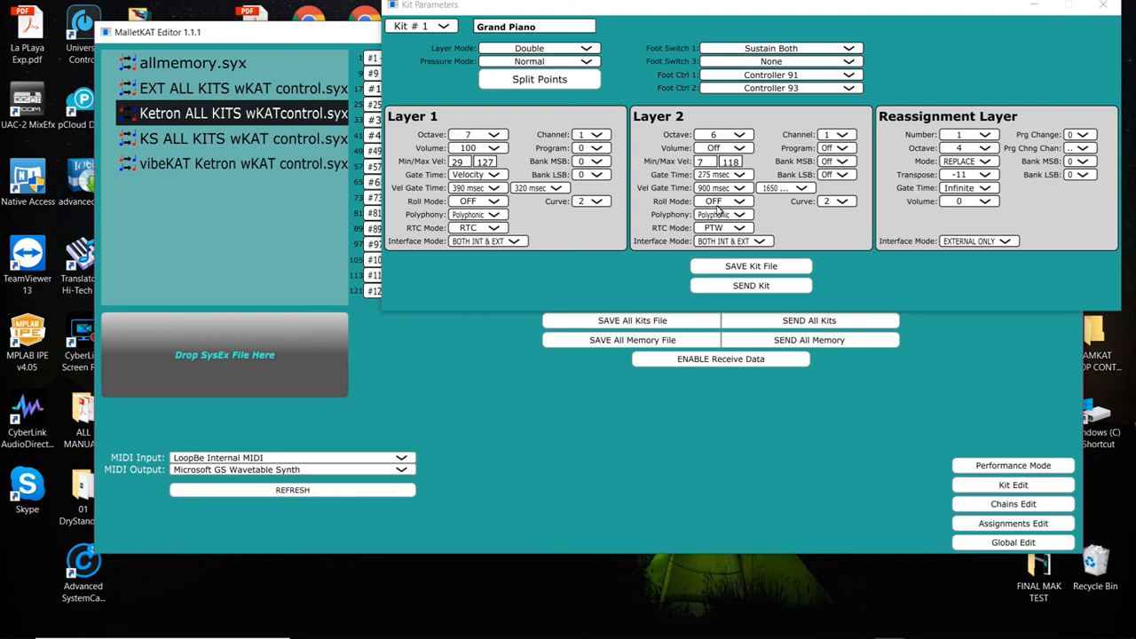
left_click(742, 174)
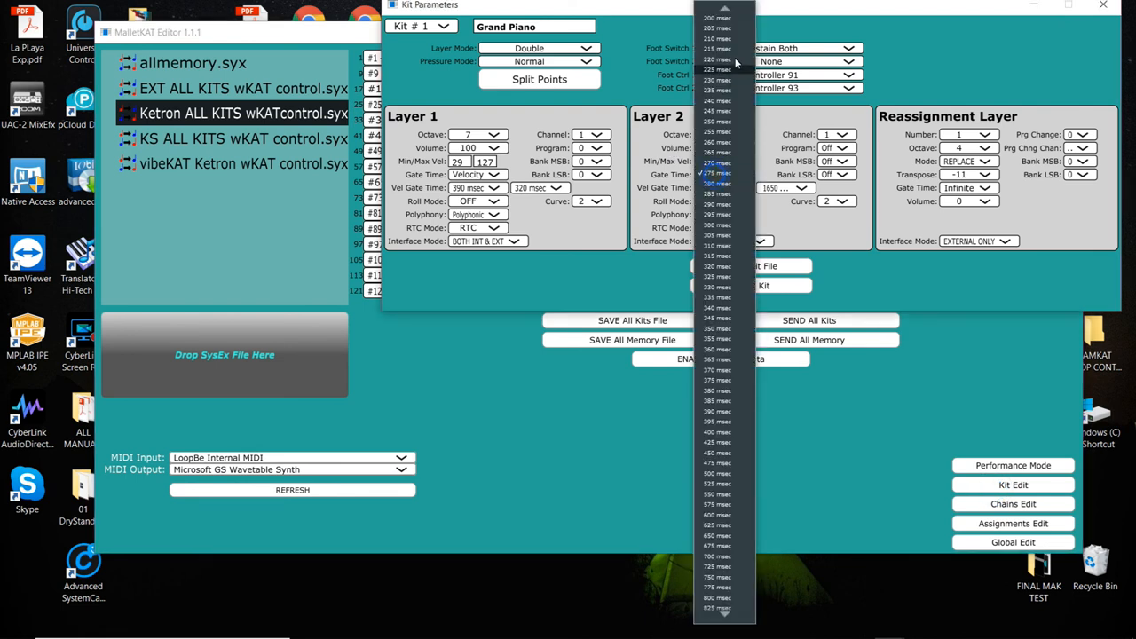
left_click(714, 174)
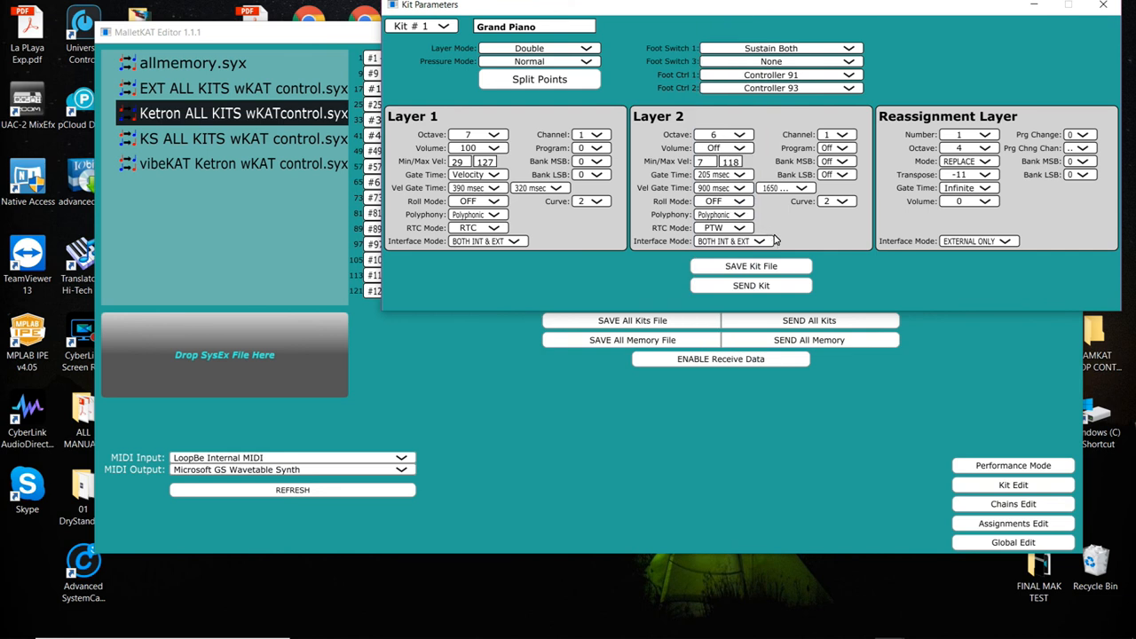
mouse_move(870, 313)
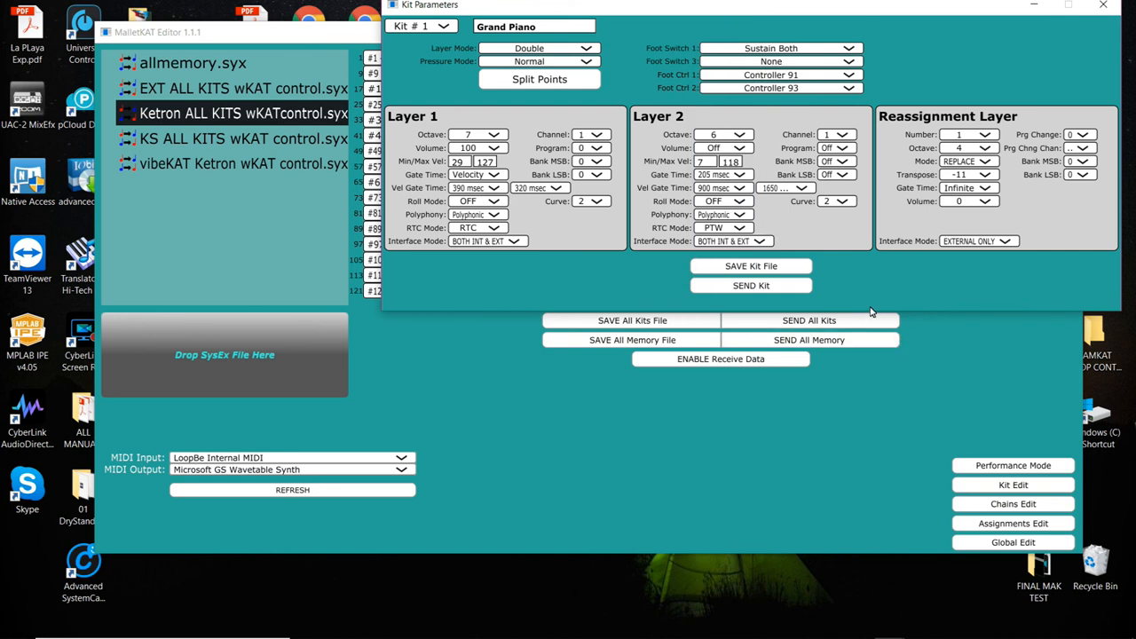
Set Layer 2's RTC mode to CTLA, then change it to CTLB
left_click(746, 227)
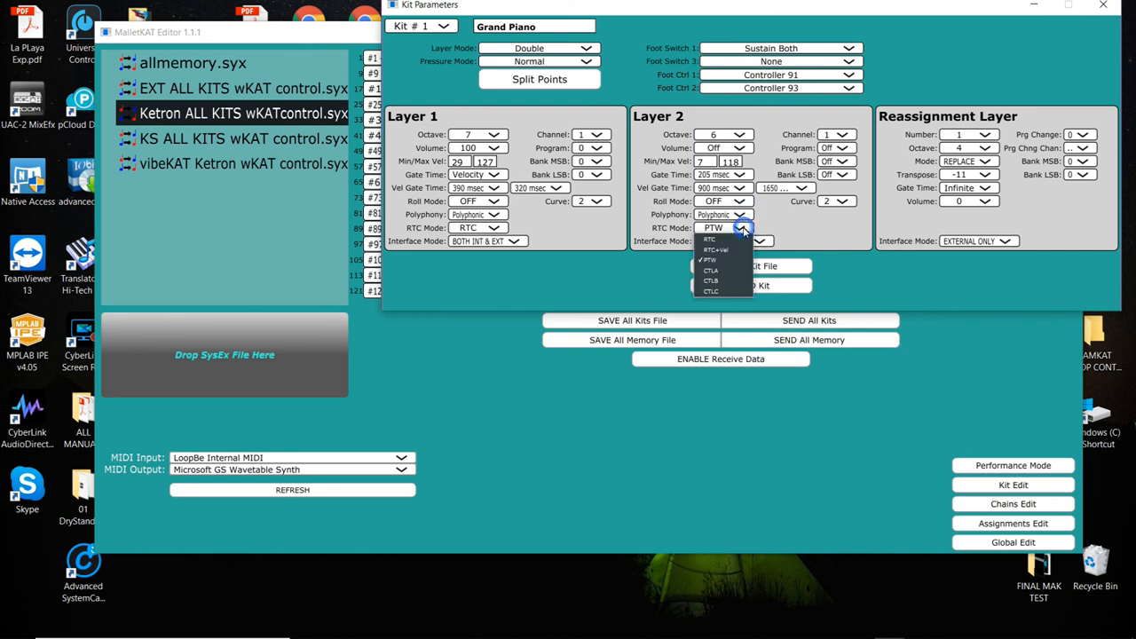
left_click(710, 270)
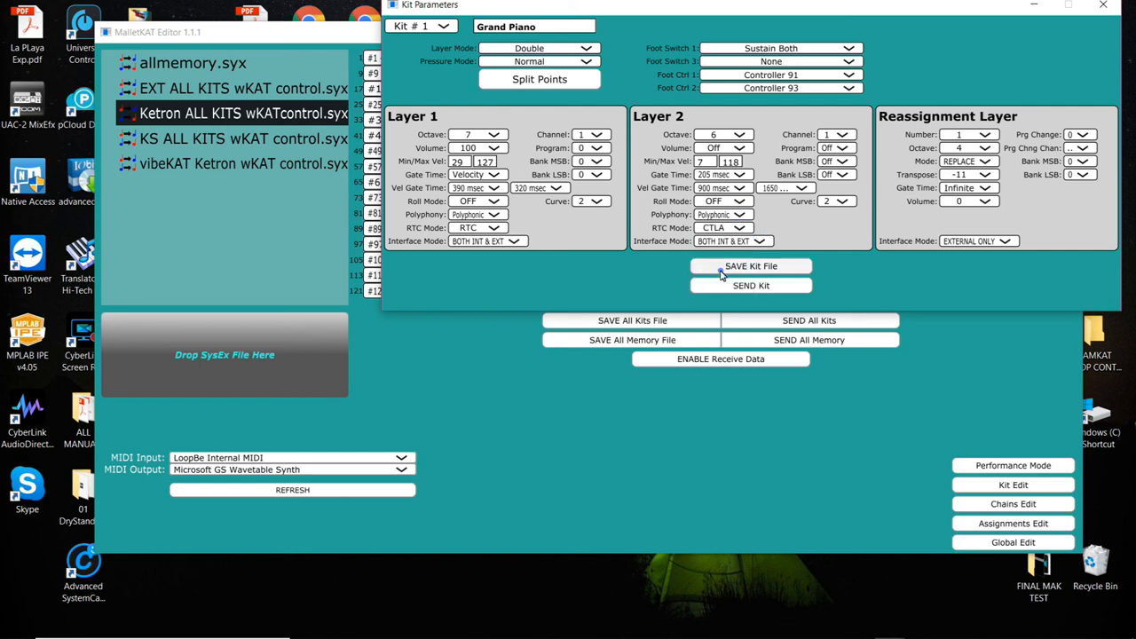
left_click(739, 227)
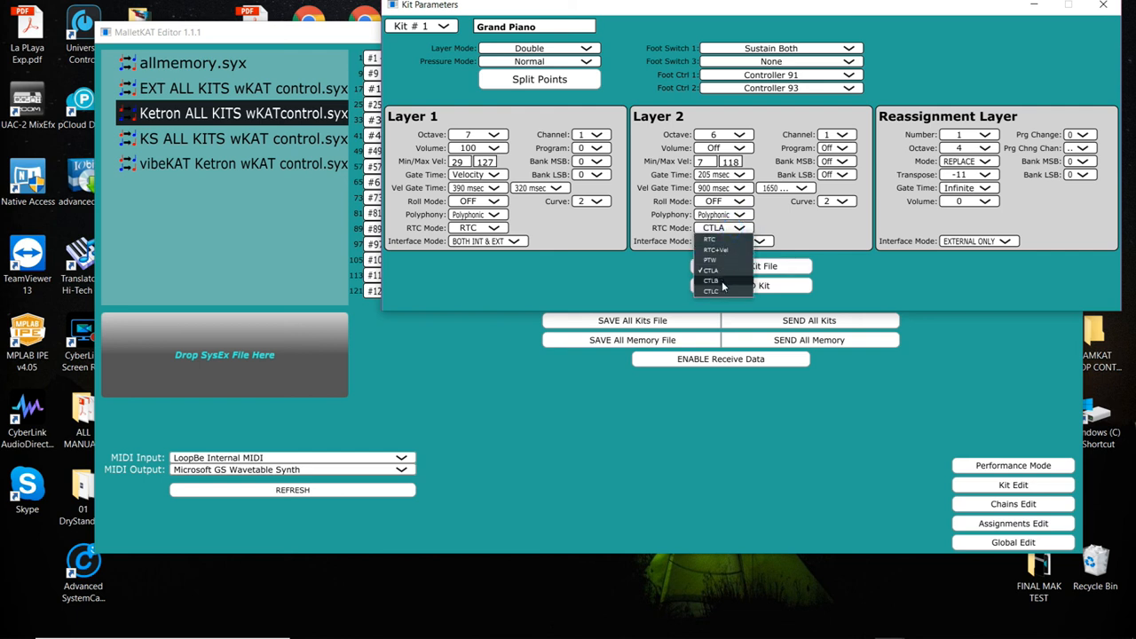
left_click(721, 281)
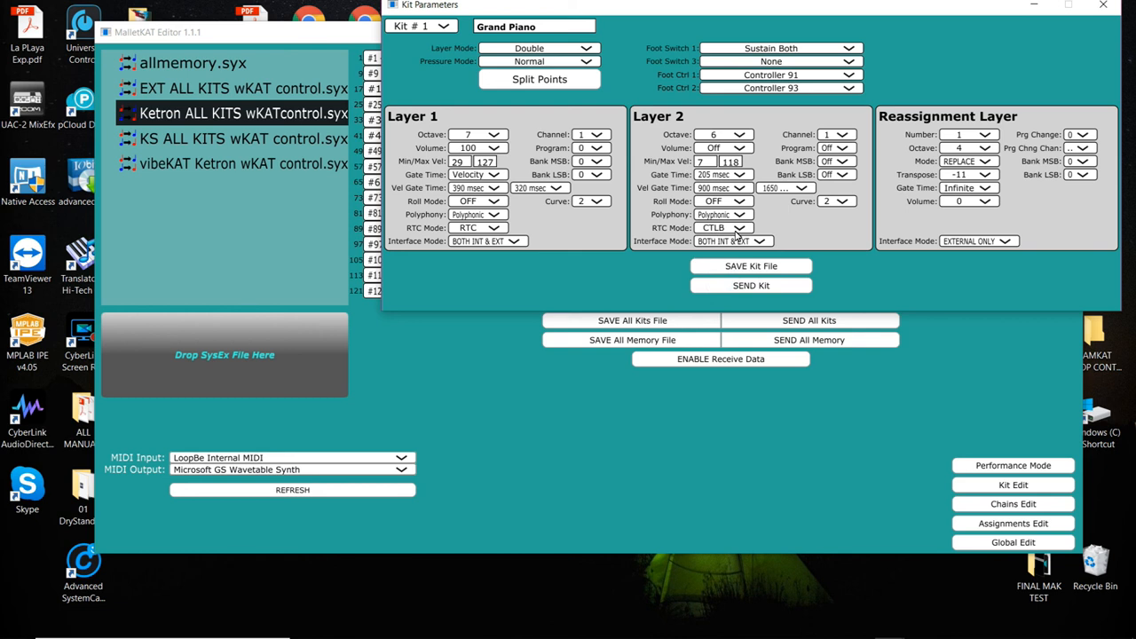
mouse_move(657, 114)
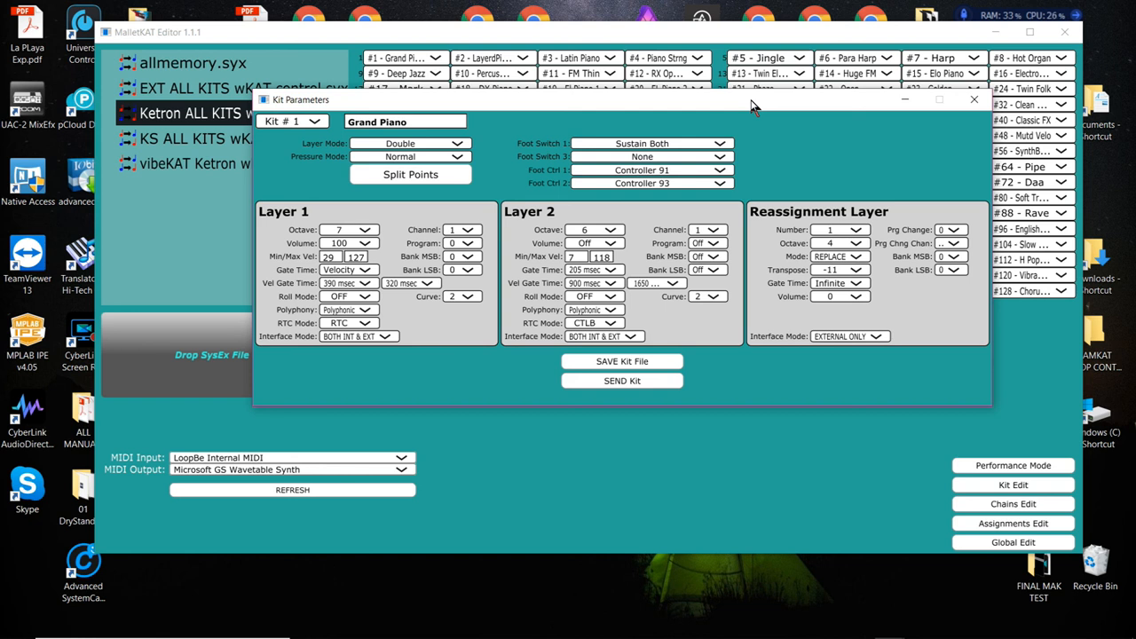
mouse_move(860, 392)
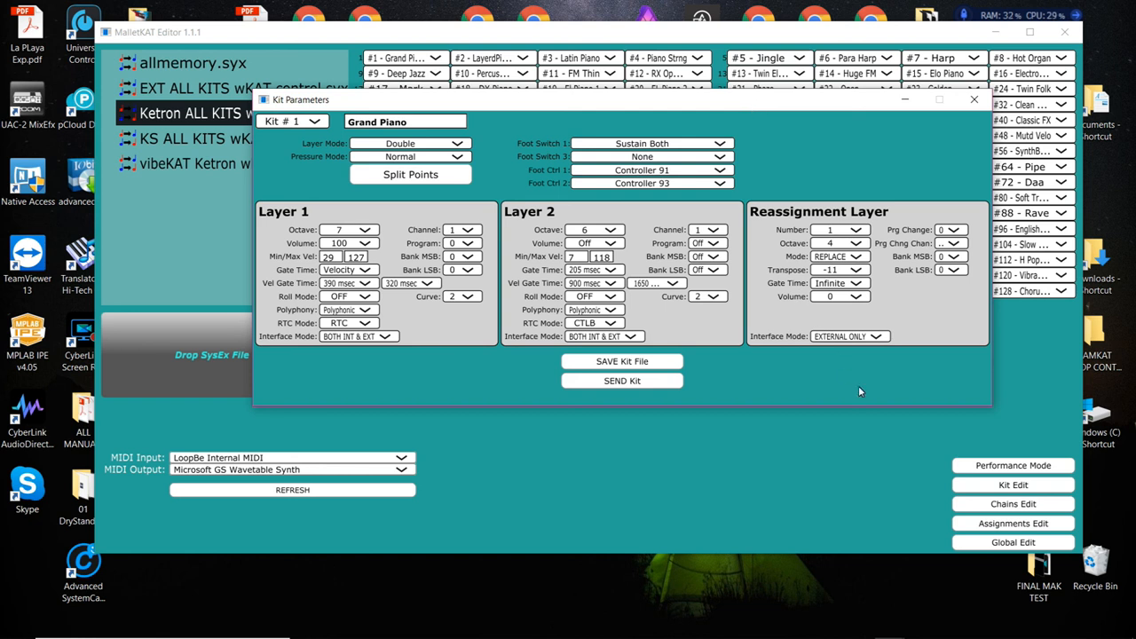
mouse_move(884, 391)
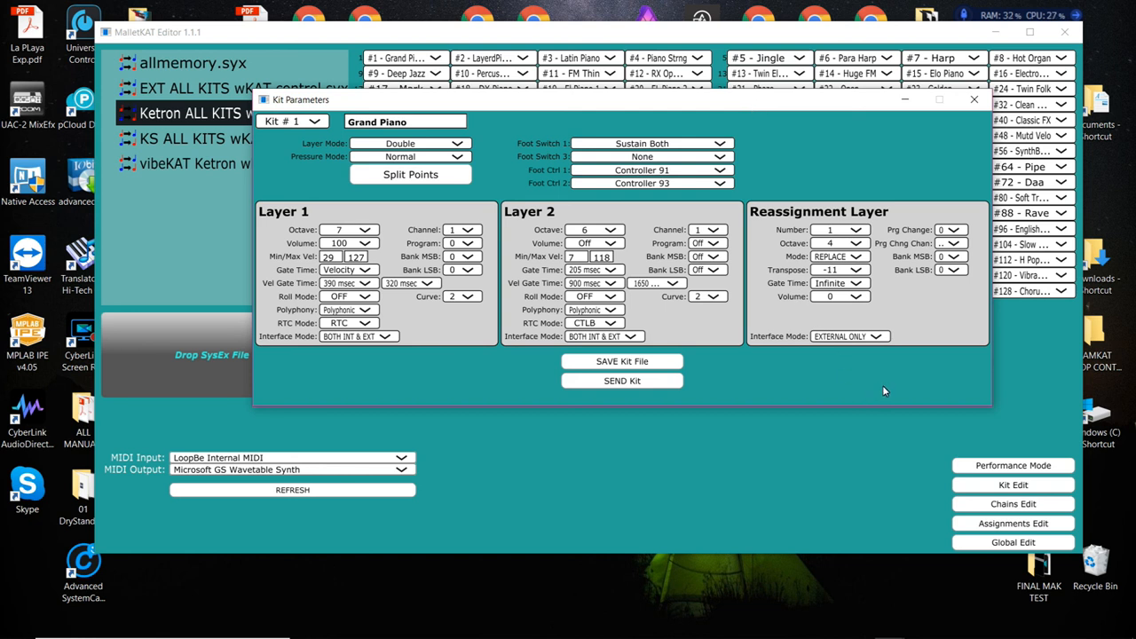
mouse_move(906, 181)
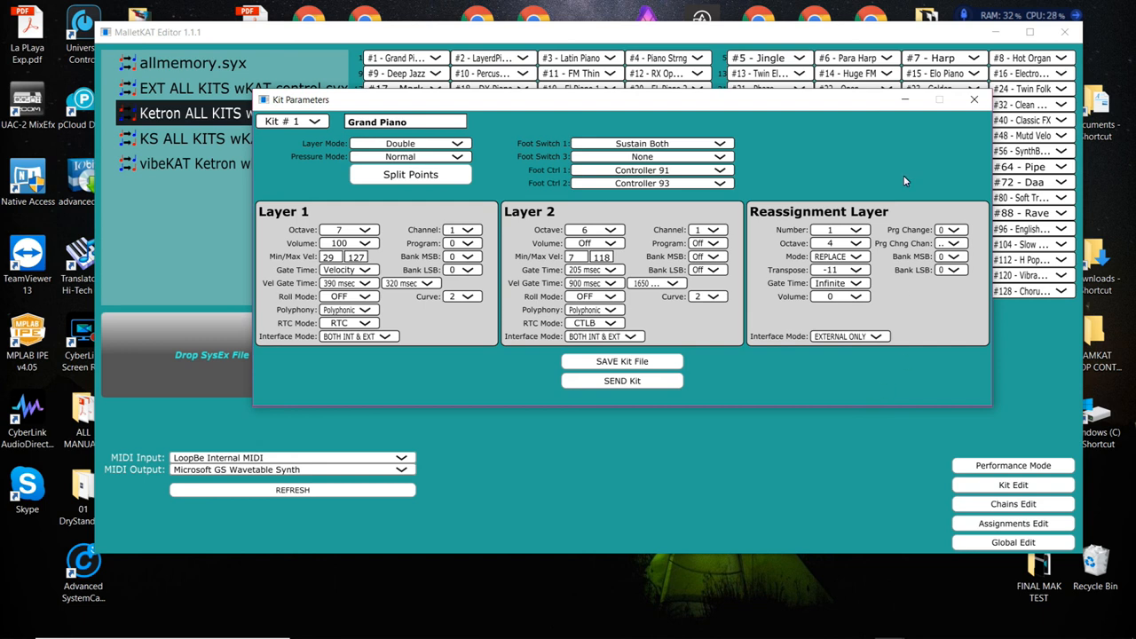
In Global Edit, set Beeper ON, Memory Protected and User Setups, then close it
left_click(974, 99)
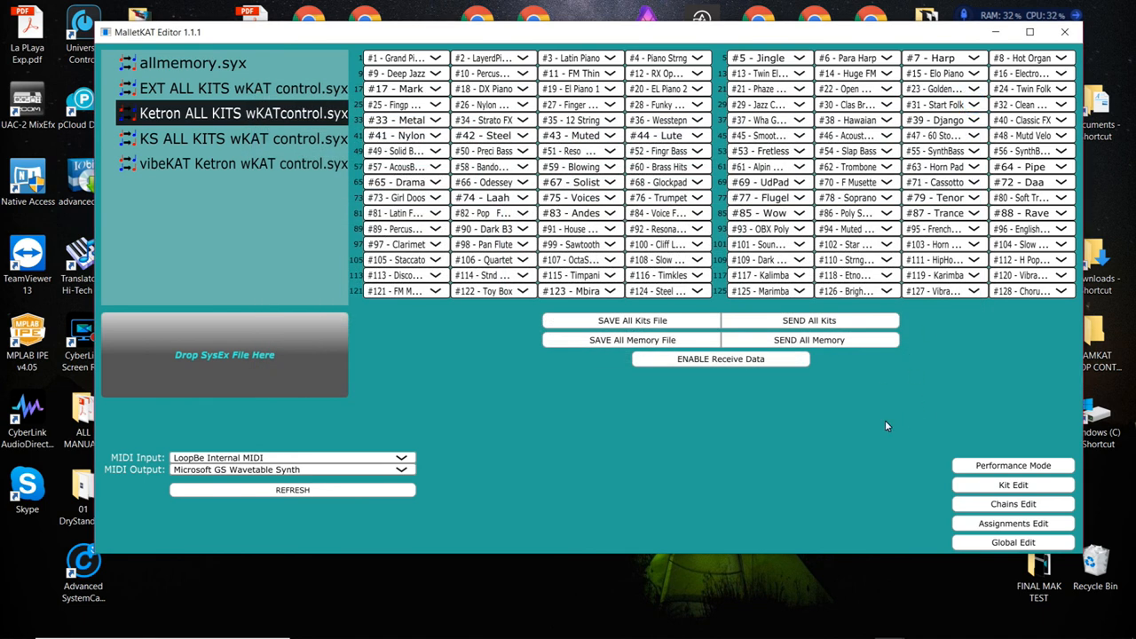
mouse_move(854, 437)
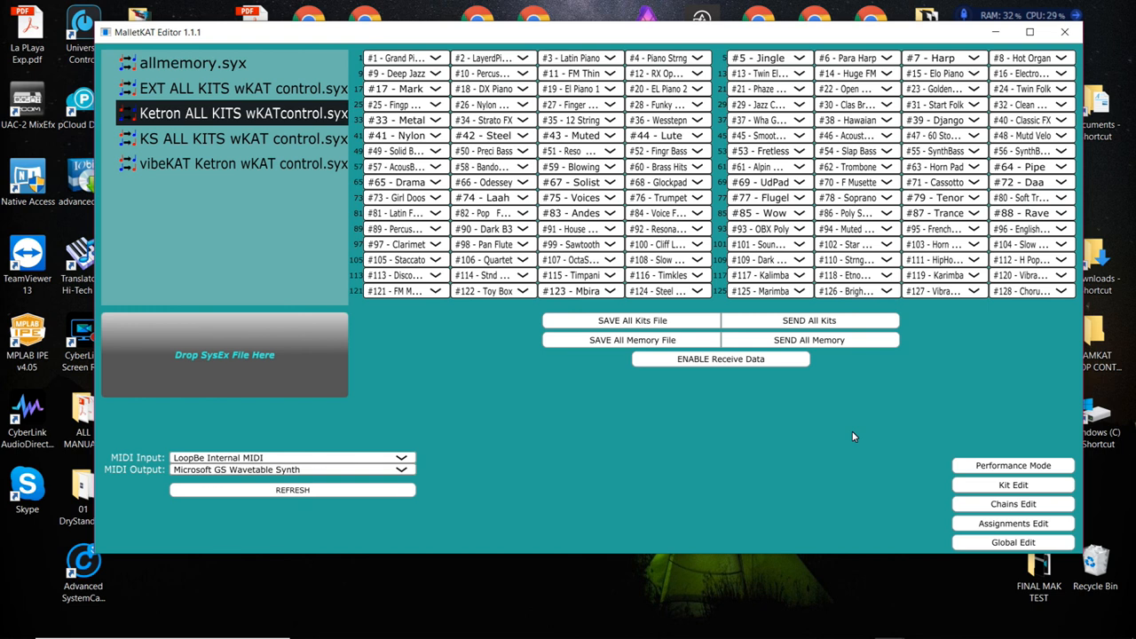
mouse_move(502, 366)
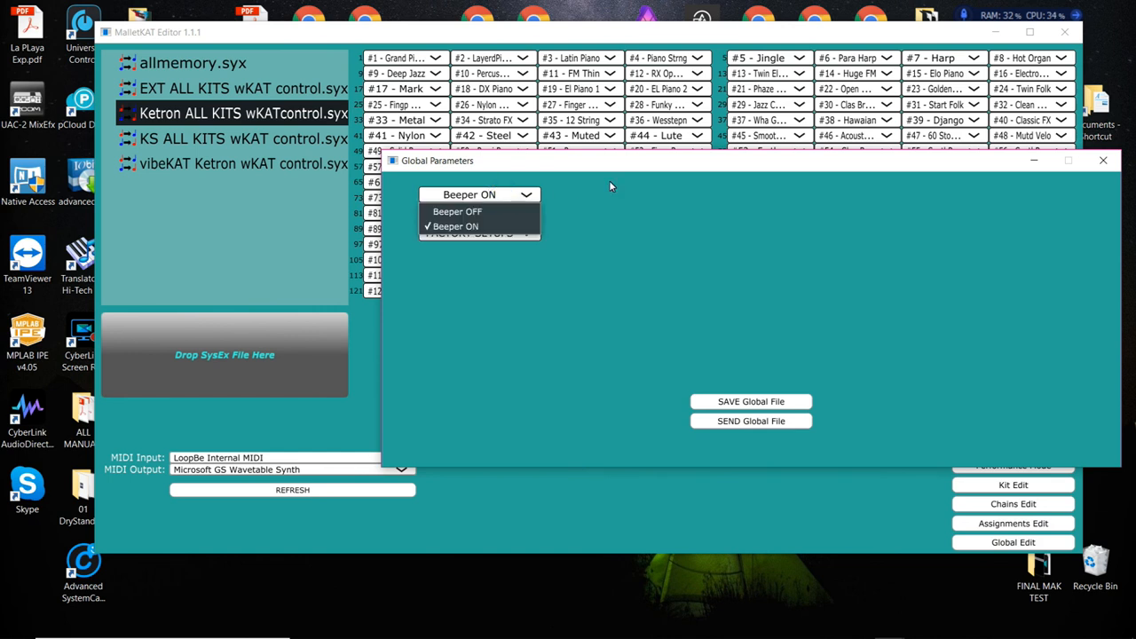
left_click(454, 227)
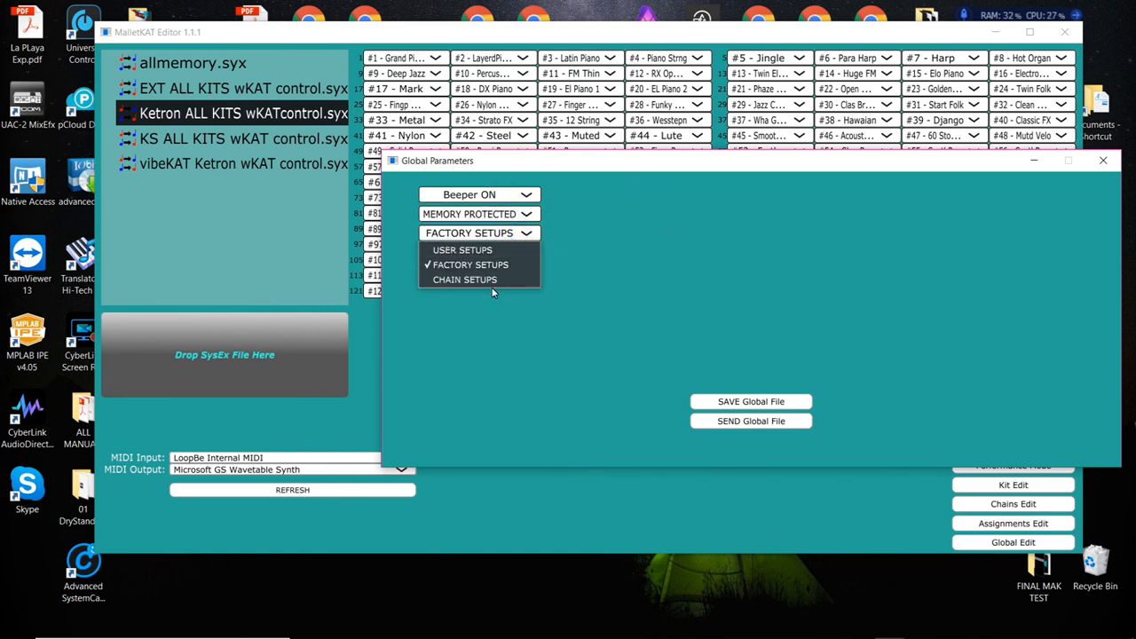
left_click(461, 249)
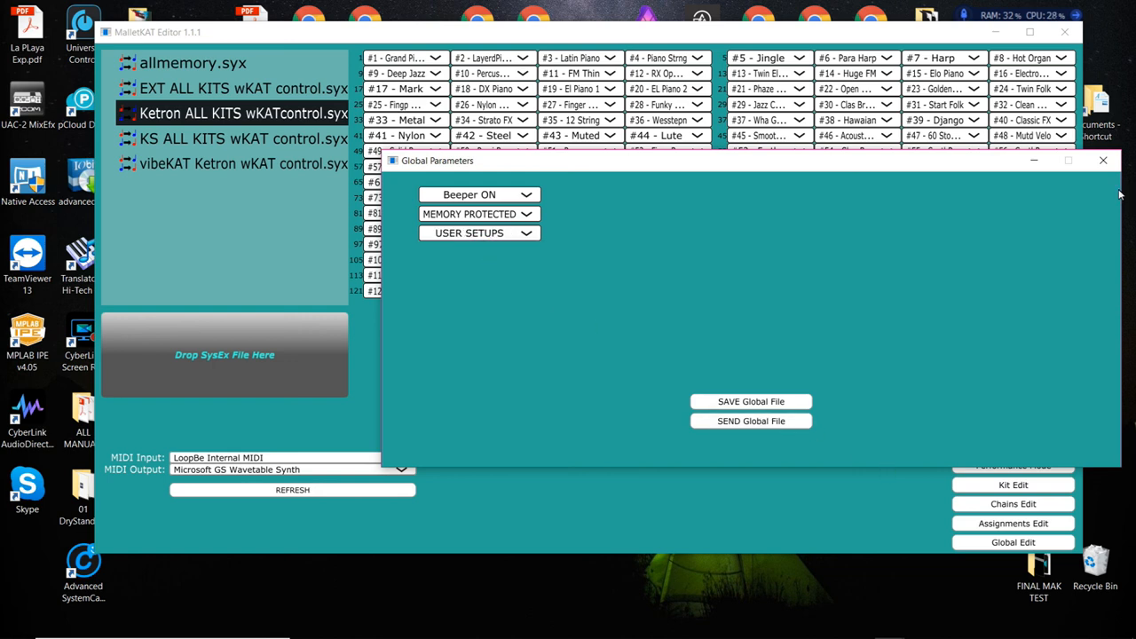
left_click(1104, 160)
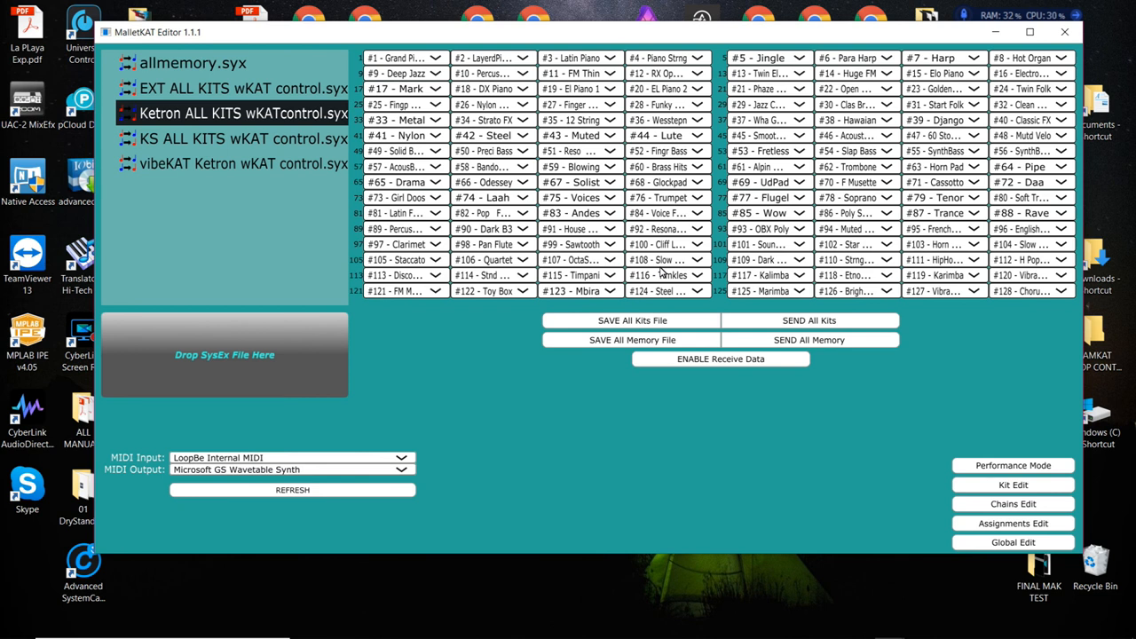